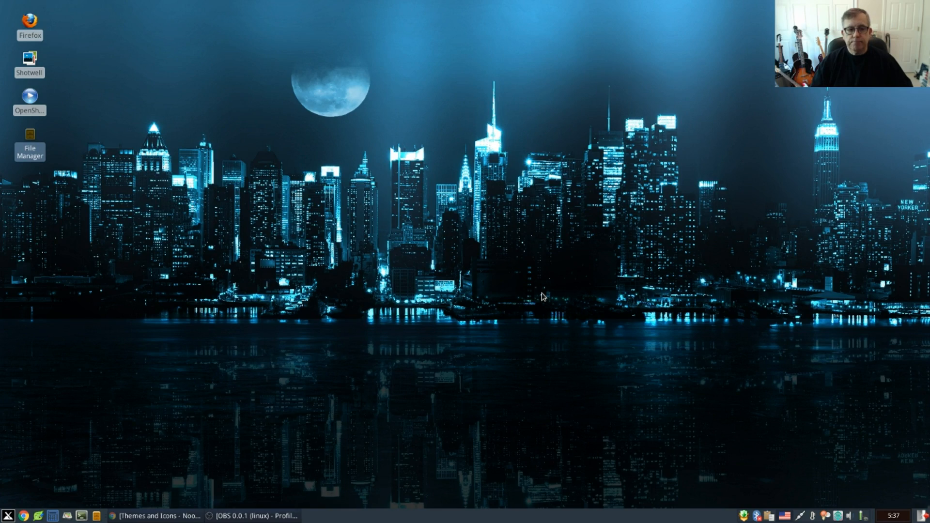
mouse_move(96, 147)
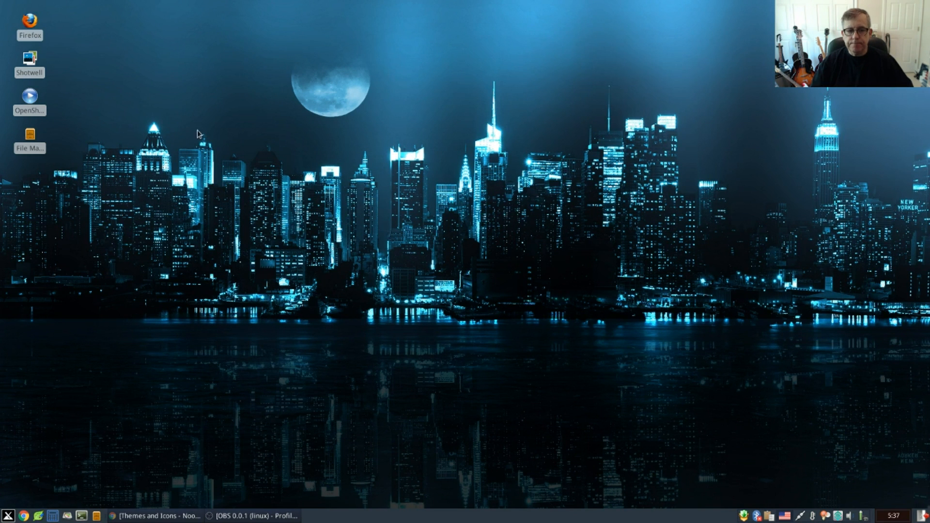
mouse_move(357, 132)
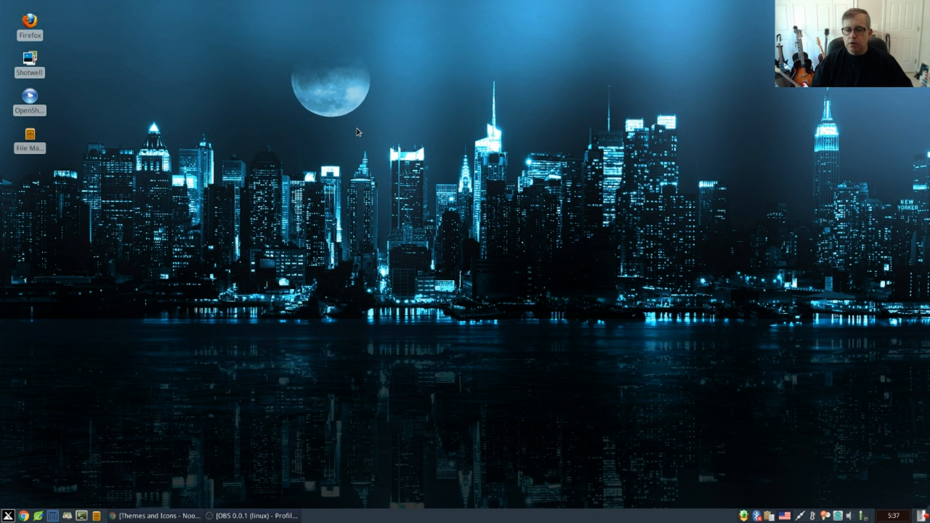
mouse_move(330, 127)
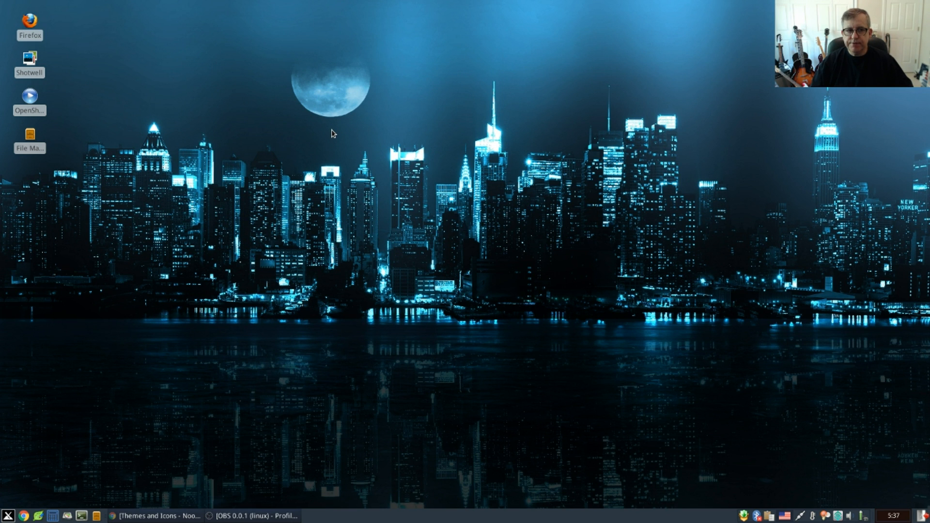
mouse_move(354, 216)
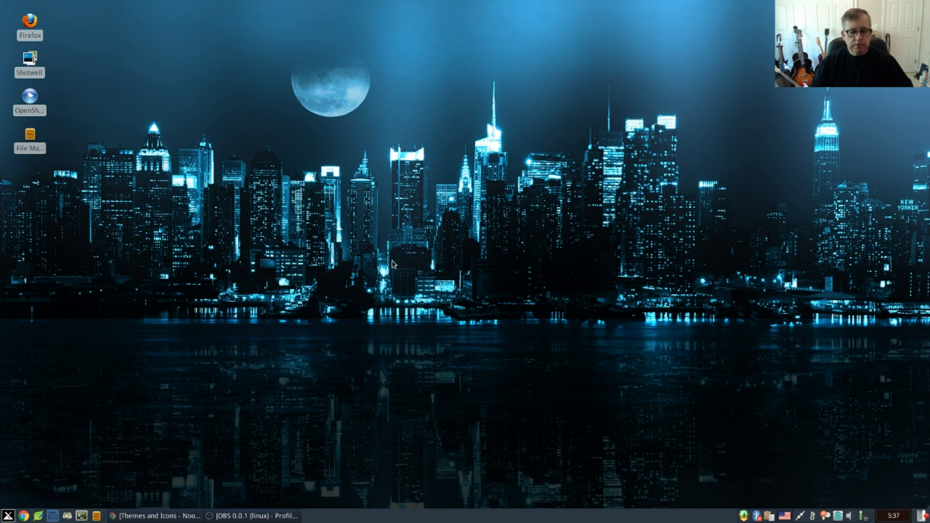
mouse_move(329, 151)
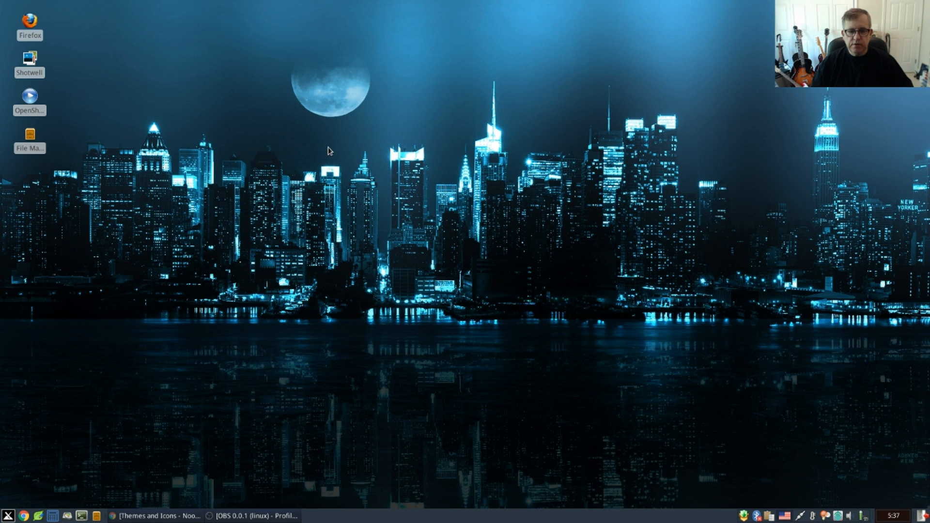
mouse_move(333, 131)
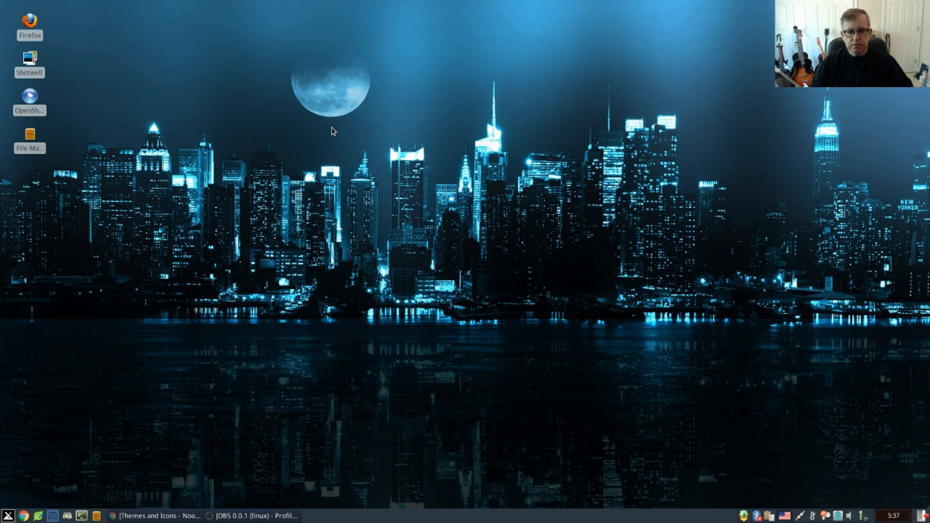
mouse_move(328, 134)
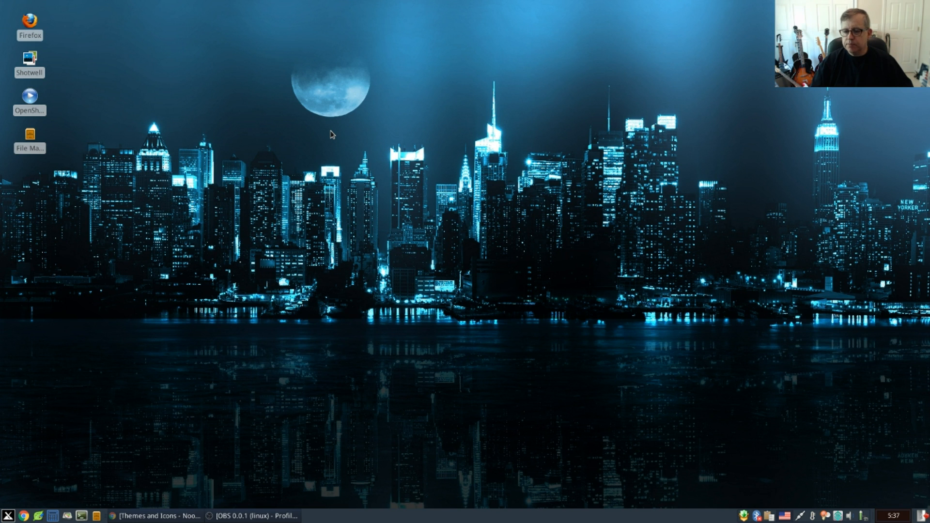
mouse_move(336, 136)
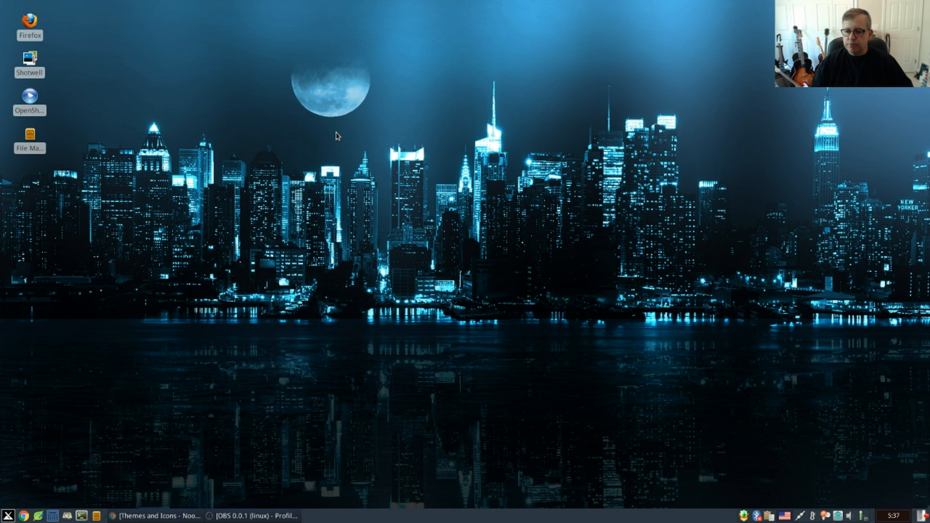
mouse_move(385, 175)
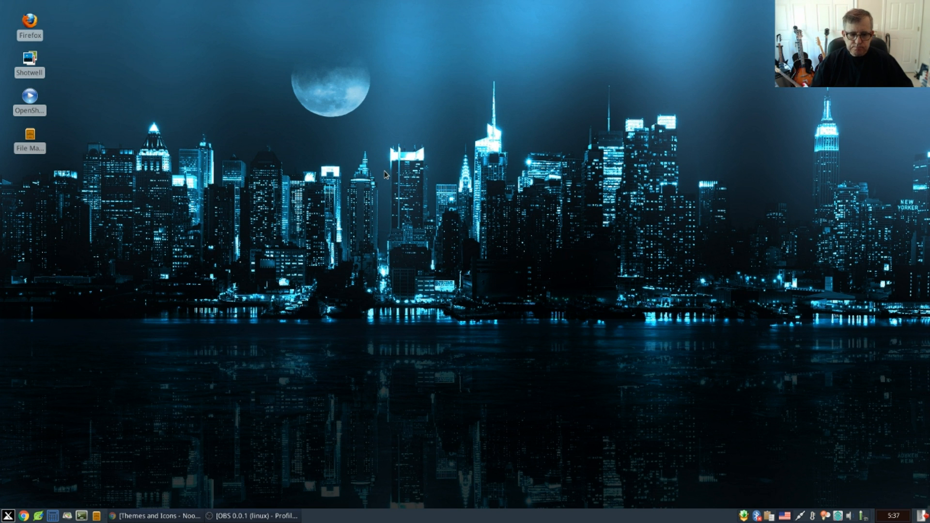
mouse_move(375, 150)
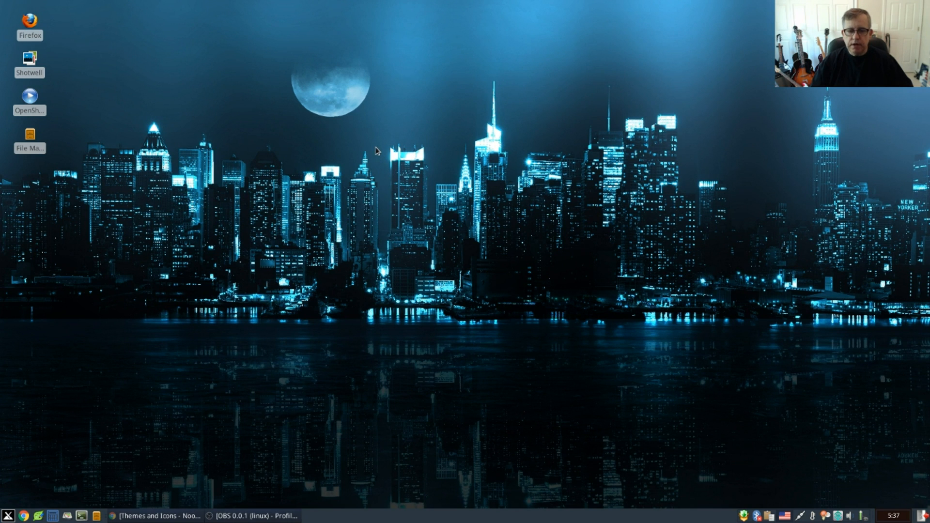
mouse_move(340, 138)
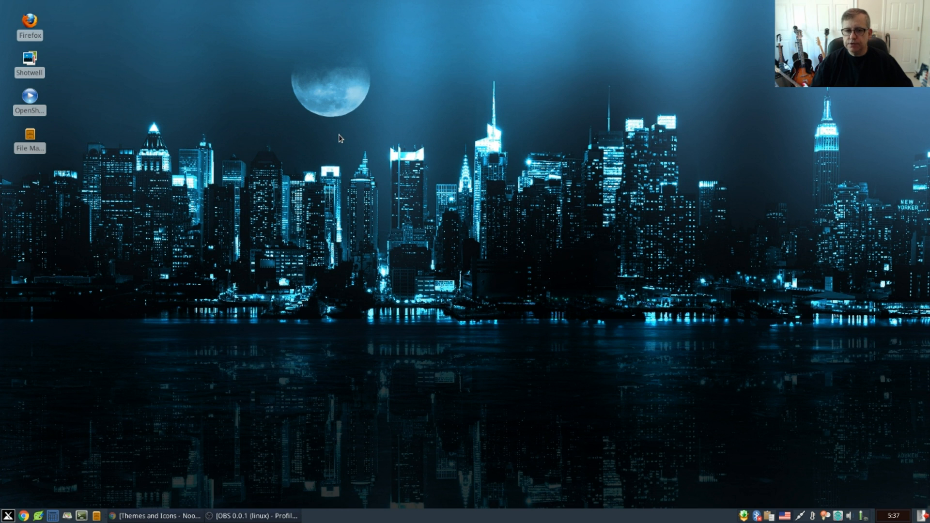
mouse_move(333, 147)
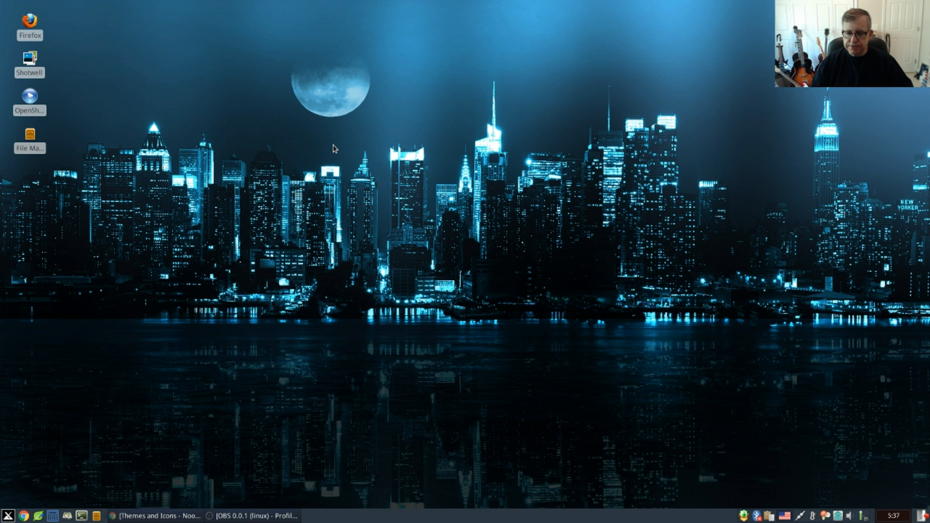
mouse_move(252, 261)
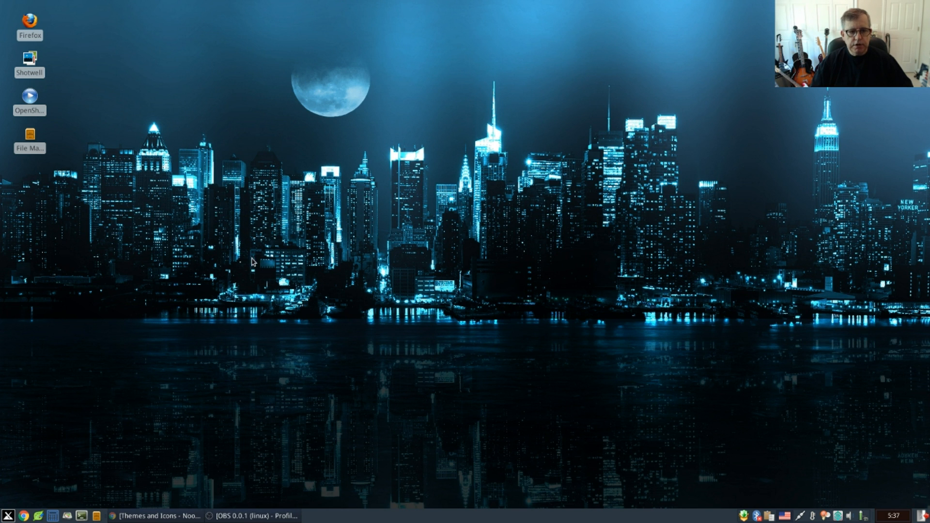
mouse_move(66, 515)
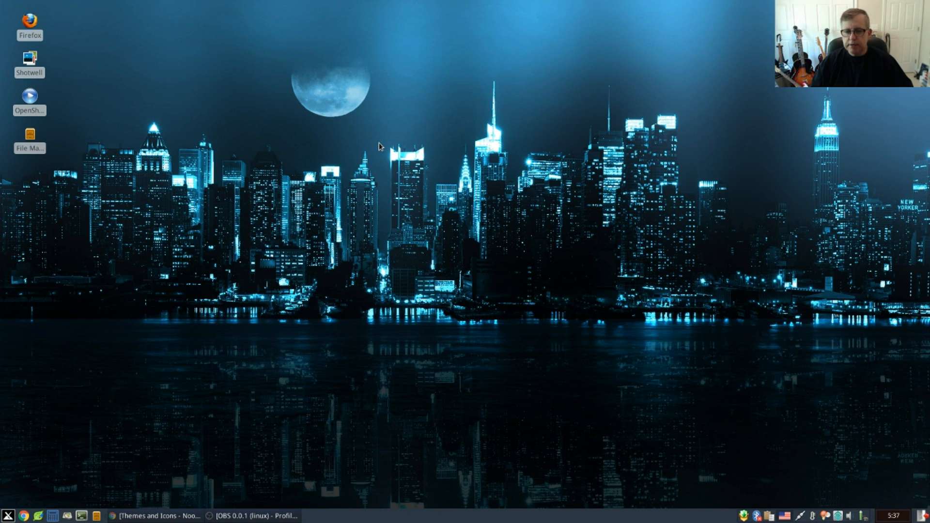
mouse_move(380, 141)
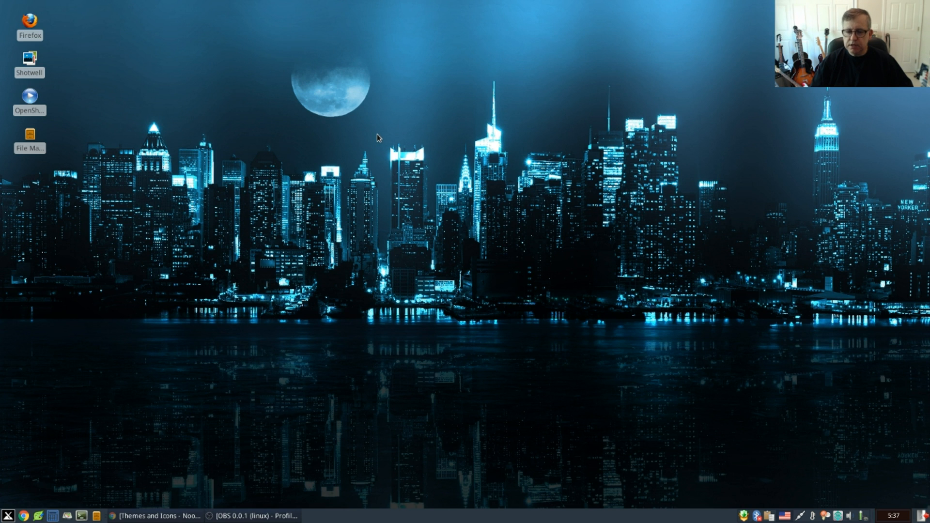
mouse_move(233, 272)
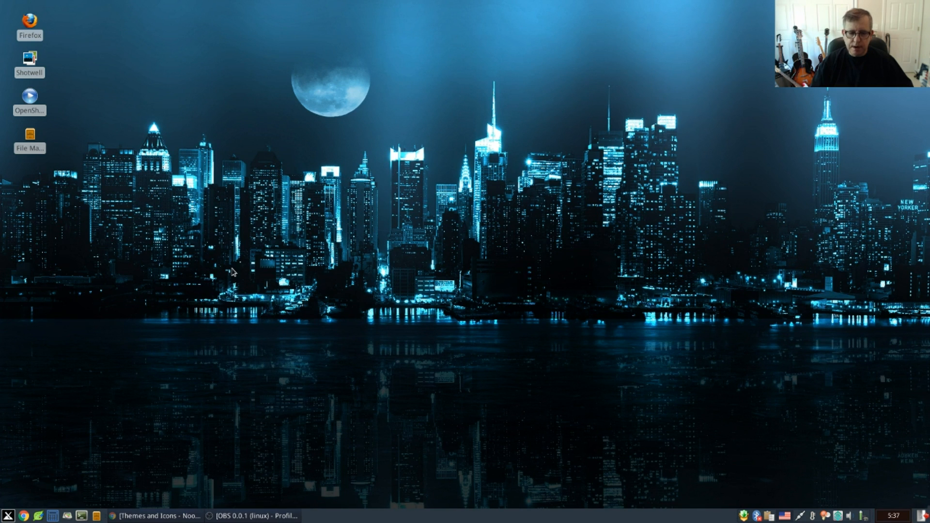
mouse_move(248, 386)
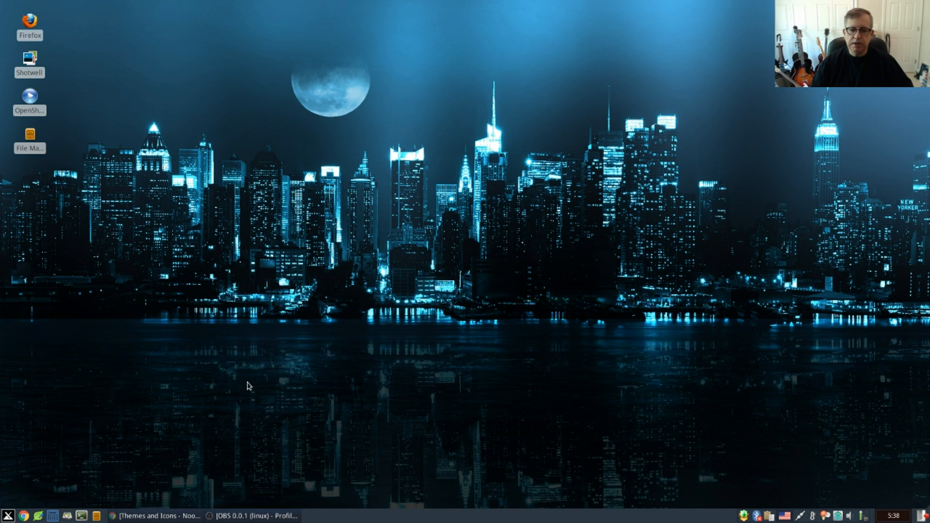
mouse_move(378, 157)
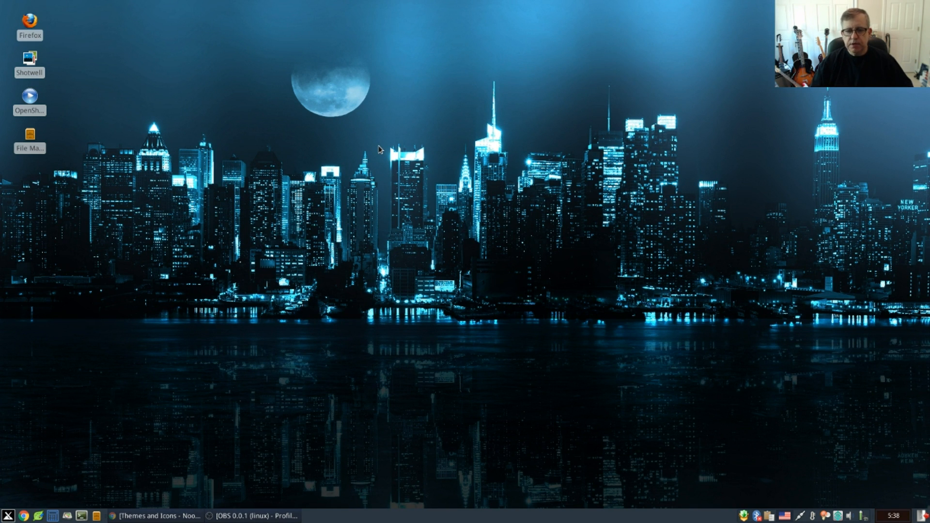
mouse_move(383, 143)
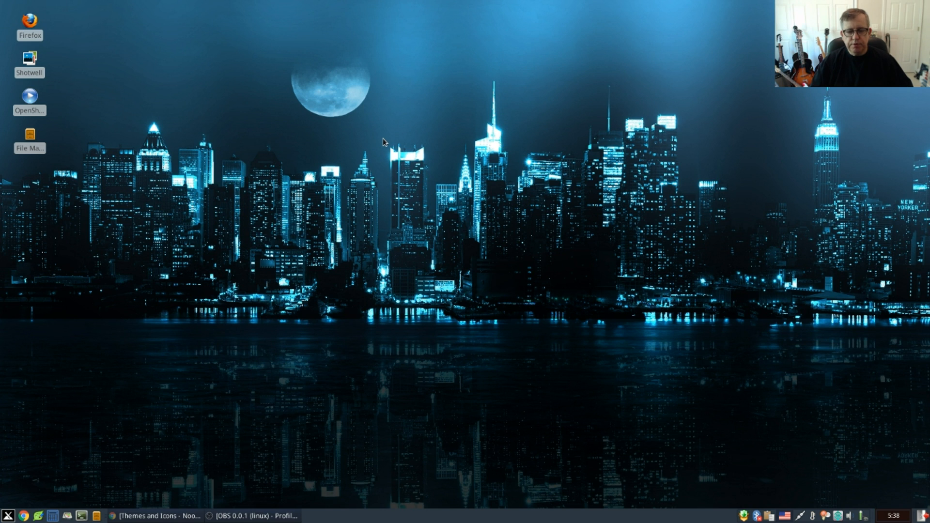
mouse_move(379, 143)
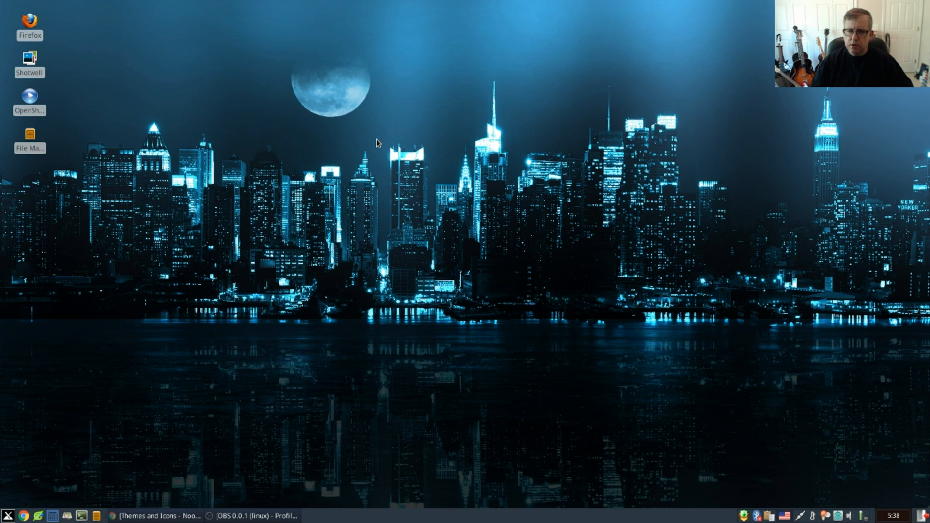
mouse_move(381, 150)
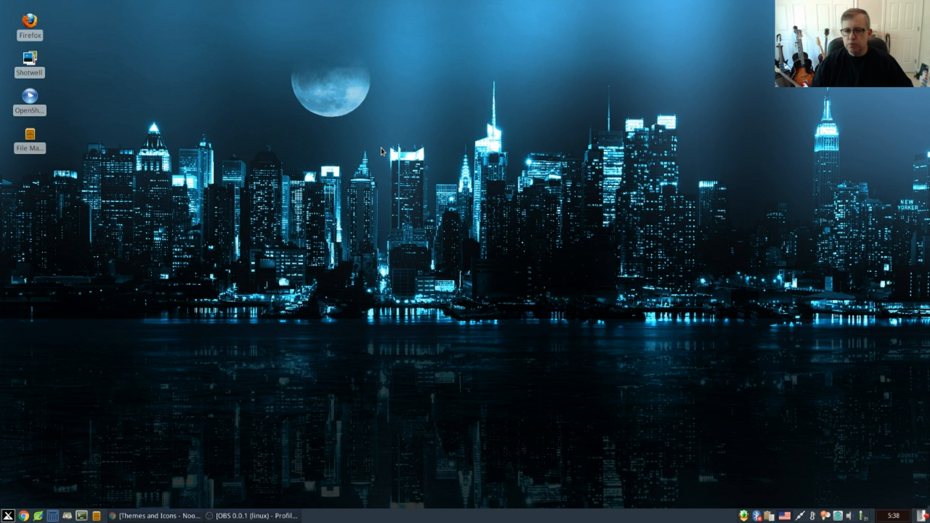
mouse_move(376, 150)
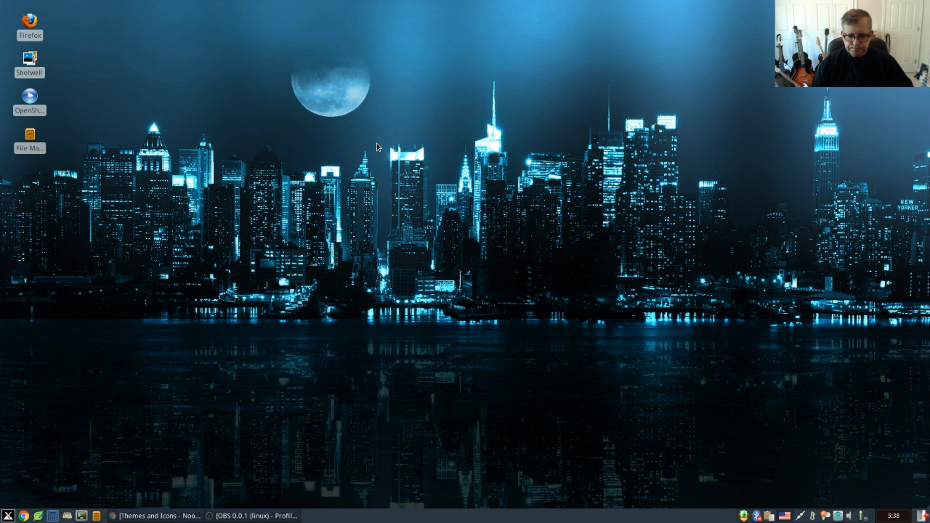
mouse_move(366, 145)
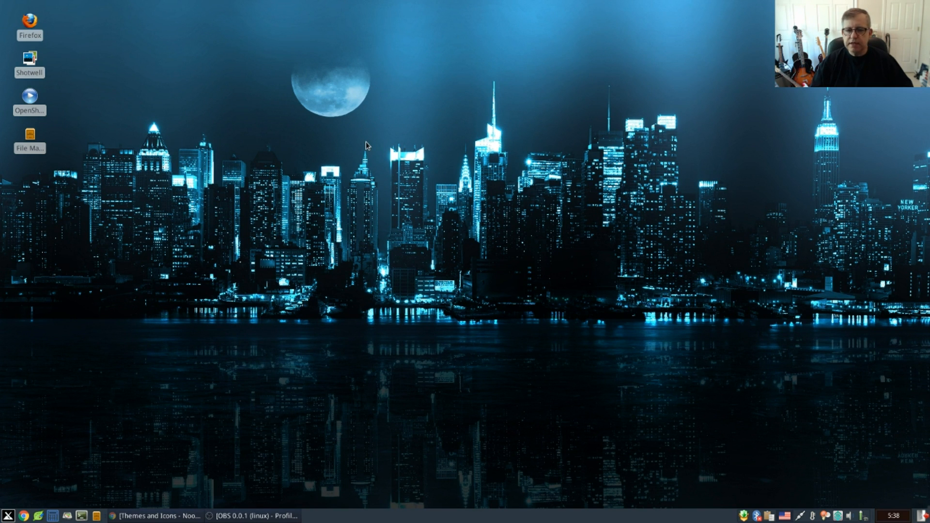
mouse_move(264, 404)
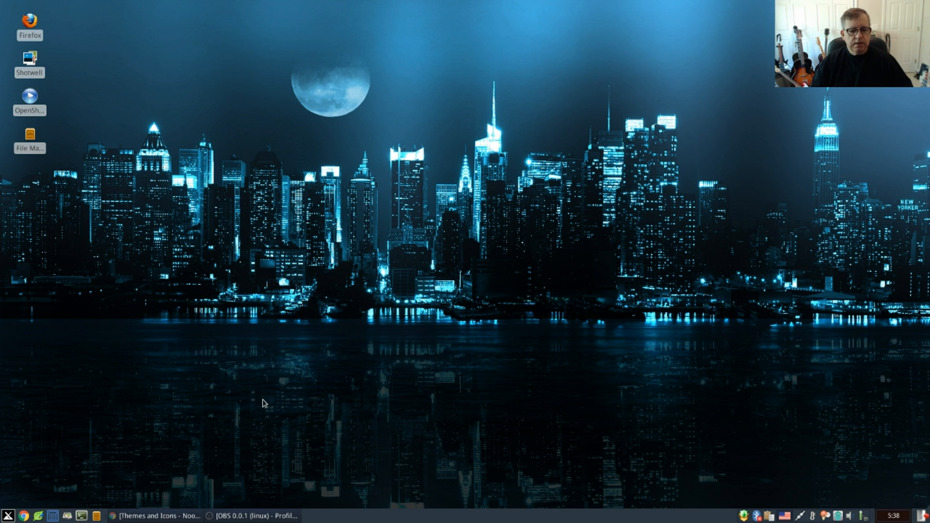
mouse_move(111, 473)
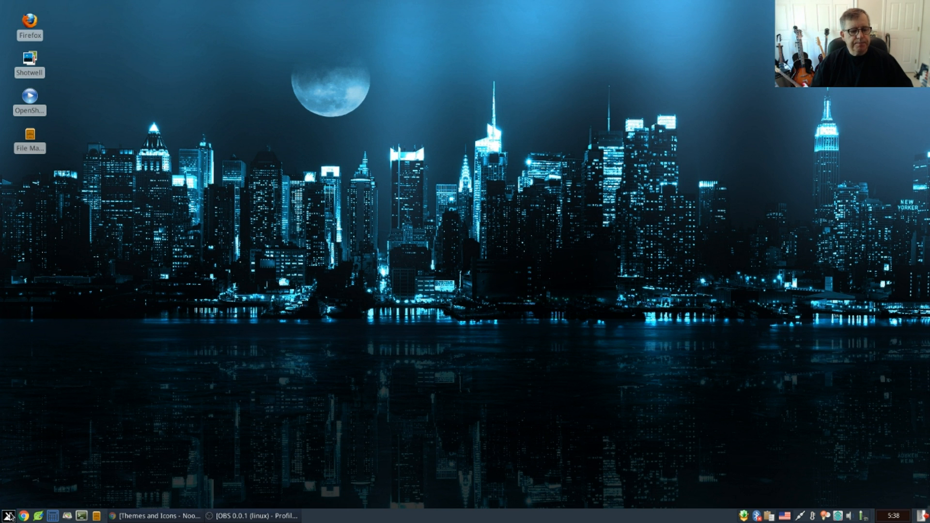
Open Appearance from the Settings Manager and show the Icons tab, with Tango current
click(8, 515)
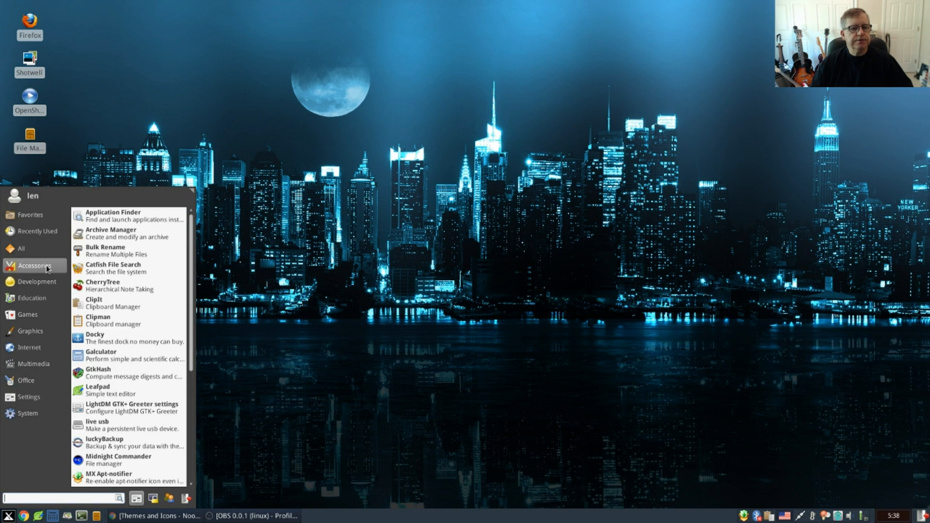
click(28, 397)
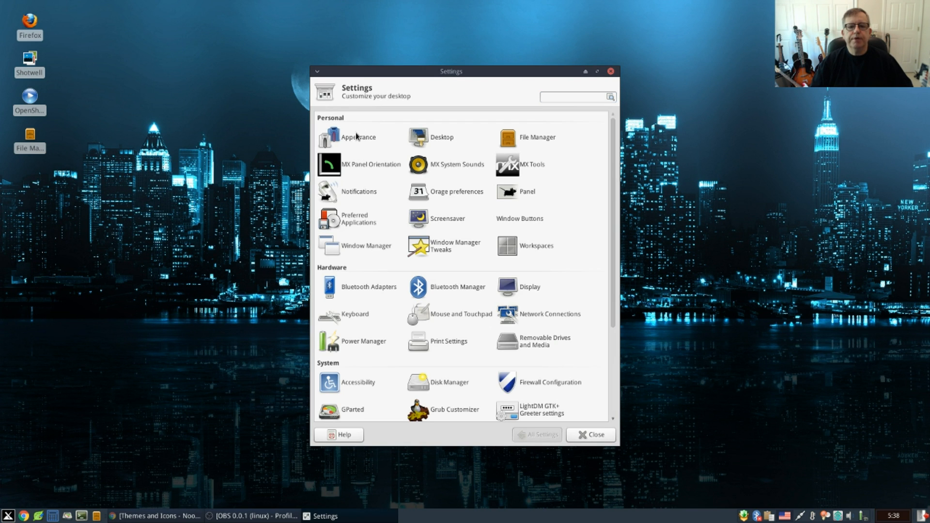
click(357, 137)
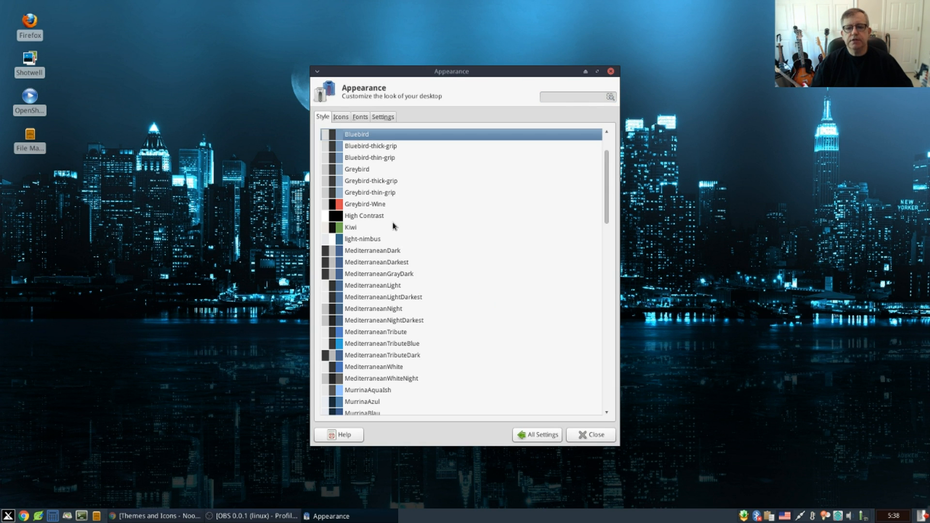
scroll(down, 3)
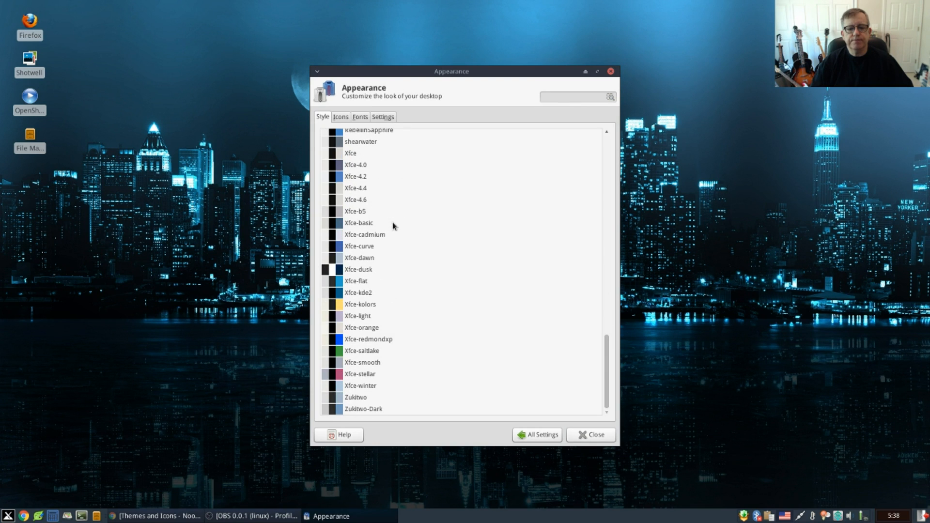
scroll(up, 3)
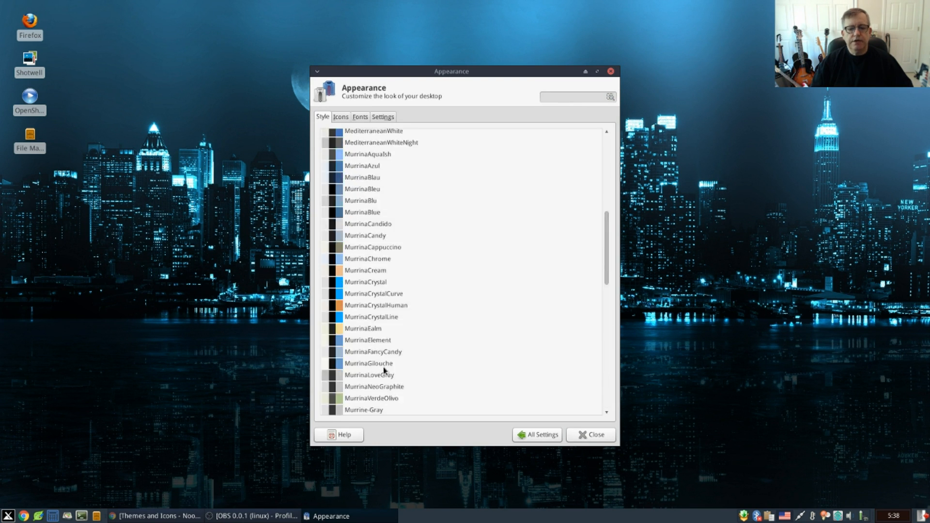
scroll(up, 3)
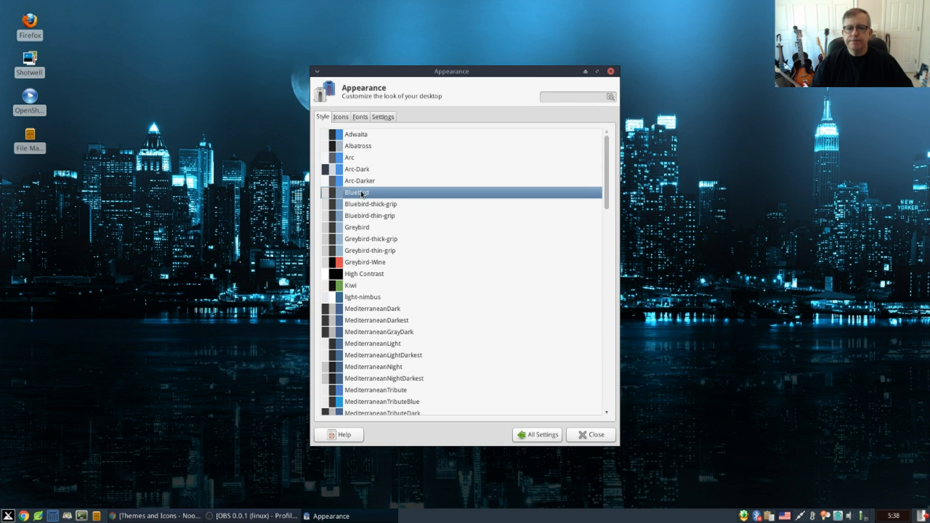
mouse_move(175, 275)
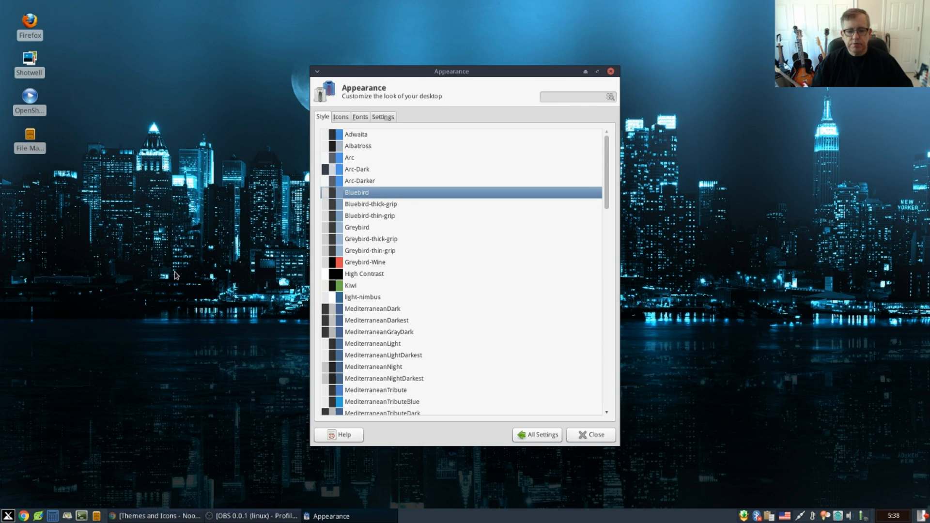
mouse_move(343, 121)
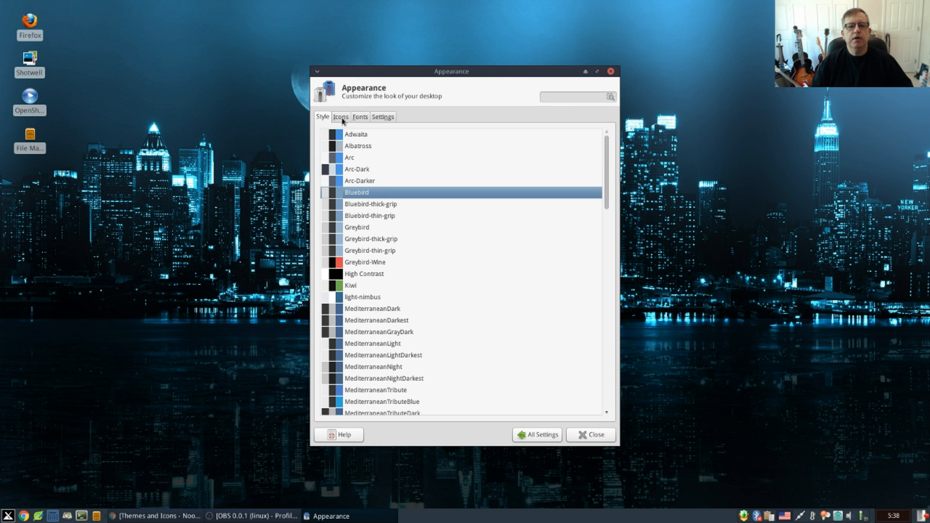
click(341, 116)
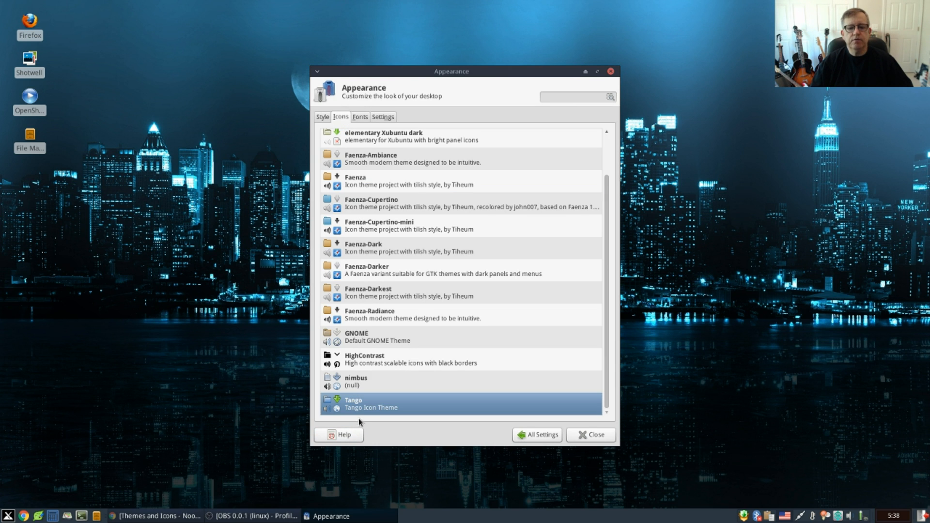
mouse_move(539, 413)
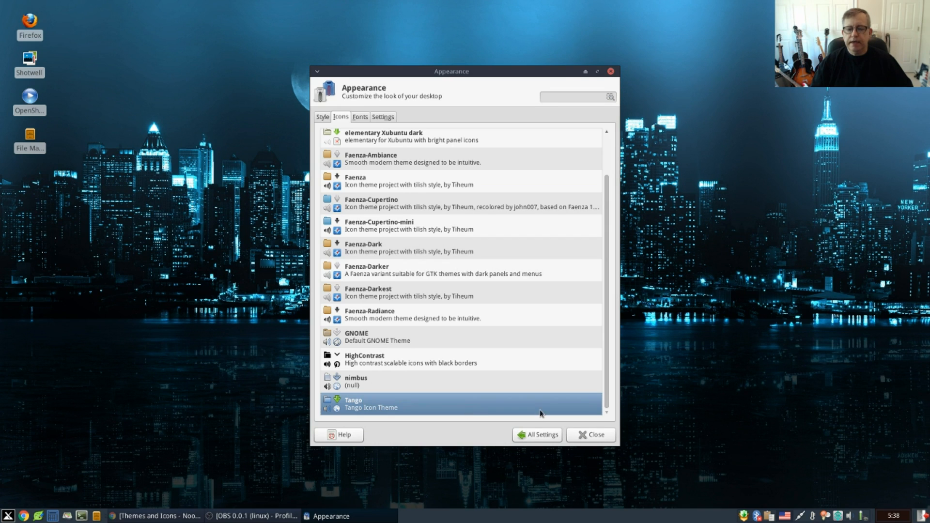
mouse_move(513, 359)
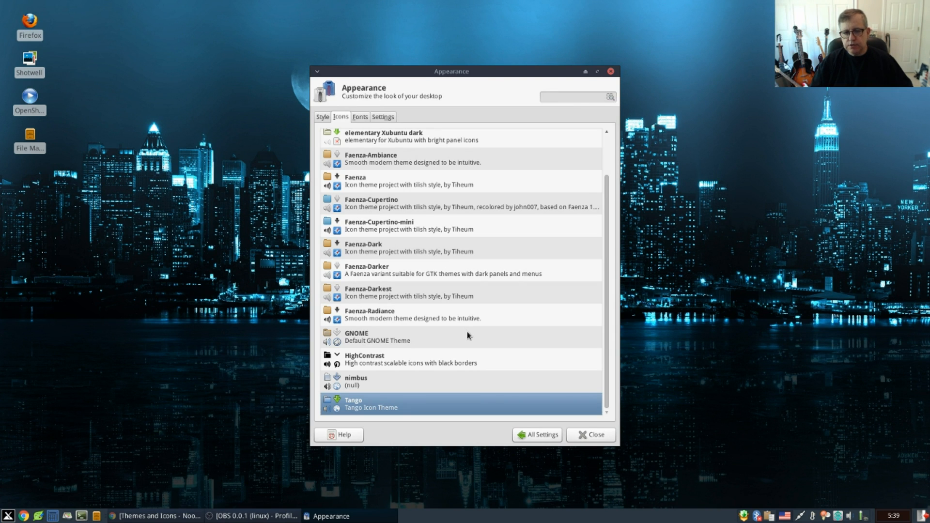
mouse_move(512, 344)
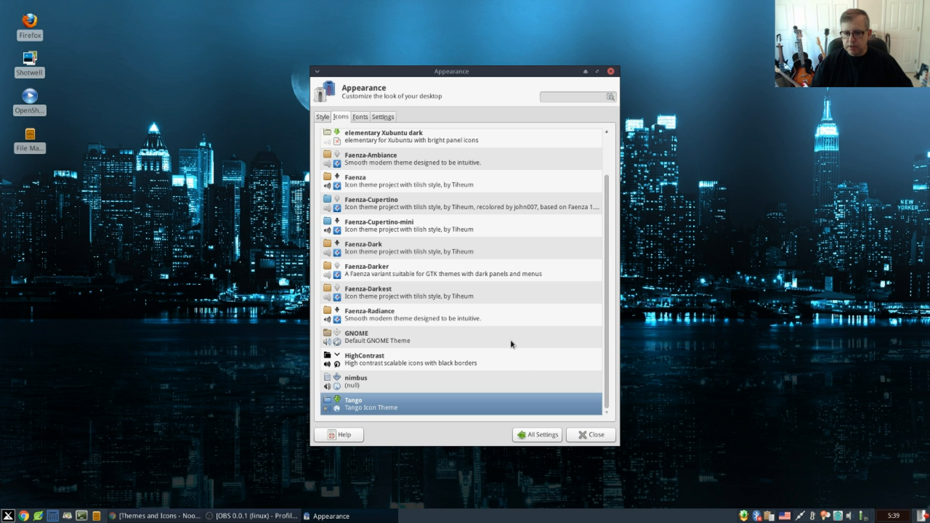
mouse_move(579, 408)
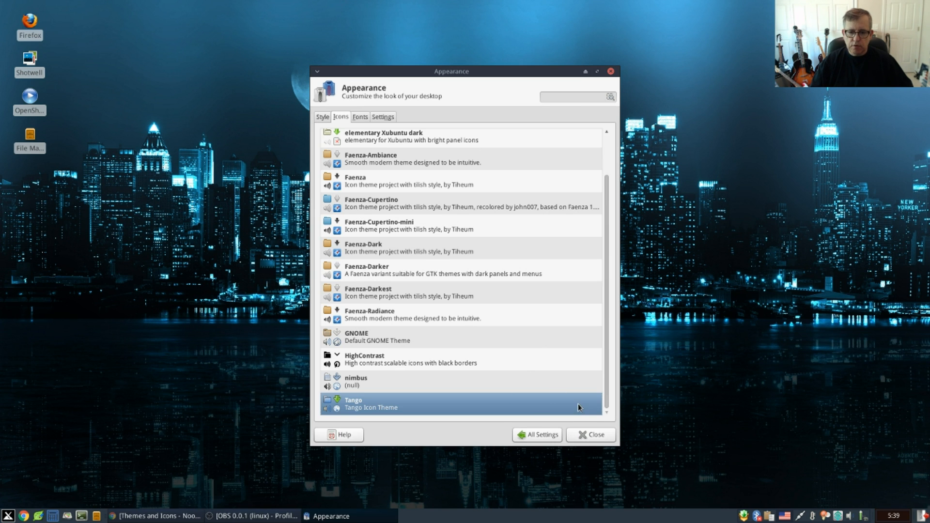
Close Appearance and open the FindGTKversion note from the Documents folder
click(589, 434)
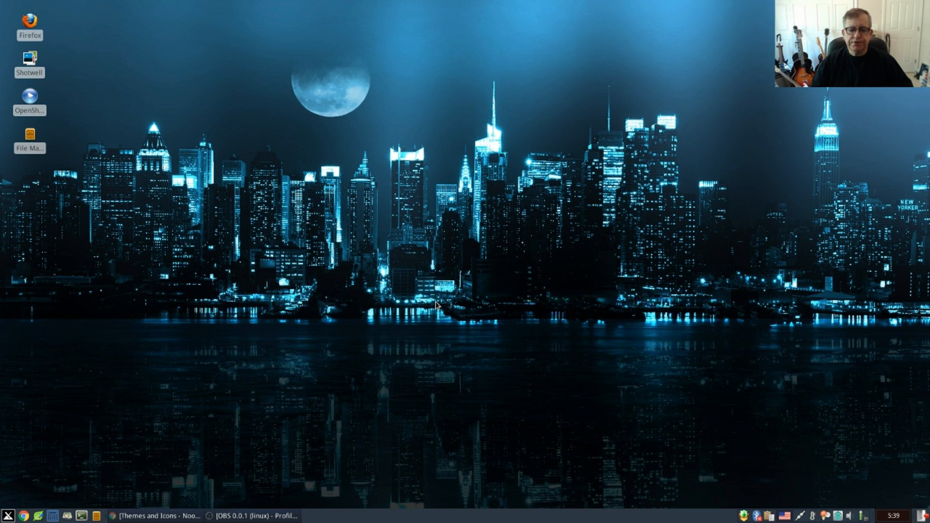
mouse_move(449, 299)
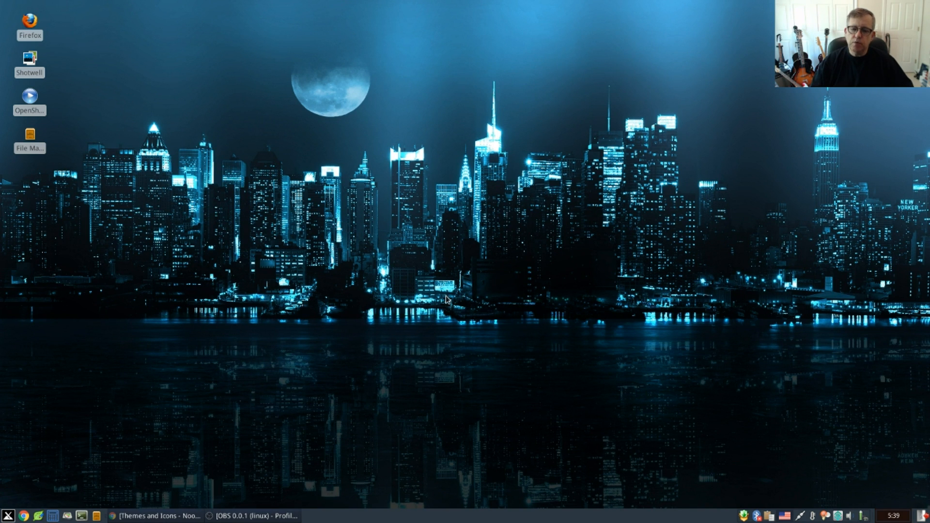
mouse_move(541, 188)
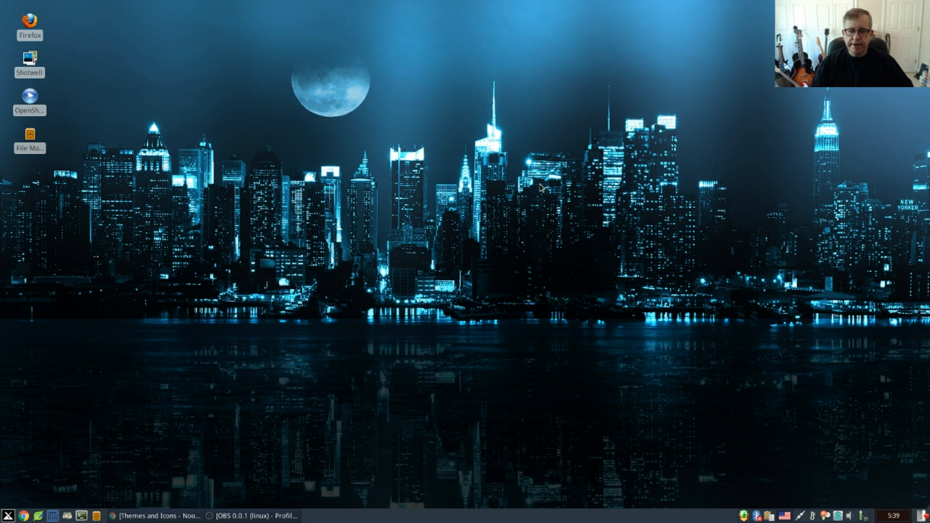
mouse_move(83, 488)
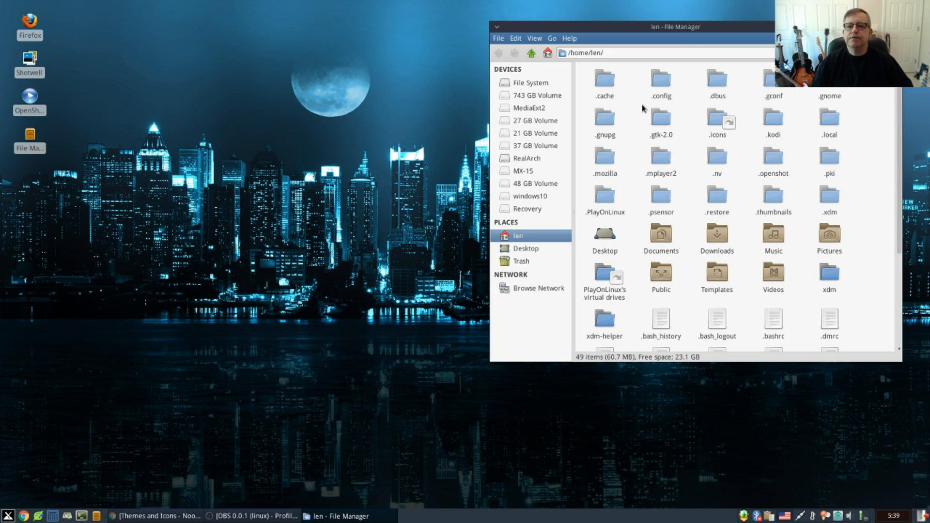
mouse_move(660, 238)
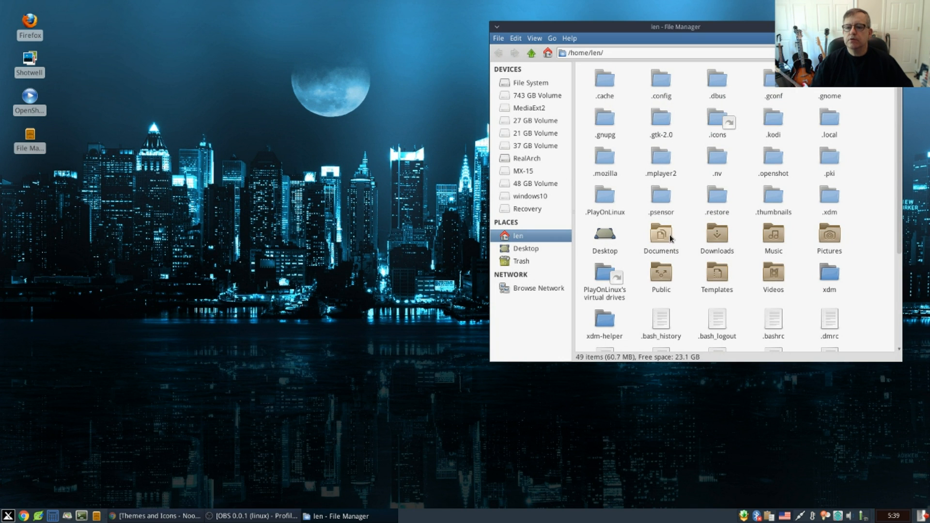
double_click(660, 237)
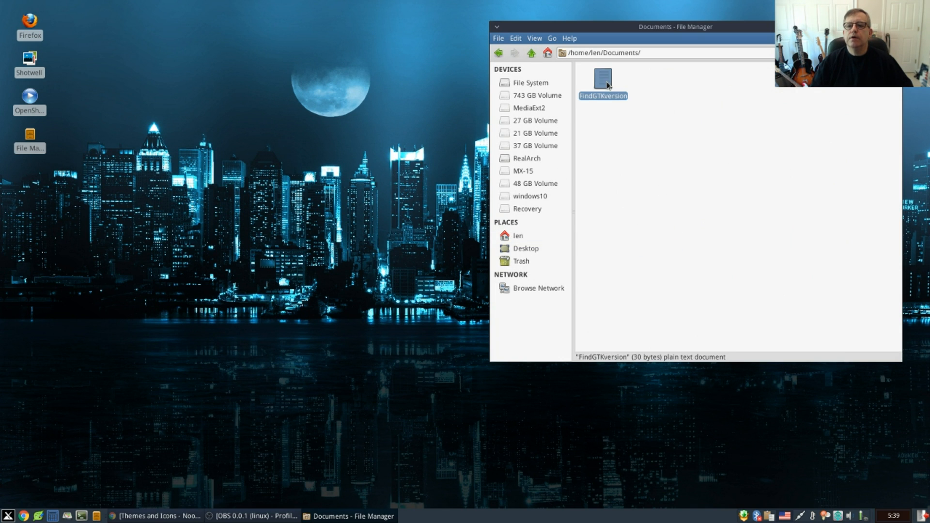
double_click(603, 83)
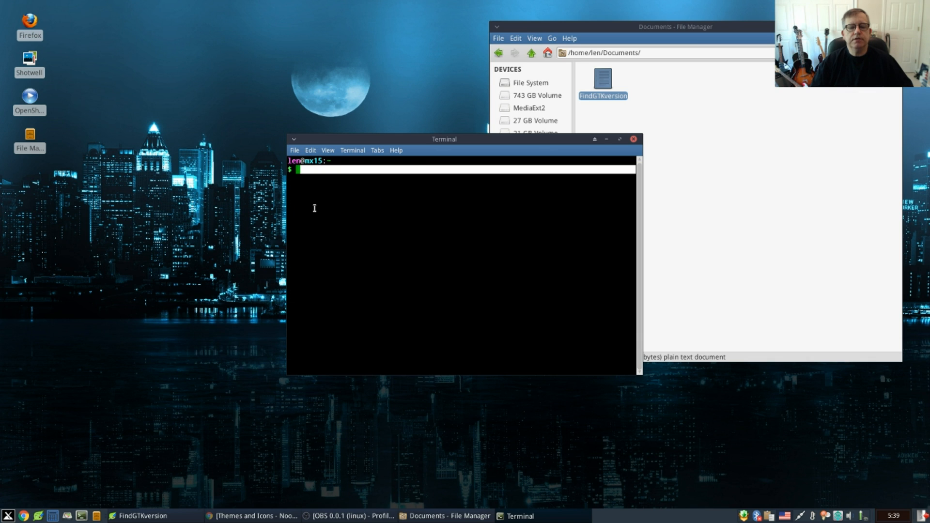
Run 'dpkg -l libgtk2.0-0 libgtk-3-0', showing GTK versions 2.24.25 and 3.14.5
text(dpkg -l libgtk2.0-0 libgtk-3-0)
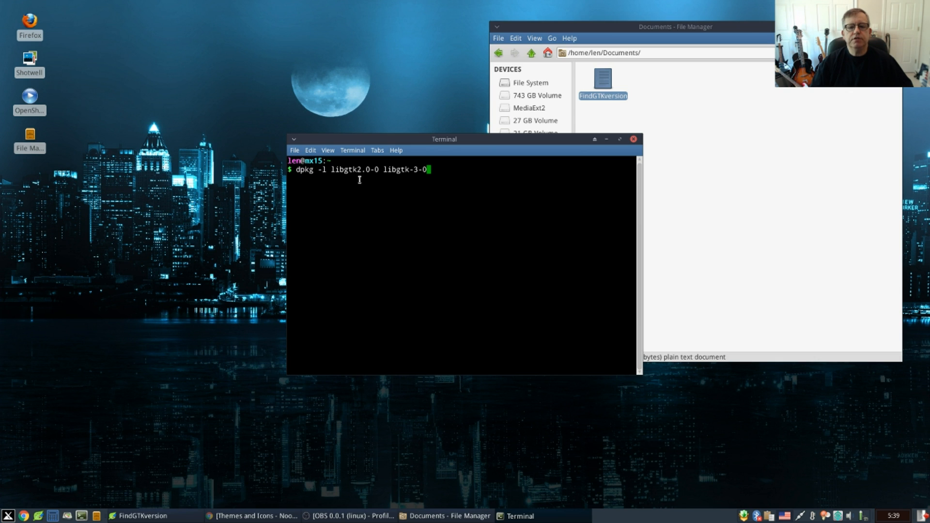
mouse_move(372, 177)
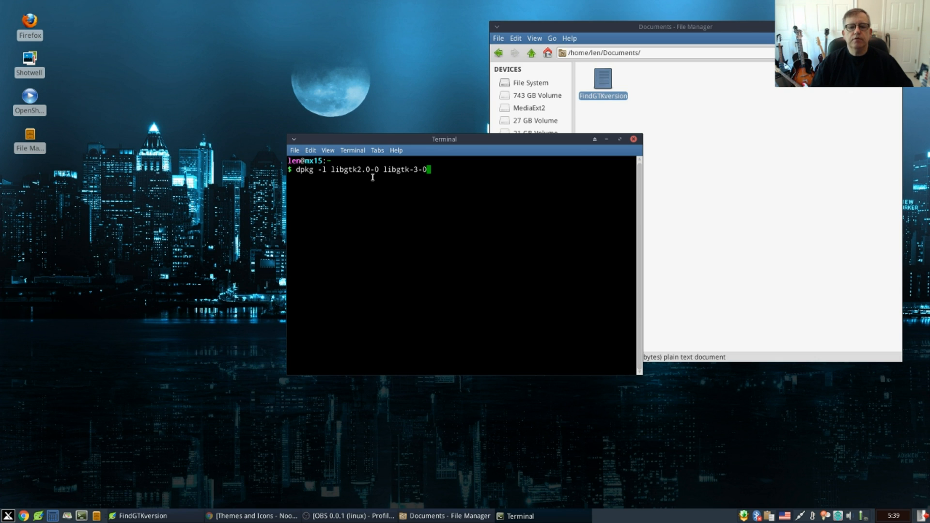
mouse_move(397, 177)
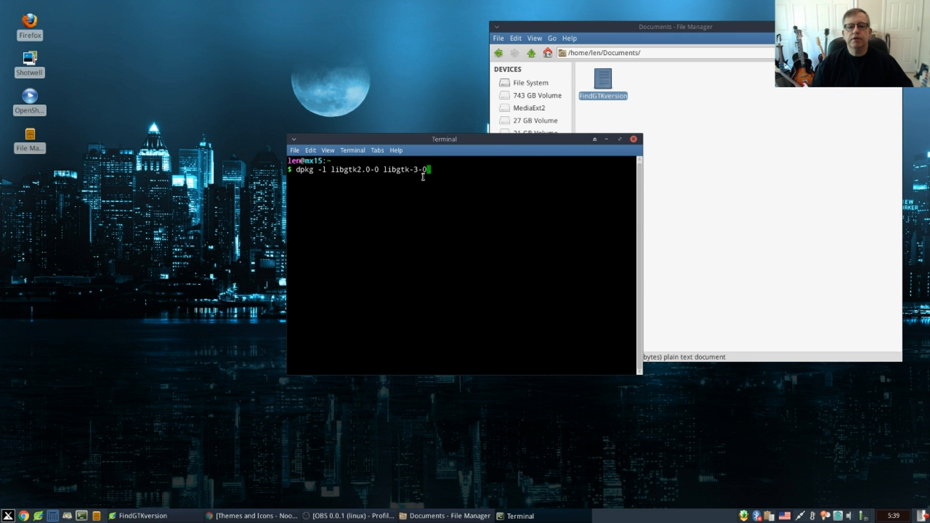
mouse_move(330, 173)
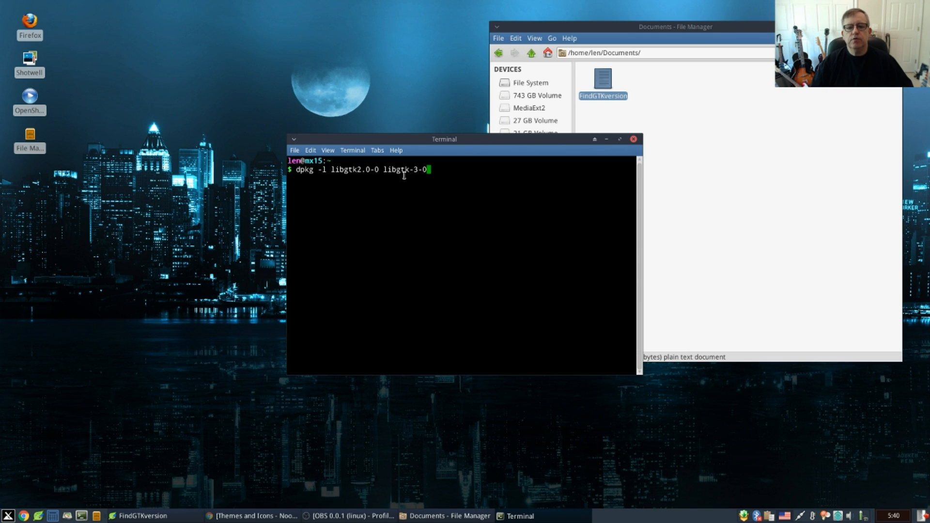
mouse_move(417, 154)
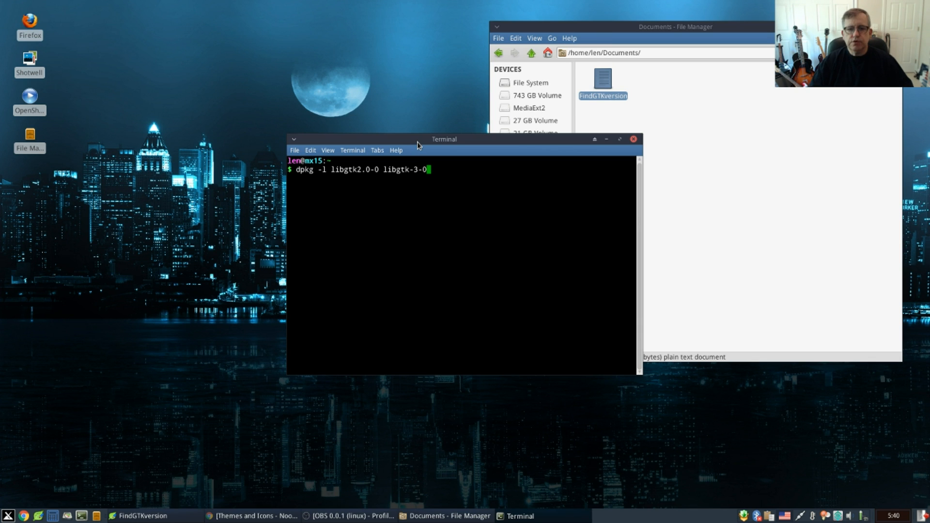
key(Return)
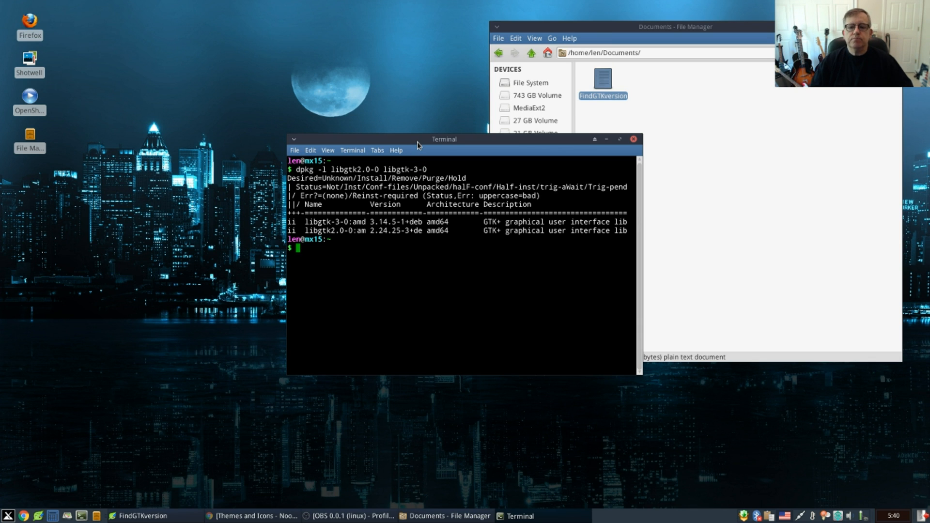
mouse_move(432, 168)
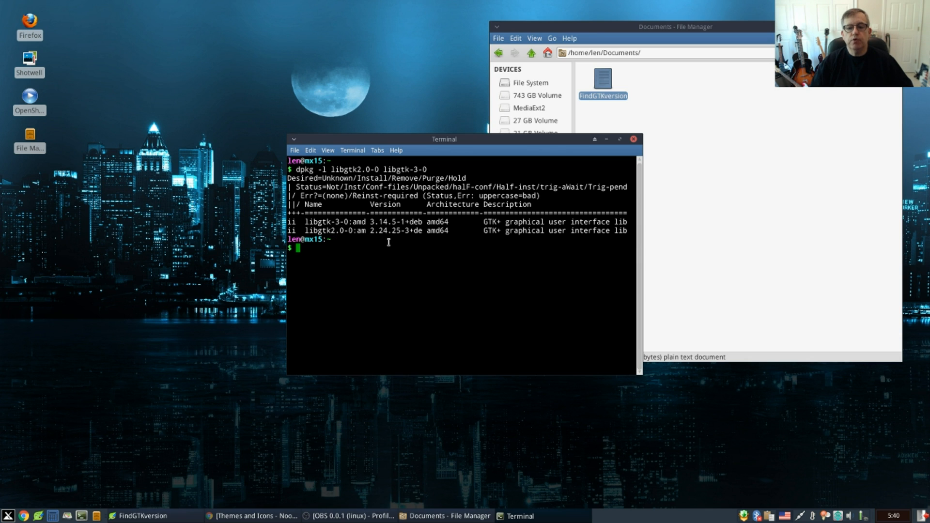
mouse_move(357, 231)
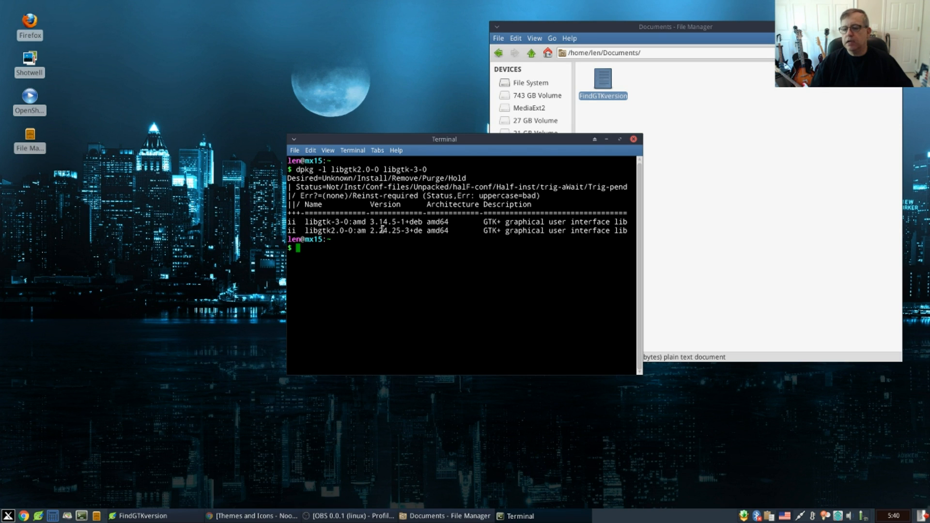
mouse_move(443, 154)
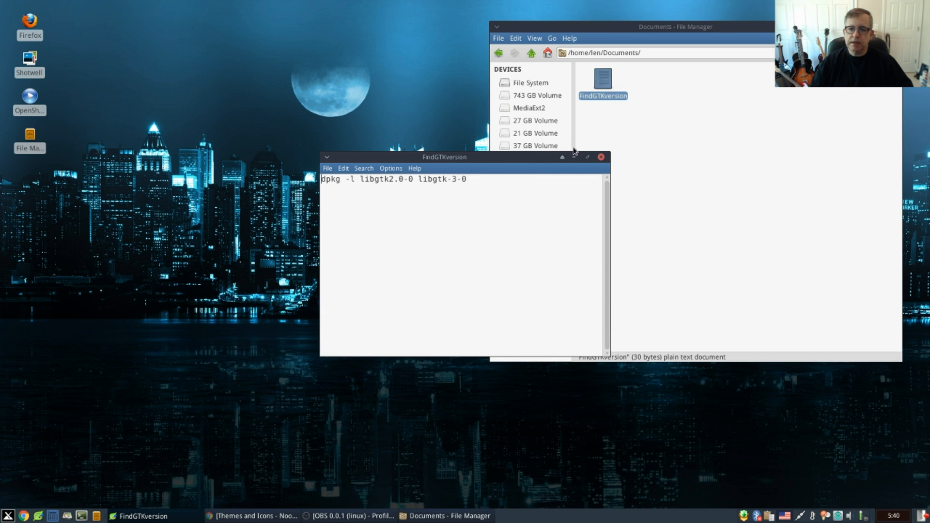
Close the FindGTKversion note and the Documents file manager window
click(600, 157)
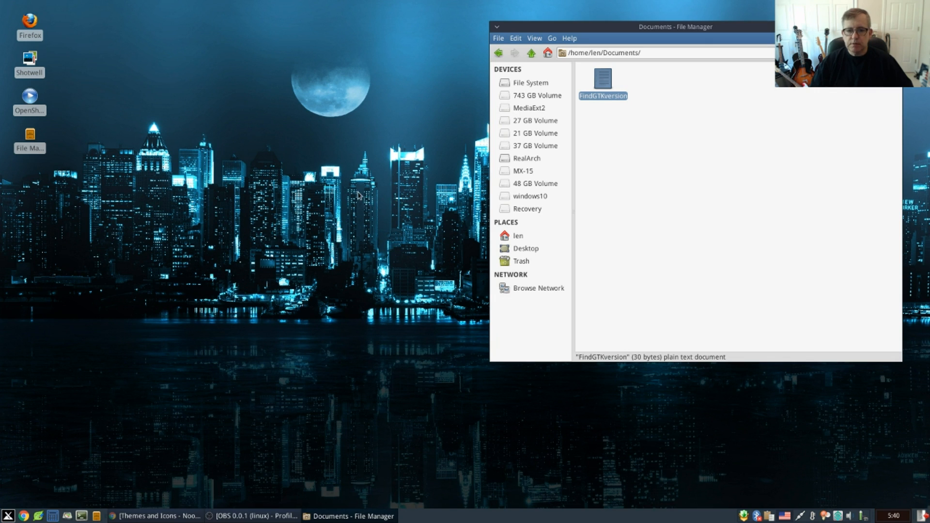
mouse_move(324, 156)
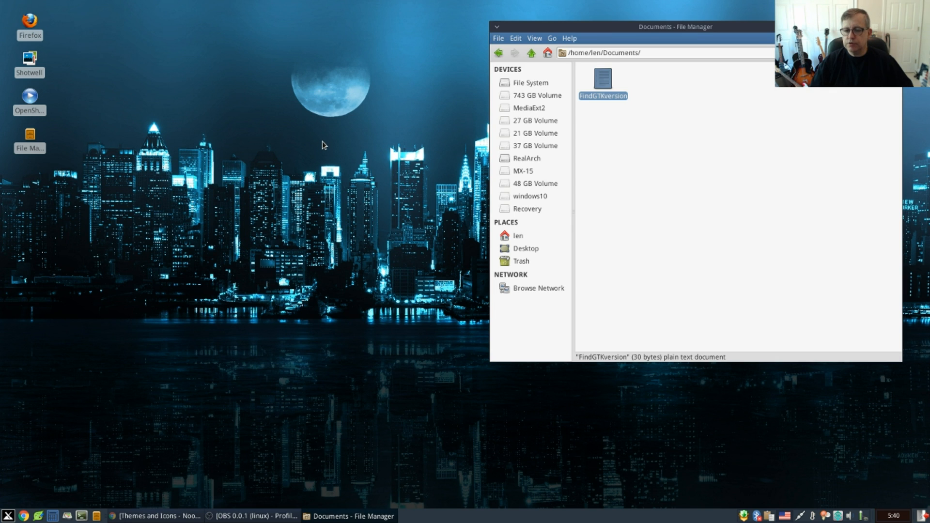
mouse_move(678, 28)
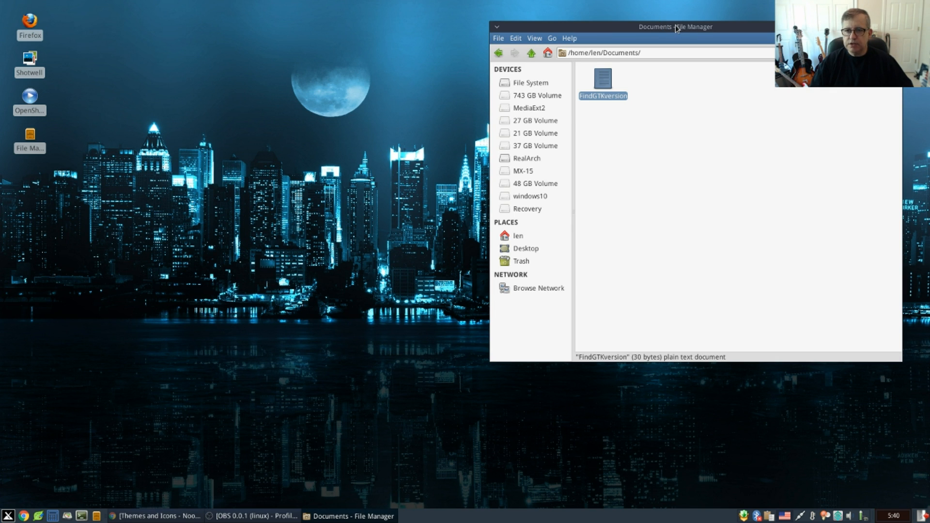
mouse_move(644, 89)
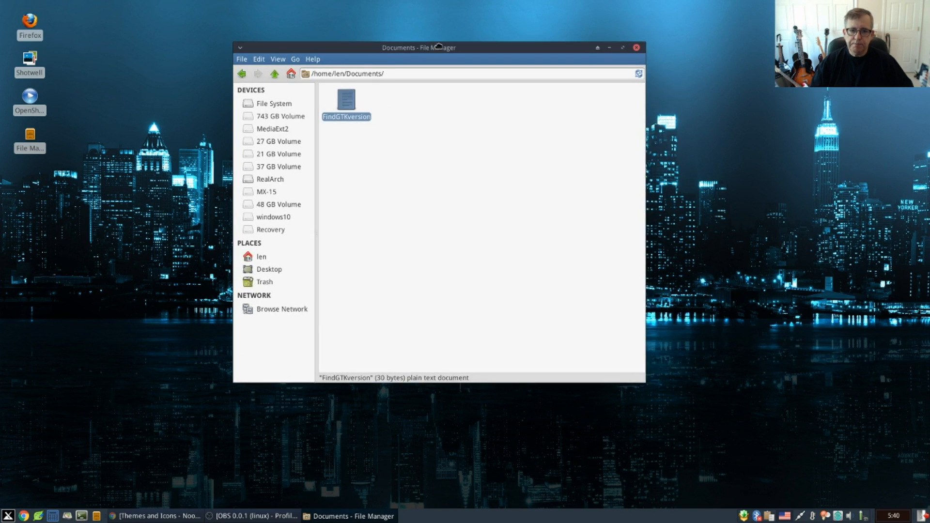
drag(418, 48, 430, 55)
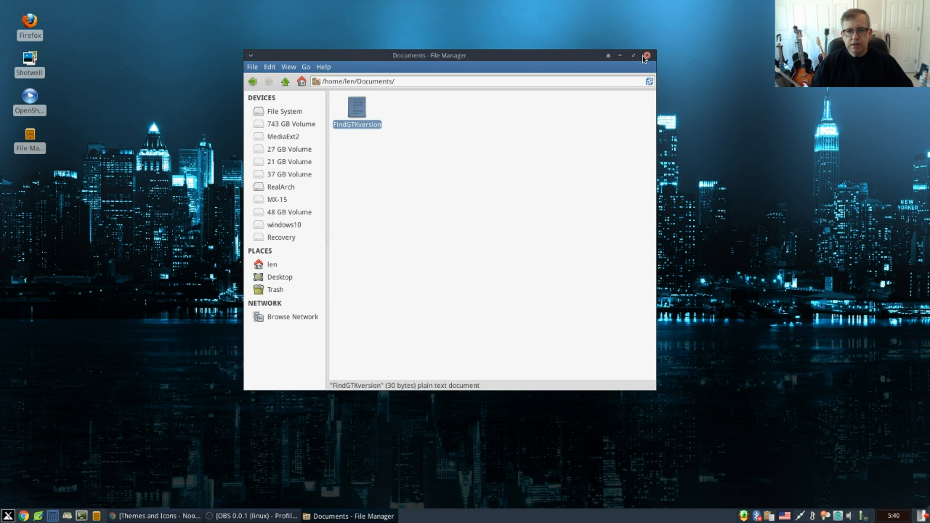
click(646, 55)
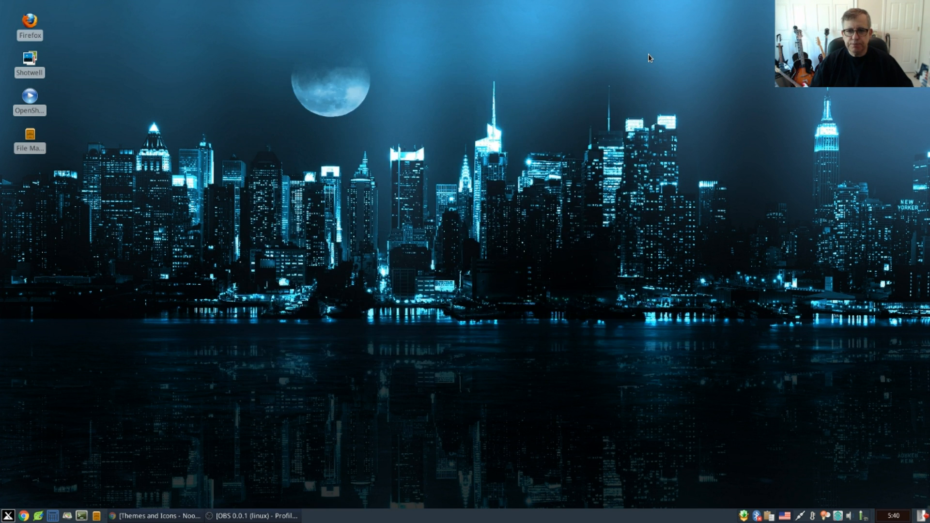
mouse_move(224, 483)
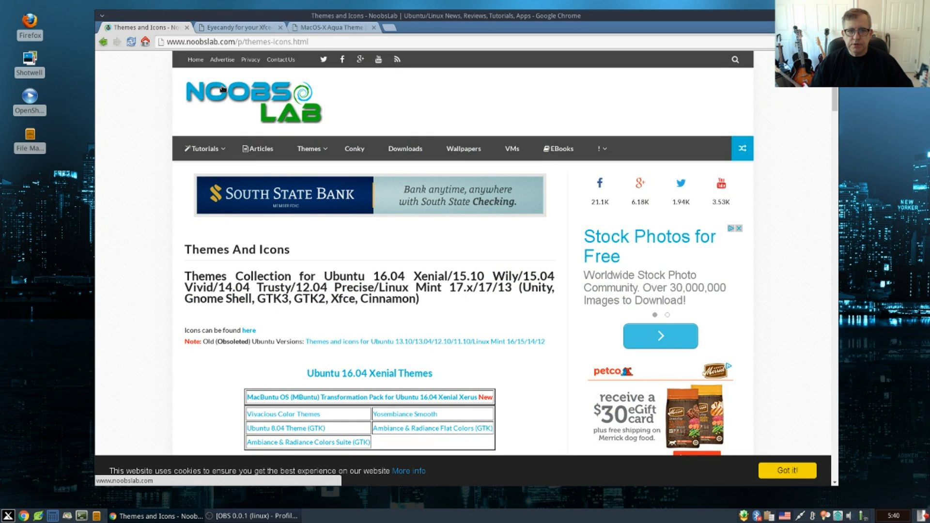
mouse_move(317, 111)
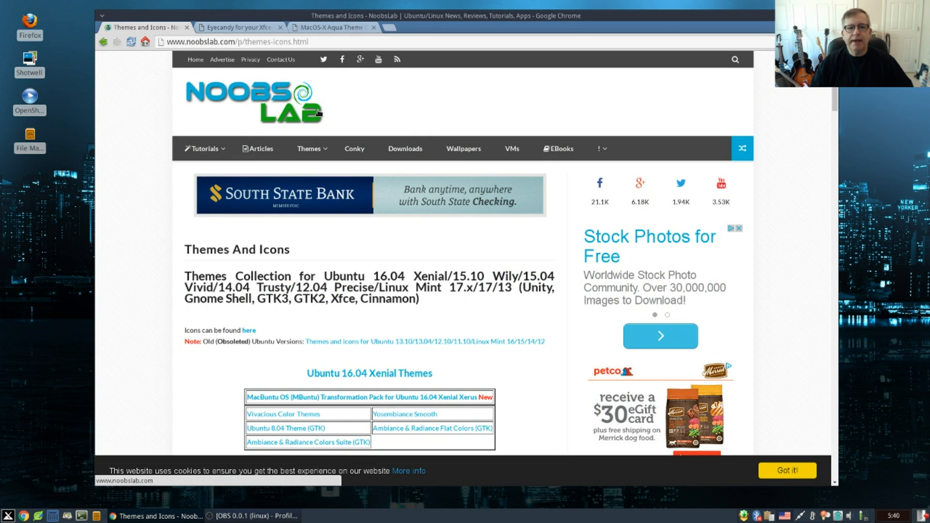
mouse_move(194, 59)
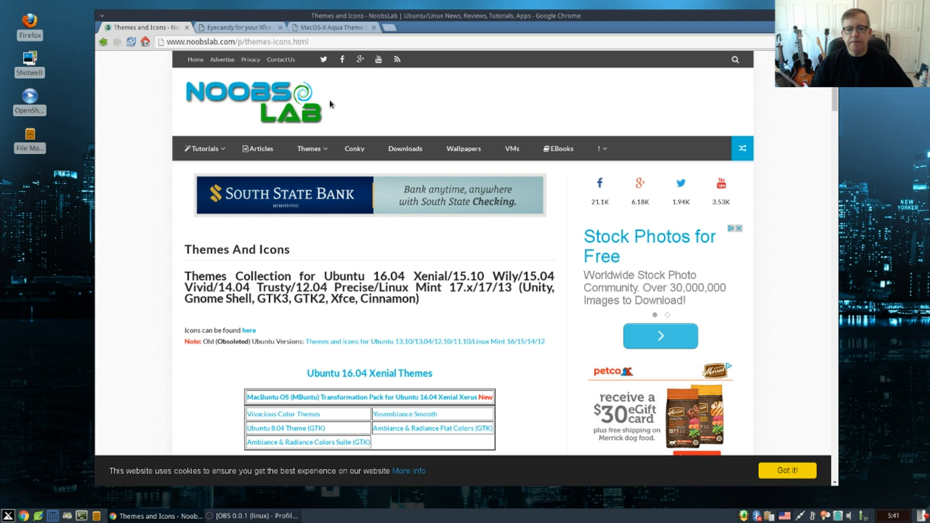
Scroll through NoobsLab's Themes and Icons page, then switch to the Xfce-Look.org tab
scroll(down, 3)
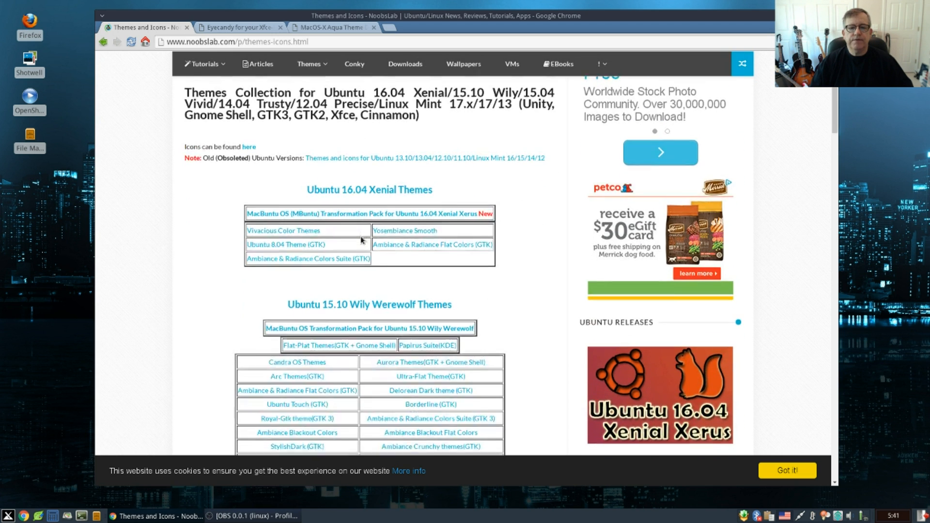
scroll(down, 3)
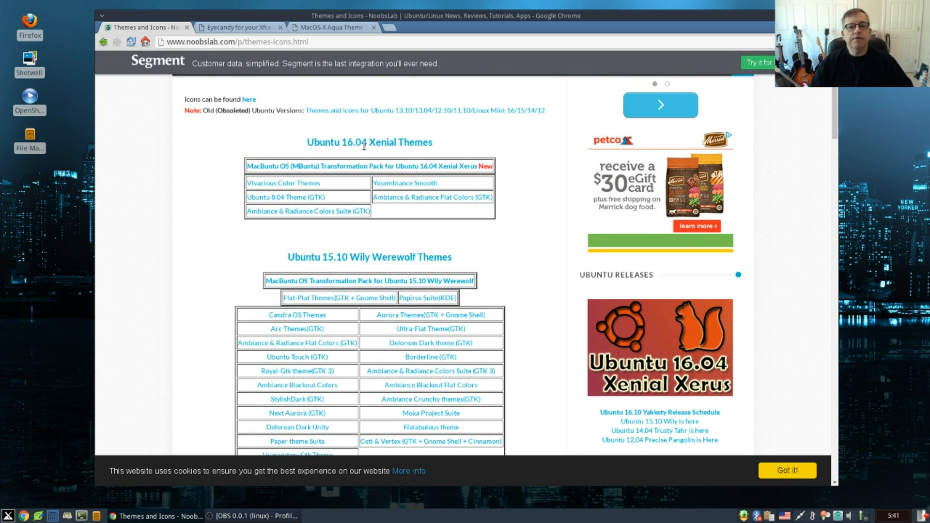
scroll(down, 3)
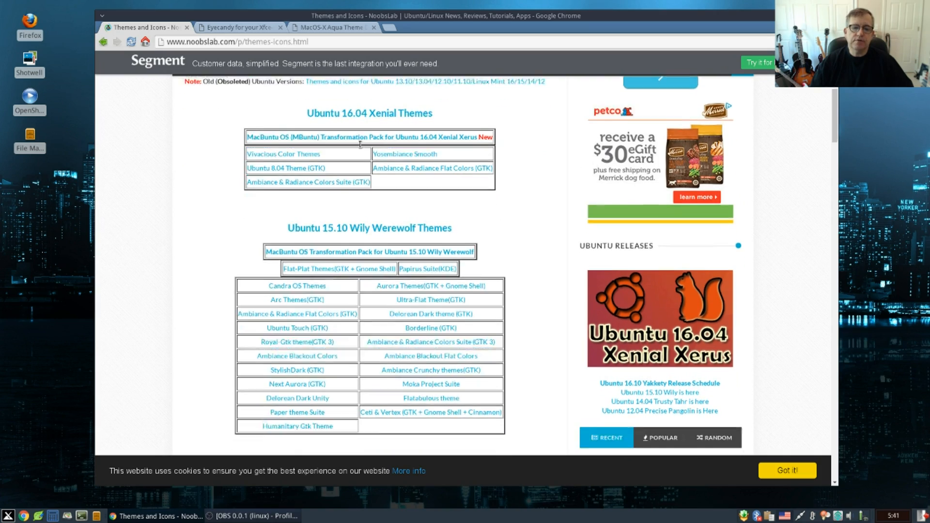
scroll(down, 3)
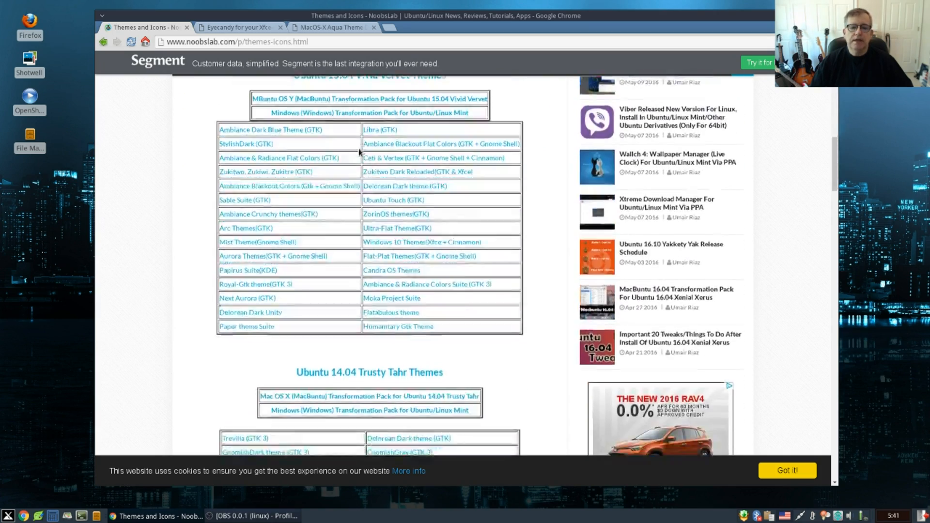
scroll(down, 3)
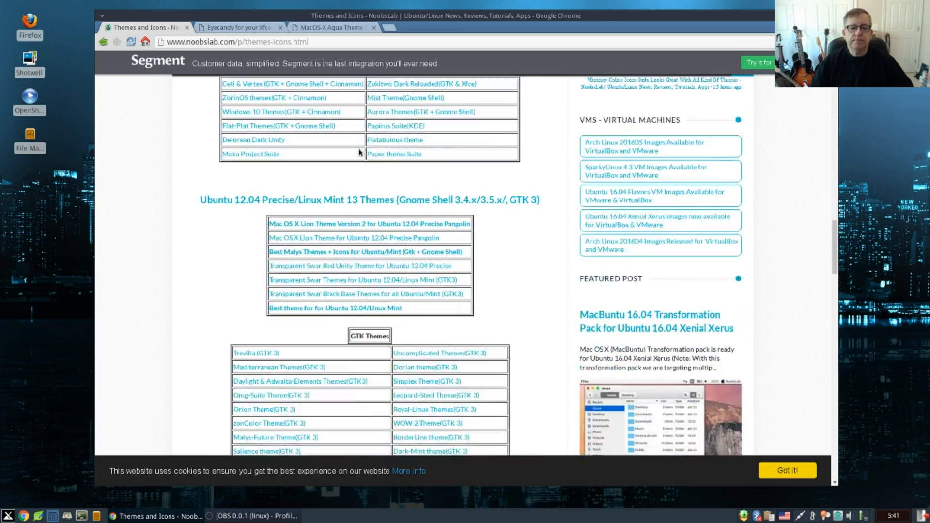
scroll(down, 3)
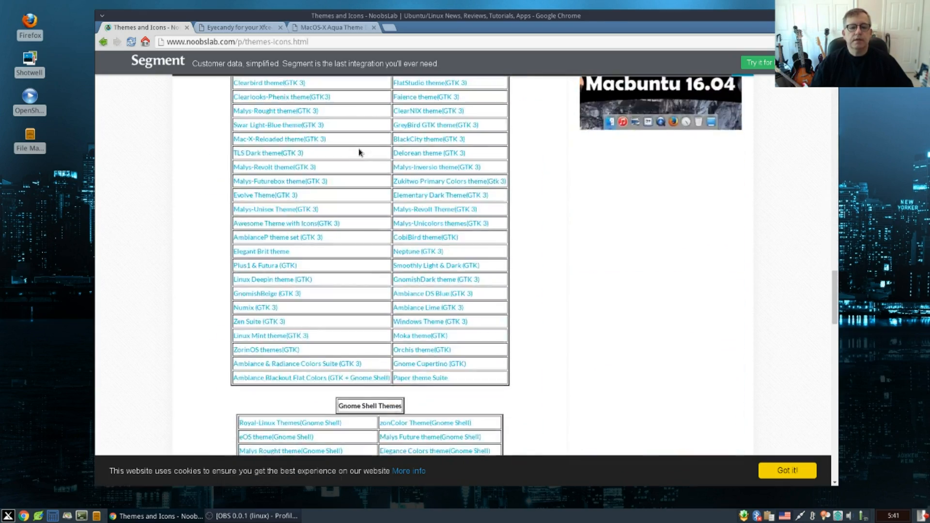
scroll(down, 3)
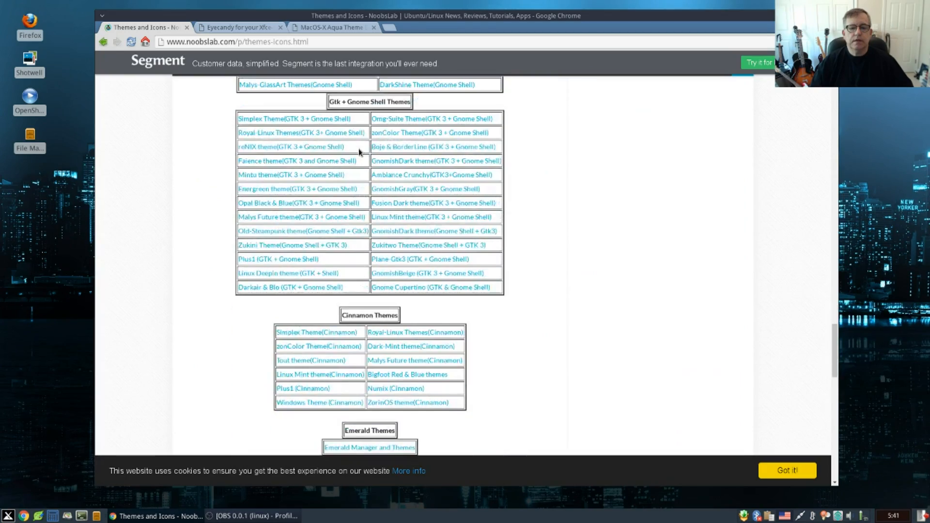
scroll(up, 3)
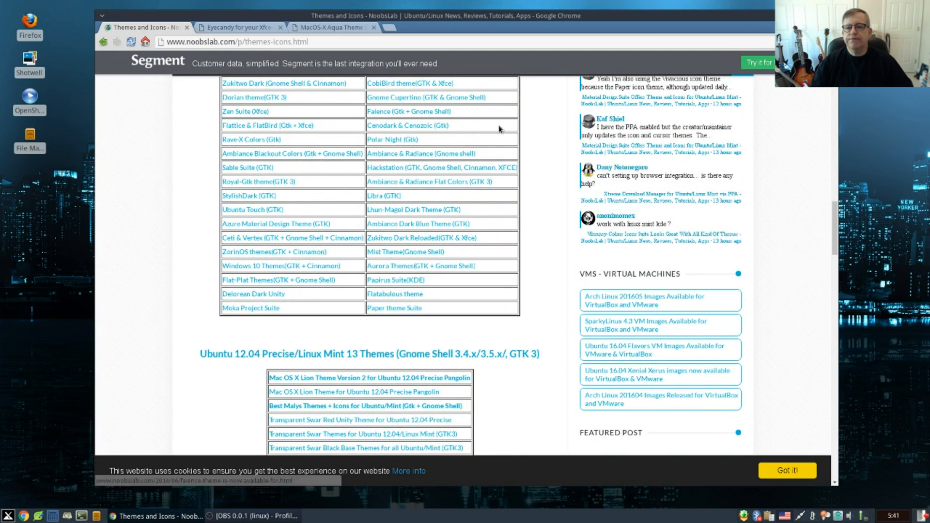
mouse_move(562, 129)
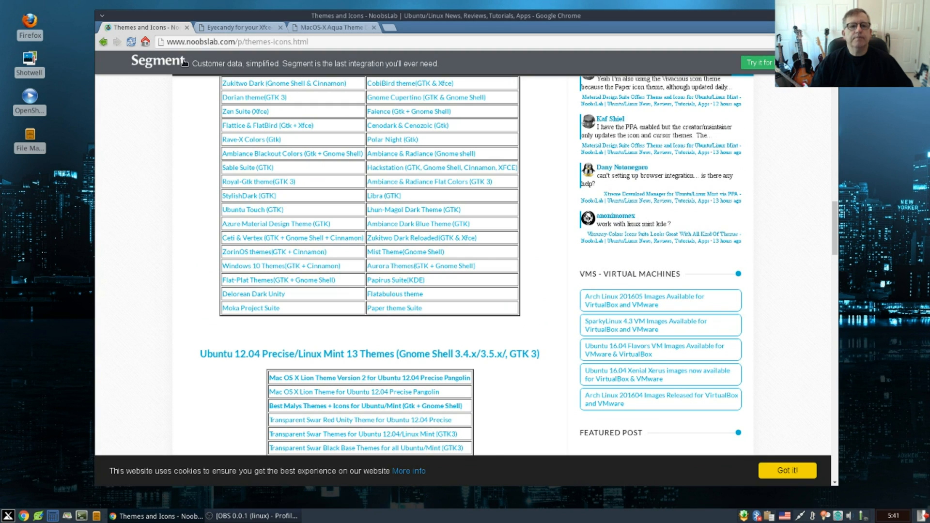
click(238, 27)
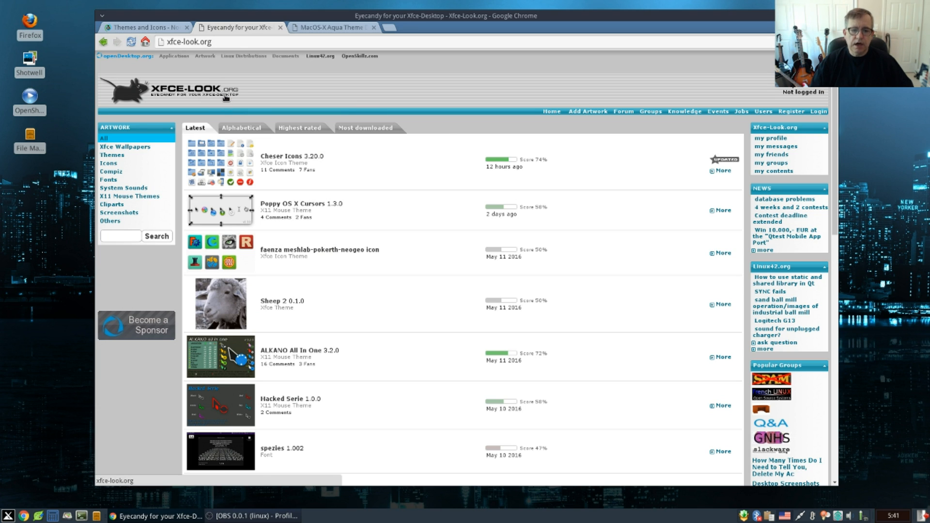
mouse_move(193, 131)
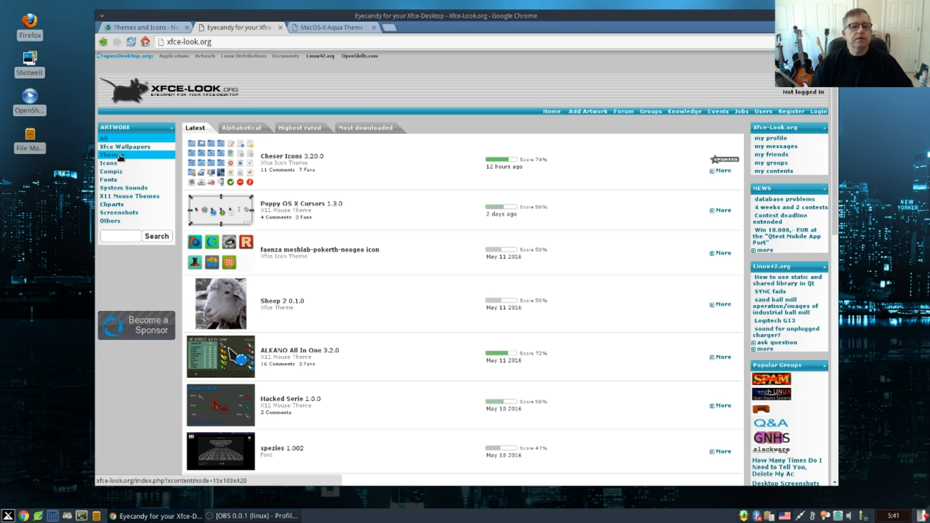
List GTK 2.x themes by highest rating and open Prudence Next Generation
click(109, 154)
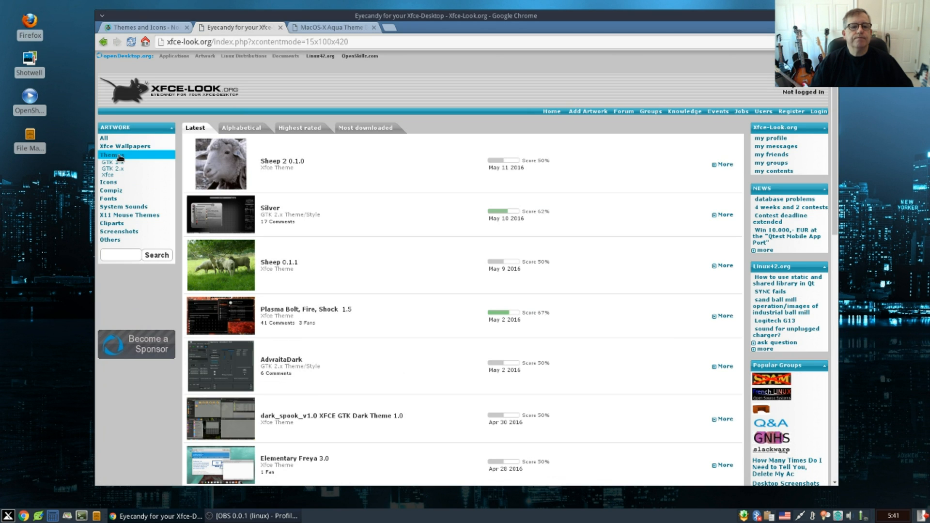
mouse_move(109, 175)
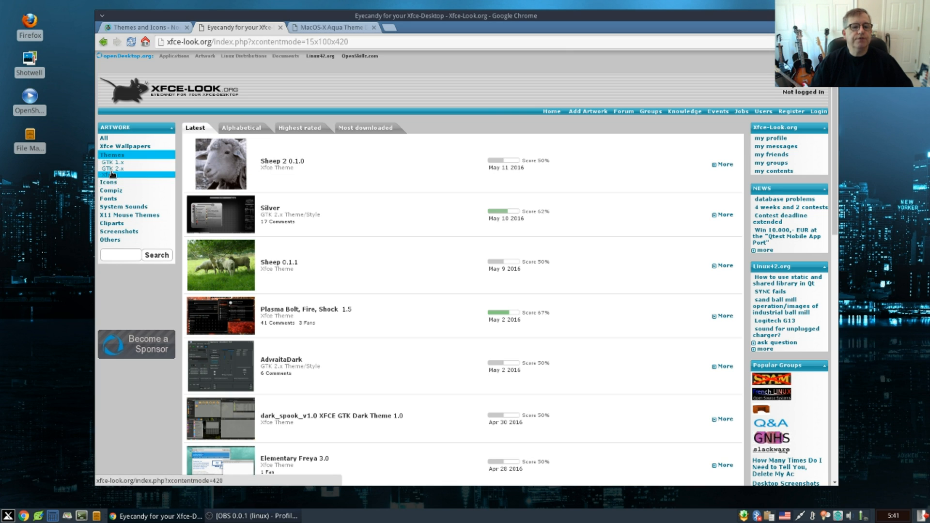
mouse_move(118, 171)
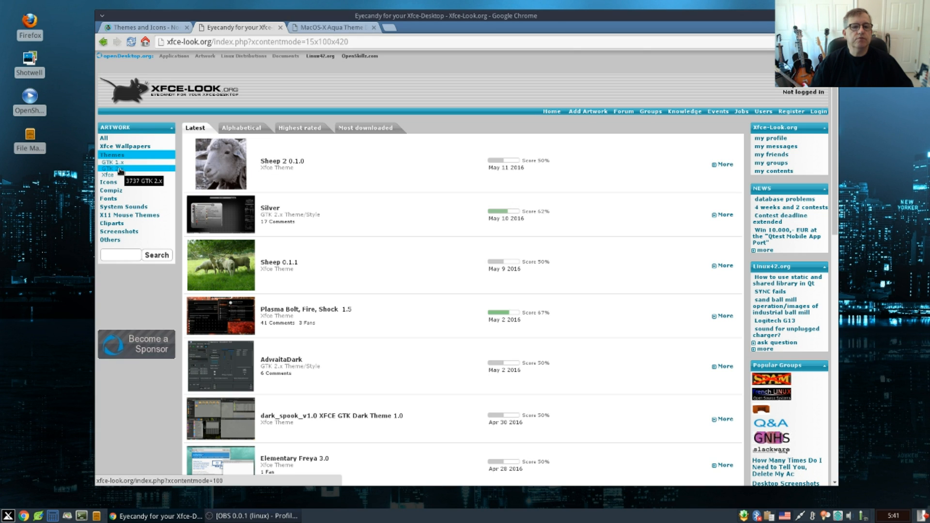
click(111, 168)
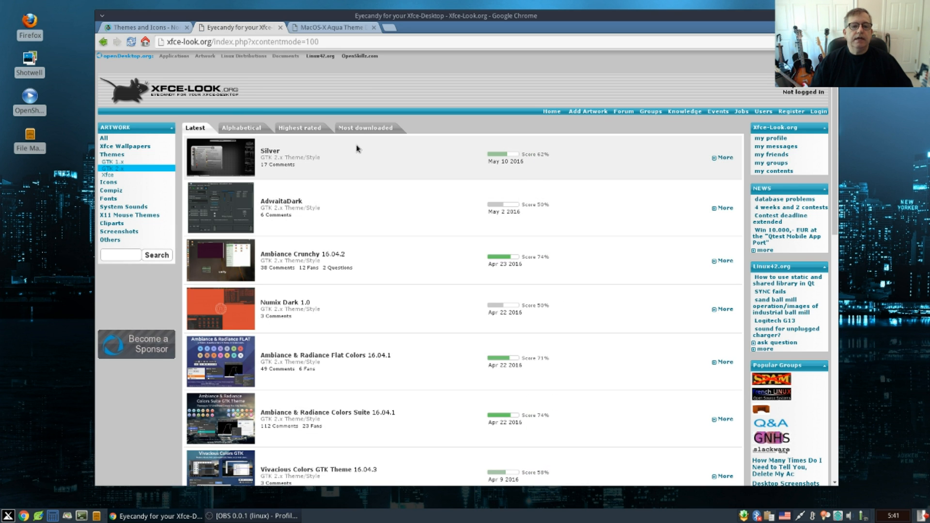
click(365, 128)
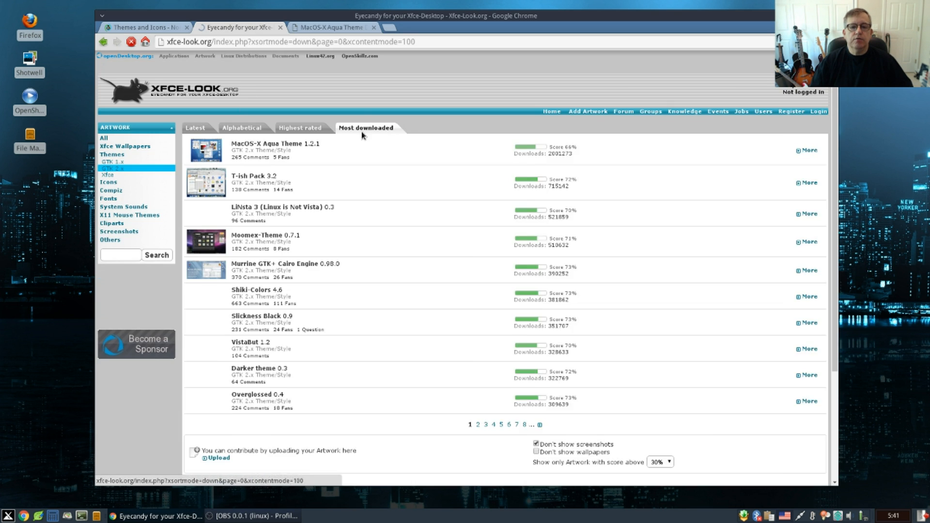
click(301, 128)
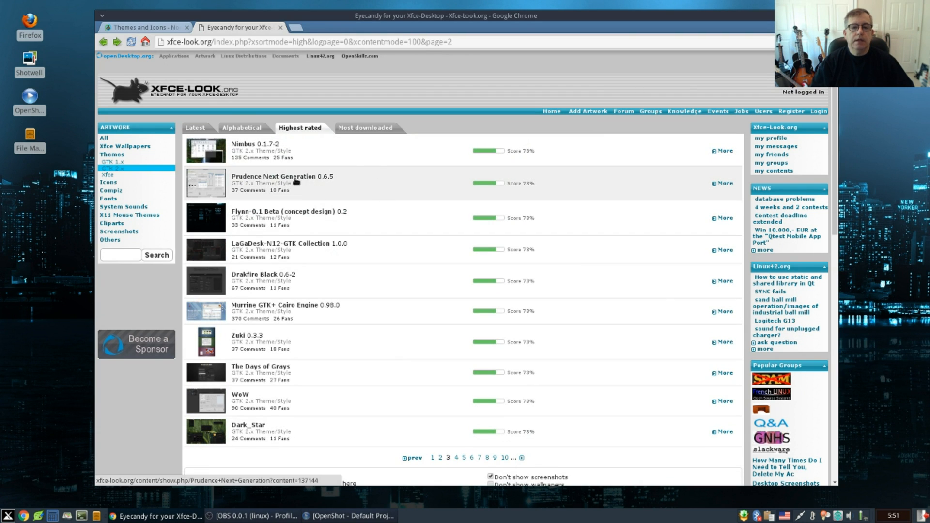
mouse_move(330, 153)
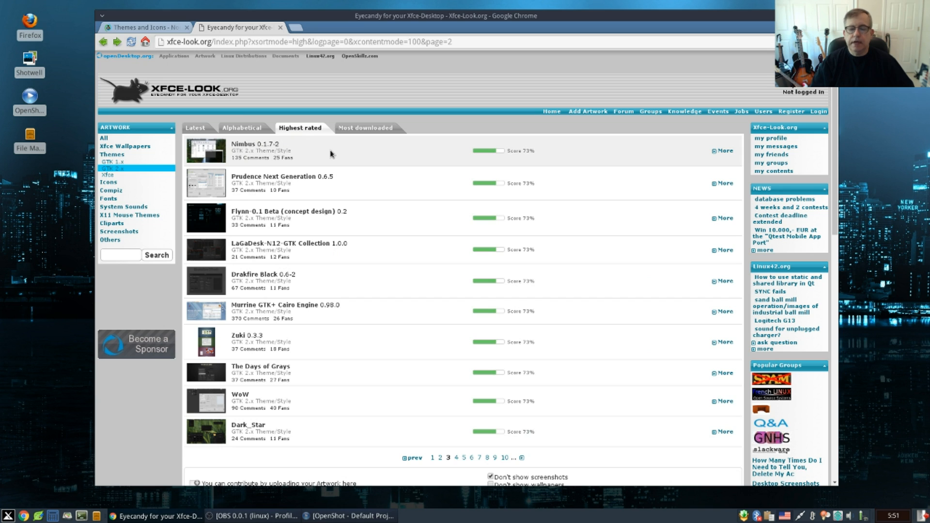
mouse_move(378, 198)
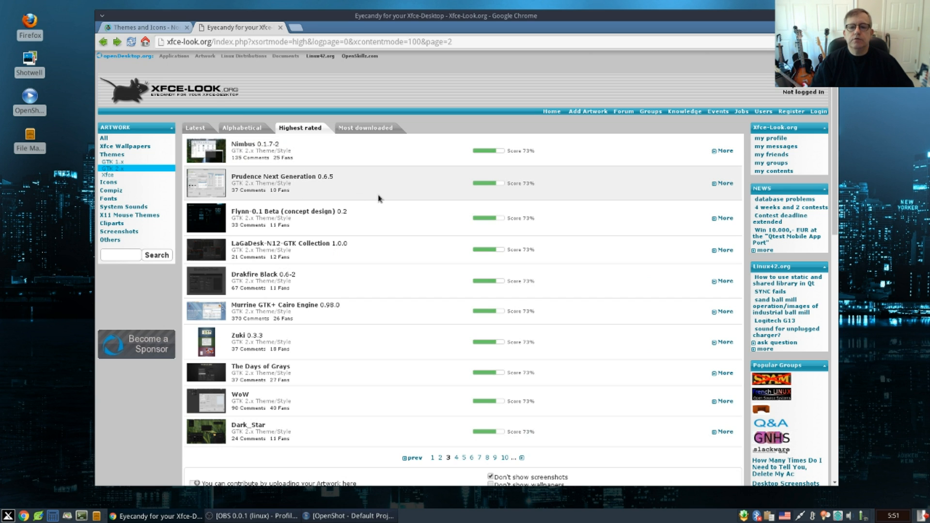
mouse_move(315, 192)
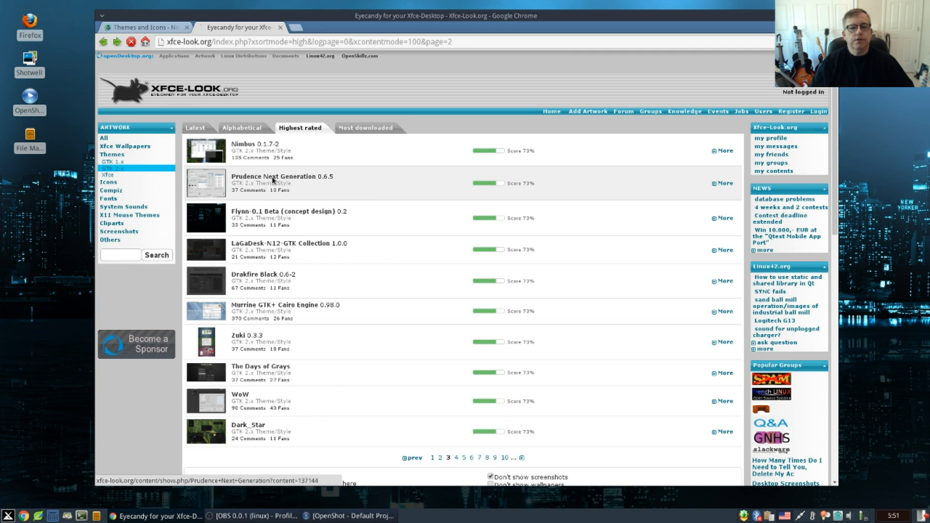
click(282, 177)
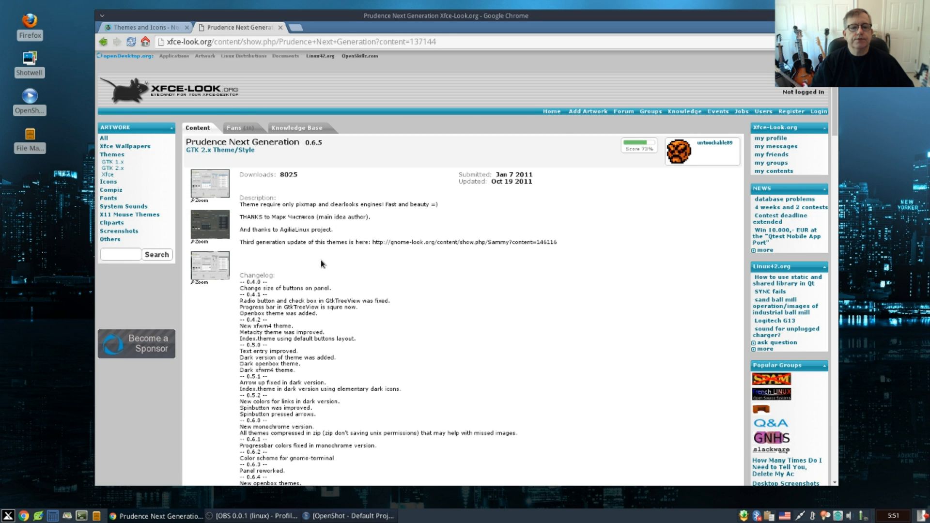
scroll(down, 3)
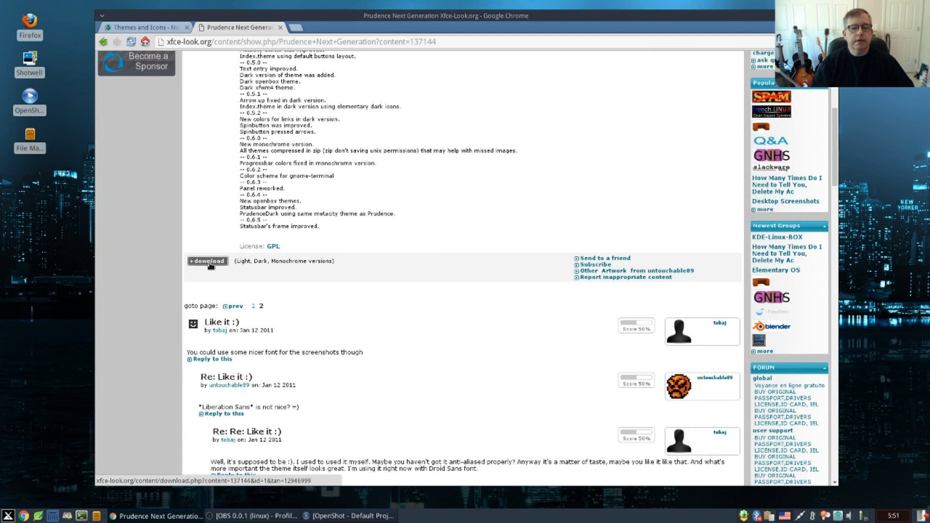
Download the Prudence Next Generation theme zip
click(207, 261)
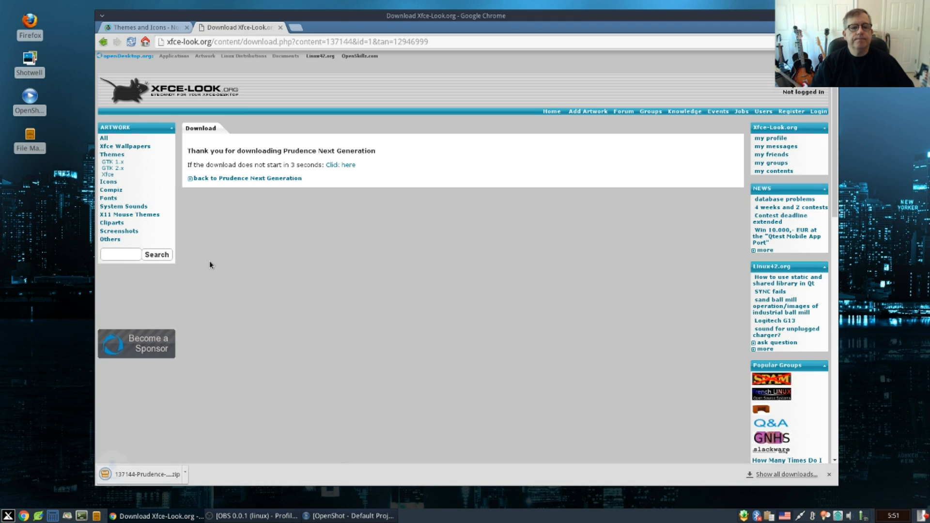
mouse_move(382, 320)
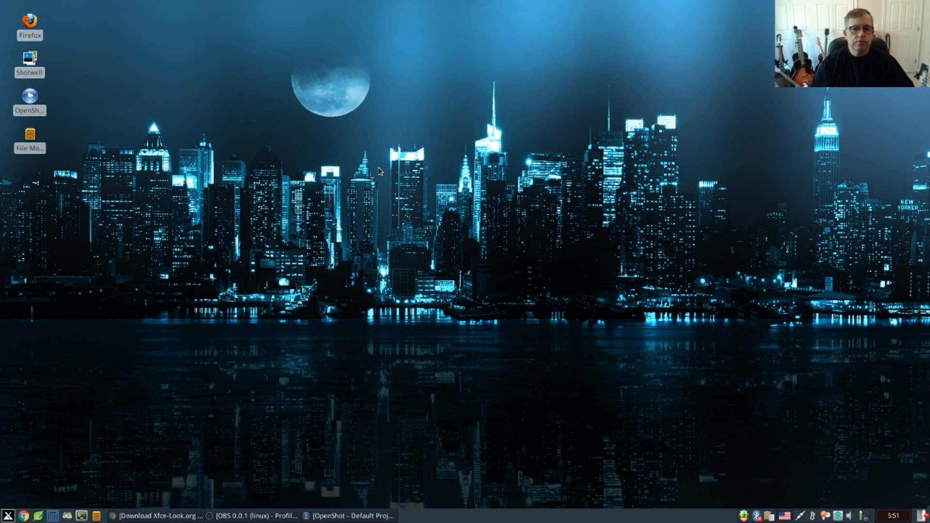
mouse_move(230, 486)
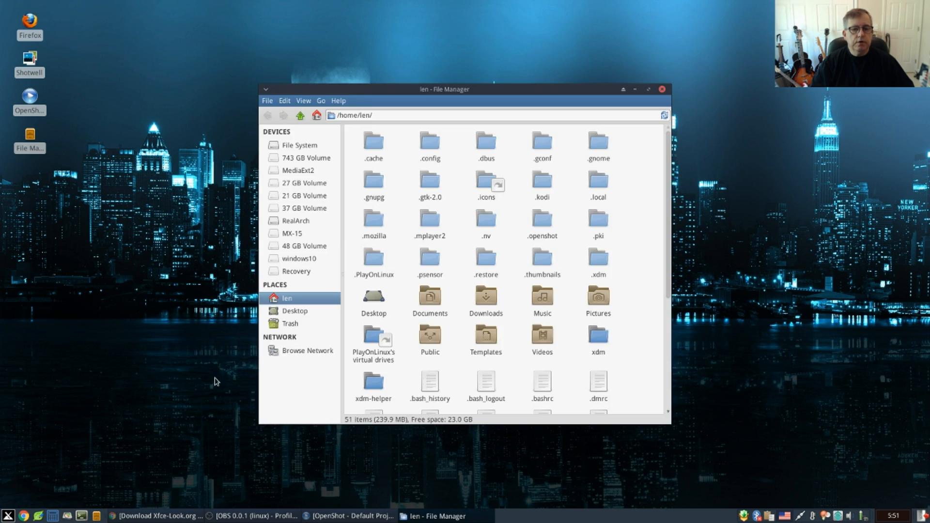
Extract the Prudence zip in Downloads and view its three theme folders
click(485, 296)
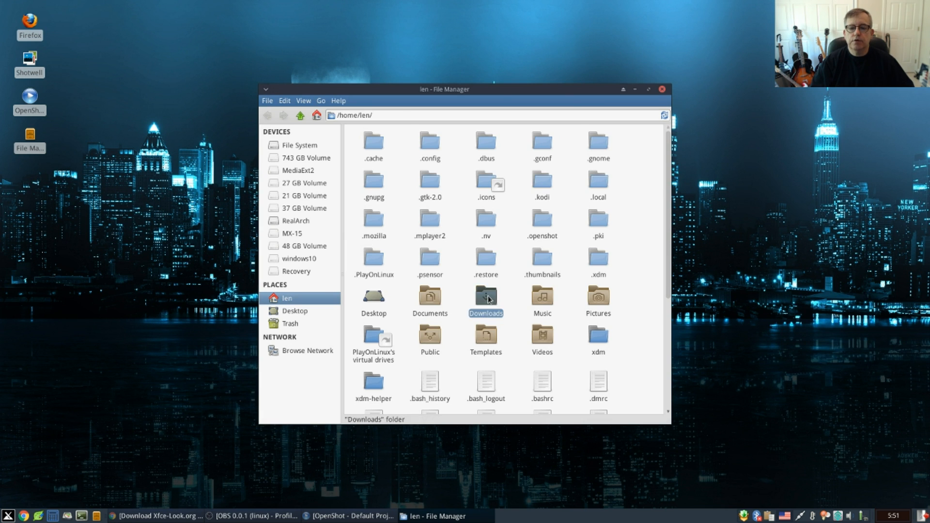
double_click(485, 296)
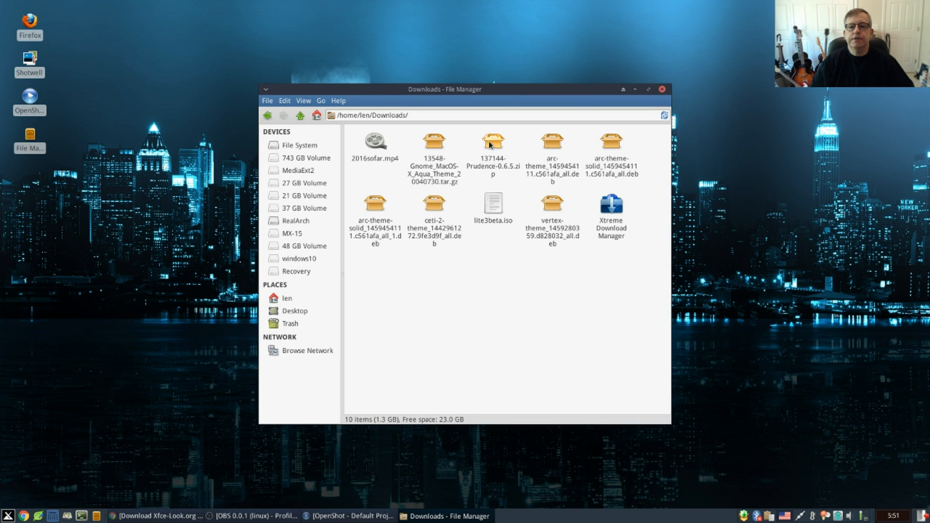
right_click(492, 141)
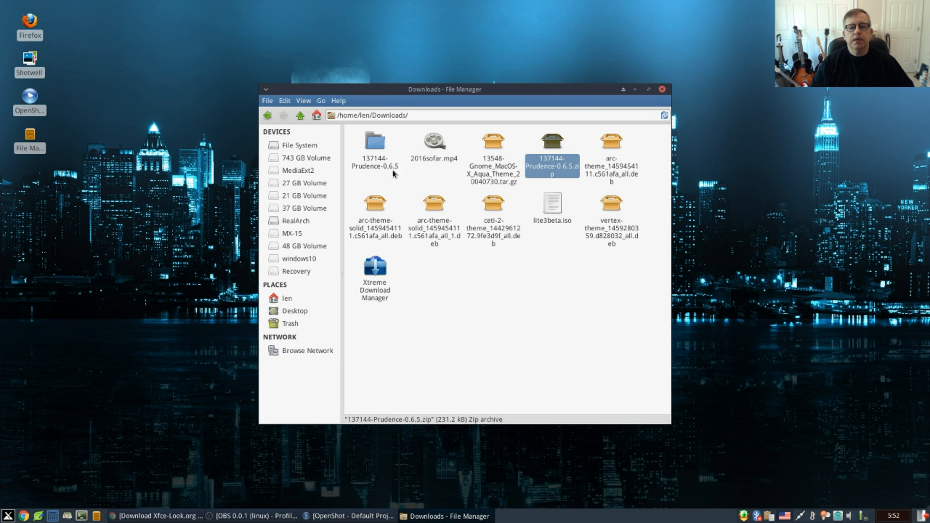
mouse_move(391, 175)
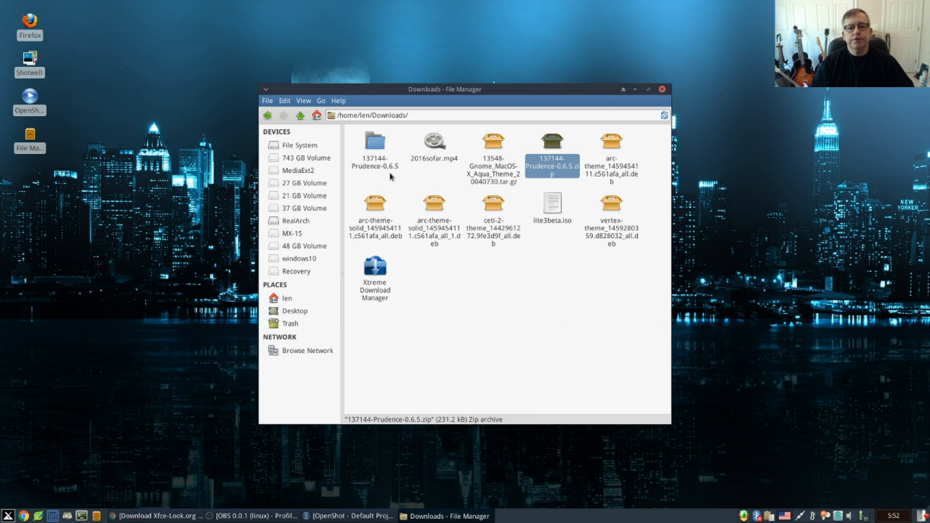
double_click(375, 141)
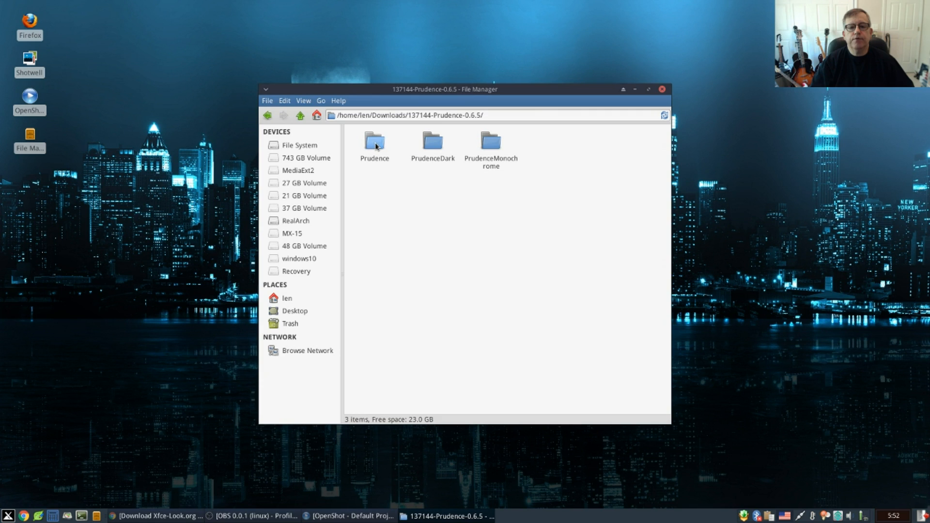
mouse_move(391, 152)
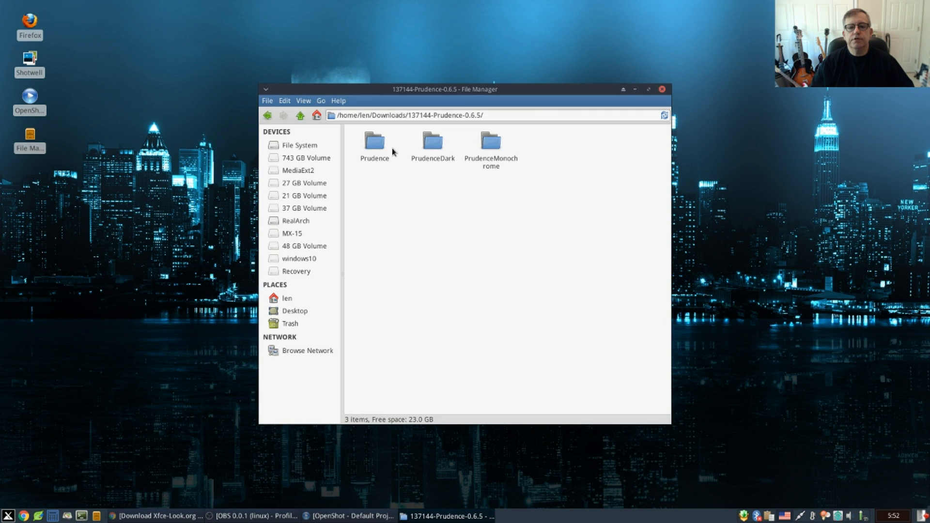
click(301, 116)
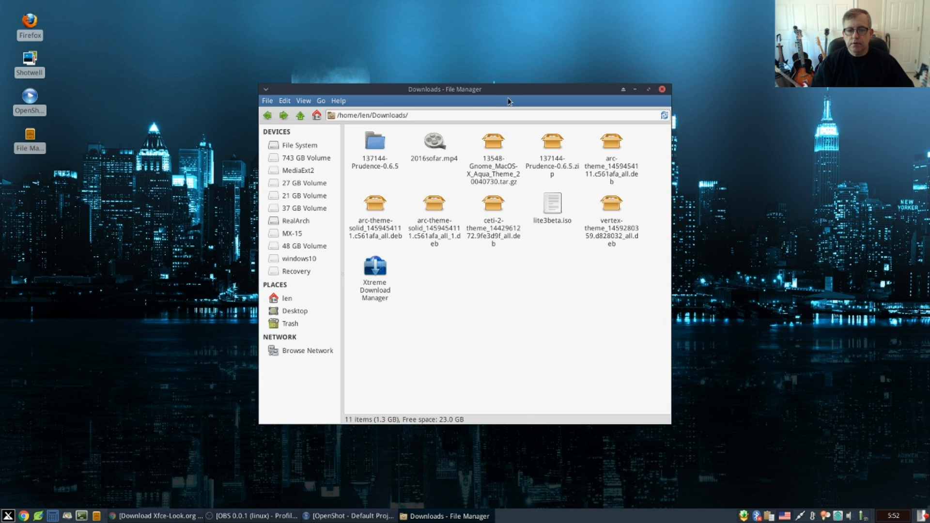
Go to Home and create a folder named .themes
click(374, 143)
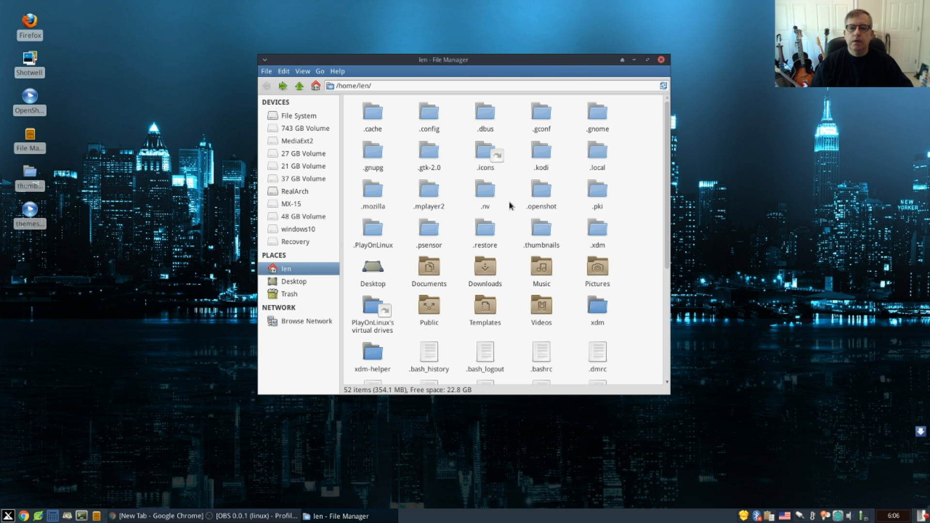
mouse_move(512, 220)
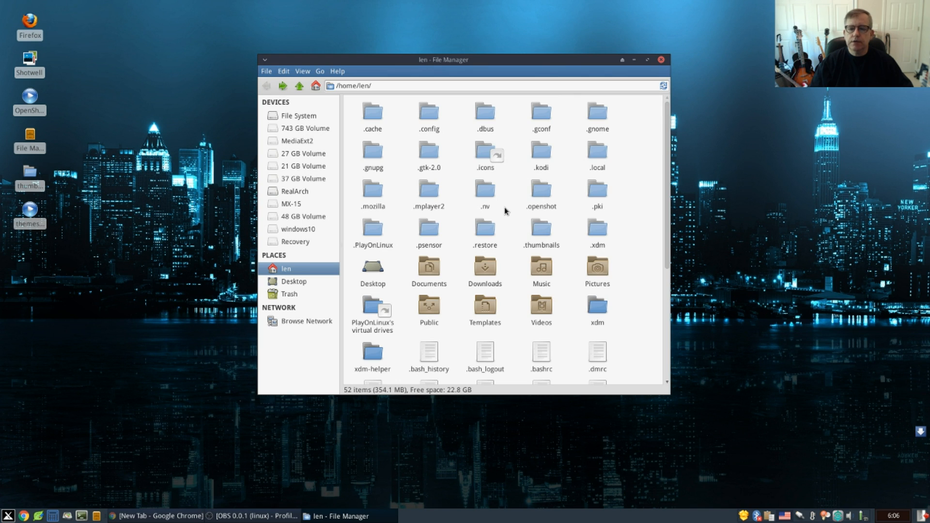
mouse_move(331, 263)
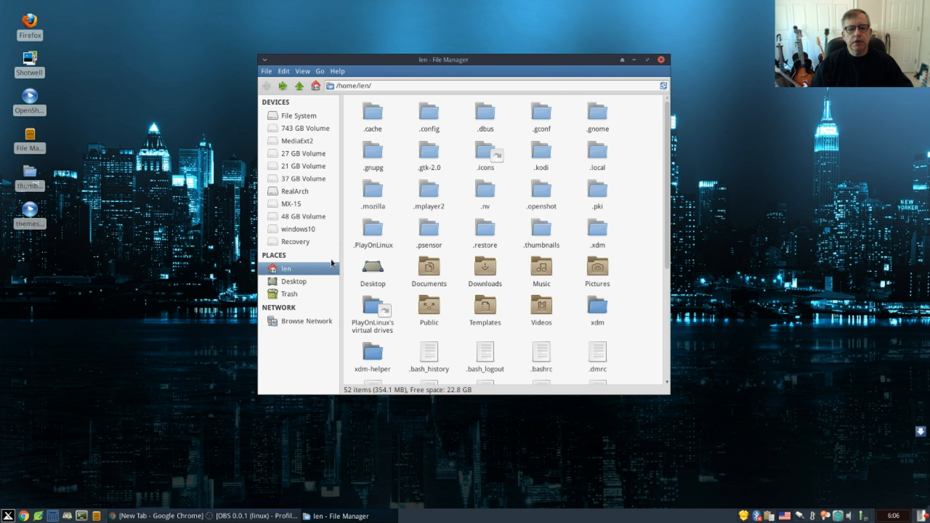
mouse_move(296, 281)
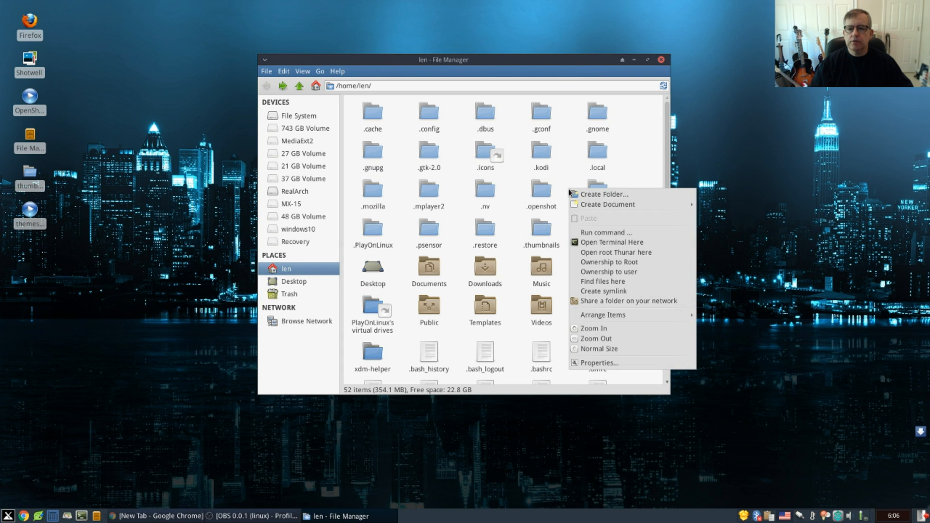
mouse_move(602, 281)
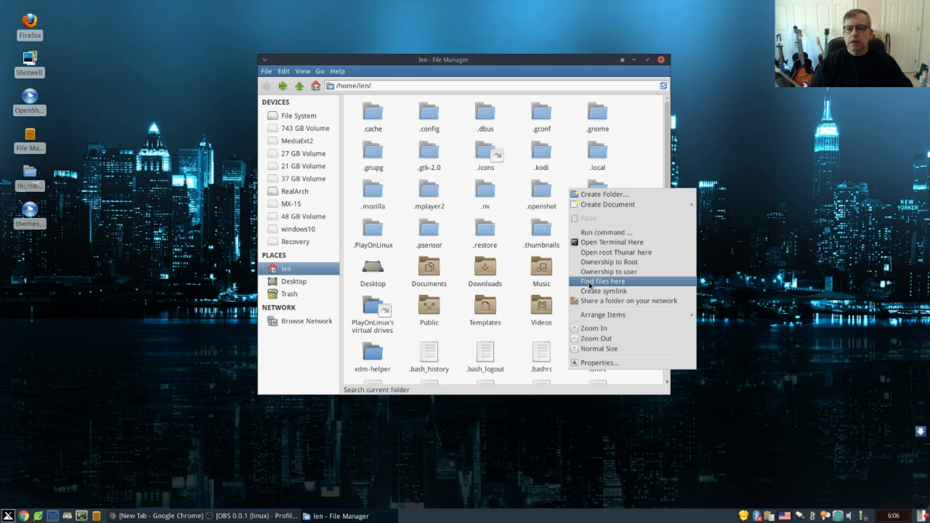
click(605, 193)
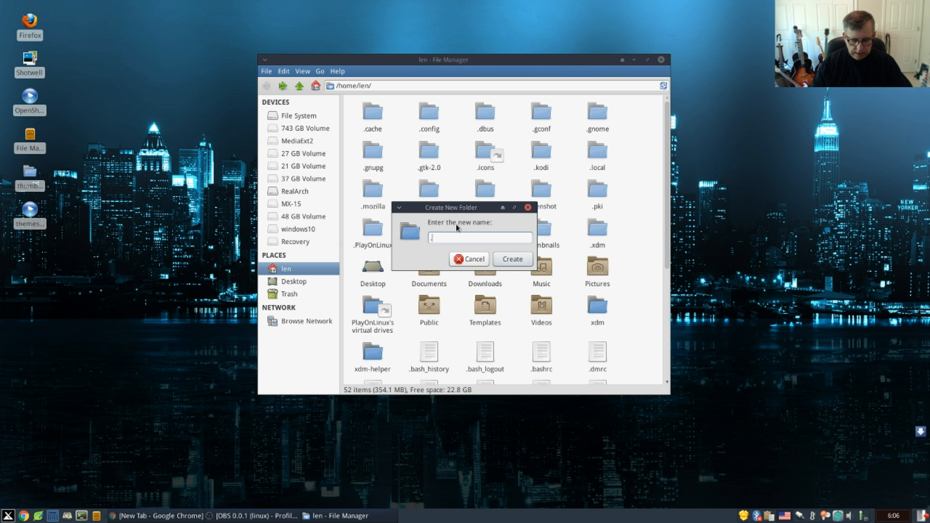
text(.themes)
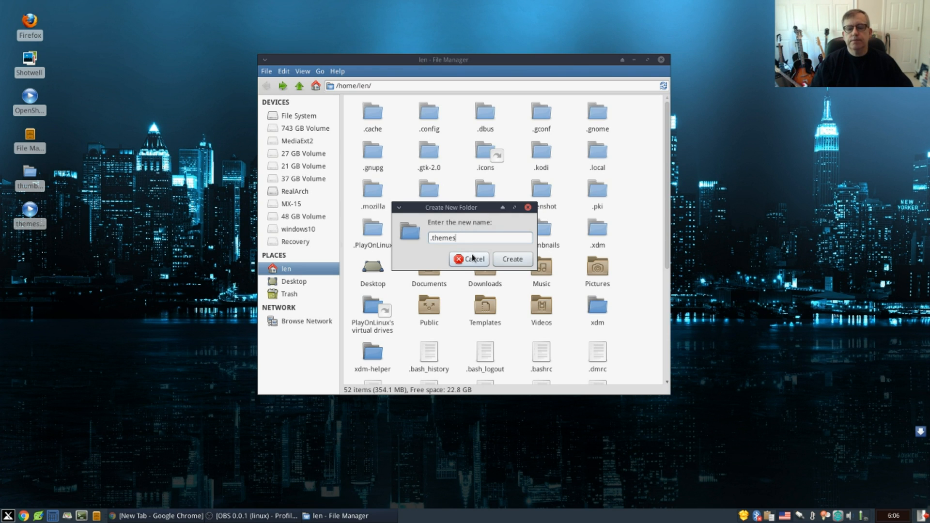
click(510, 260)
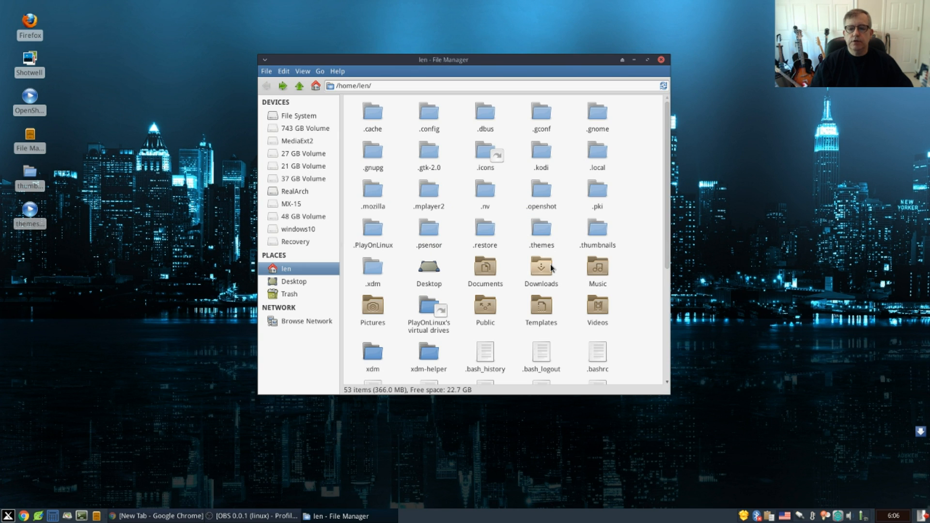
Copy Prudence, PrudenceDark and PrudenceMonochrome from 137144-Prudence-0.6.5 into ~/.themes
double_click(541, 266)
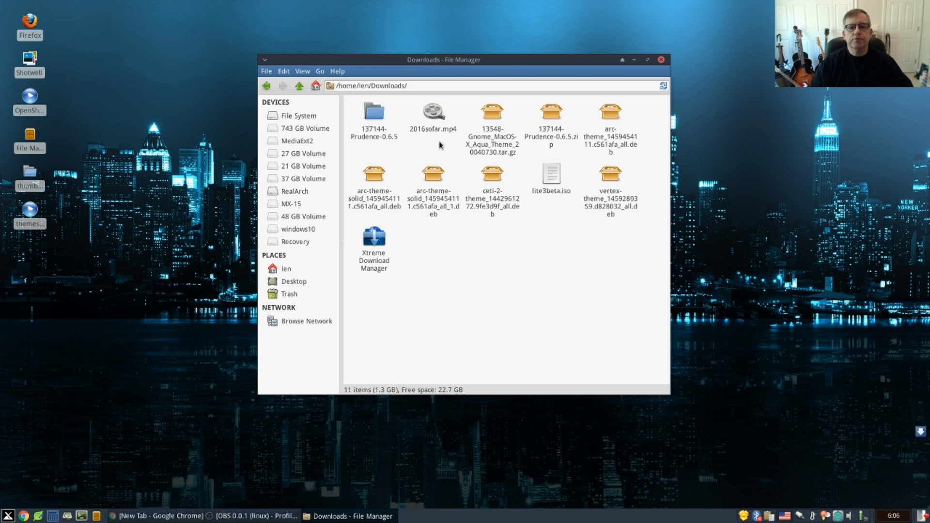
double_click(373, 111)
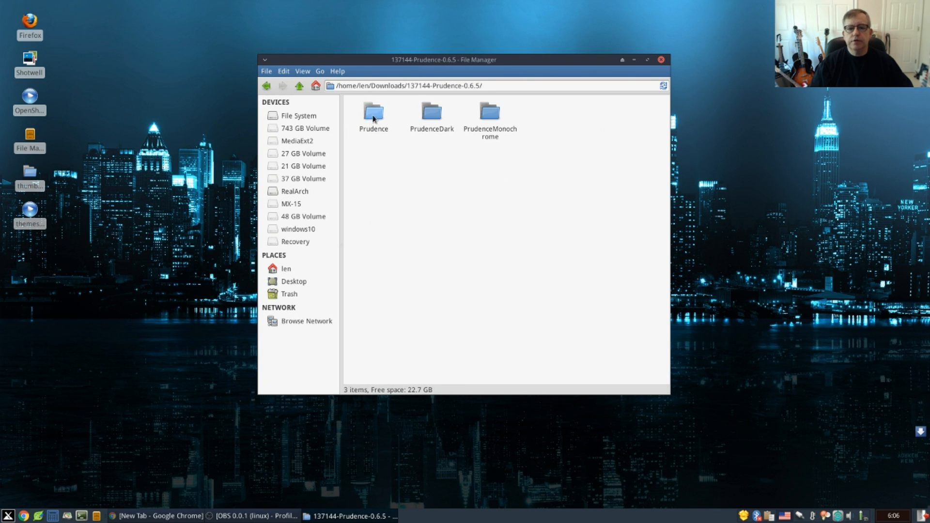
click(373, 112)
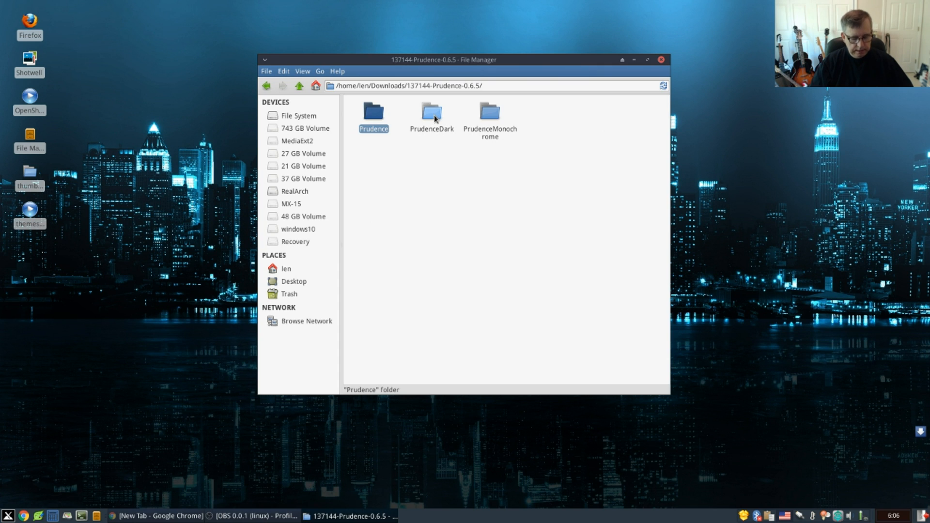
click(489, 113)
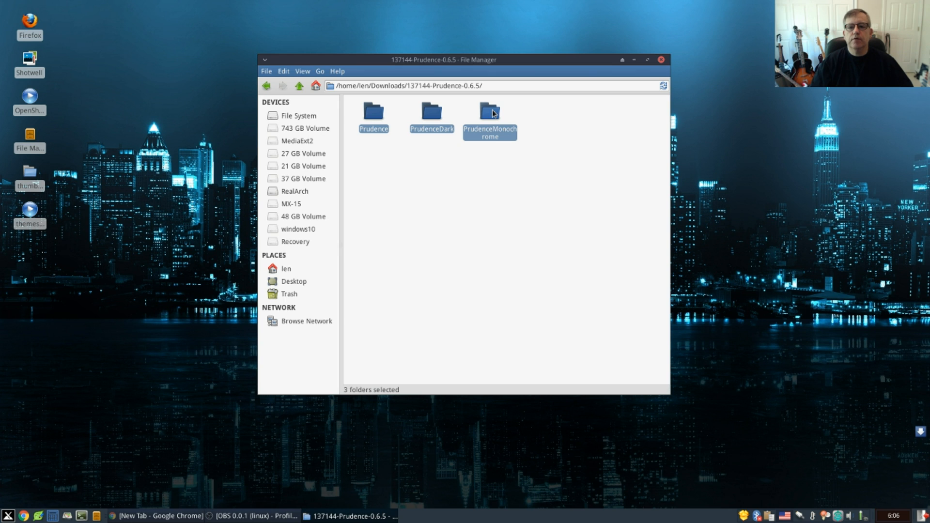
mouse_move(468, 124)
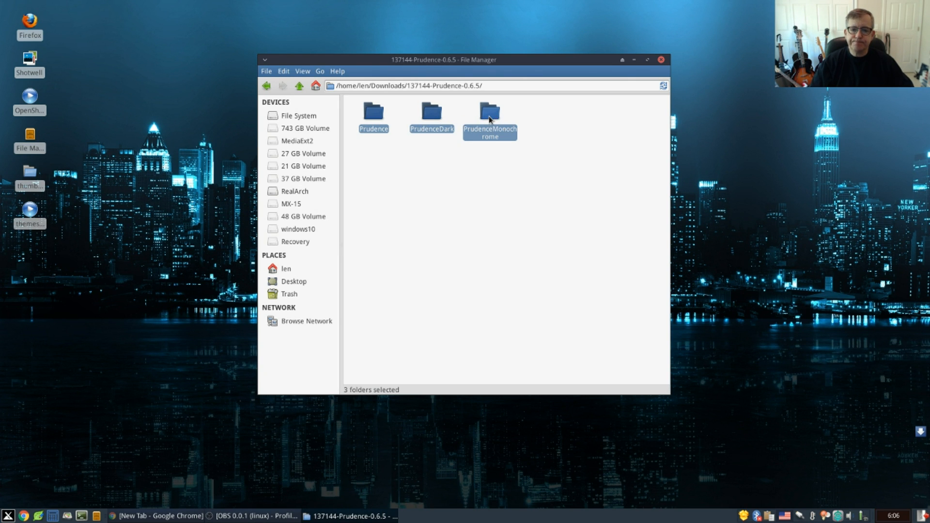
right_click(490, 116)
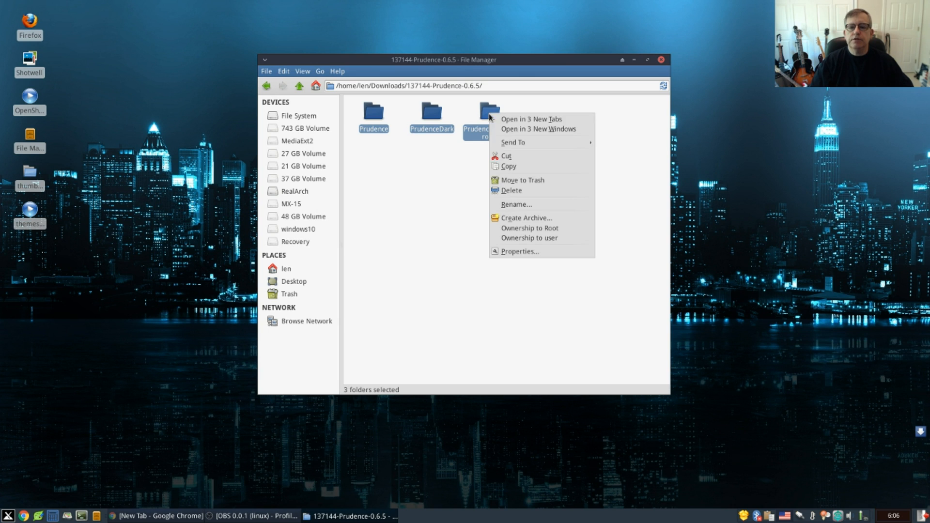
click(395, 141)
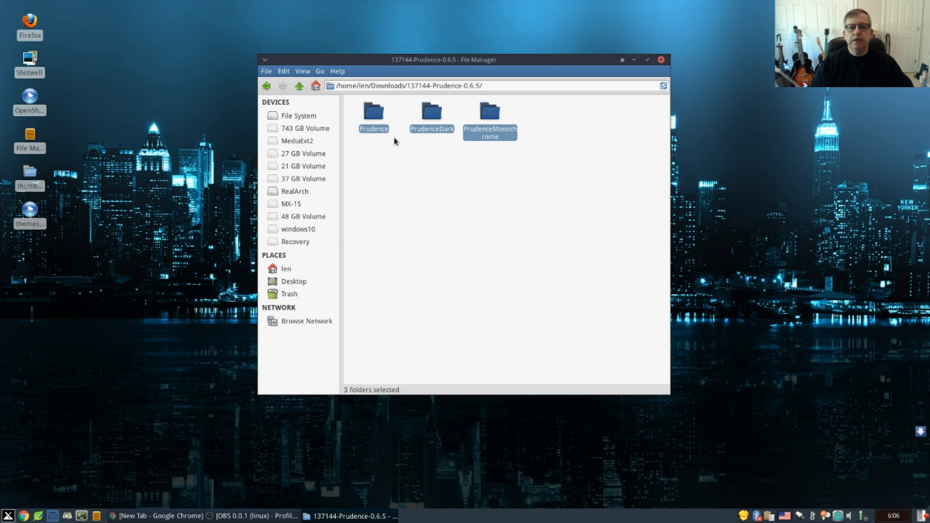
click(266, 85)
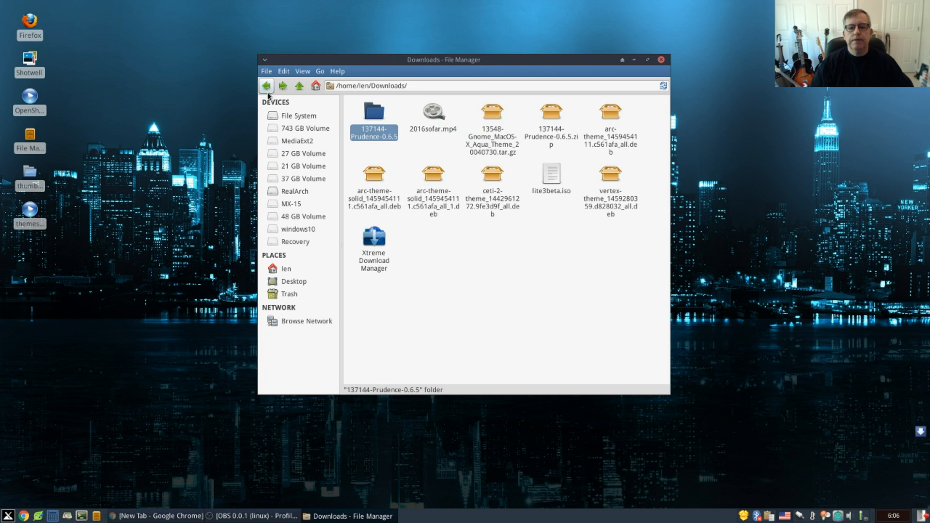
click(286, 269)
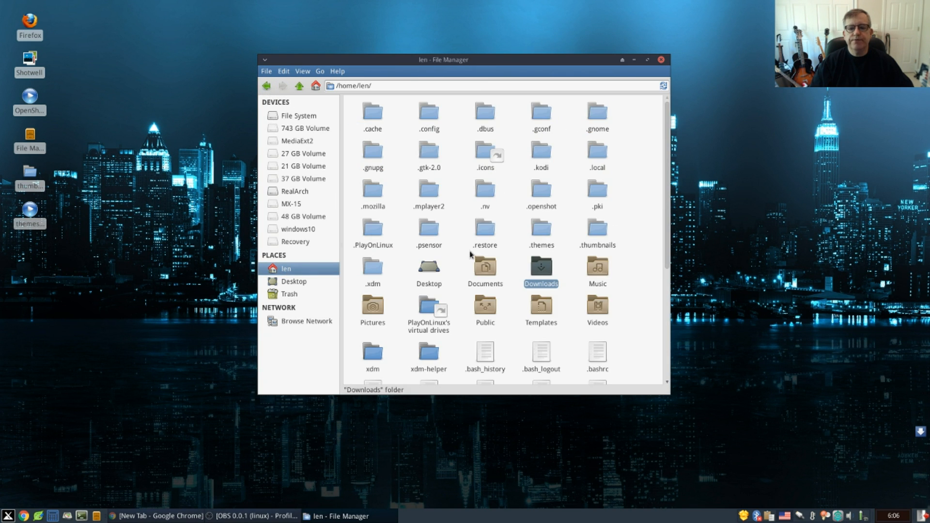
double_click(541, 231)
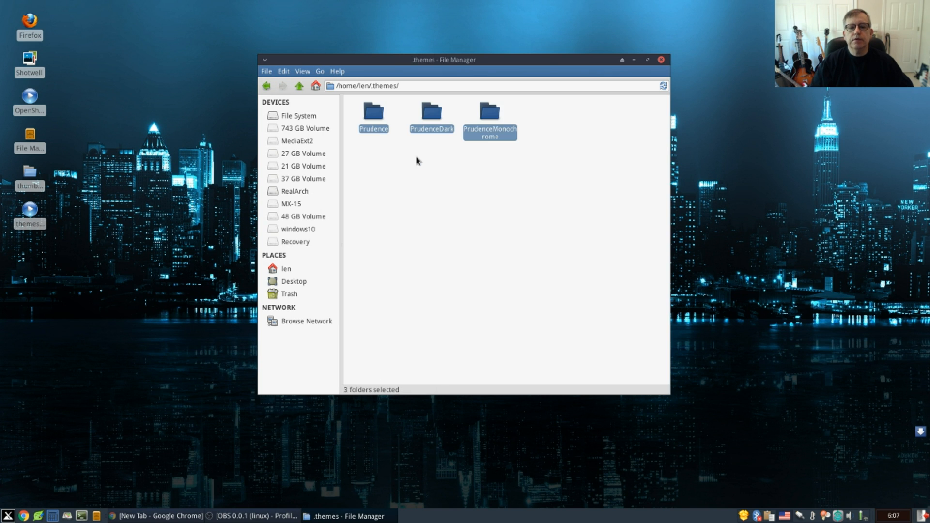
click(474, 190)
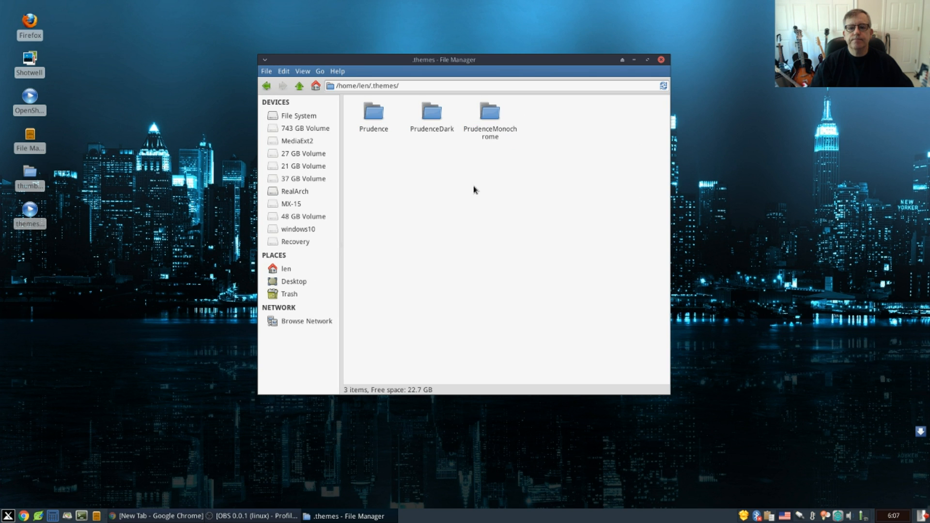
mouse_move(432, 161)
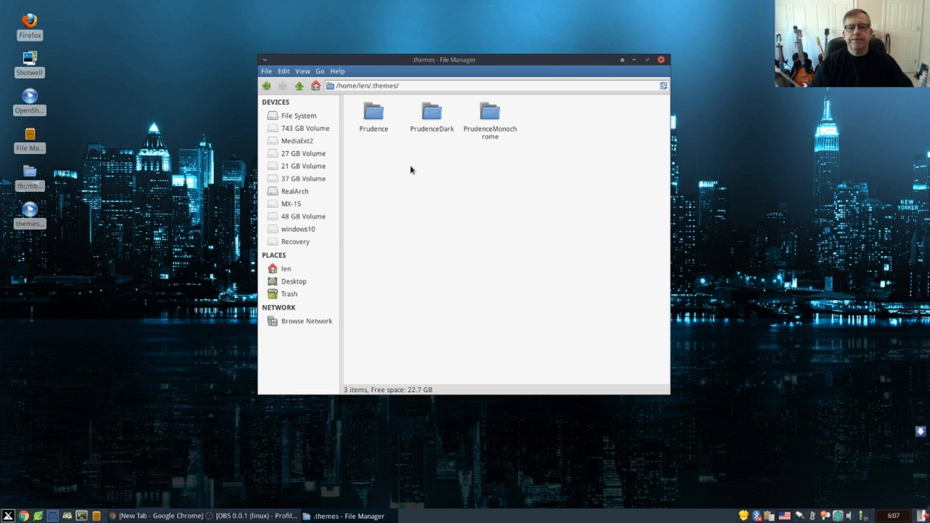
mouse_move(415, 153)
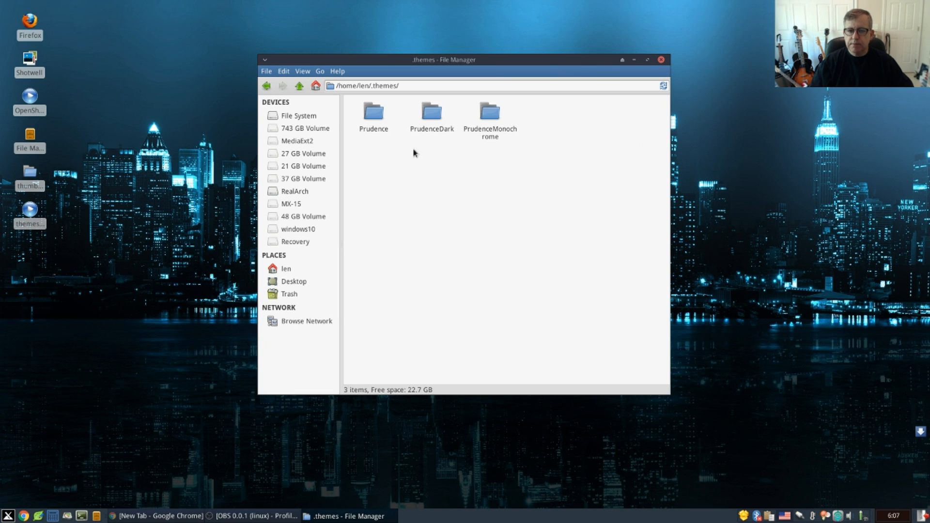
mouse_move(340, 126)
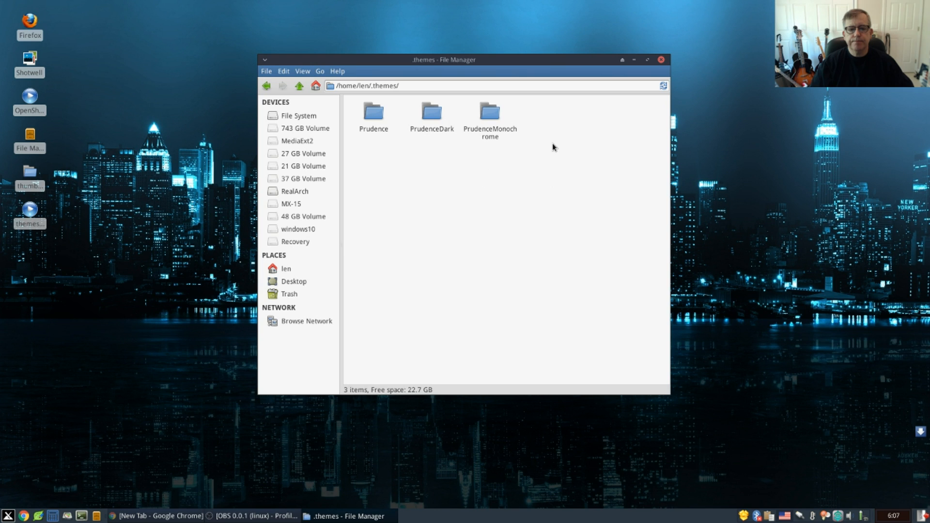
mouse_move(274, 164)
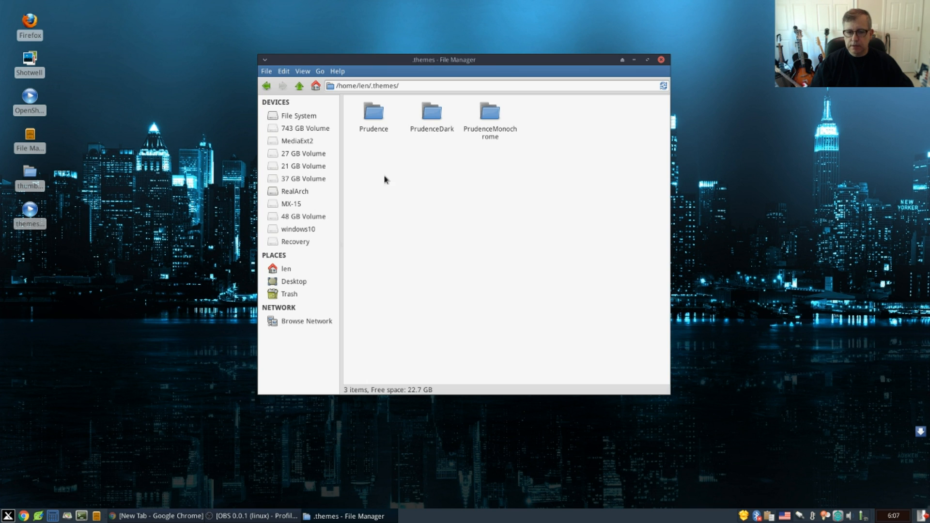
mouse_move(333, 134)
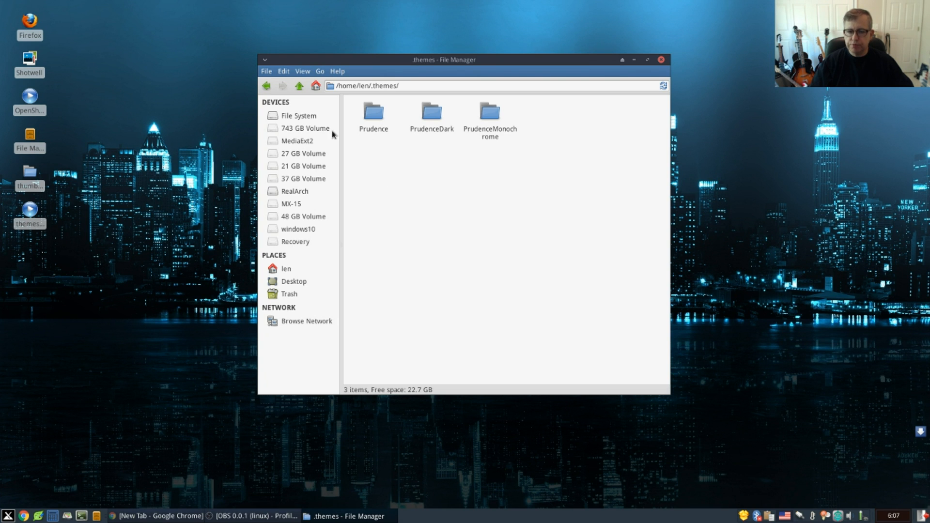
Browse in Thunar from File System through usr and share into /usr/share/themes
click(298, 116)
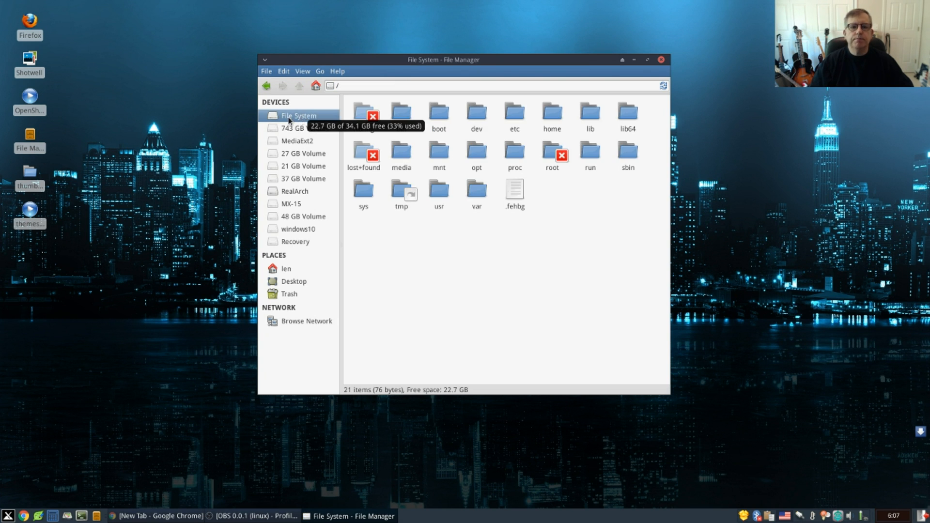
mouse_move(439, 188)
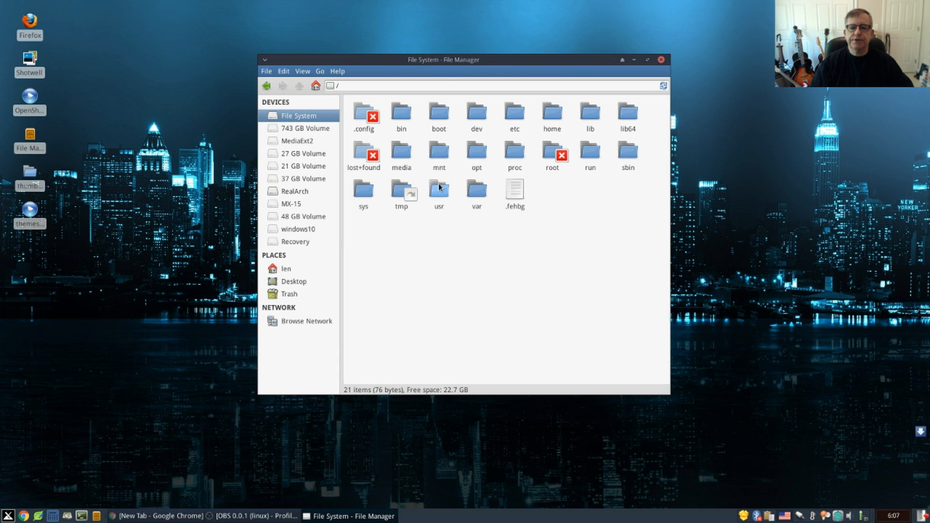
double_click(439, 190)
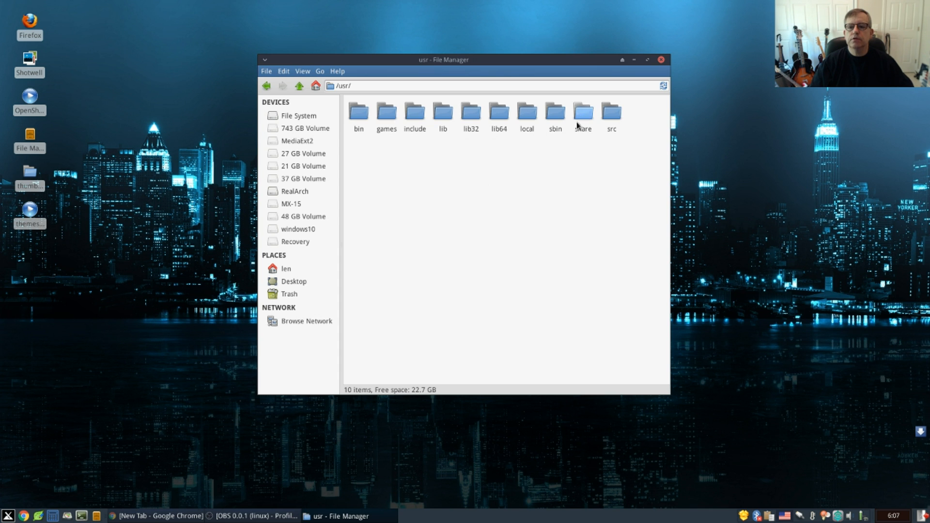
double_click(582, 113)
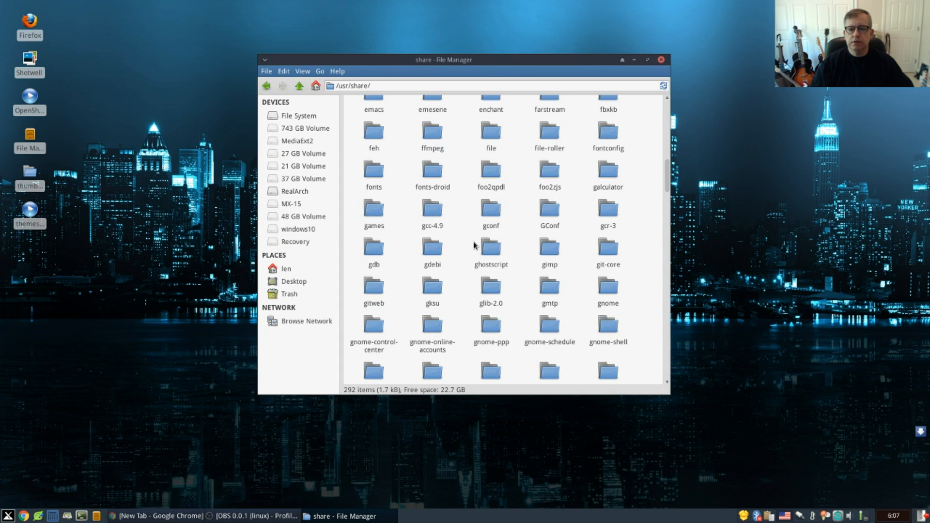
scroll(down, 3)
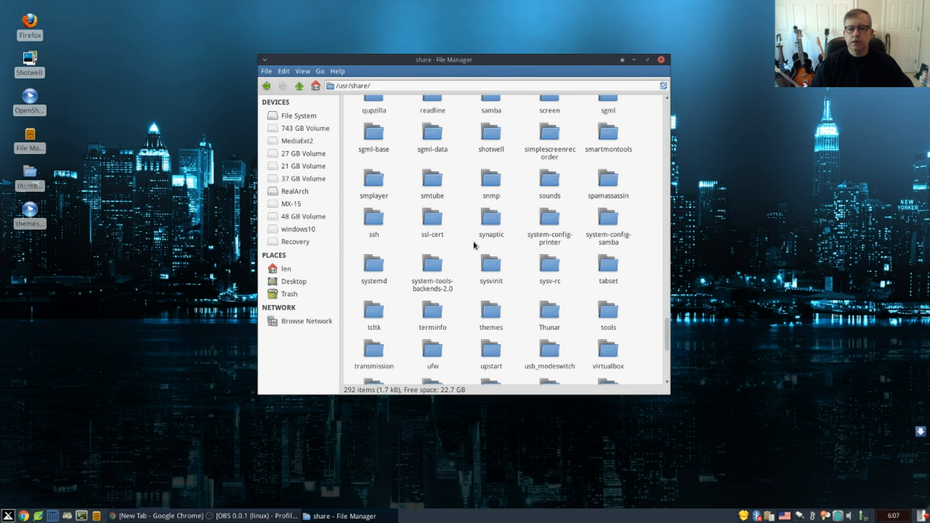
scroll(down, 3)
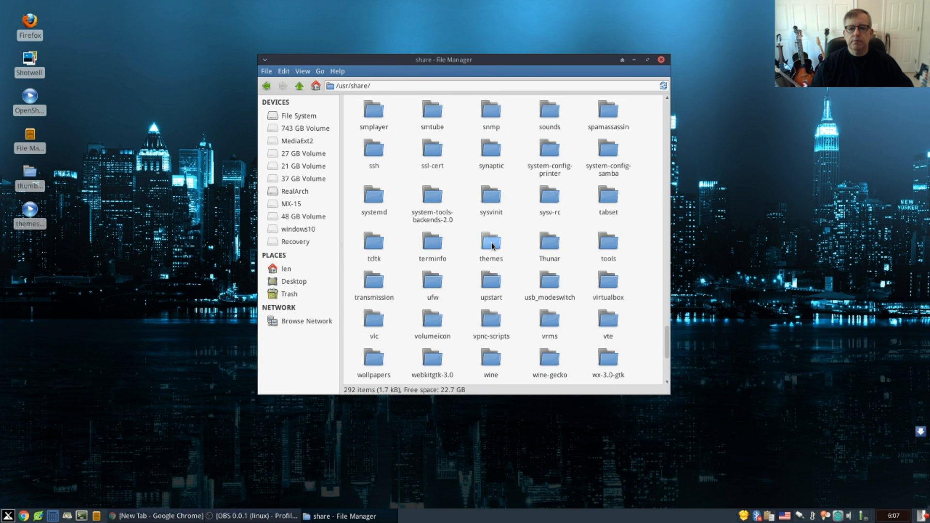
double_click(491, 241)
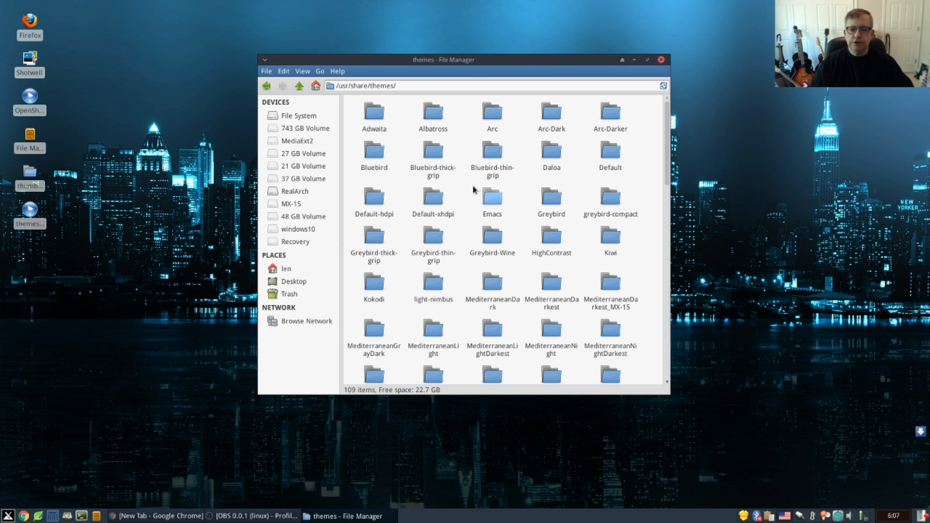
mouse_move(500, 306)
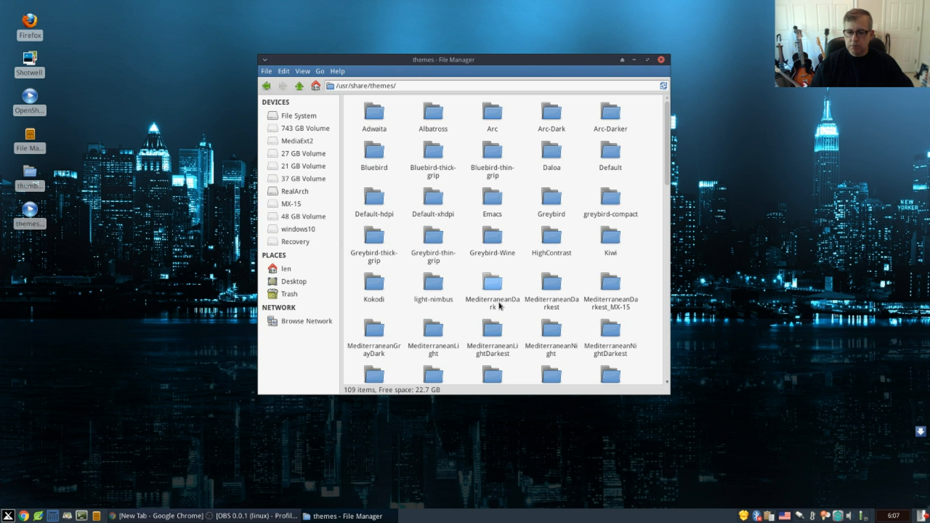
mouse_move(522, 275)
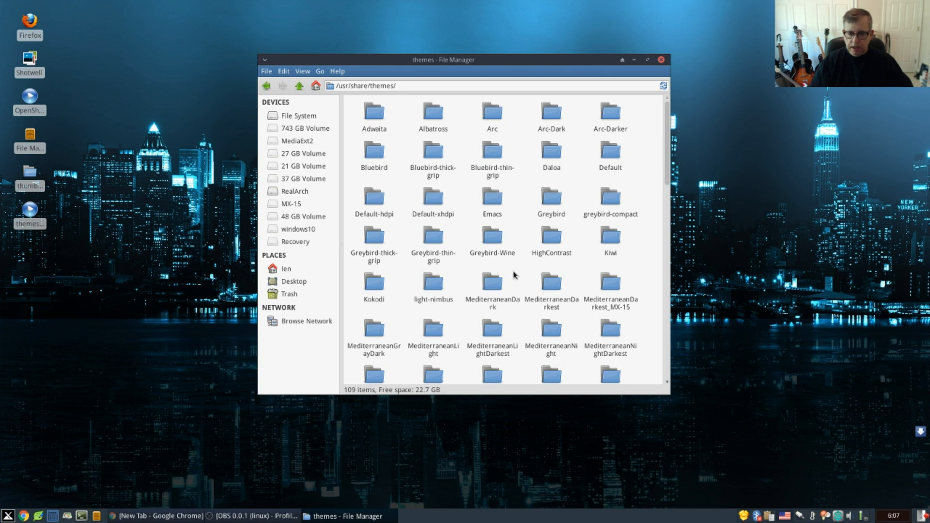
mouse_move(517, 268)
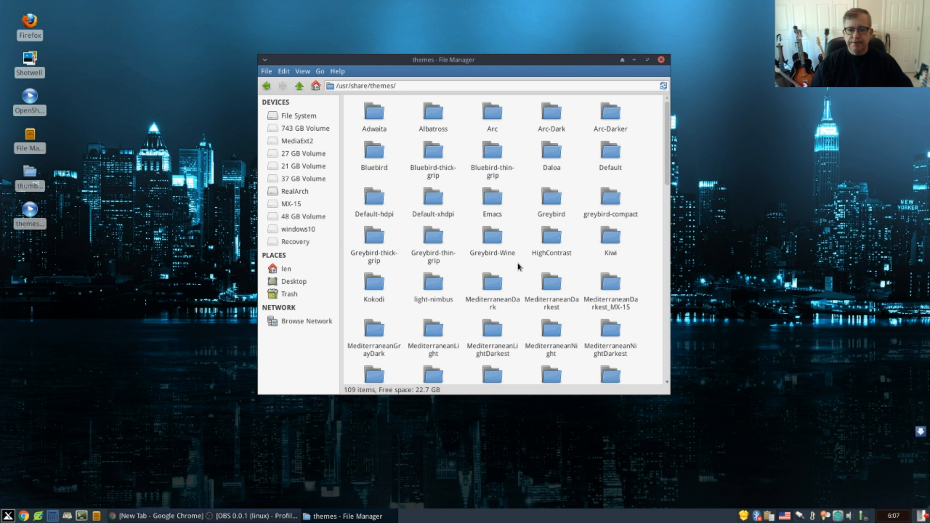
mouse_move(517, 272)
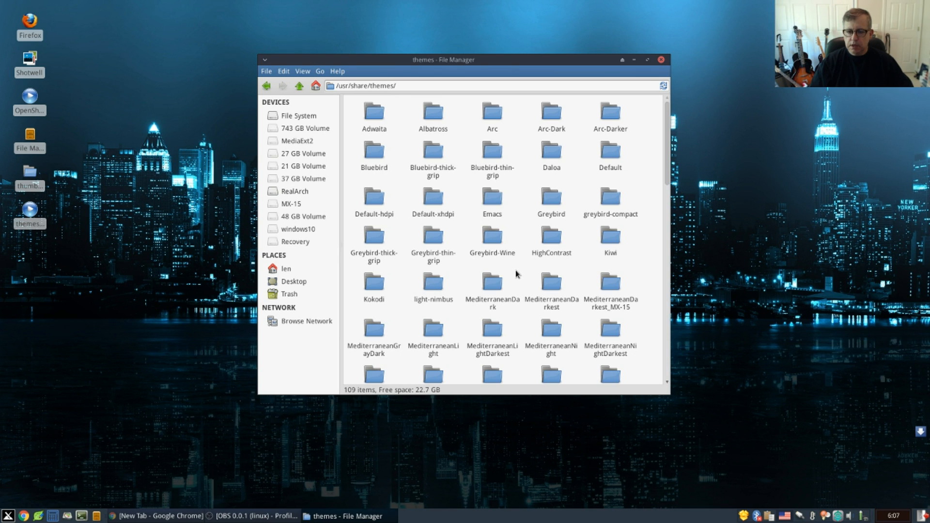
mouse_move(513, 274)
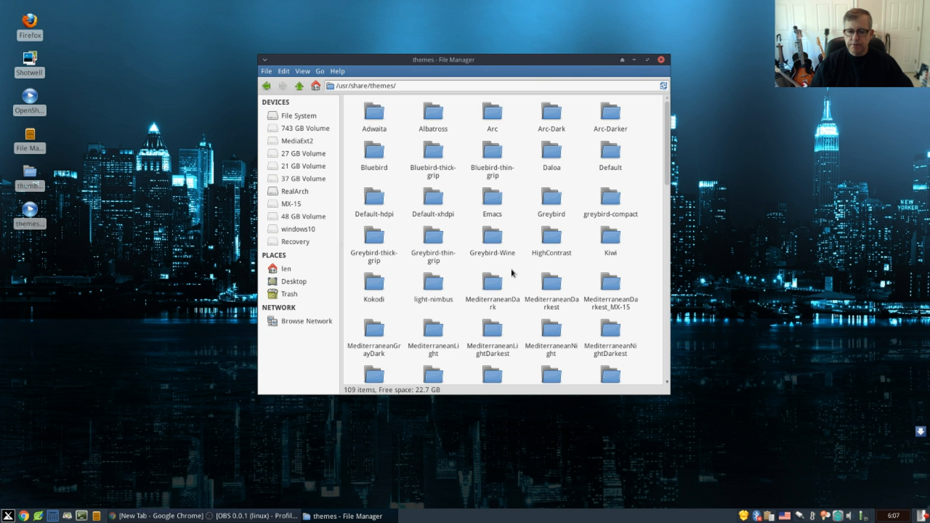
mouse_move(346, 266)
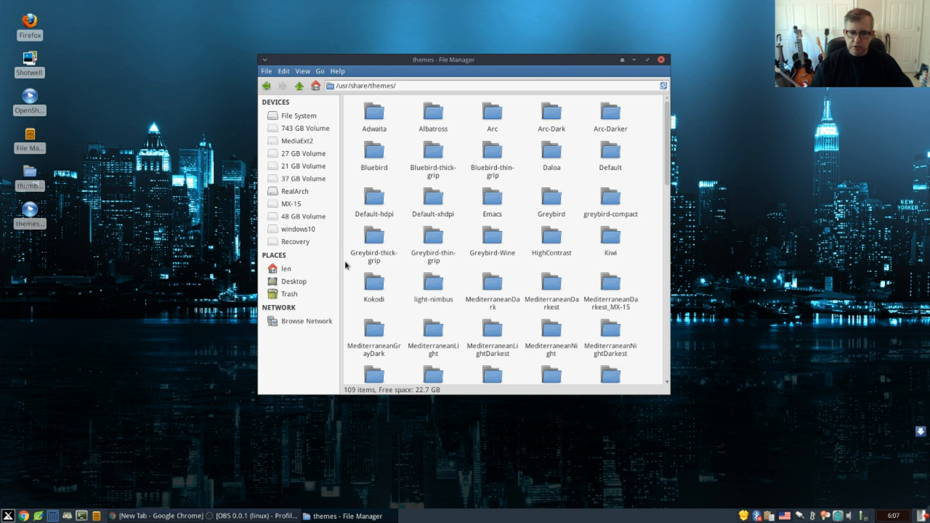
mouse_move(397, 275)
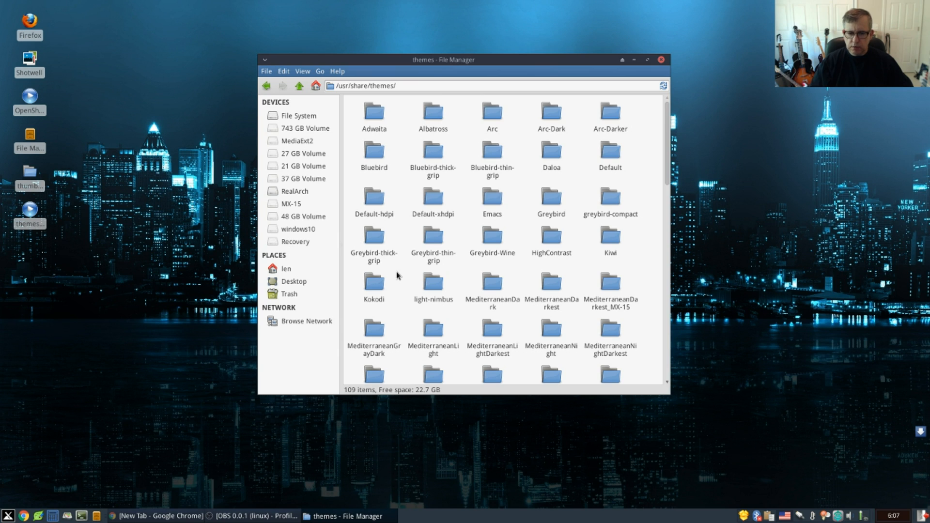
mouse_move(401, 281)
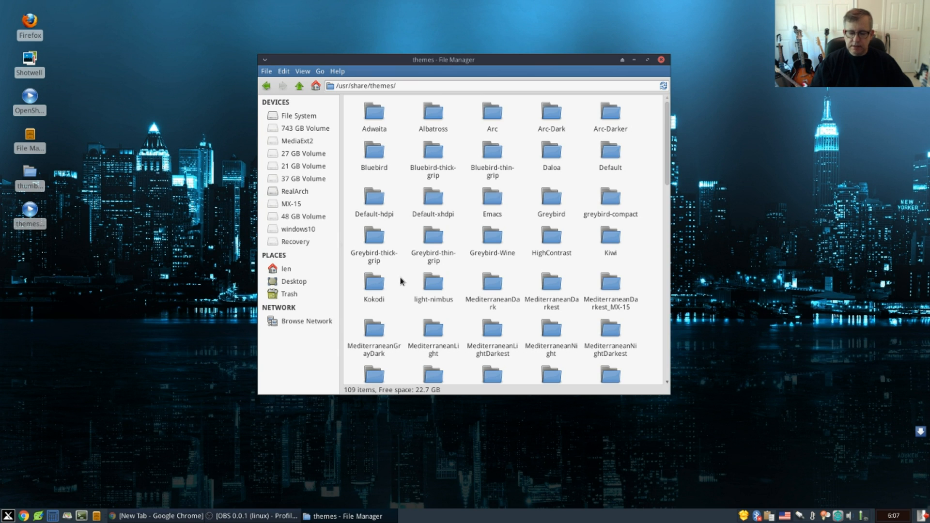
mouse_move(417, 274)
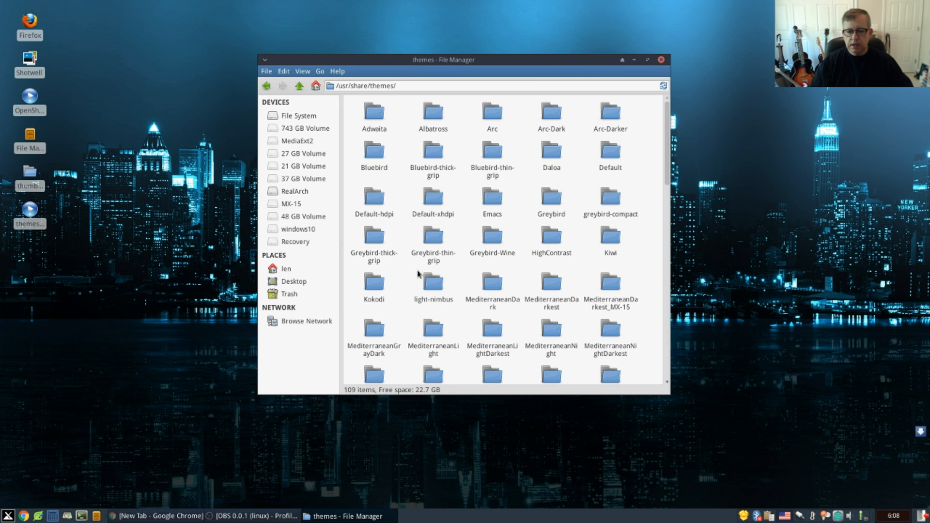
mouse_move(465, 279)
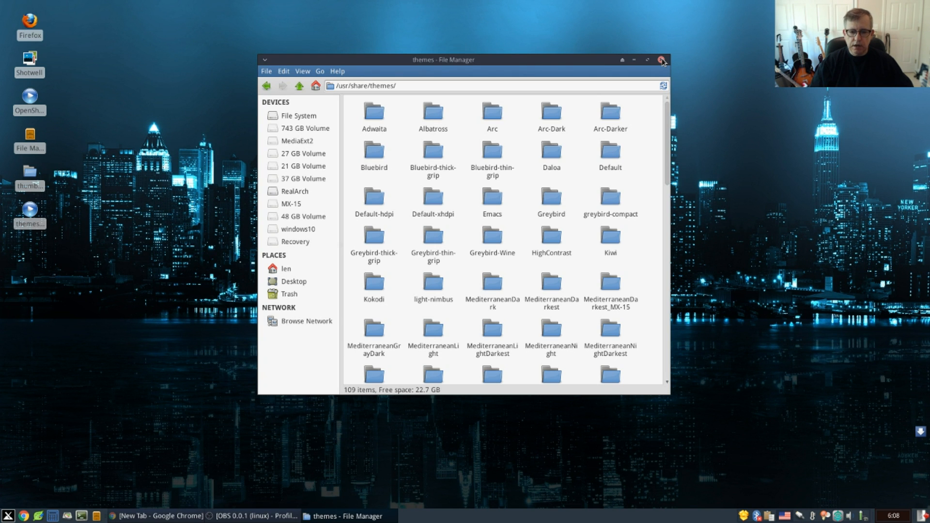
Close the Thunar window showing /usr/share/themes
click(663, 59)
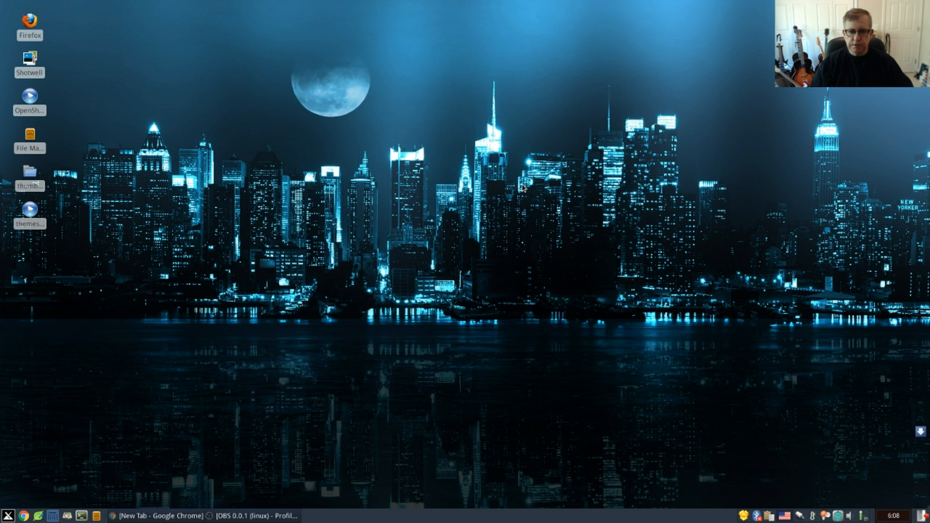
mouse_move(320, 391)
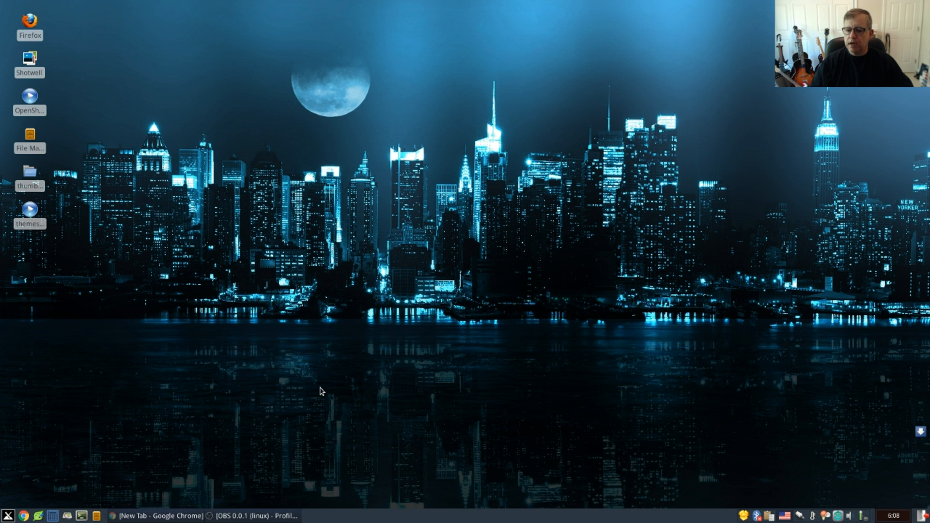
mouse_move(364, 378)
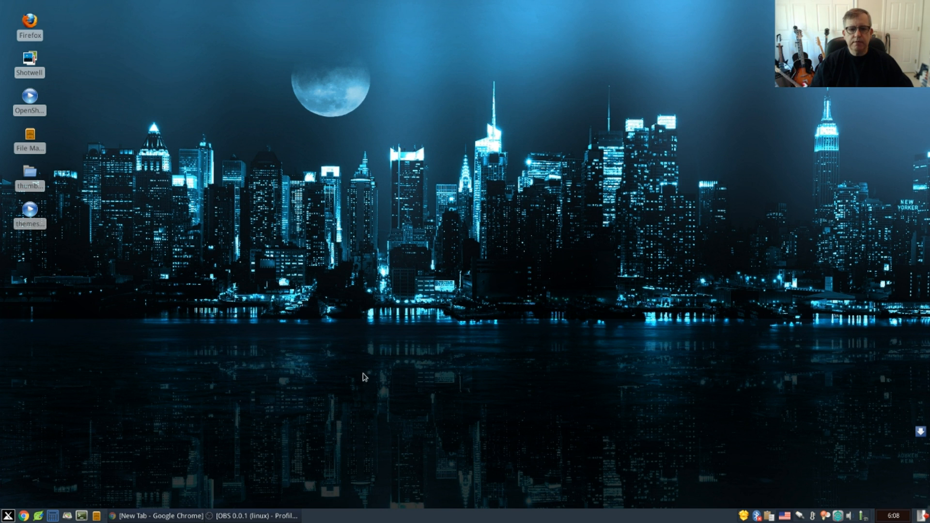
mouse_move(274, 507)
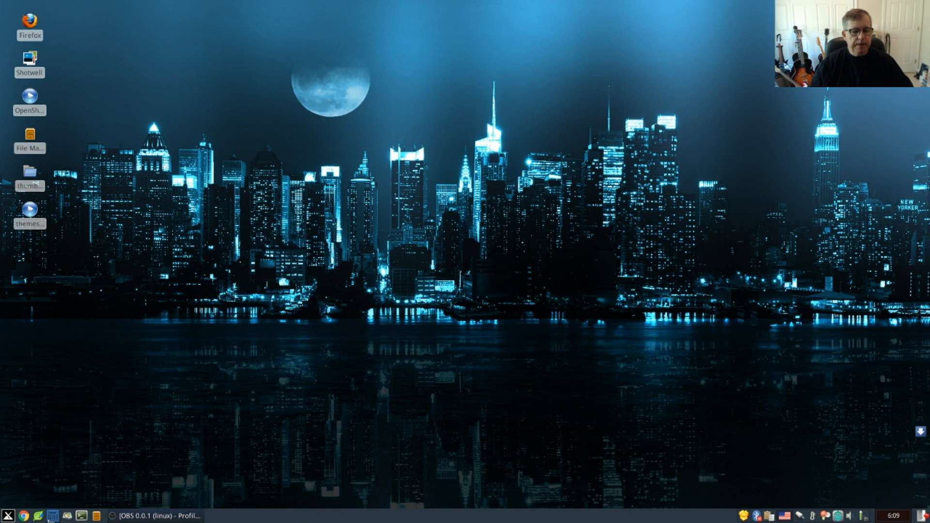
Open Settings Manager > Appearance and scroll the Style list to the Prudence themes
click(8, 516)
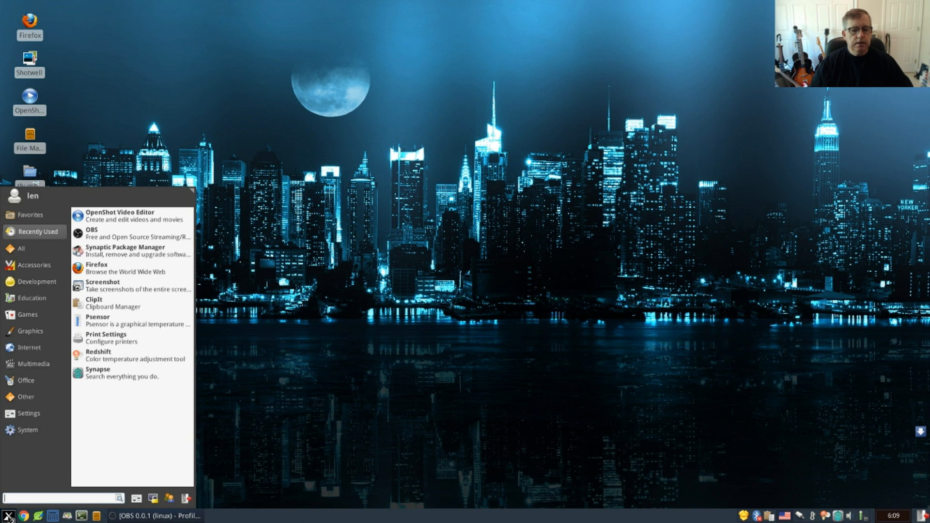
click(28, 413)
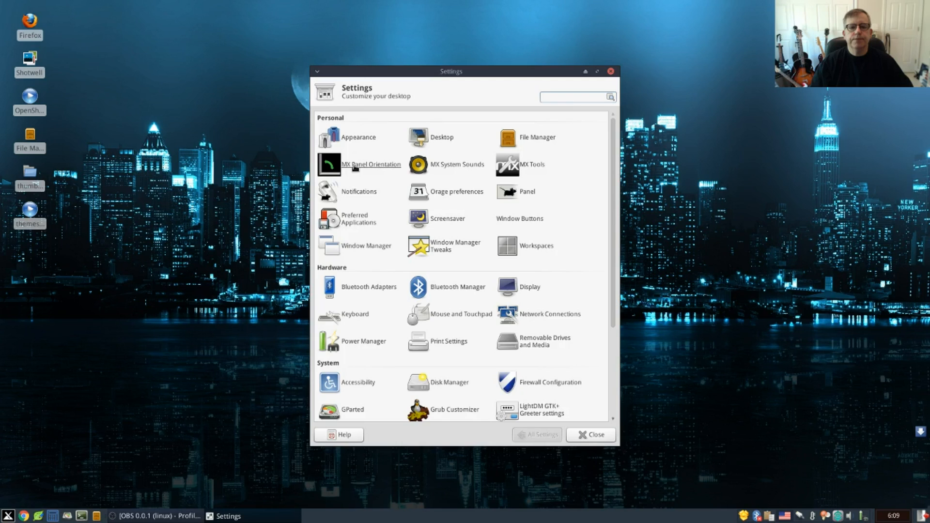
click(357, 137)
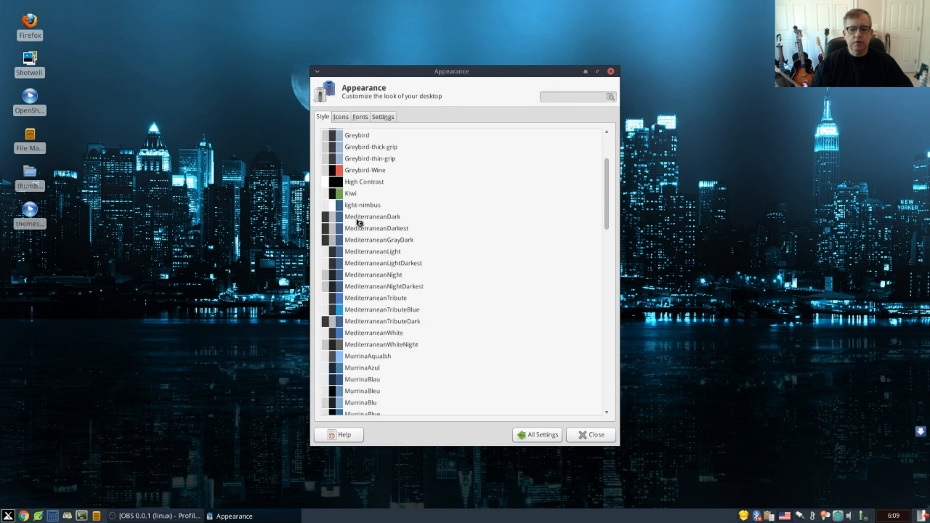
scroll(down, 3)
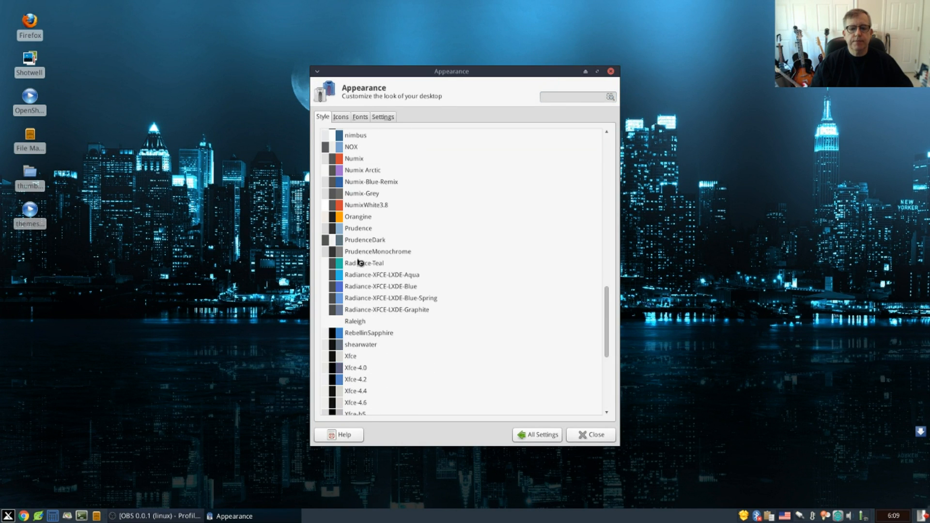
mouse_move(365, 240)
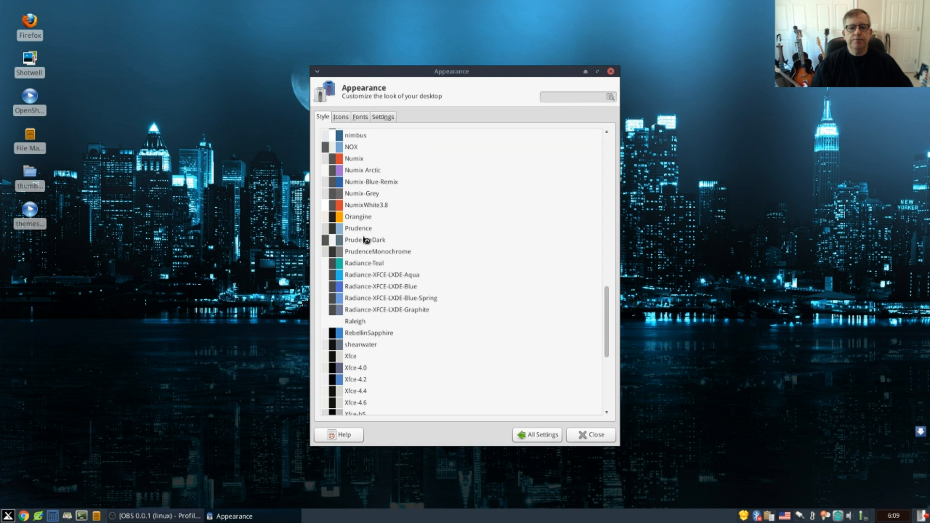
mouse_move(367, 259)
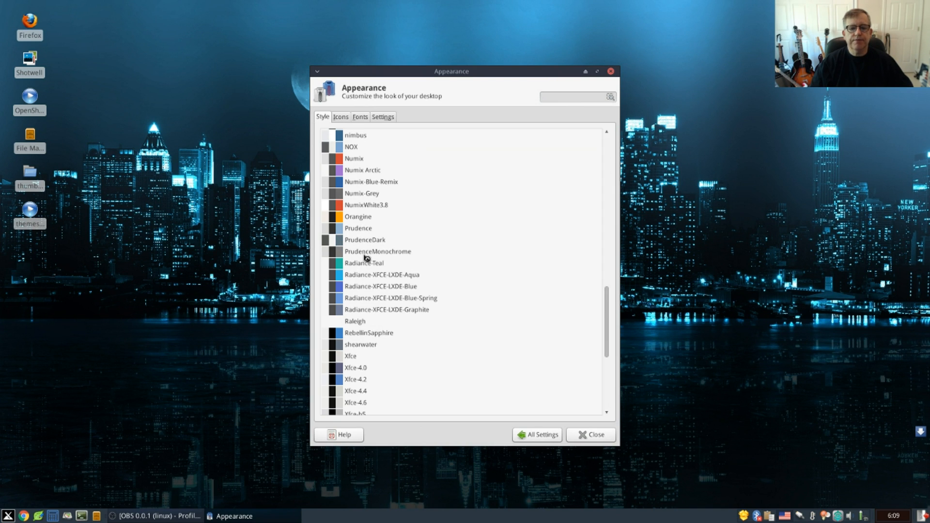
mouse_move(414, 137)
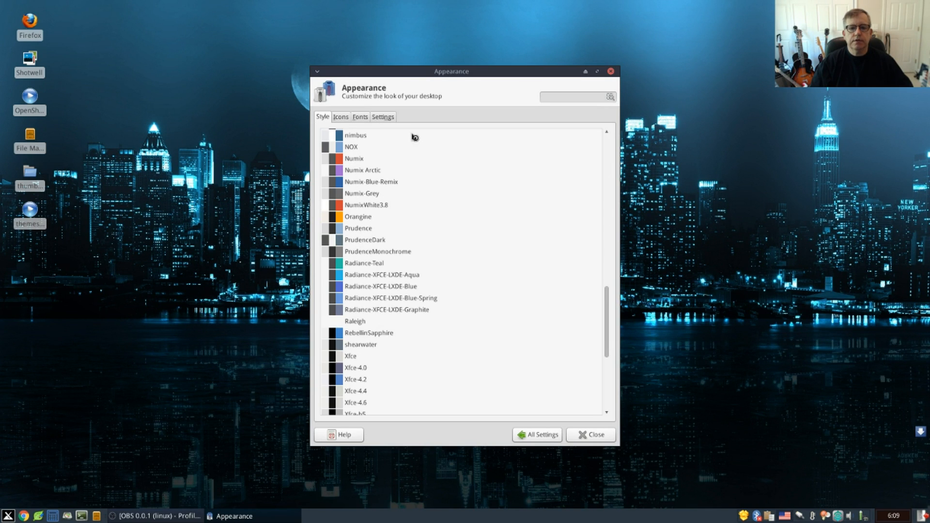
mouse_move(384, 259)
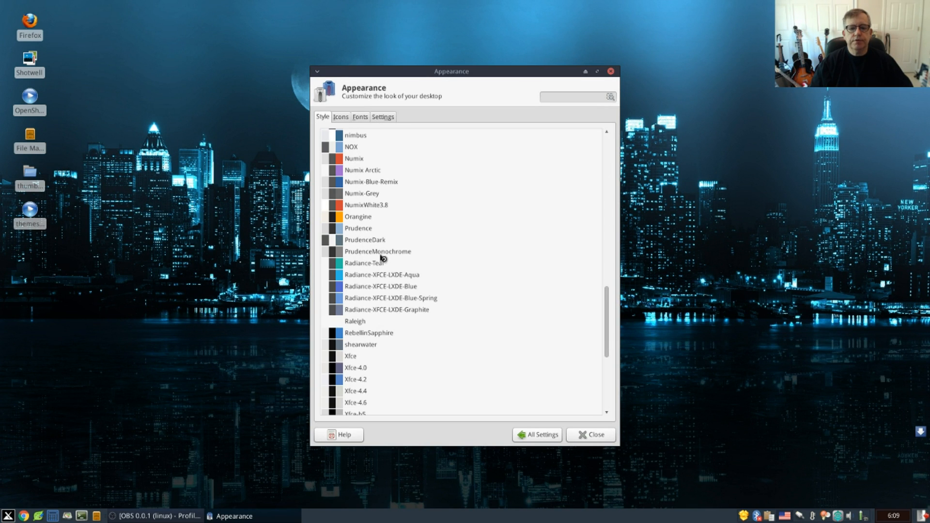
mouse_move(399, 147)
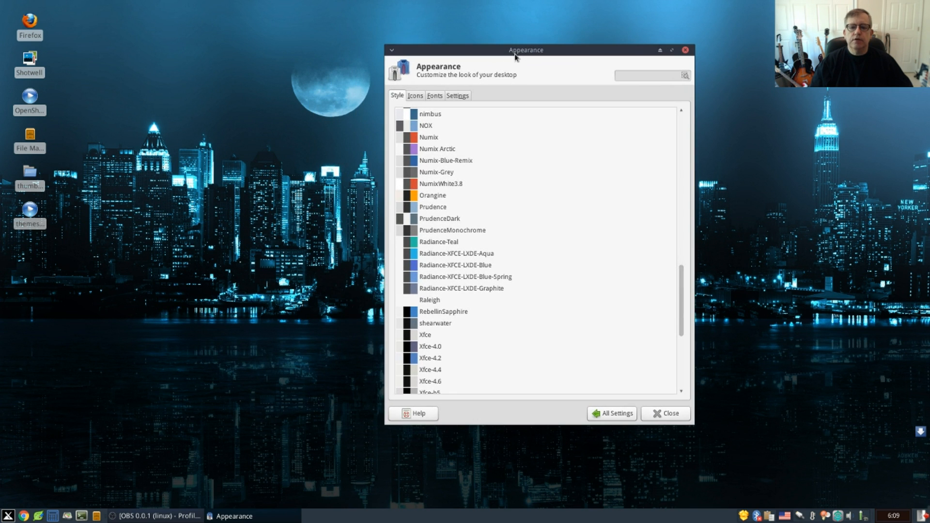
mouse_move(119, 404)
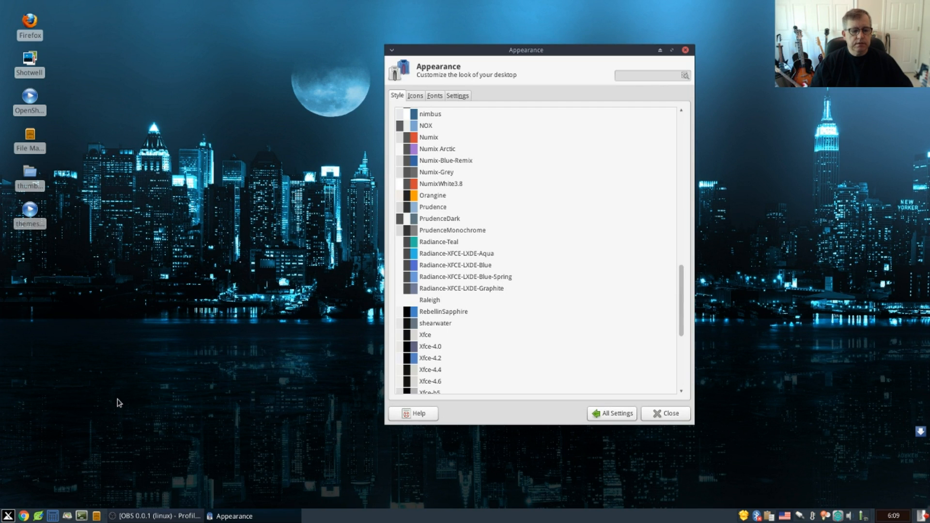
Apply the Prudence style and preview it in the applications menu
click(8, 516)
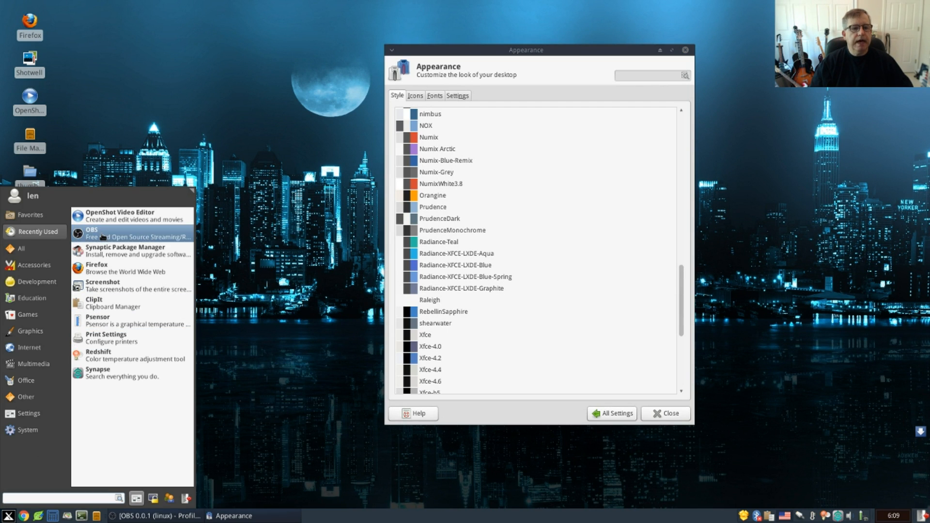
mouse_move(35, 190)
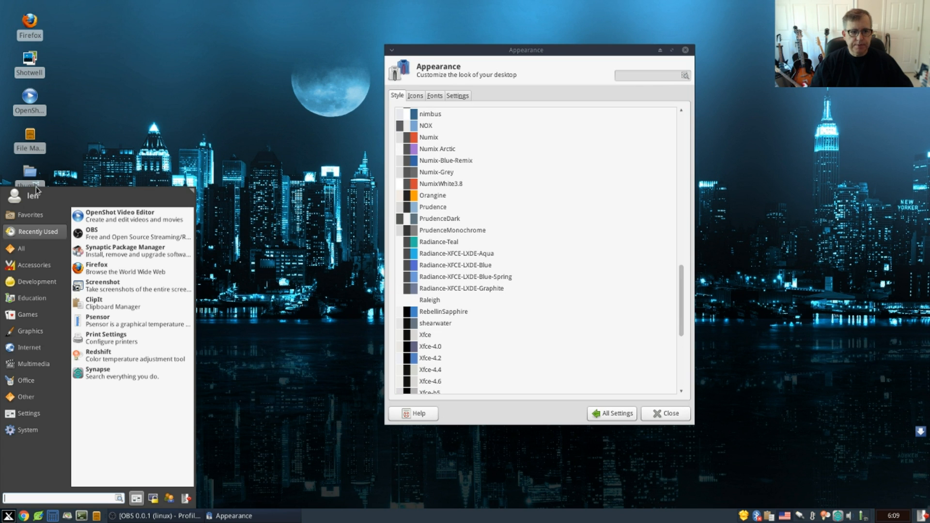
click(30, 348)
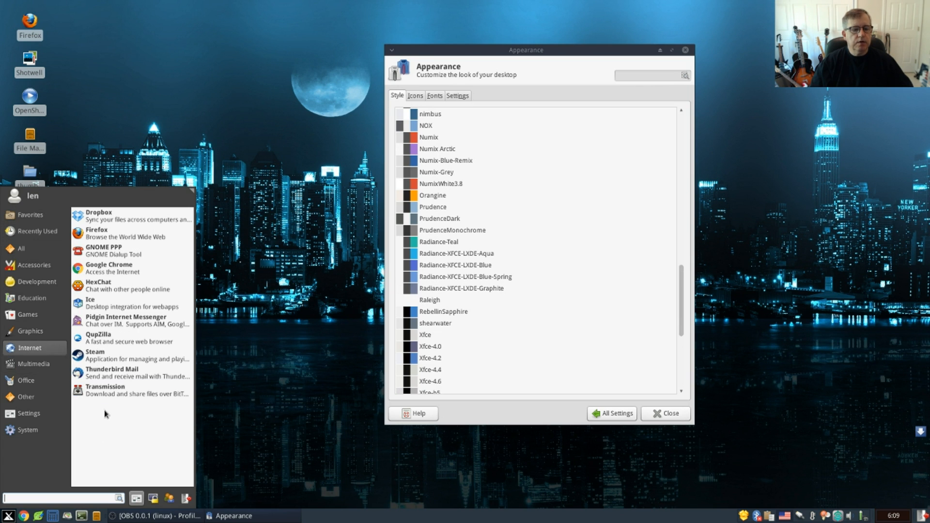
mouse_move(457, 231)
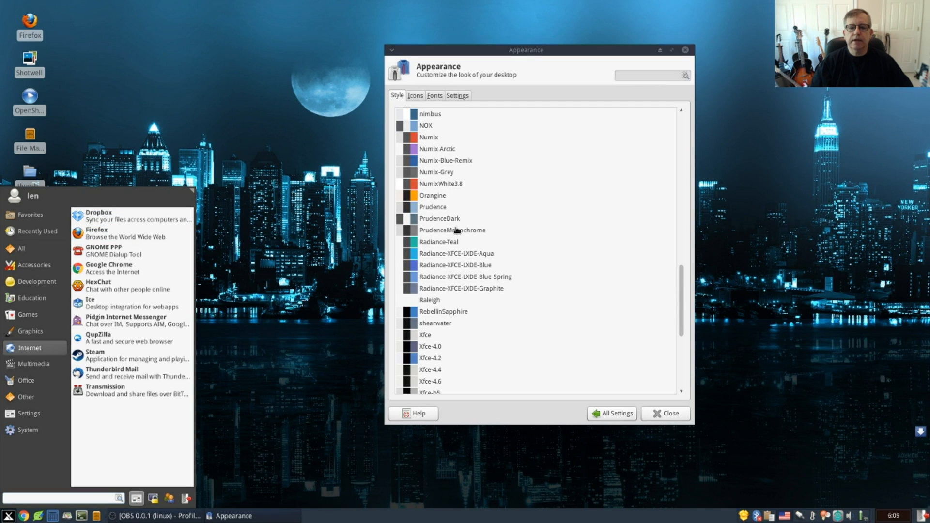
mouse_move(431, 209)
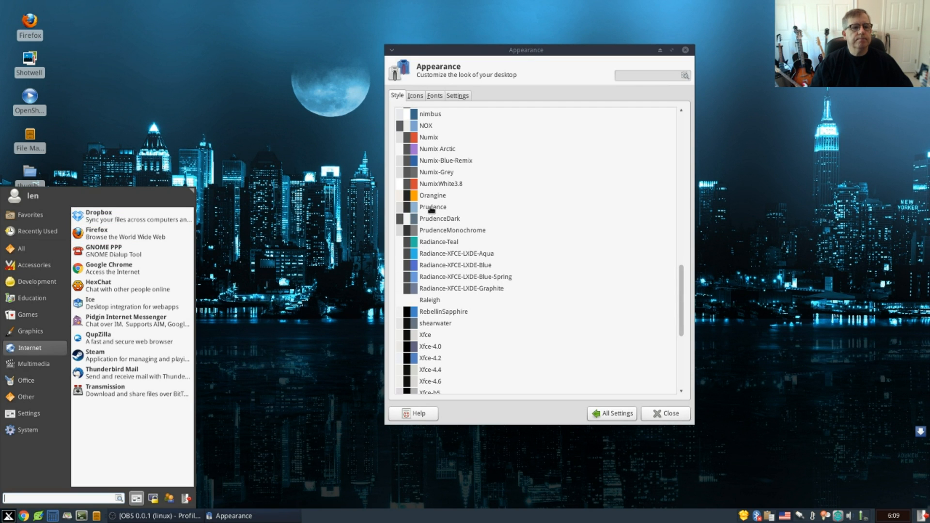
click(432, 218)
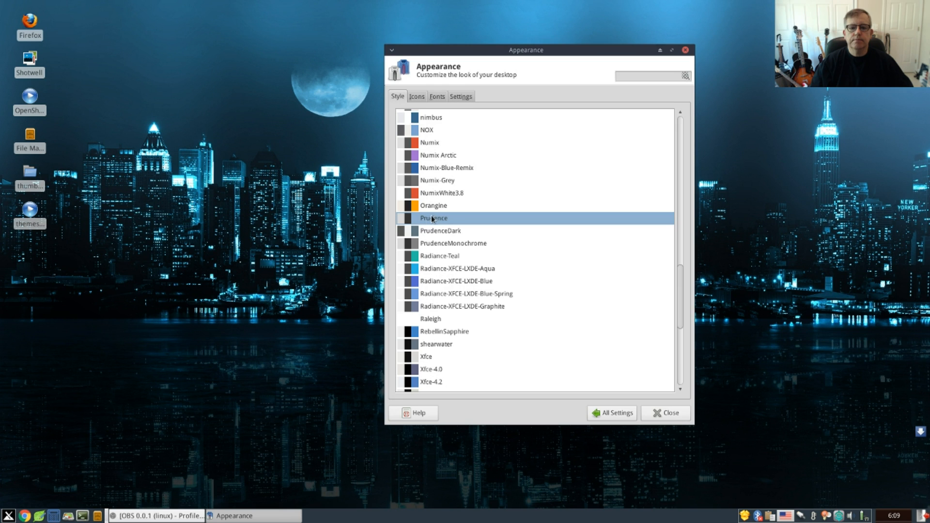
click(8, 515)
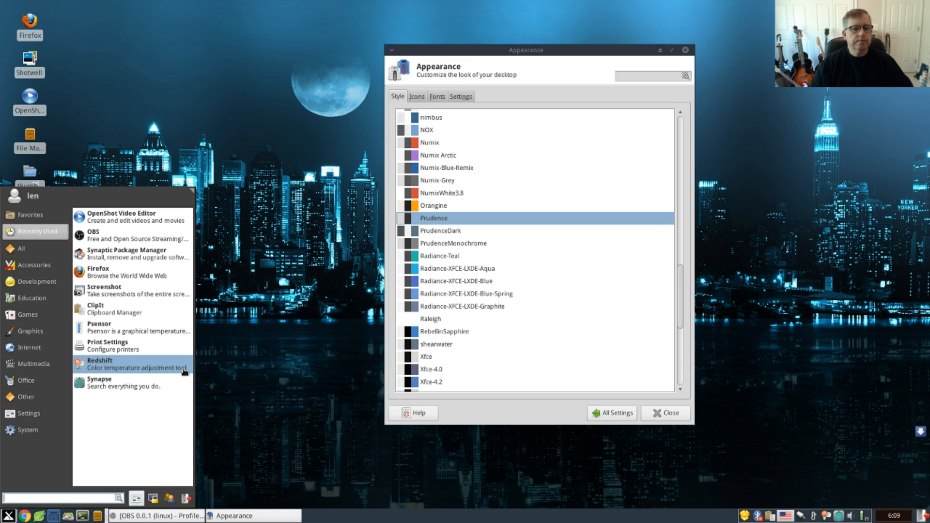
Try PrudenceDark, then apply PrudenceMonochrome and preview its Internet menu category
click(439, 231)
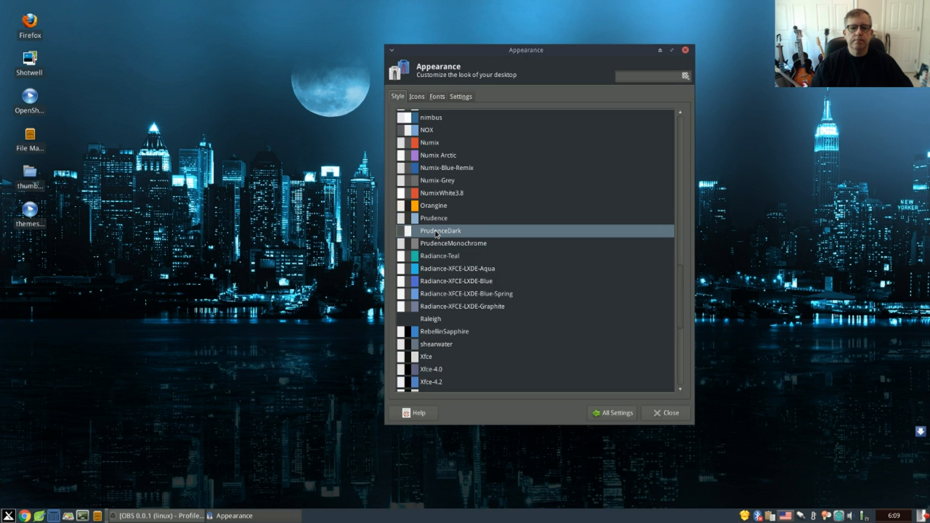
mouse_move(314, 184)
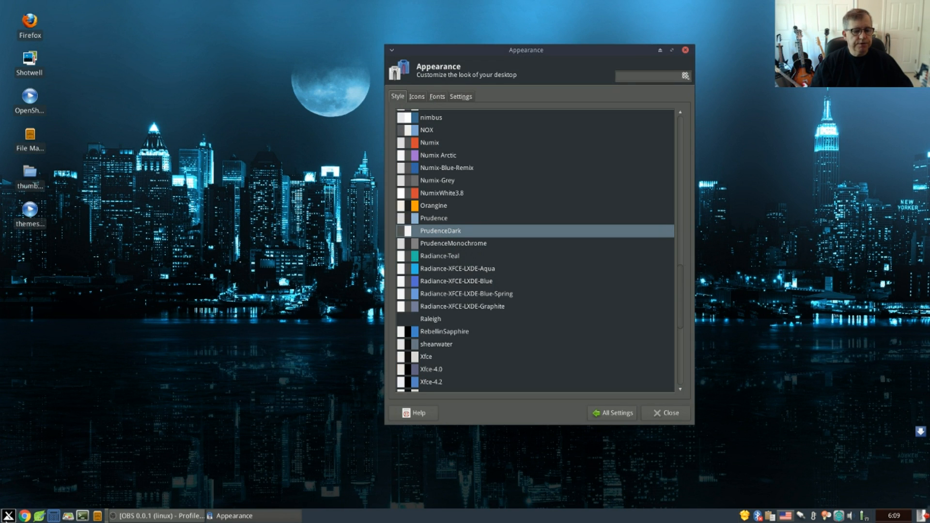
click(8, 516)
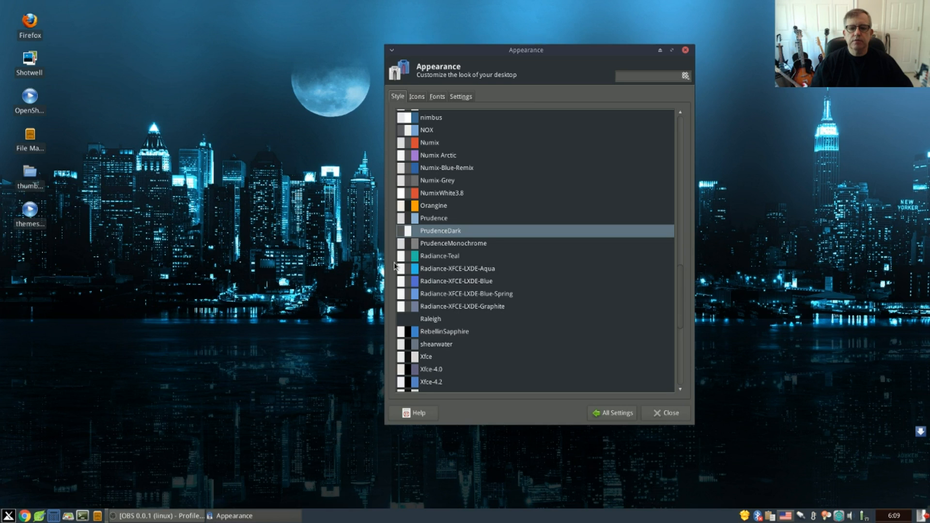
click(454, 243)
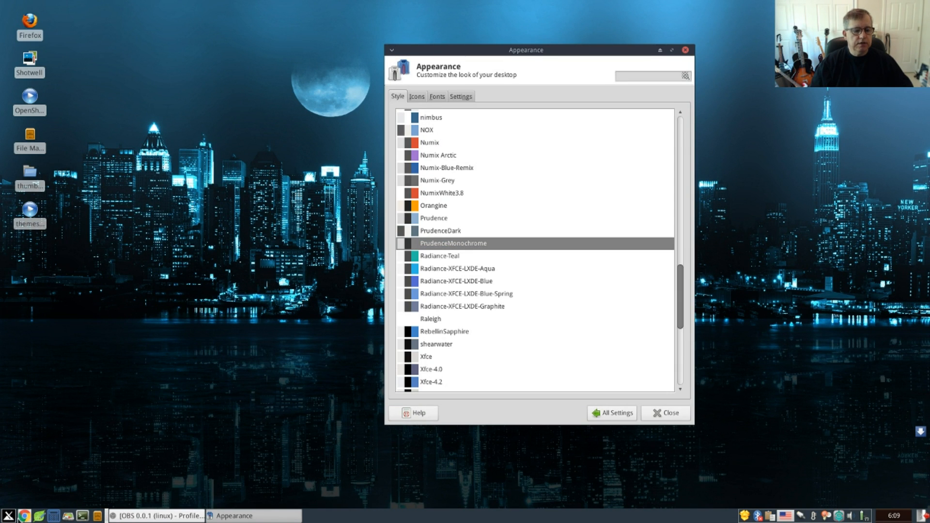
click(8, 515)
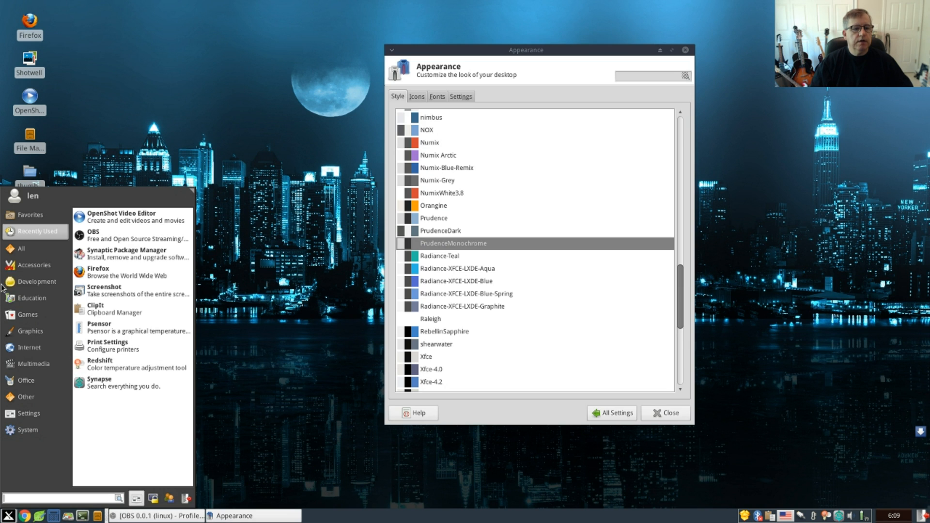
click(28, 347)
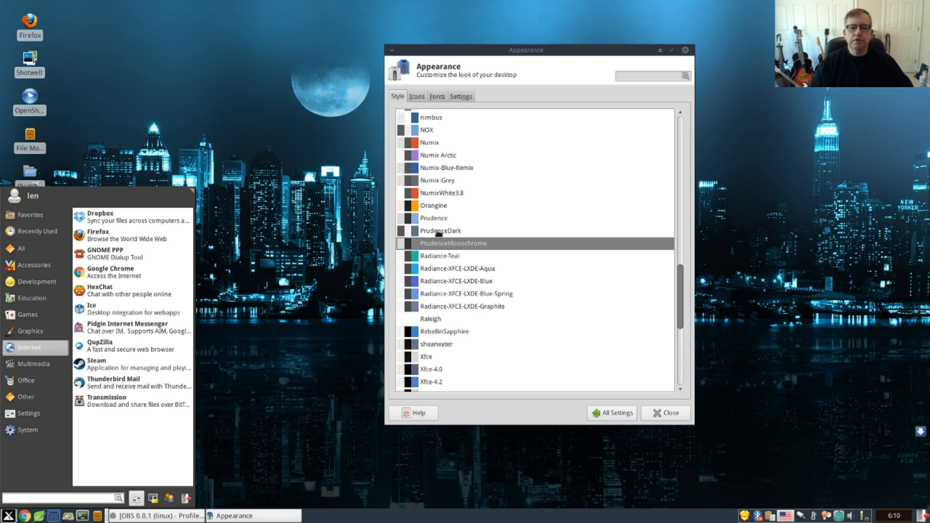
mouse_move(433, 221)
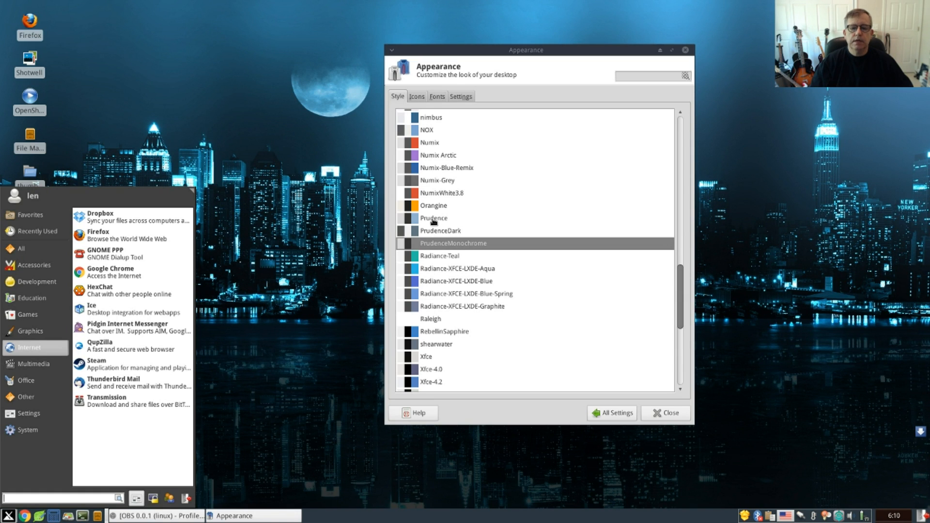
mouse_move(427, 222)
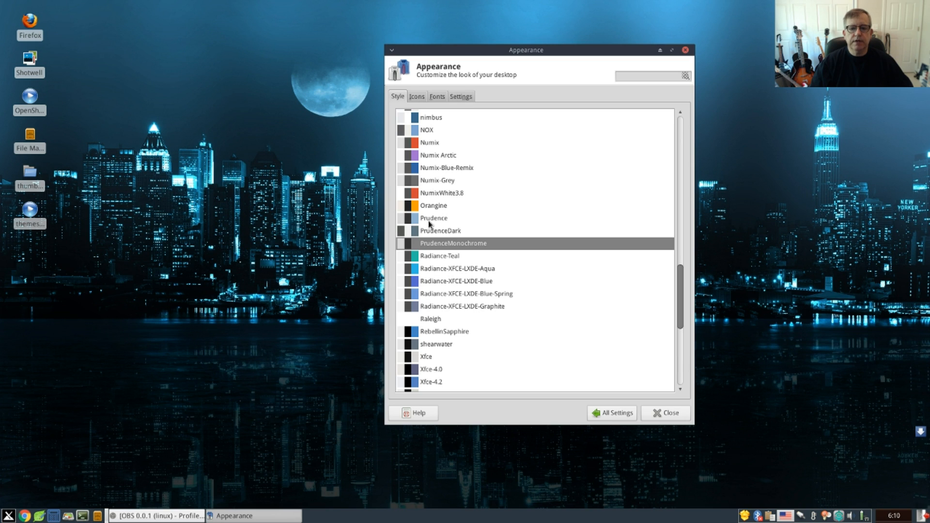
Reapply the Prudence style, close Appearance settings, and launch Google Chrome from the panel
click(433, 219)
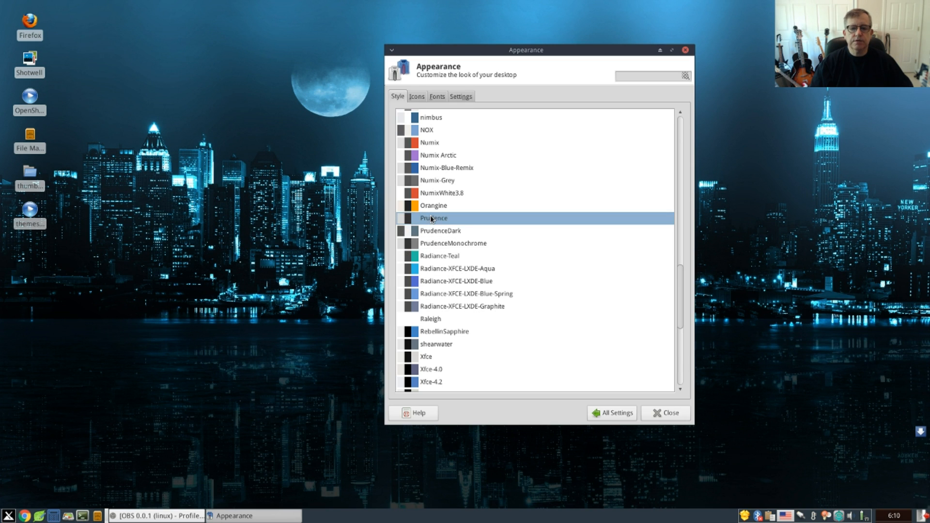
mouse_move(11, 492)
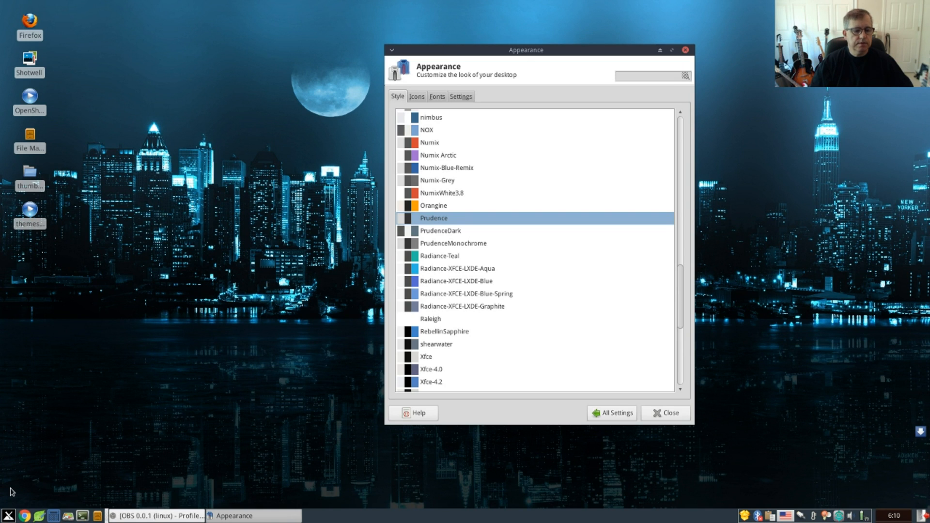
click(6, 515)
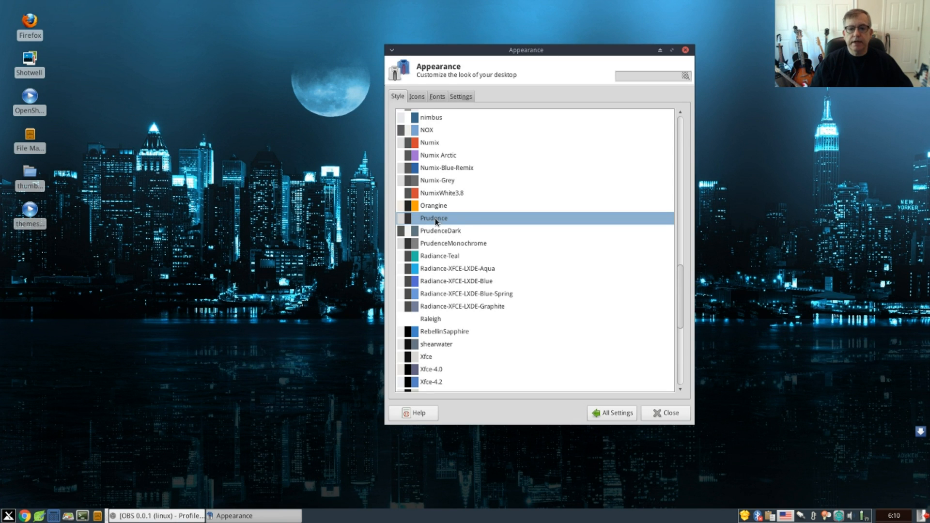
mouse_move(429, 191)
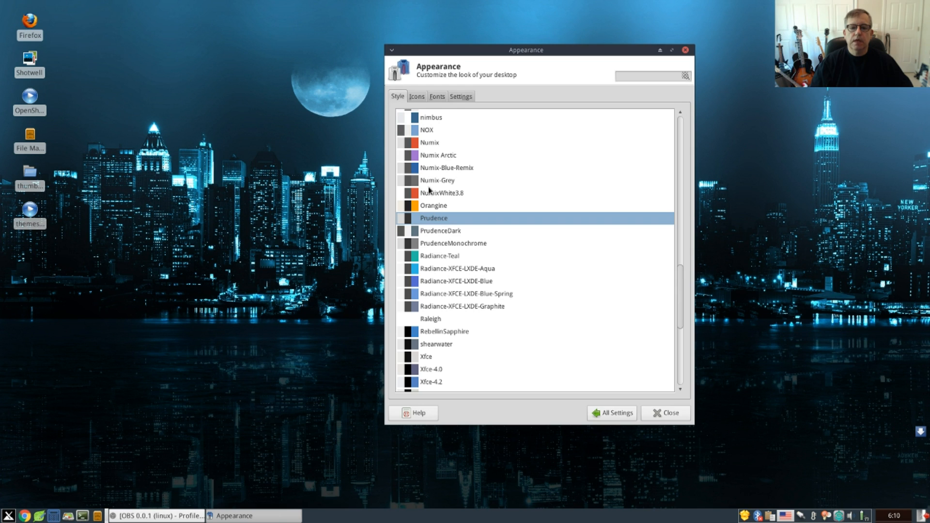
mouse_move(563, 42)
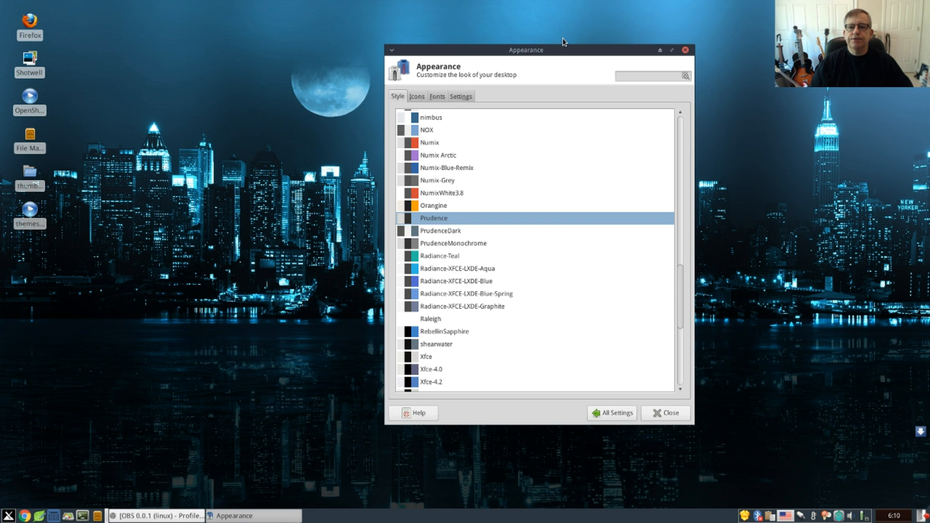
click(665, 413)
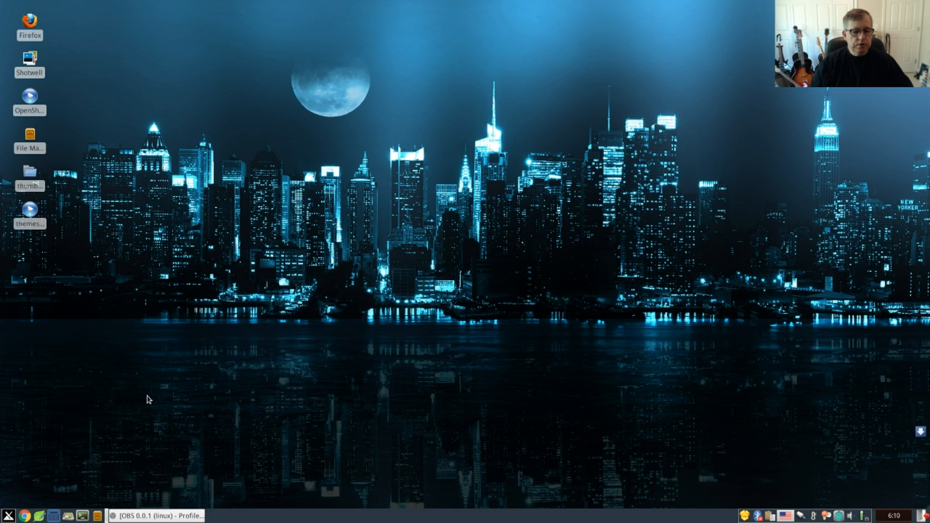
click(24, 515)
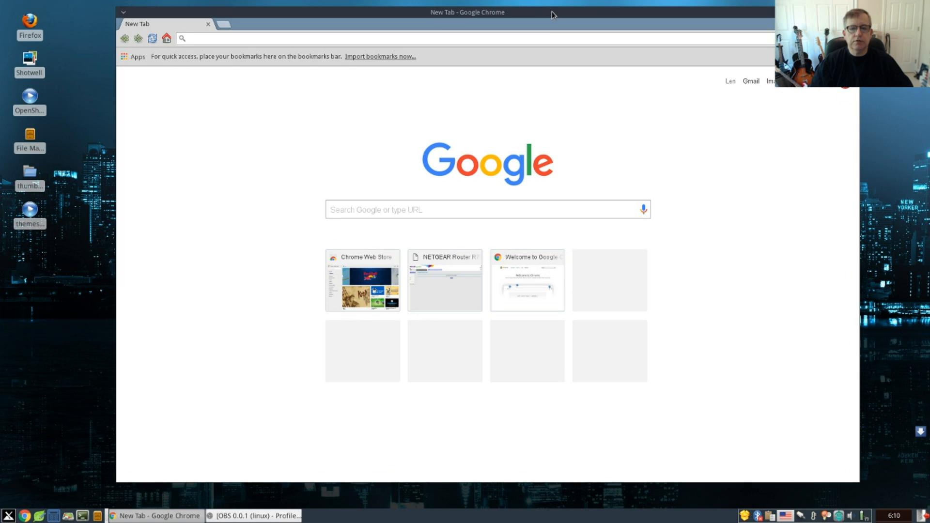
mouse_move(407, 203)
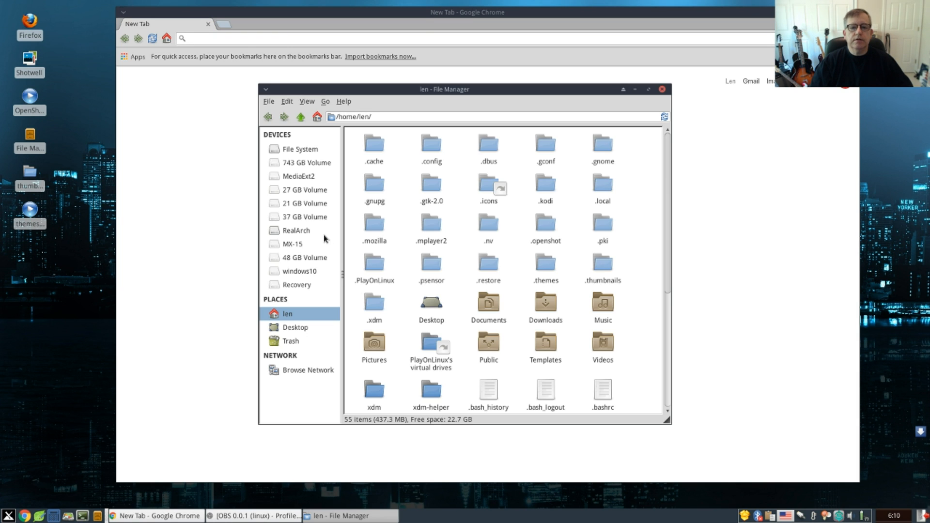
mouse_move(505, 209)
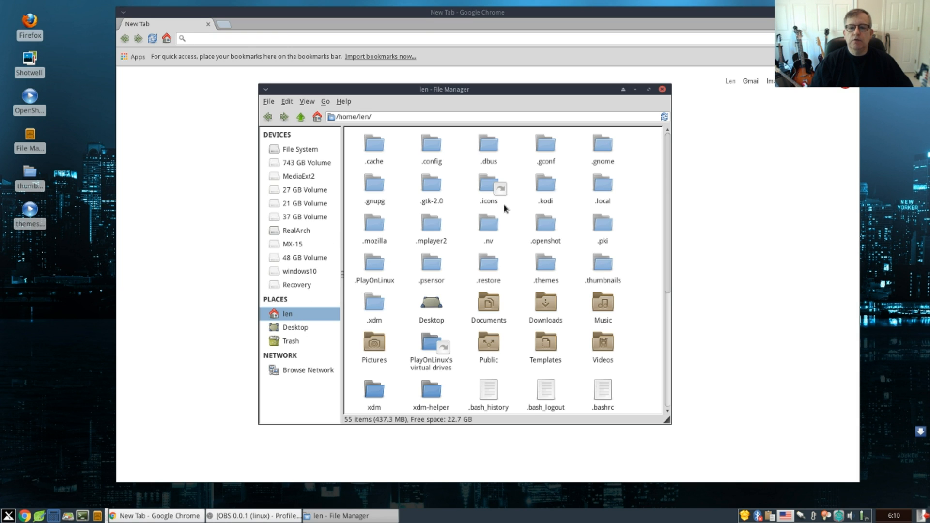
double_click(488, 182)
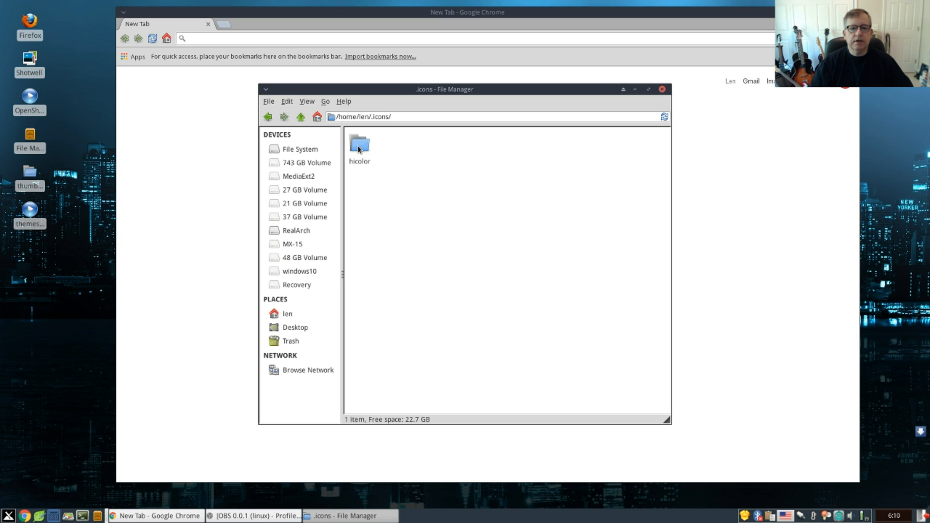
click(267, 116)
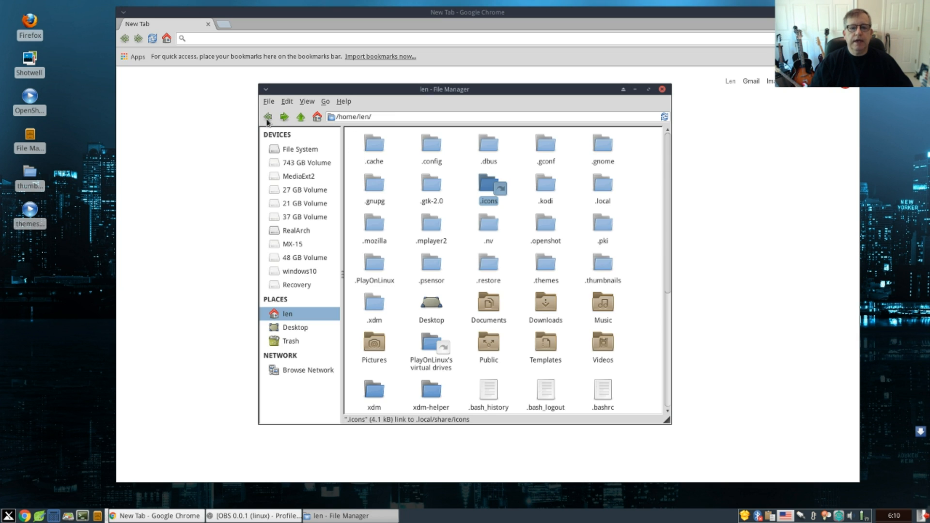
mouse_move(267, 116)
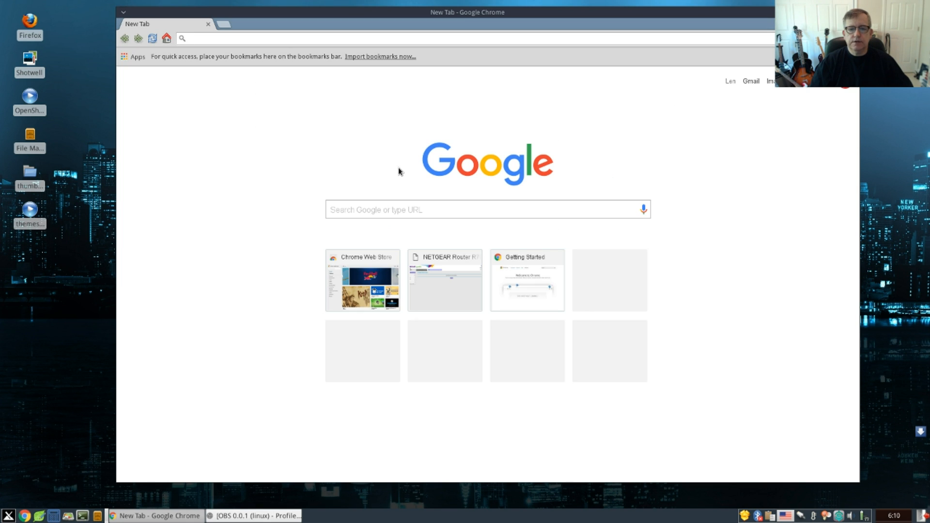
Search 'xfce', open Xfce-Look.org's Icons category, and scroll toward Faenza Cupertino Flux 160430
click(486, 209)
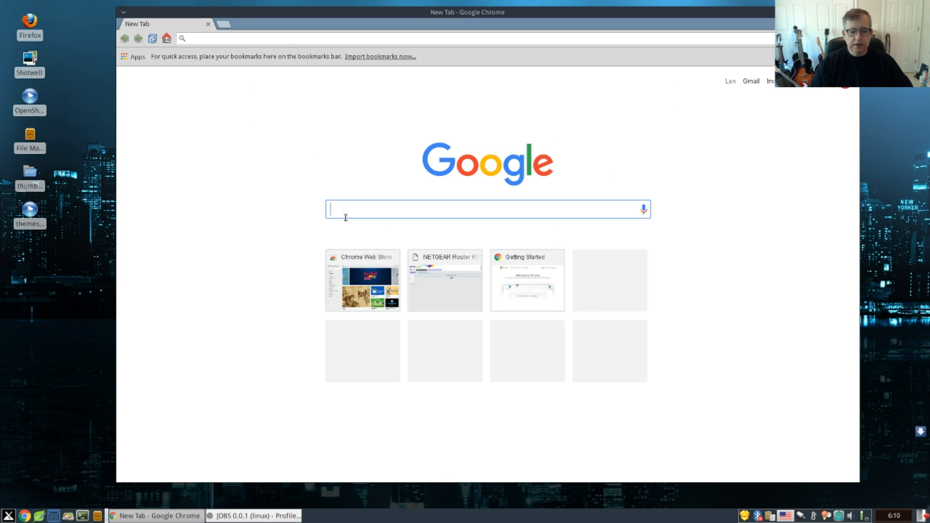
text(xfce-look)
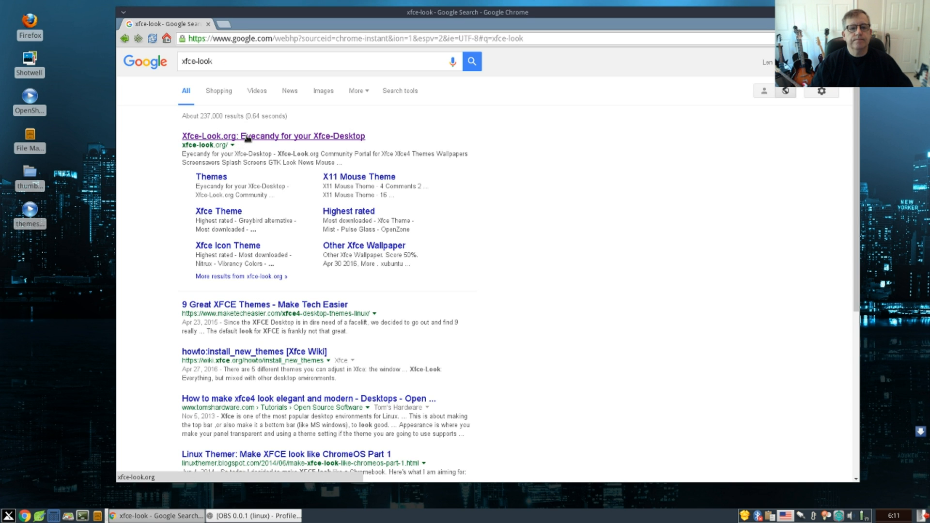
click(273, 136)
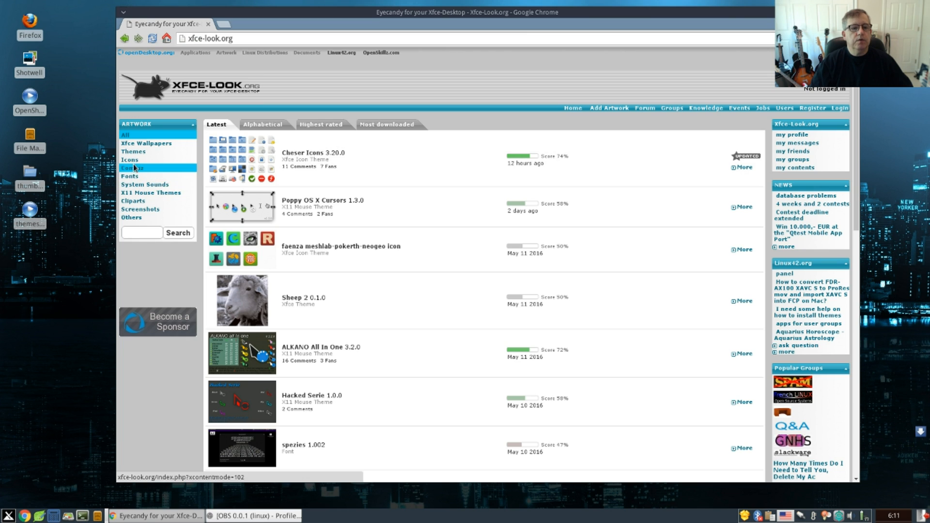
click(129, 159)
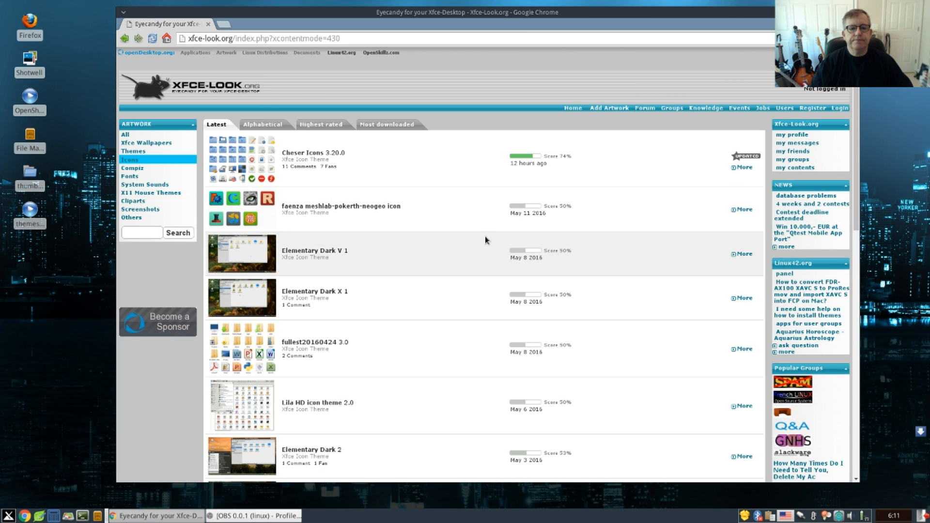
mouse_move(460, 242)
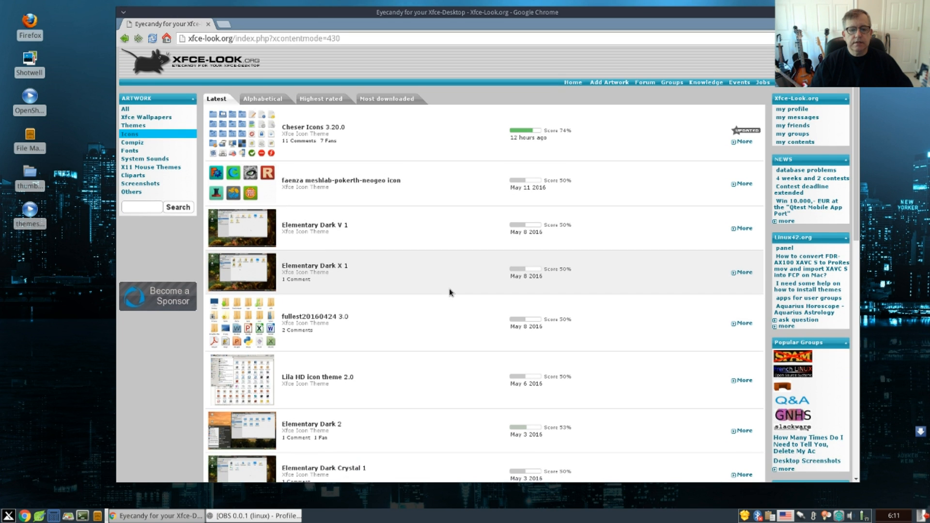
scroll(down, 3)
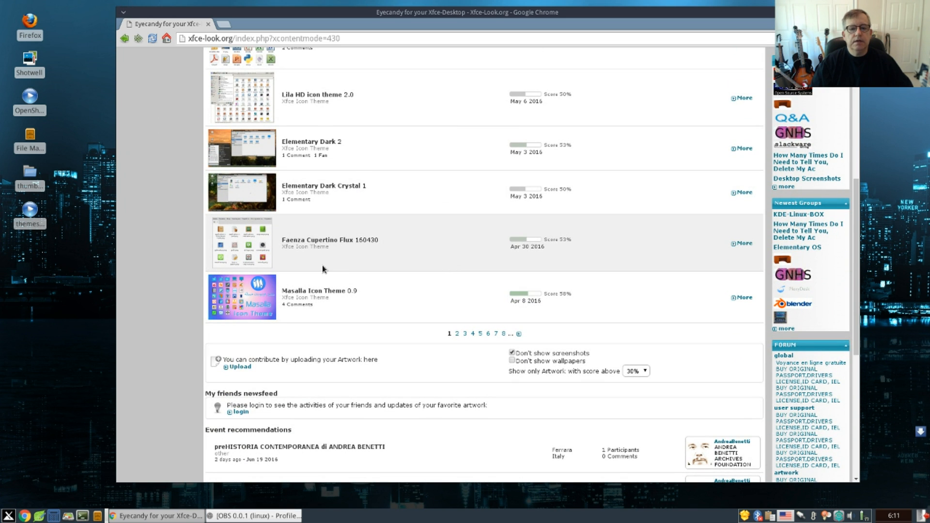
mouse_move(313, 241)
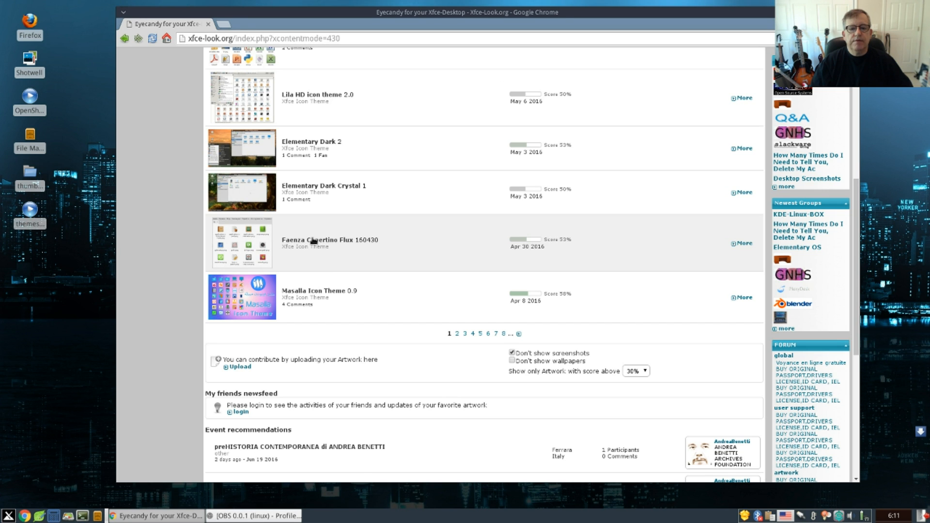
mouse_move(313, 242)
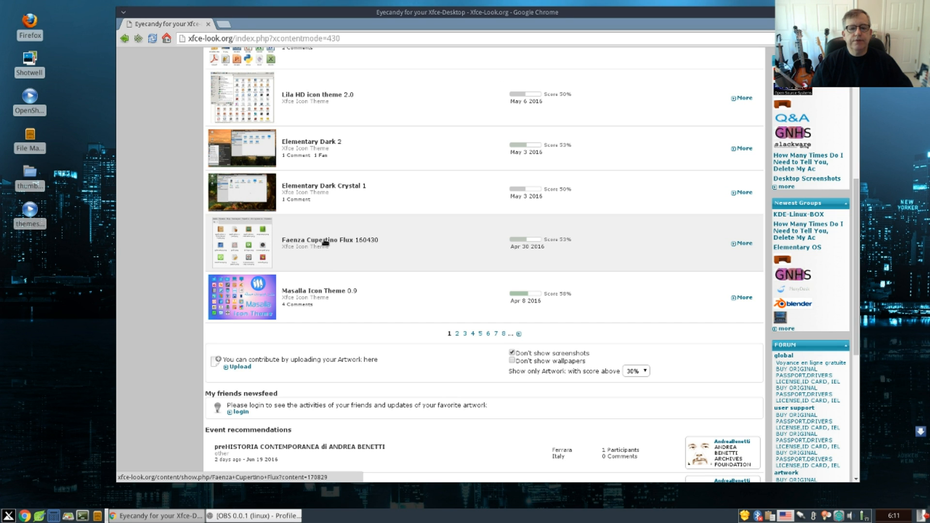
Download icon-theme_Faenza-Cupertino-Flux from its theme page and dismiss the completion dialog
click(330, 239)
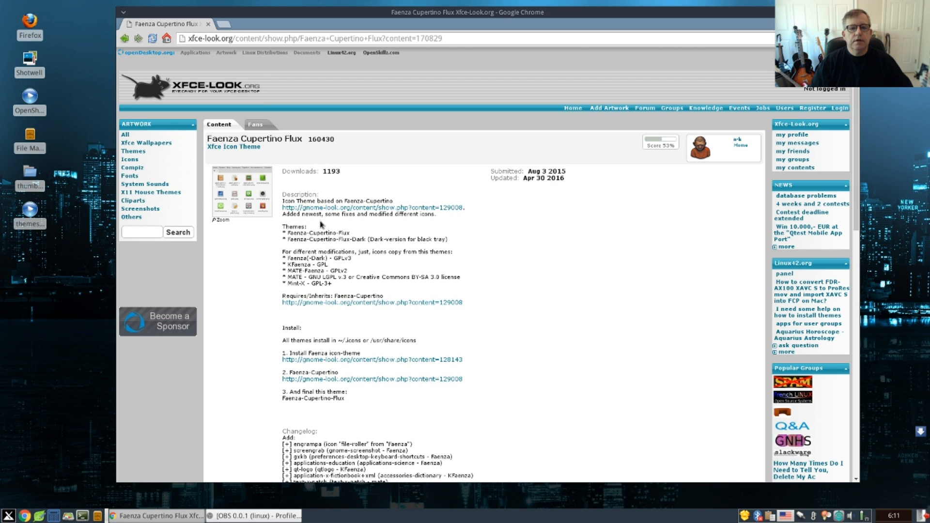
scroll(down, 3)
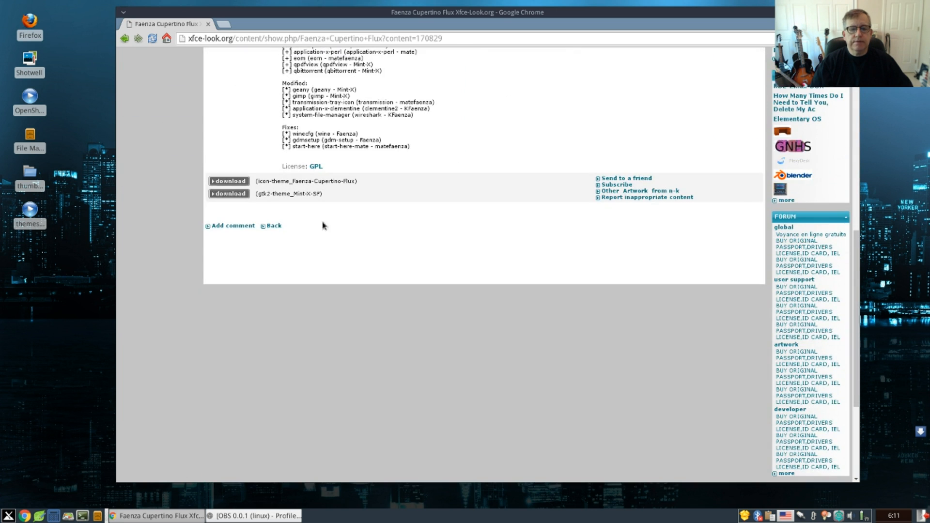
scroll(up, 3)
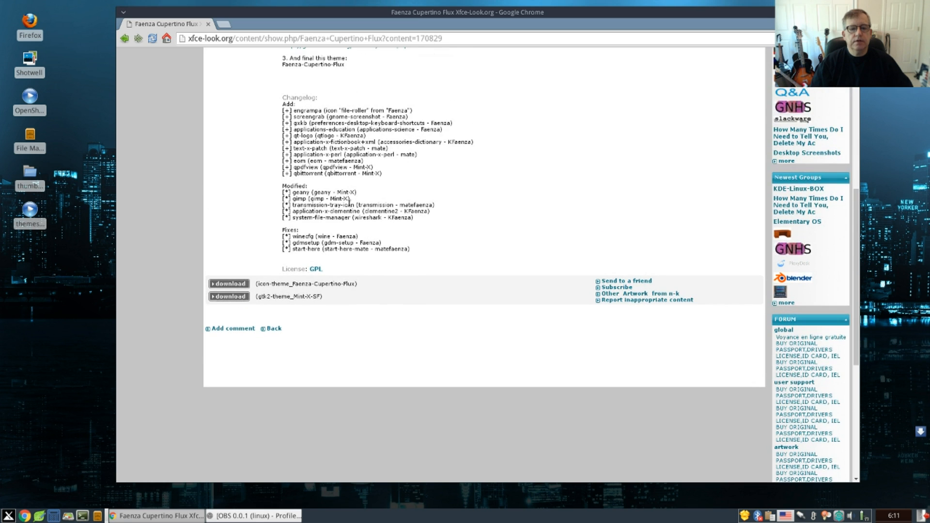
mouse_move(284, 299)
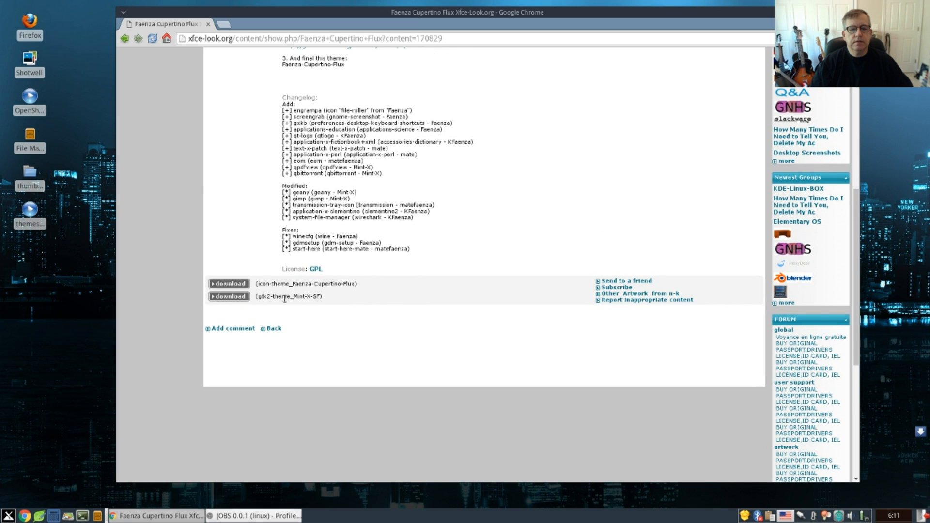
click(228, 283)
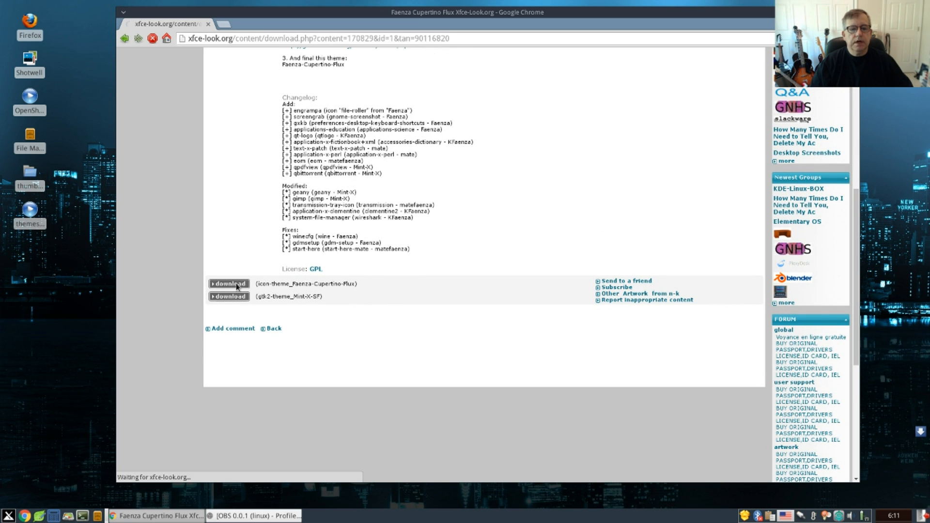
click(227, 283)
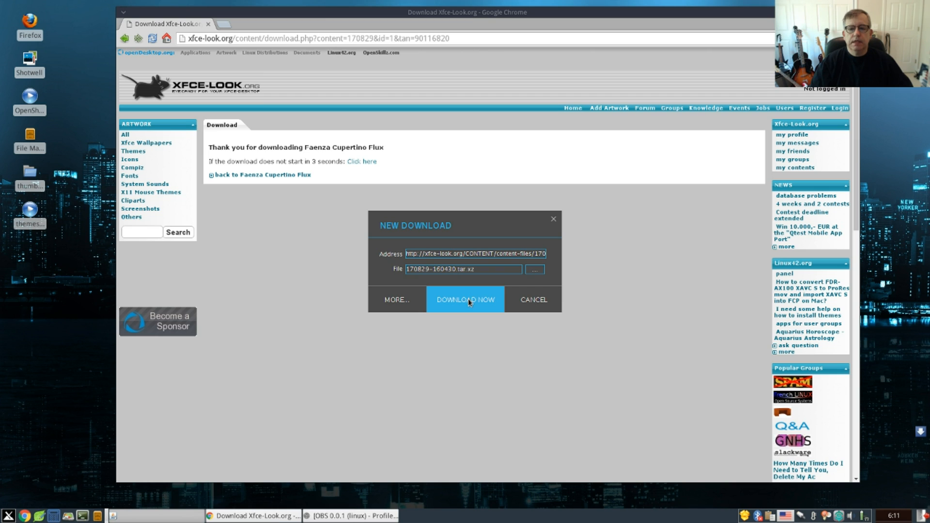
click(465, 300)
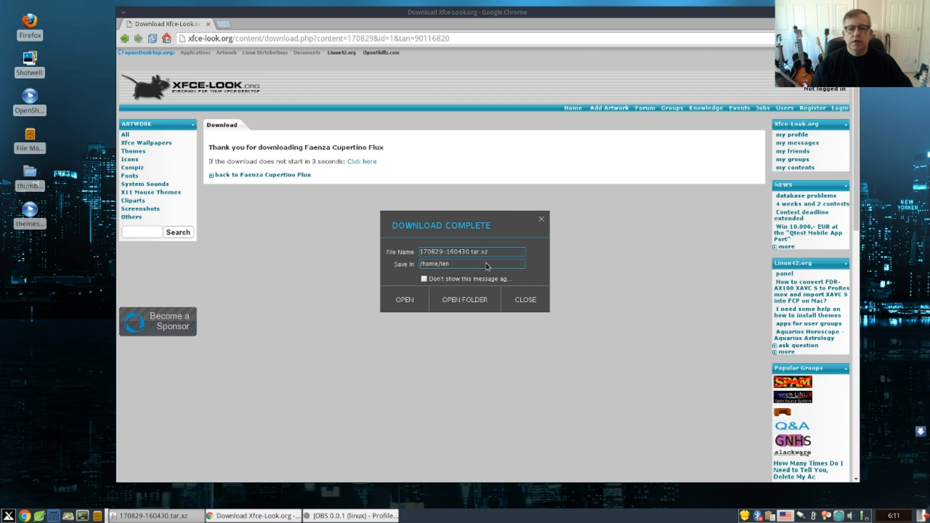
mouse_move(524, 299)
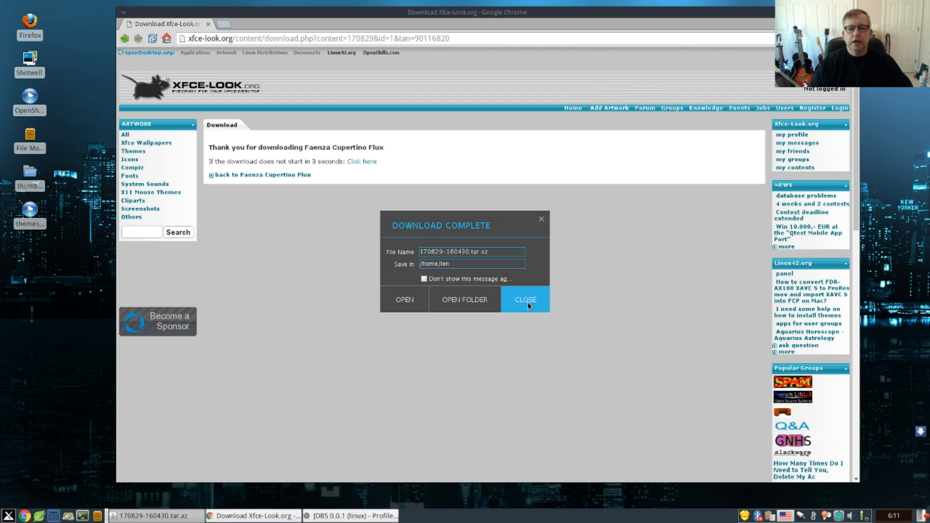
click(524, 299)
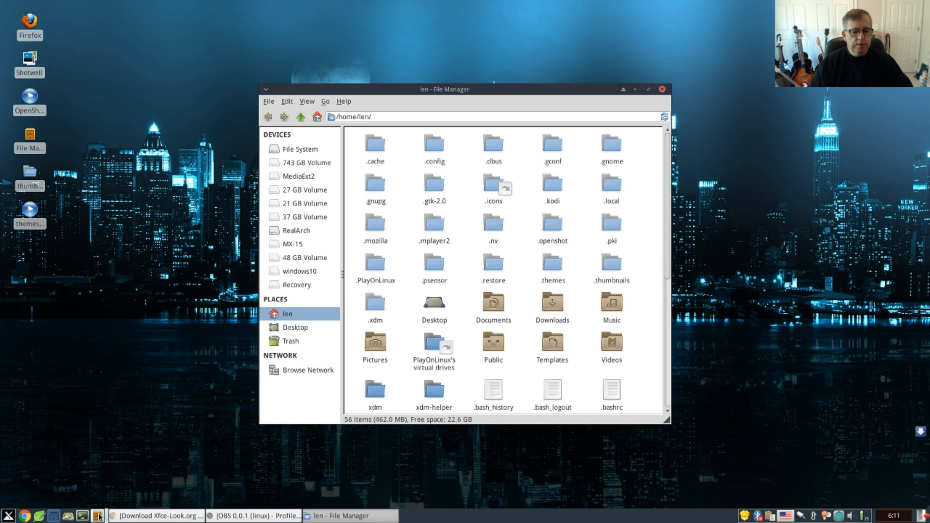
scroll(down, 3)
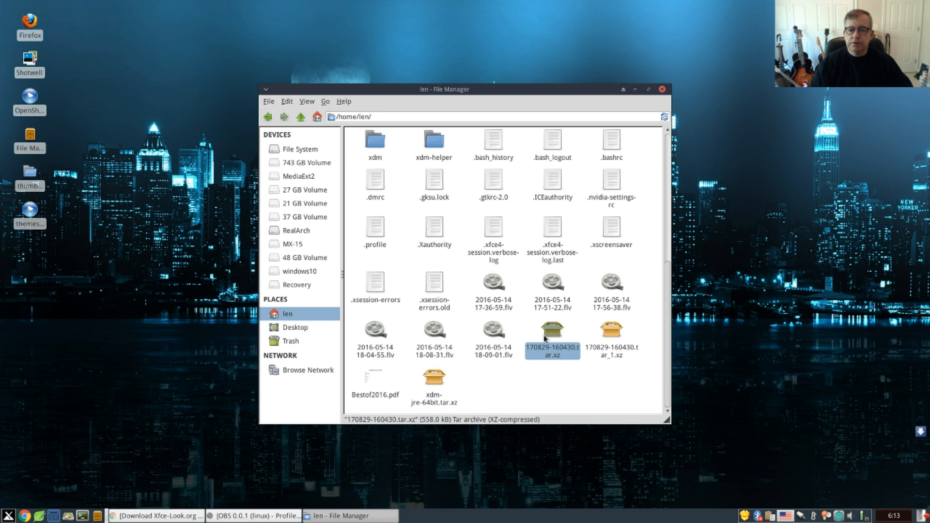
mouse_move(555, 332)
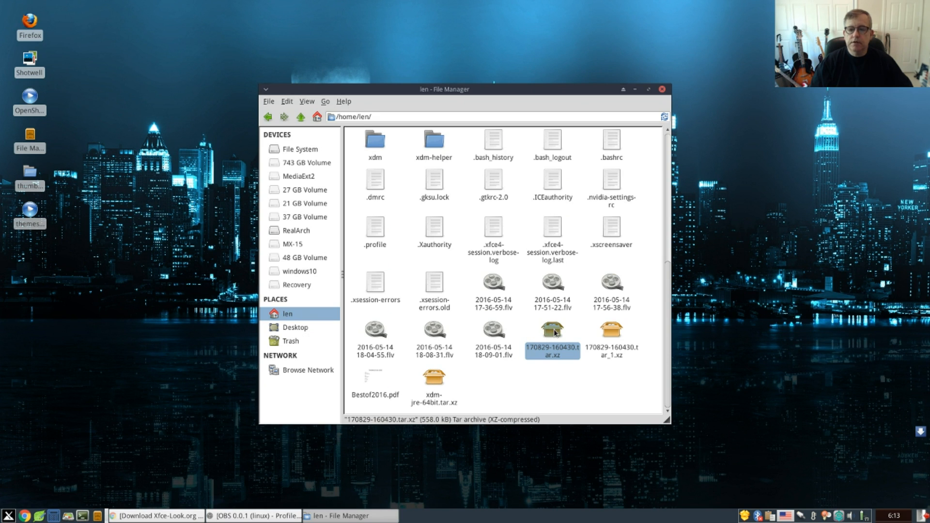
right_click(552, 332)
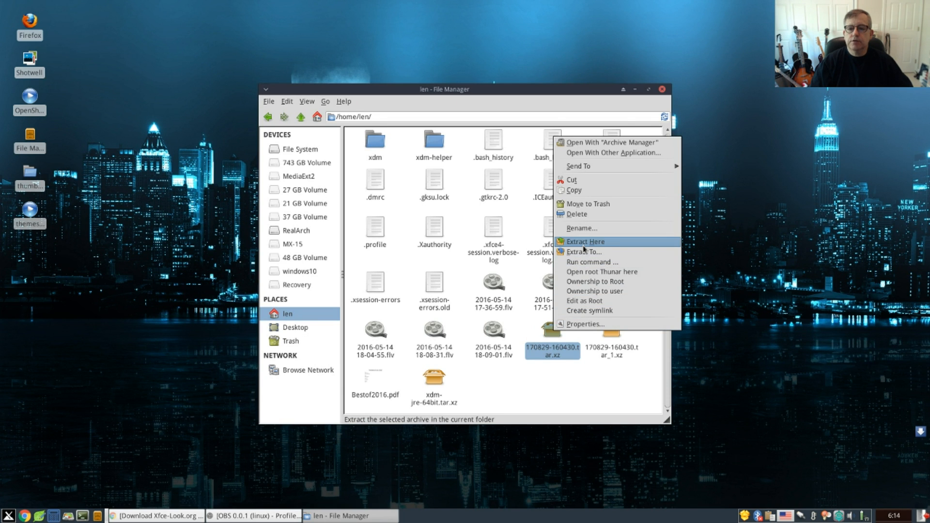
click(584, 241)
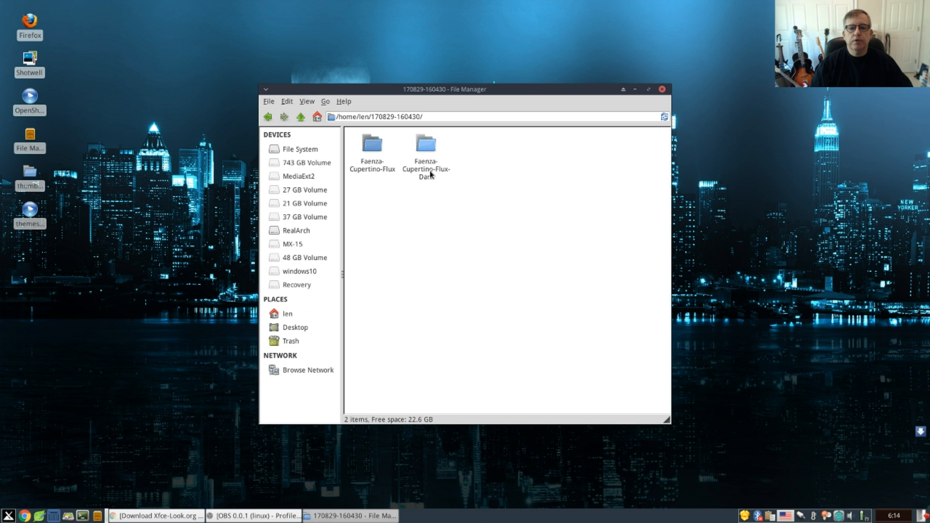
mouse_move(431, 178)
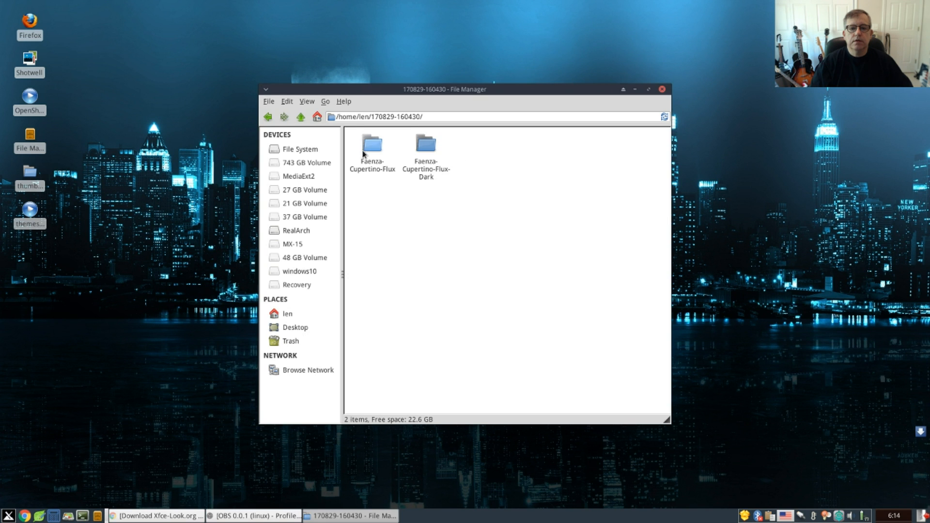
click(300, 117)
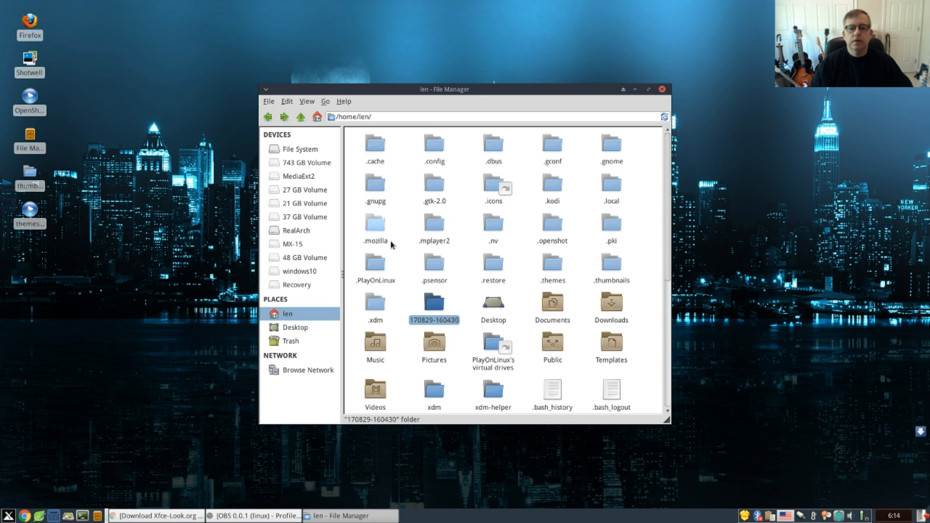
mouse_move(434, 302)
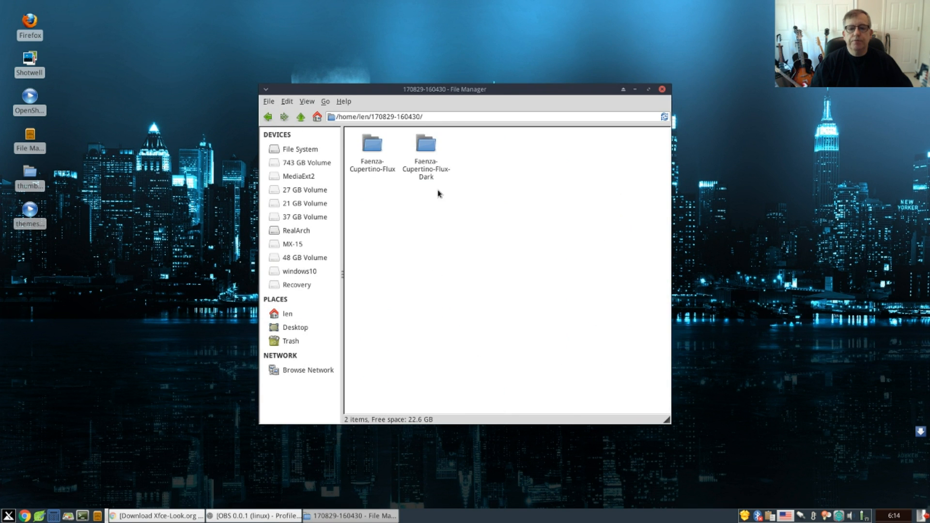
Copy Faenza-Cupertino-Flux and Faenza-Cupertino-Flux-Dark into ~/.icons, then close Thunar
click(372, 144)
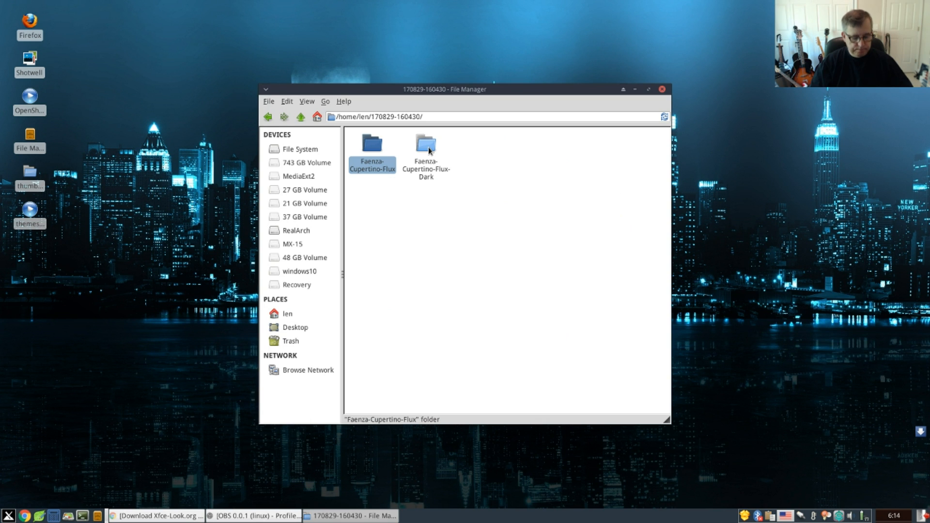
click(426, 144)
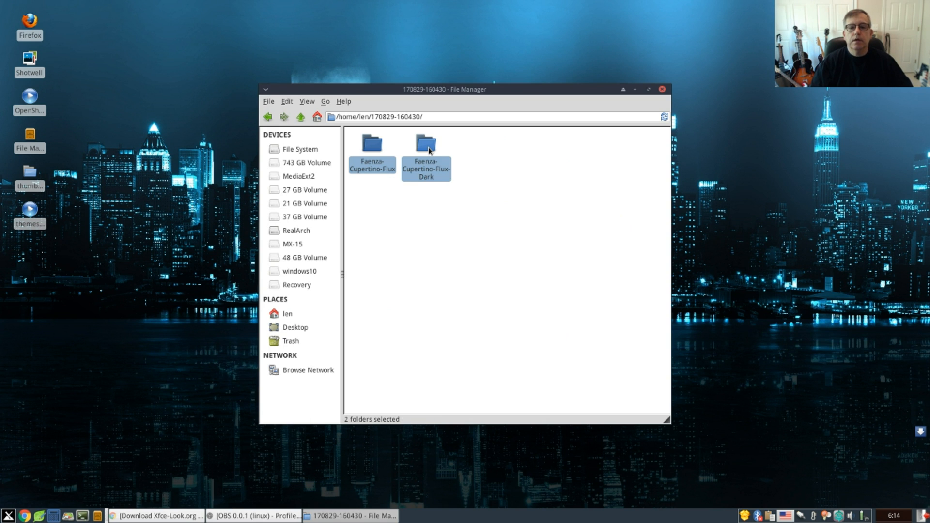
mouse_move(313, 168)
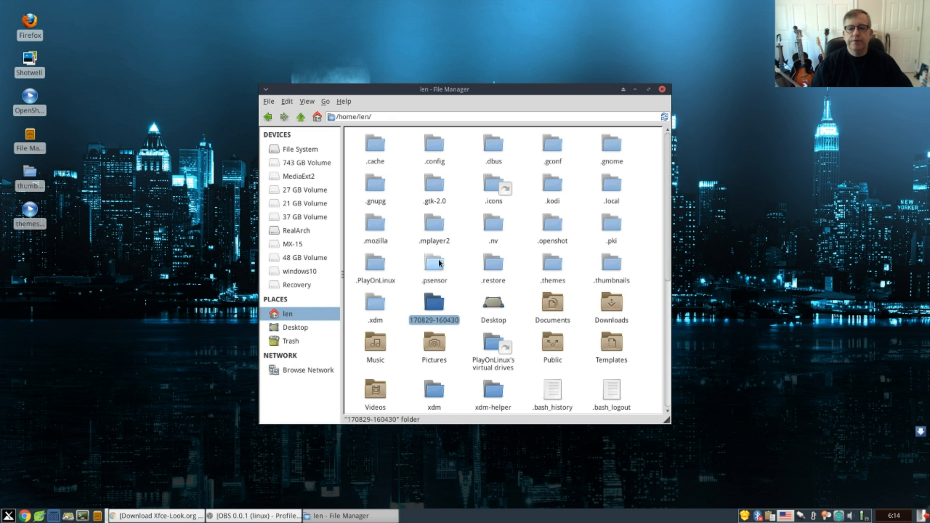
double_click(493, 185)
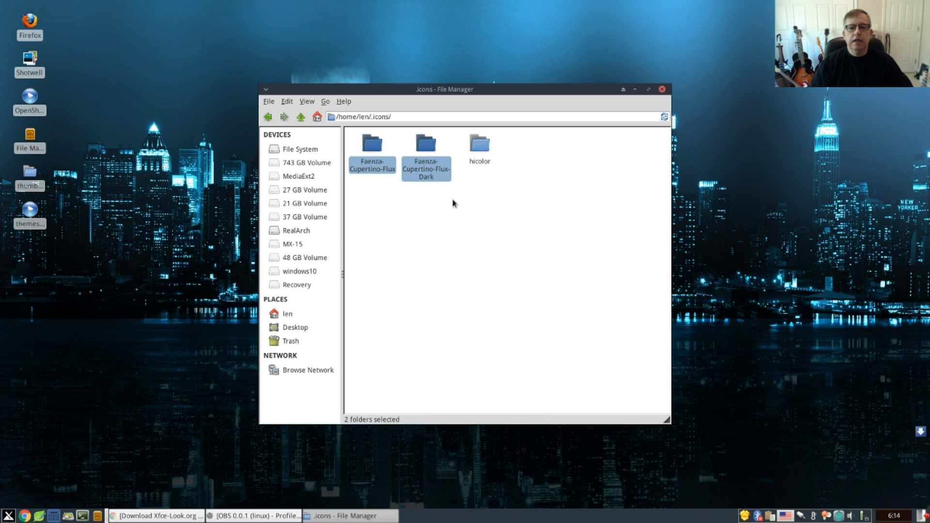
click(531, 143)
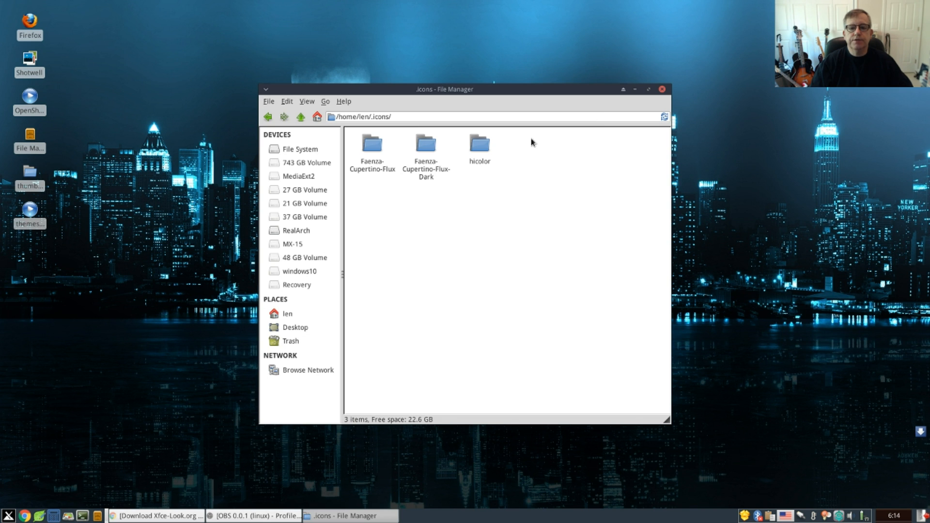
click(663, 89)
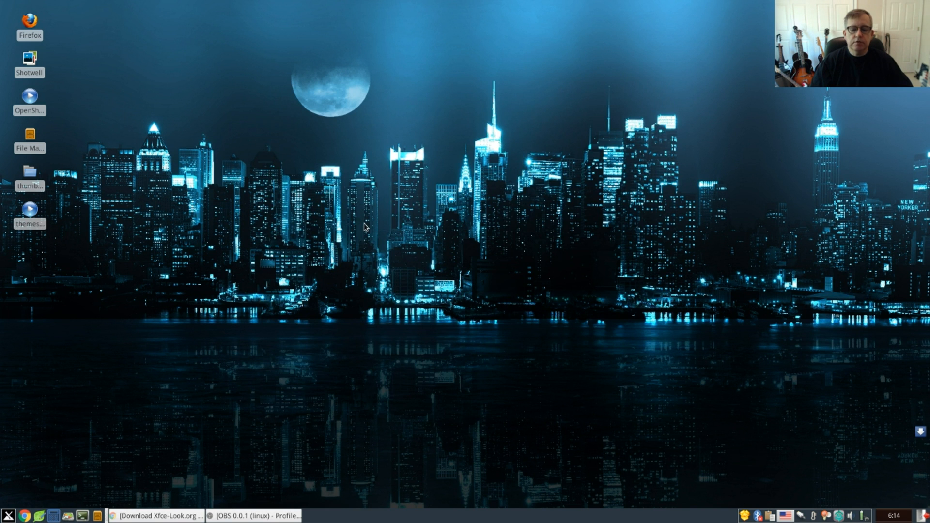
mouse_move(146, 391)
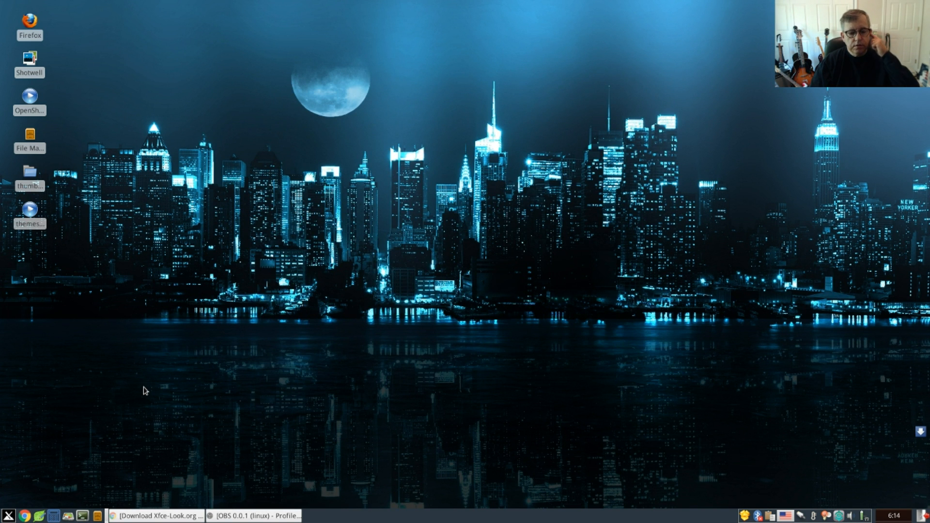
mouse_move(203, 413)
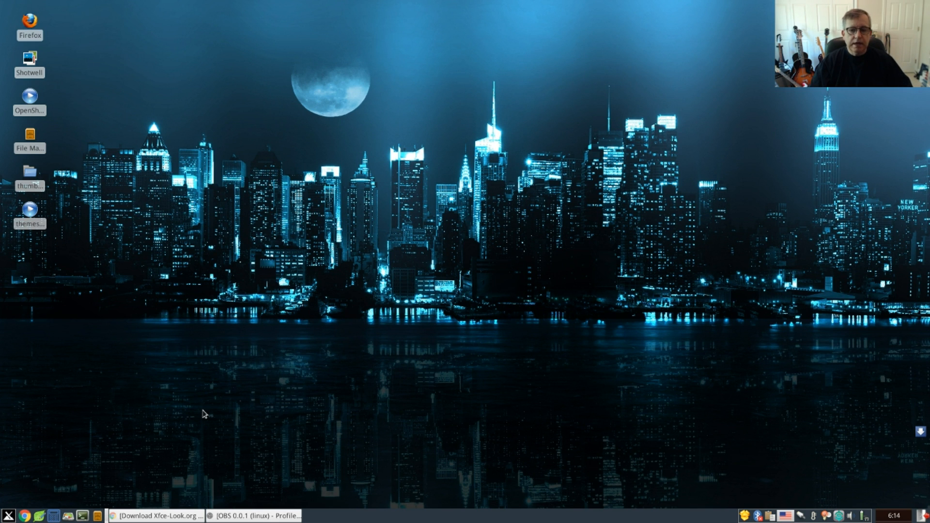
mouse_move(174, 505)
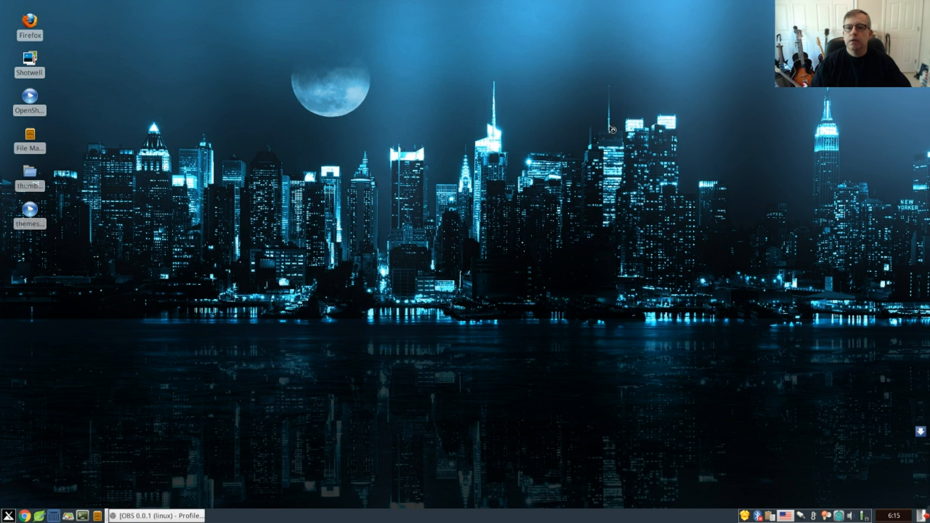
mouse_move(133, 473)
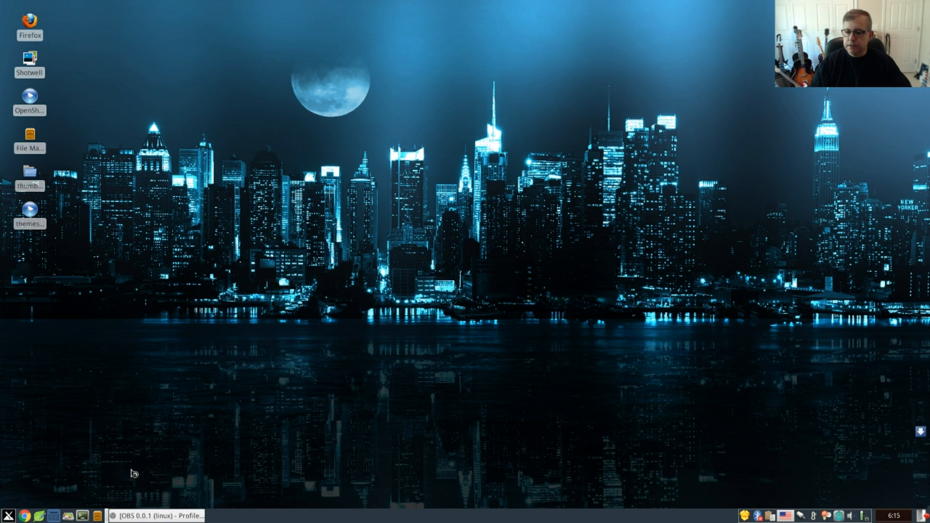
On the Appearance Icons tab, try Faenza-Cupertino-mini, then settle on Faenza-Cupertino-Flux
click(8, 515)
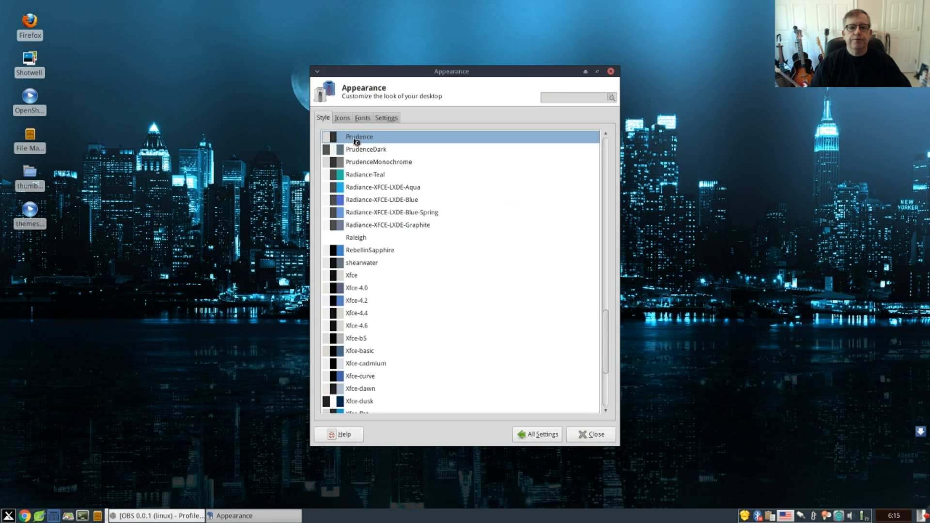
click(341, 117)
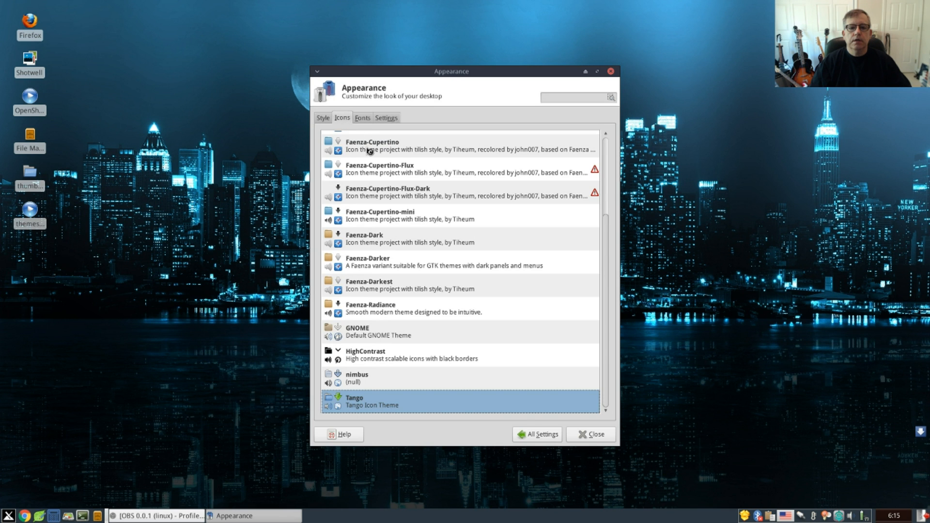
scroll(up, 3)
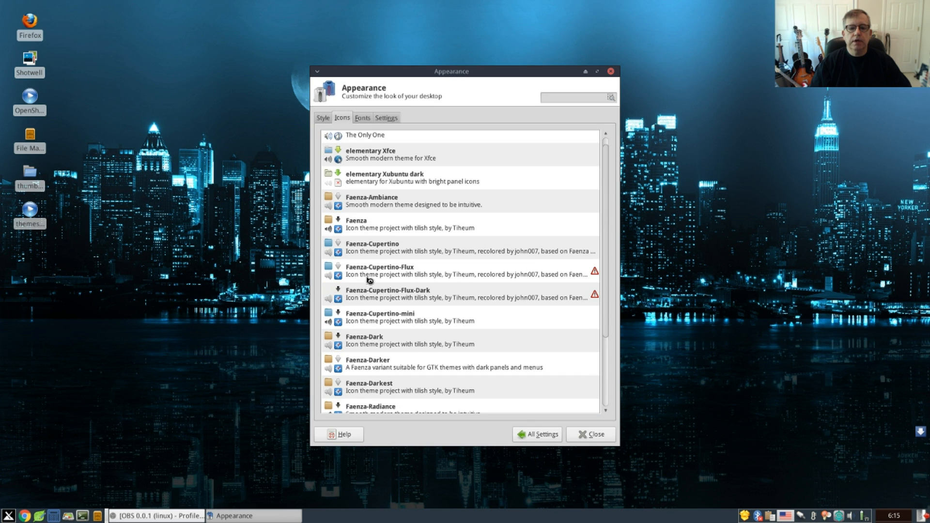
mouse_move(388, 273)
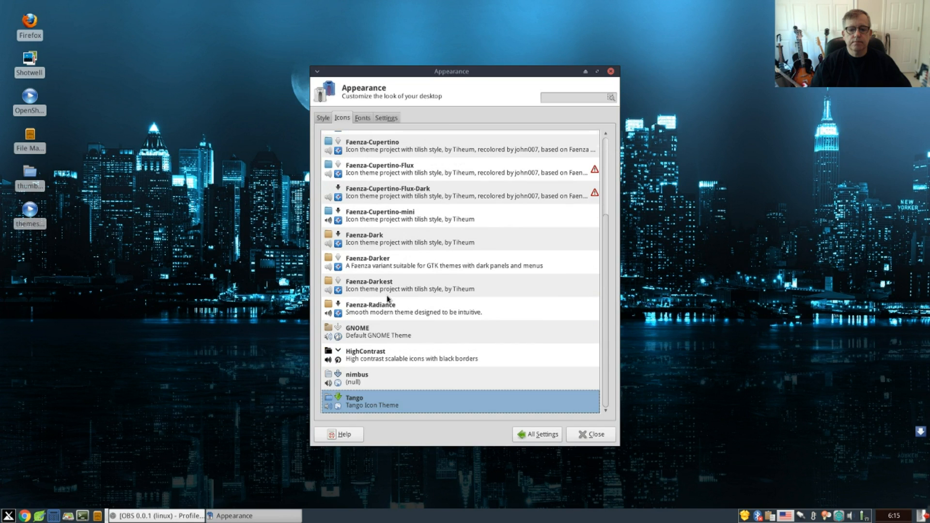
scroll(up, 3)
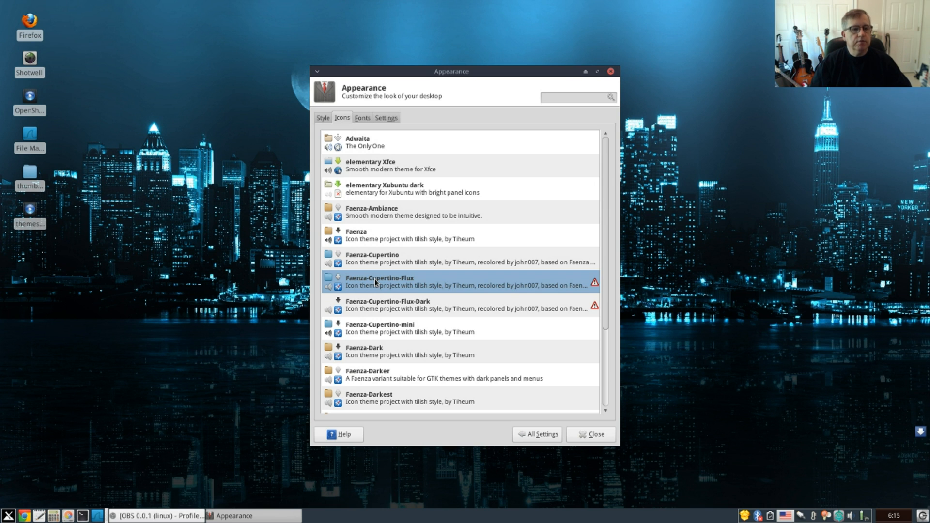
click(415, 305)
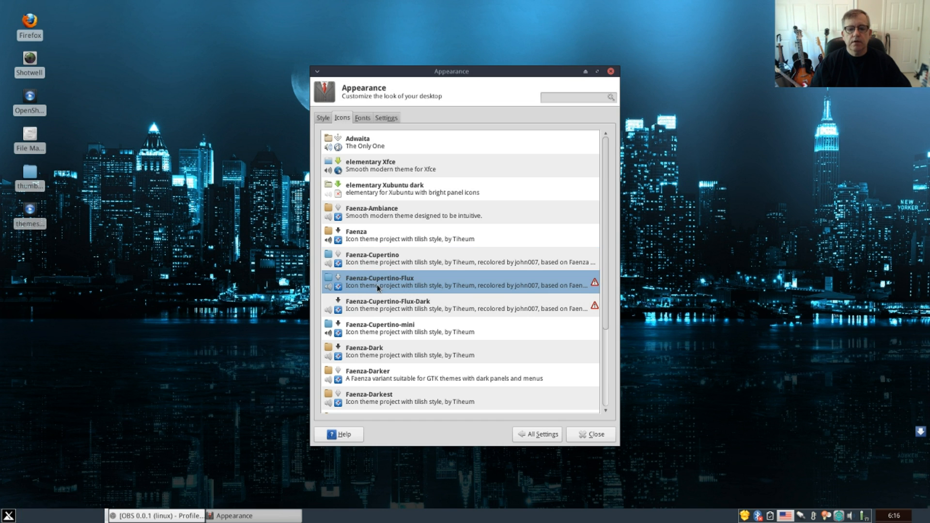
click(409, 324)
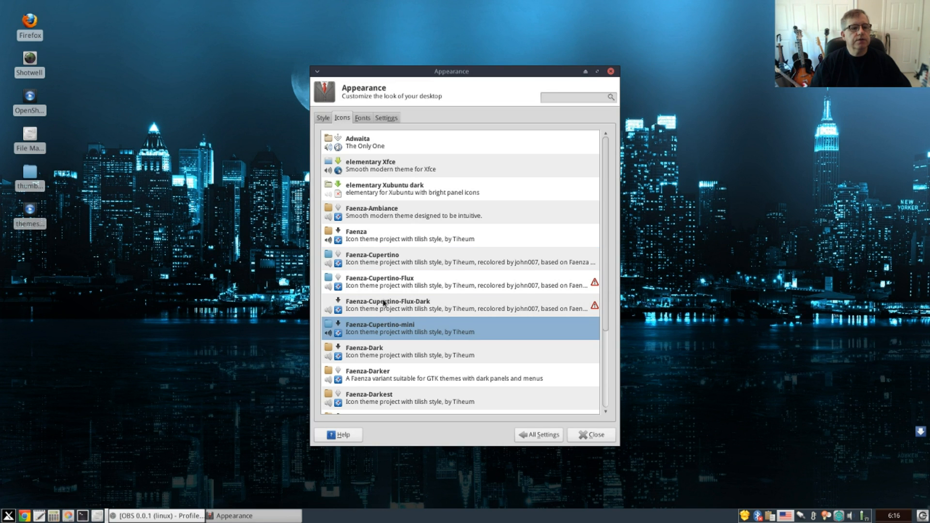
click(415, 304)
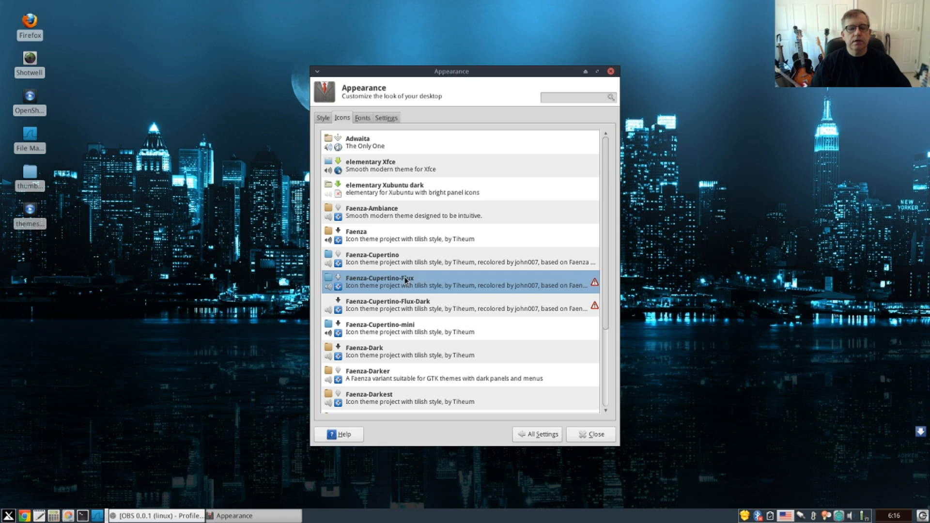
mouse_move(391, 285)
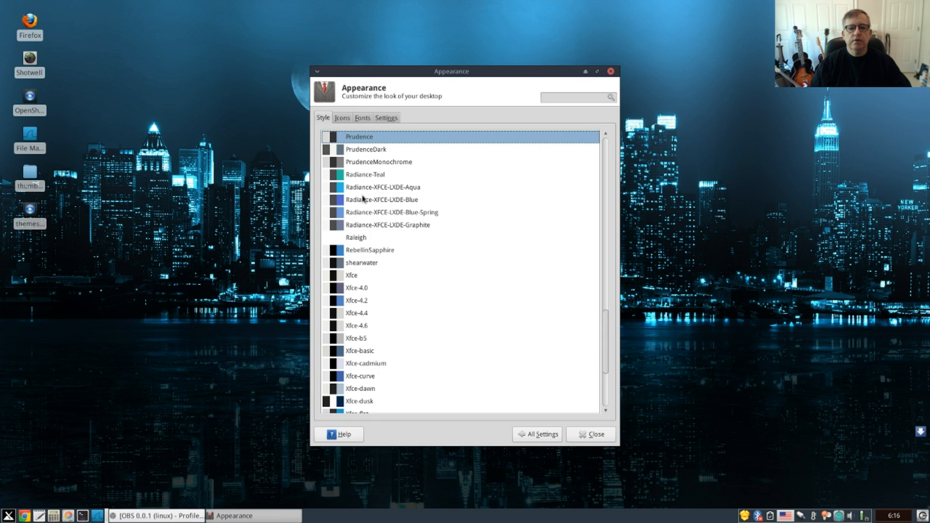
mouse_move(372, 165)
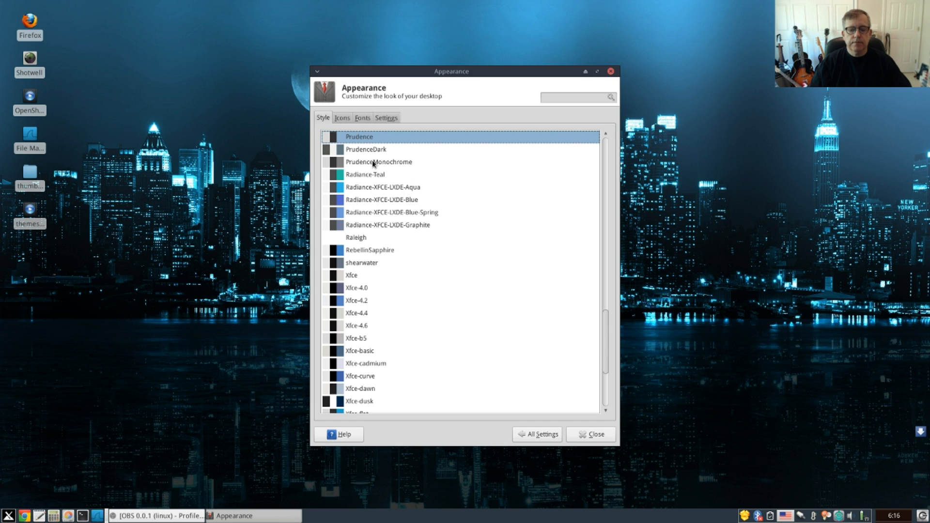
mouse_move(530, 386)
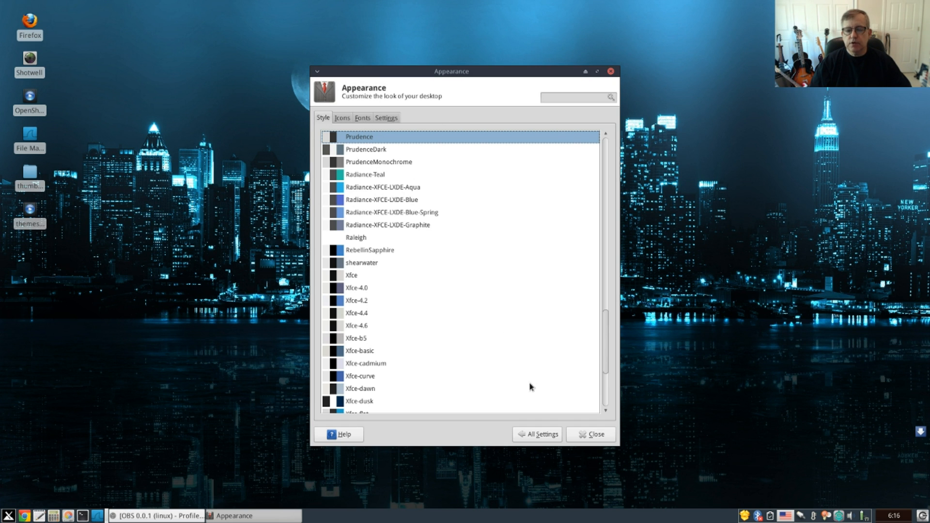
Close the Appearance dialog after a final look at its Style list
click(590, 434)
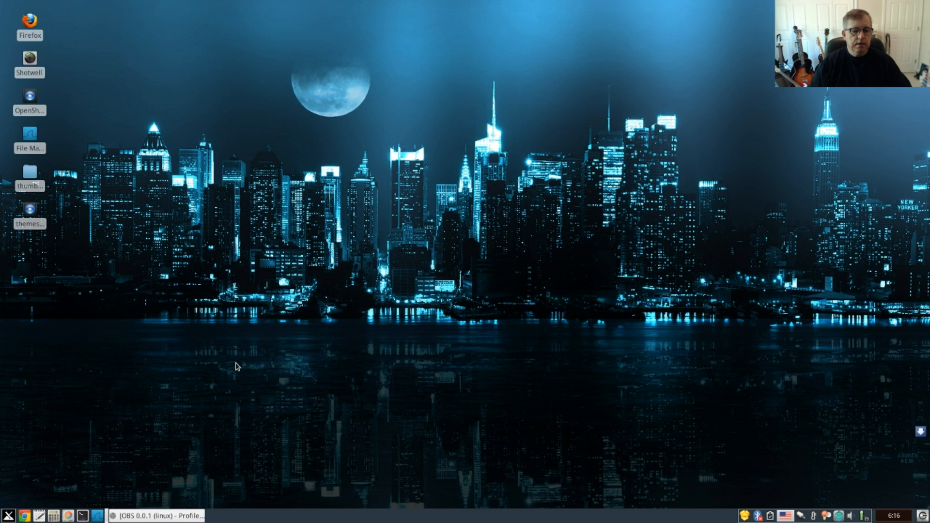
mouse_move(77, 489)
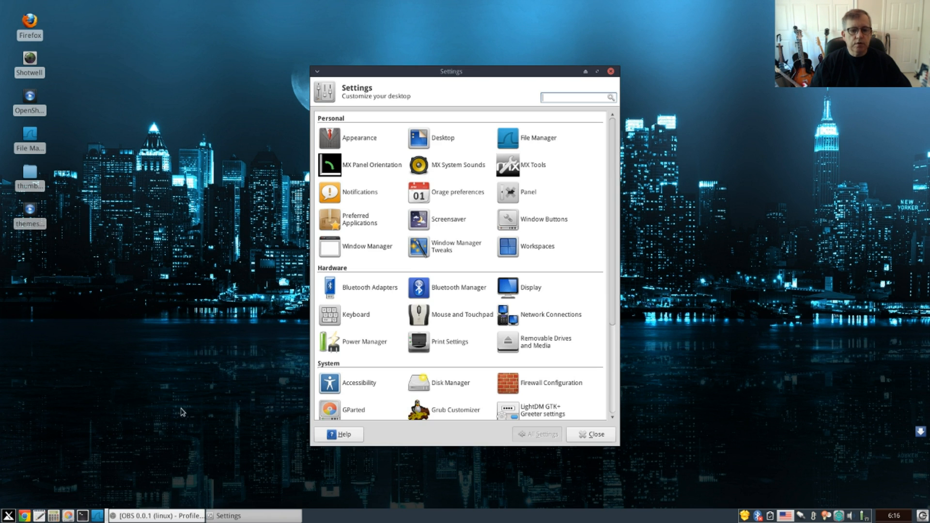
mouse_move(373, 250)
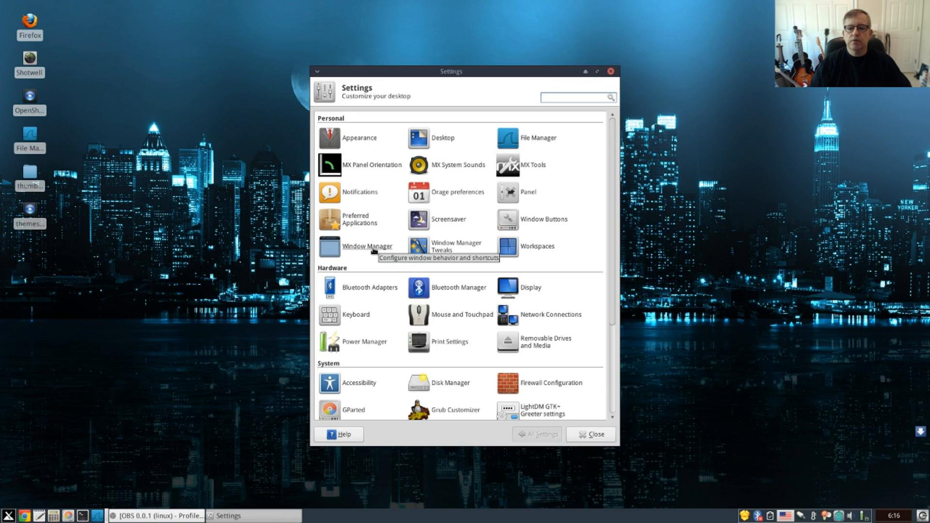
Open Window Manager settings from the Settings Manager and scroll the Style tab's theme list
double_click(367, 246)
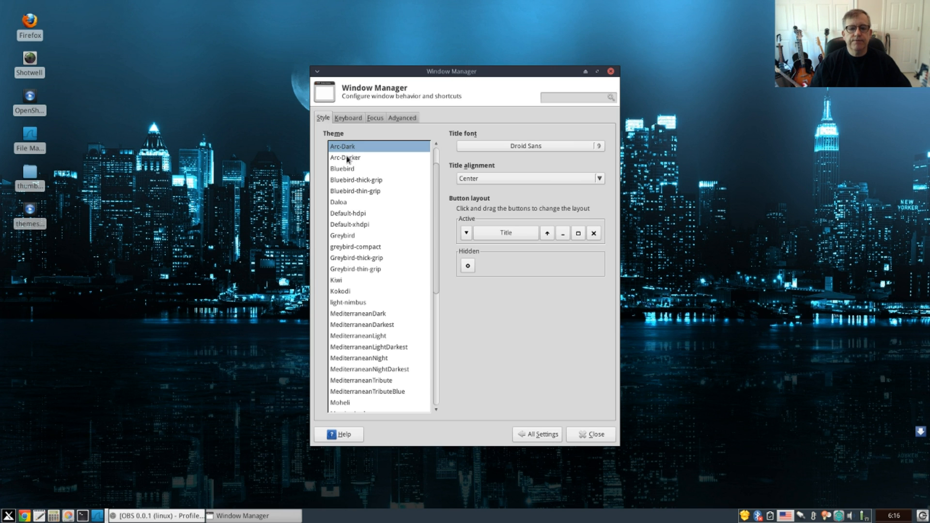
scroll(down, 3)
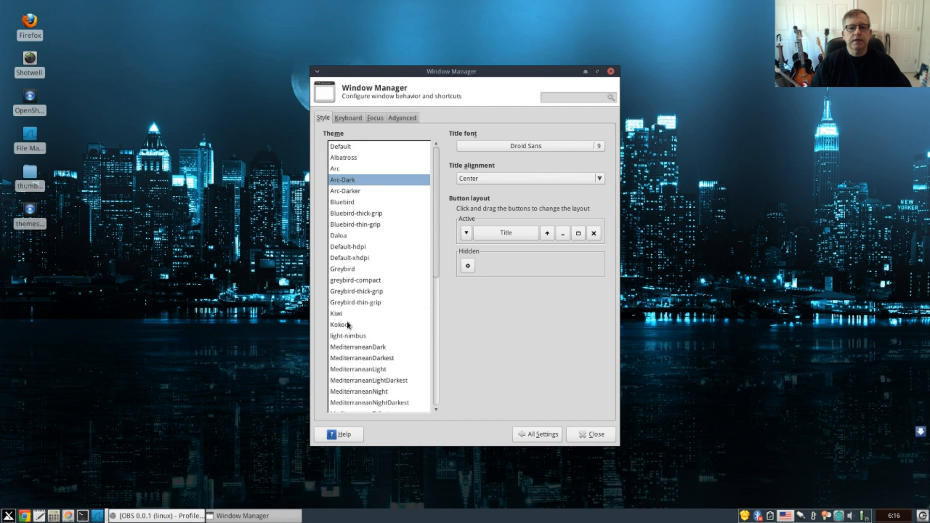
mouse_move(347, 201)
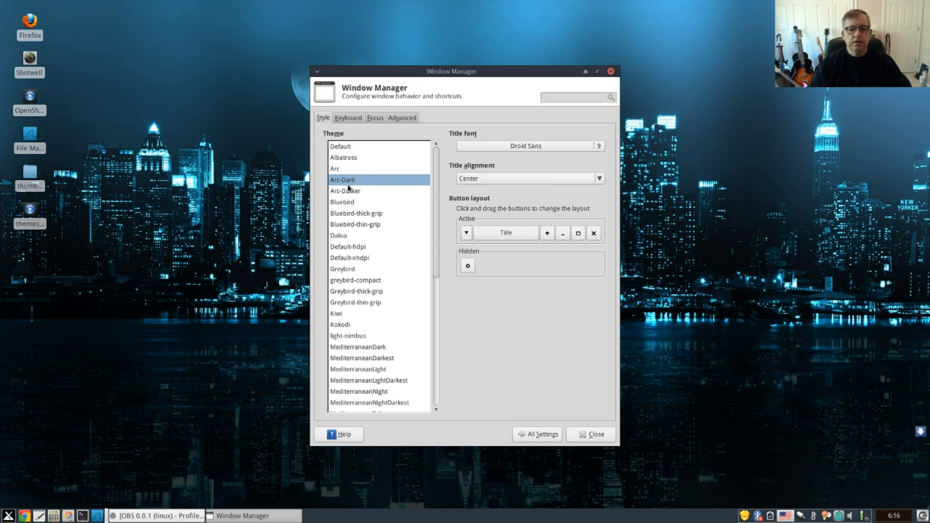
mouse_move(360, 330)
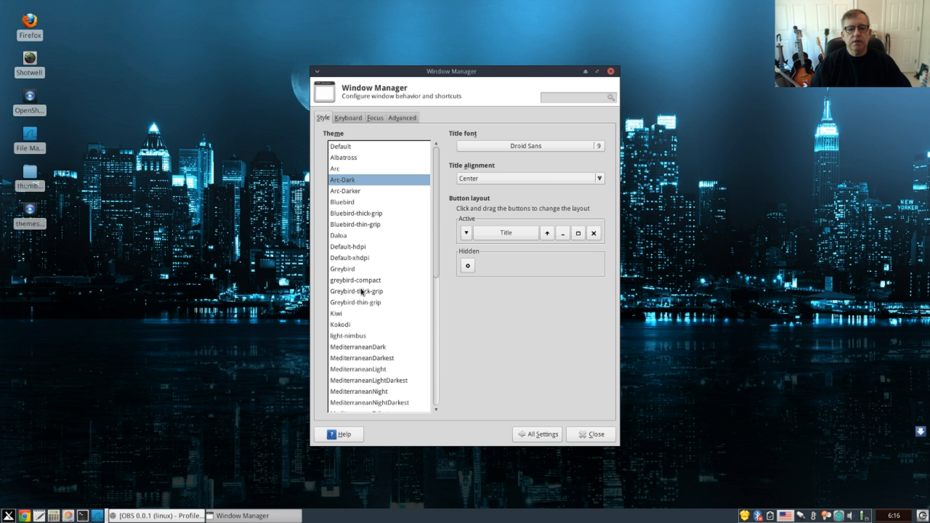
mouse_move(349, 236)
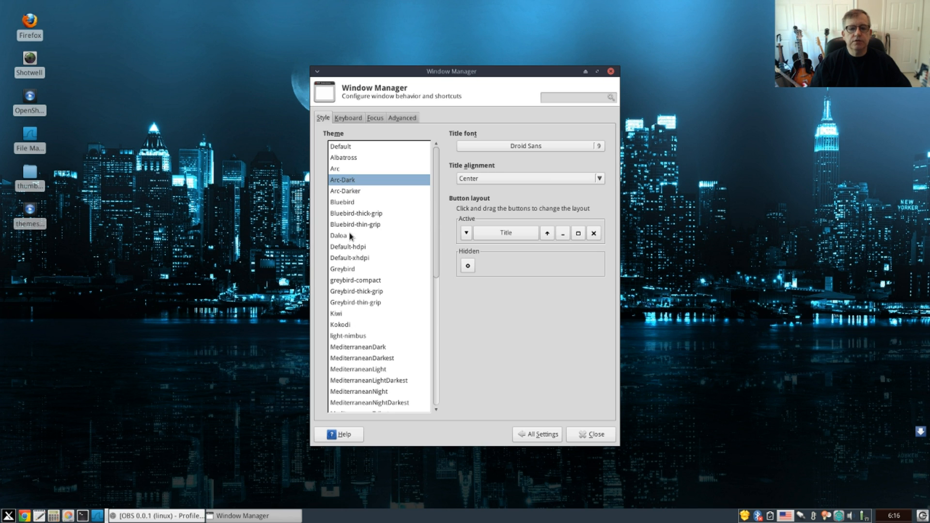
Preview the Bluebird, Greybird and light-nimbus border themes, then scroll further down the list
click(342, 202)
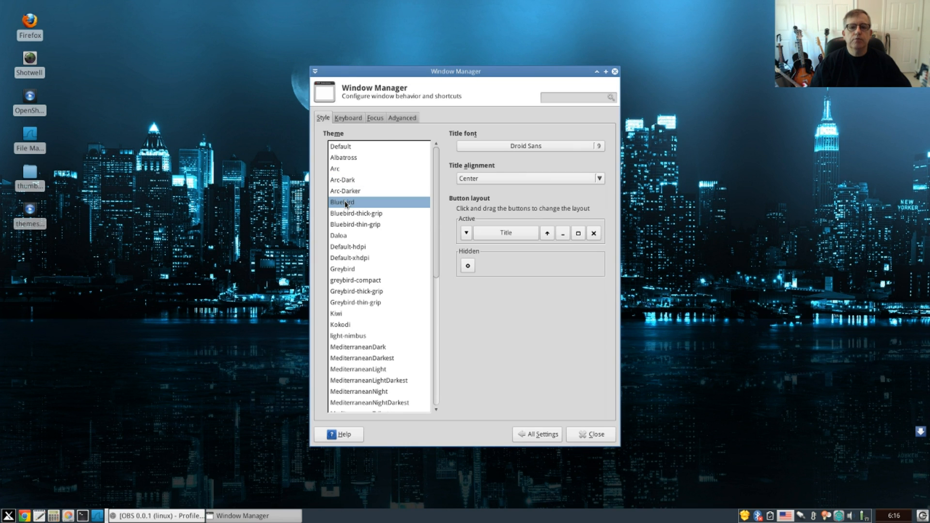
click(342, 269)
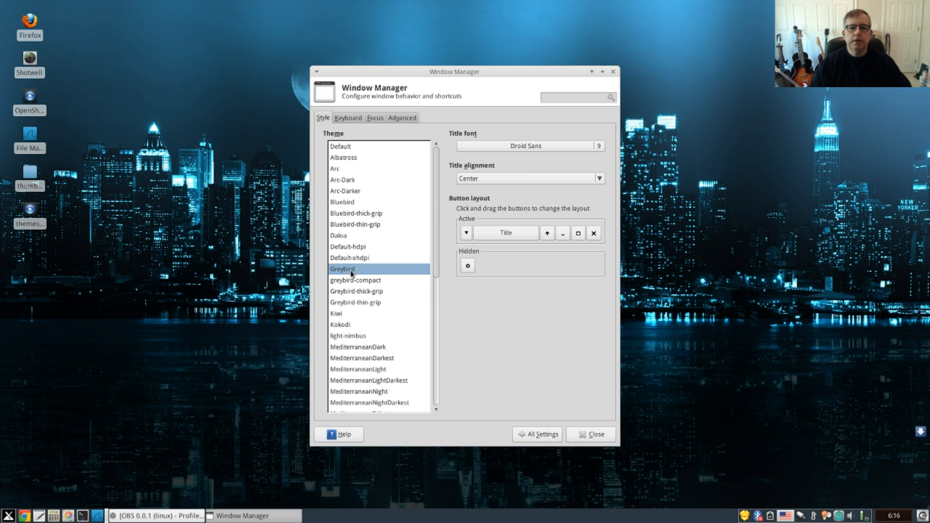
mouse_move(375, 311)
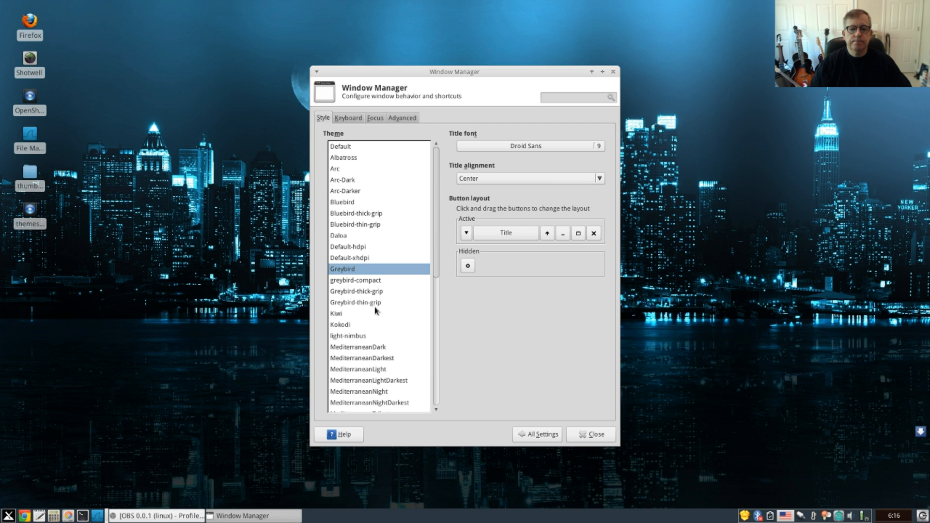
click(348, 336)
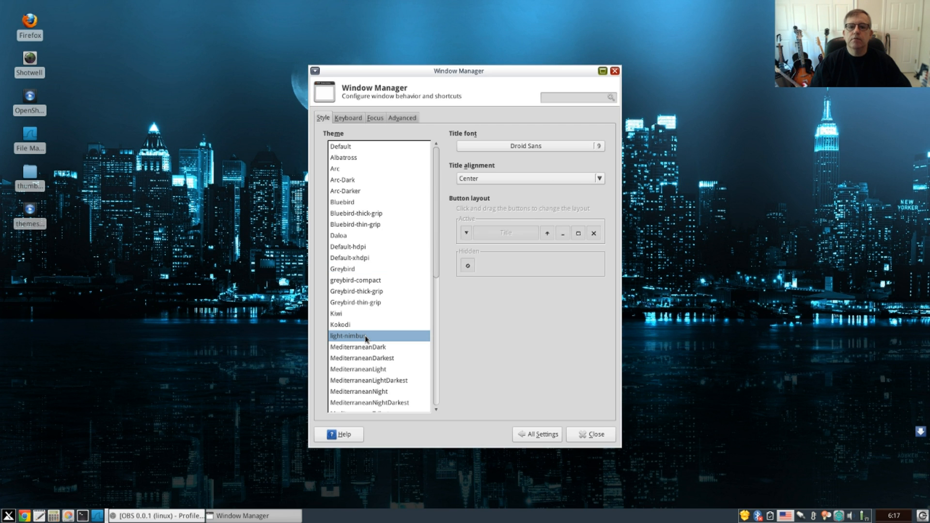
mouse_move(350, 349)
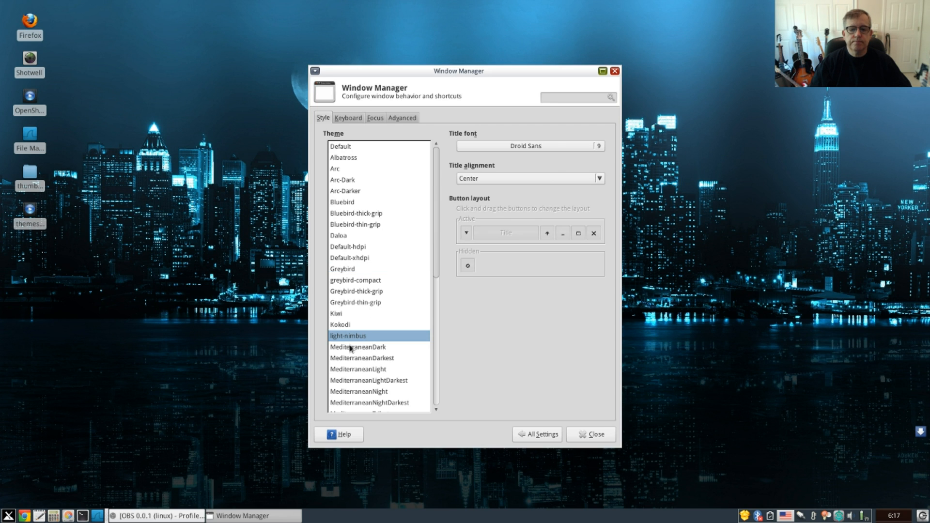
scroll(down, 3)
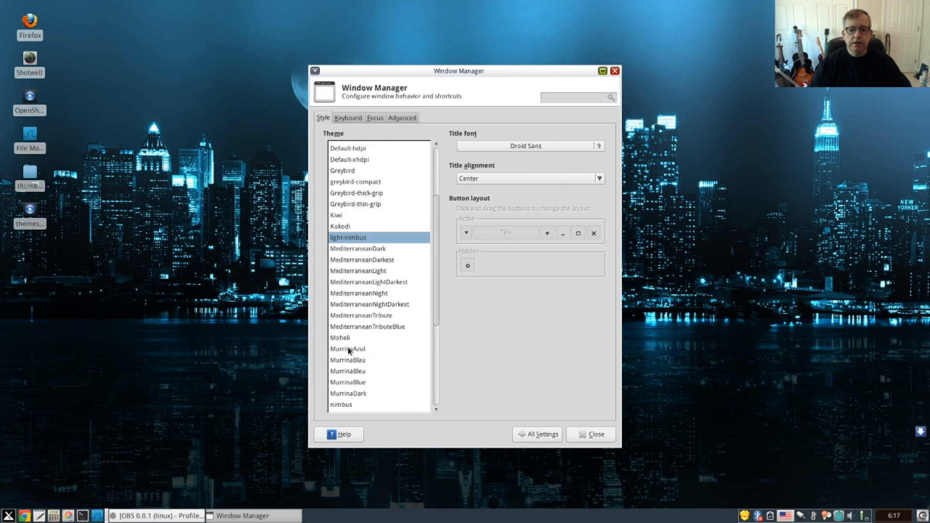
scroll(down, 3)
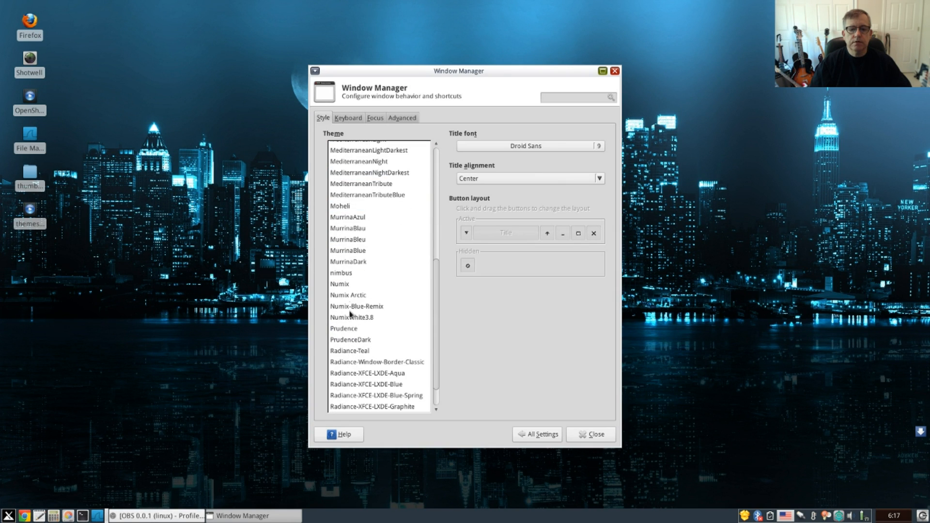
scroll(down, 3)
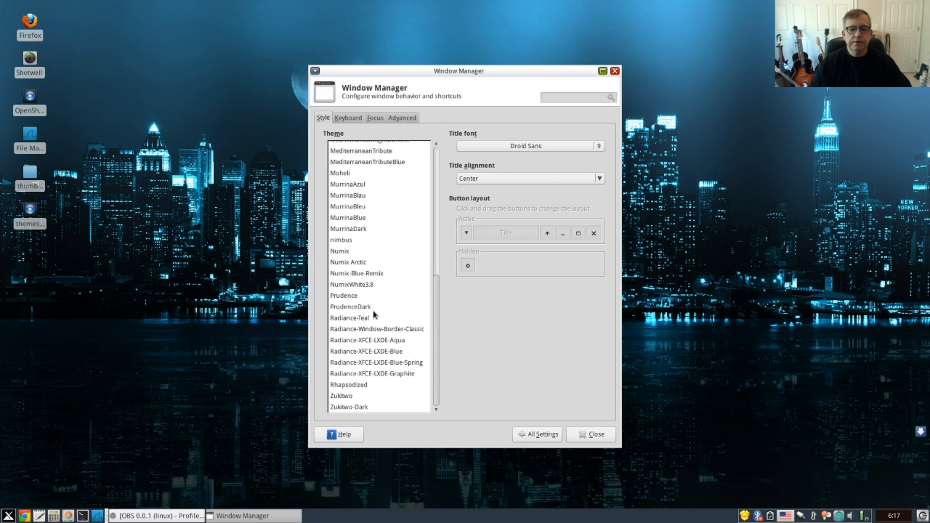
mouse_move(348, 336)
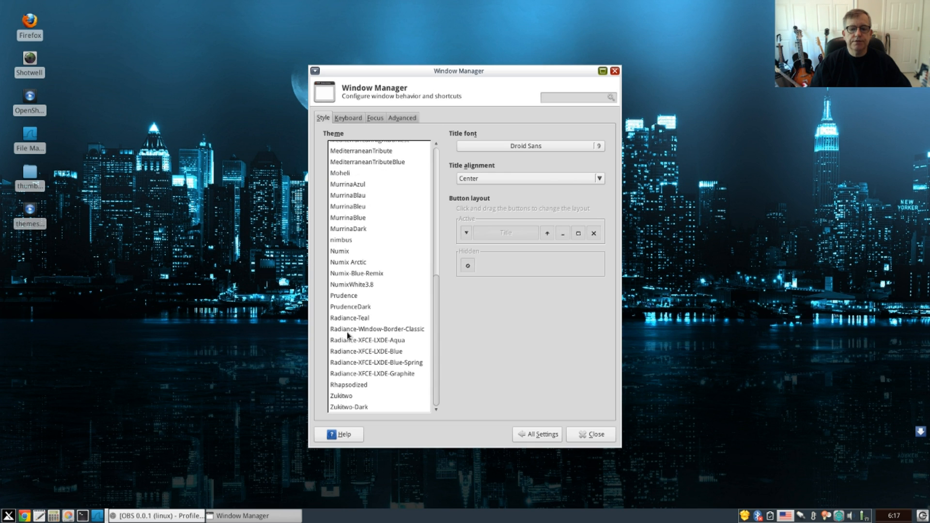
Select Prudence, then PrudenceDark as the border theme, and close the settings
click(344, 295)
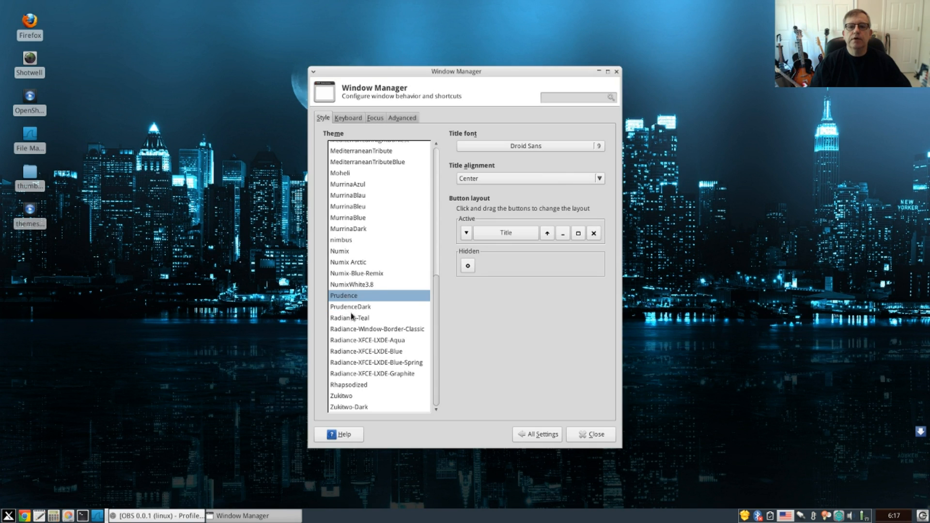
click(350, 307)
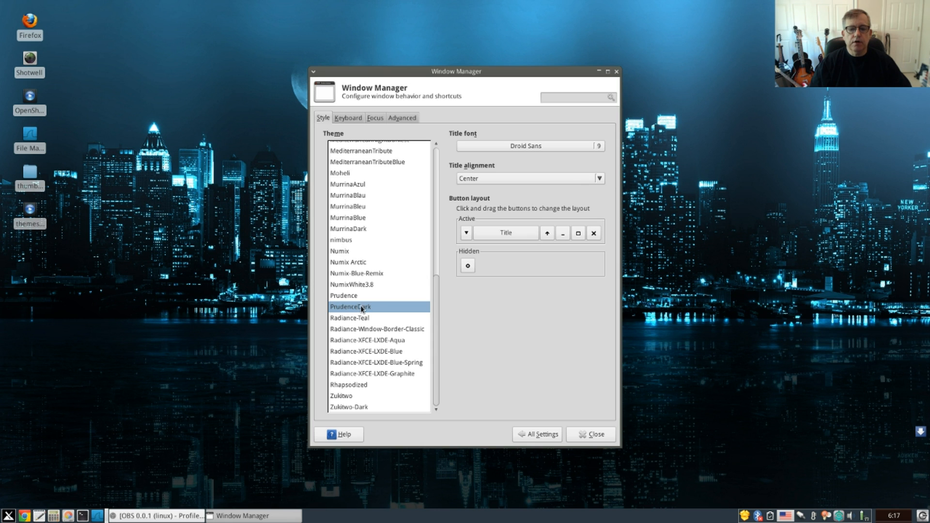
mouse_move(414, 145)
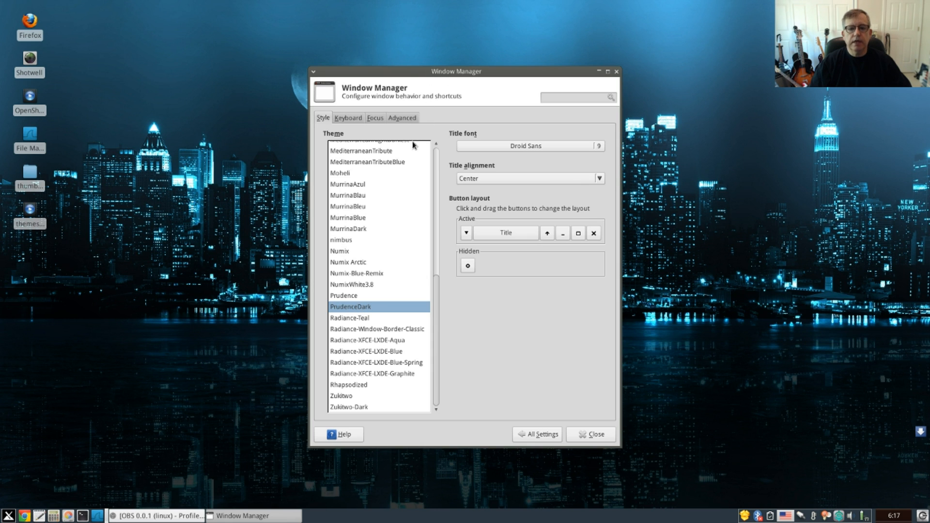
click(590, 434)
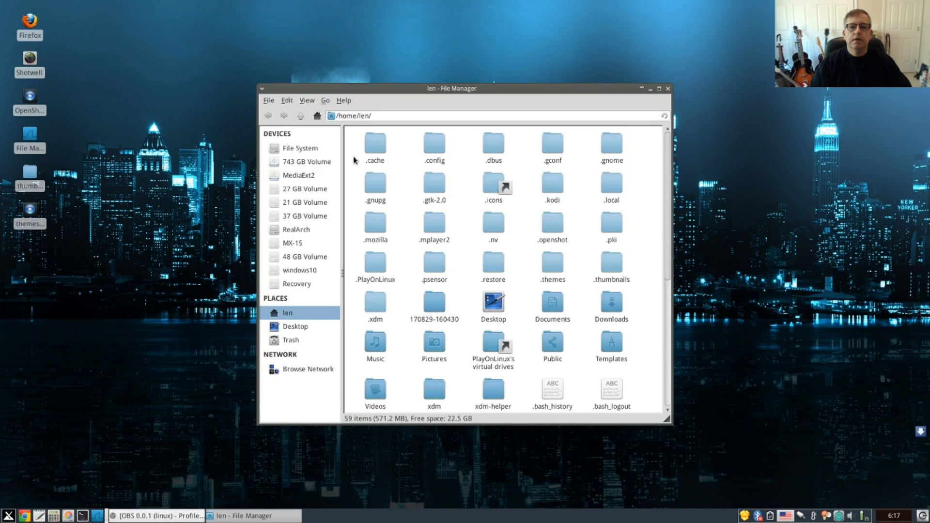
mouse_move(117, 81)
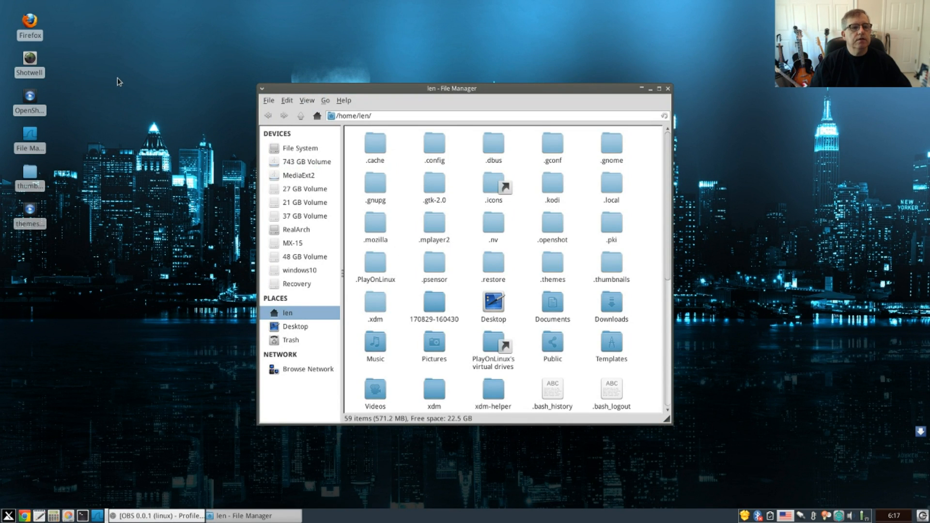
mouse_move(481, 300)
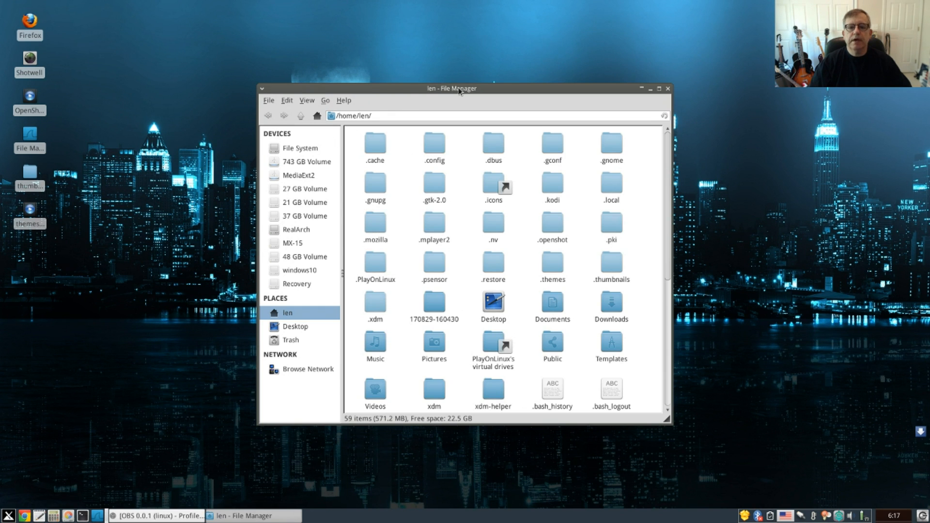
mouse_move(496, 93)
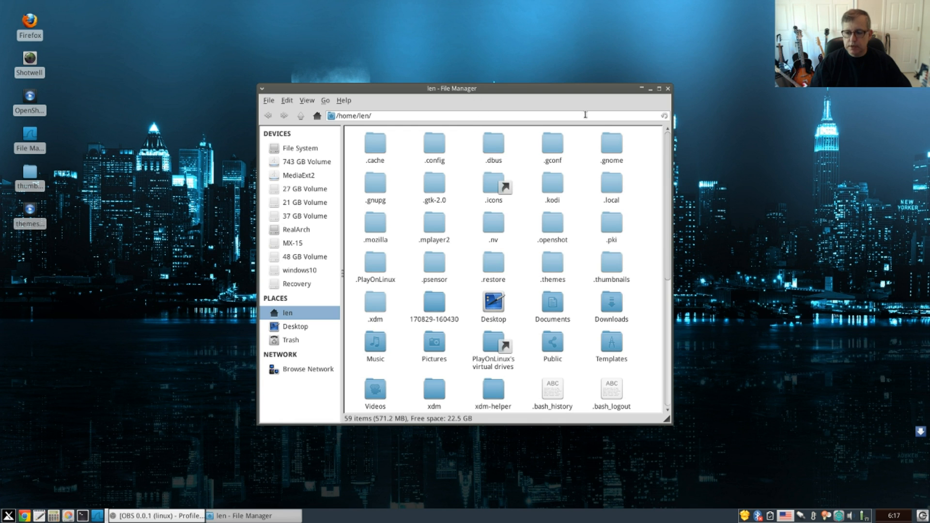
mouse_move(474, 93)
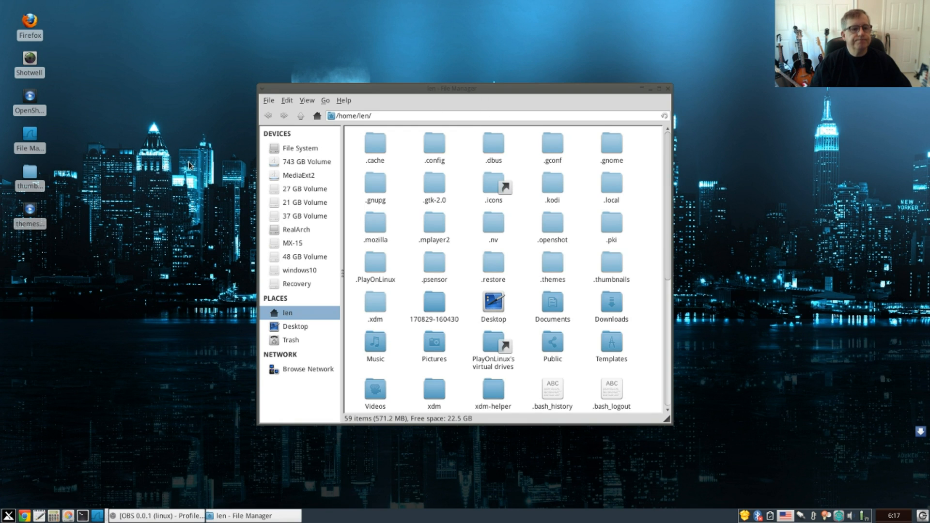
mouse_move(163, 377)
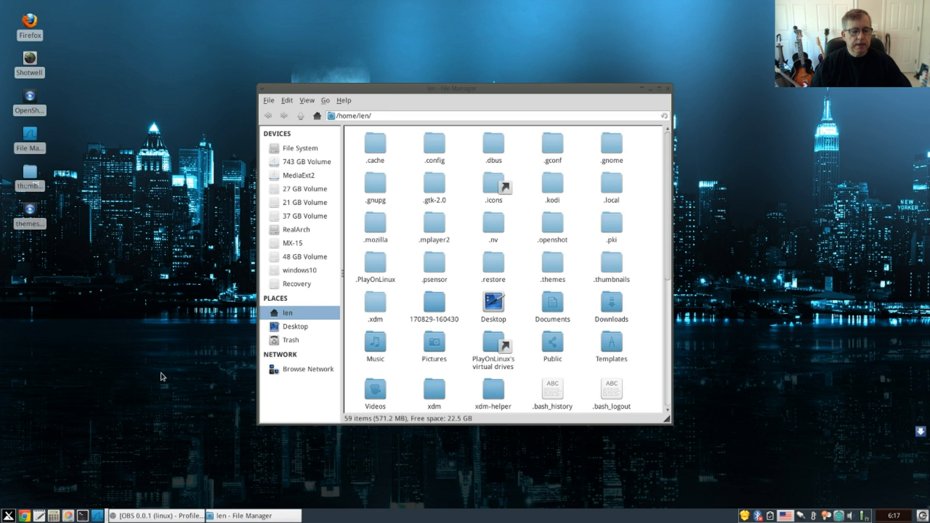
mouse_move(277, 277)
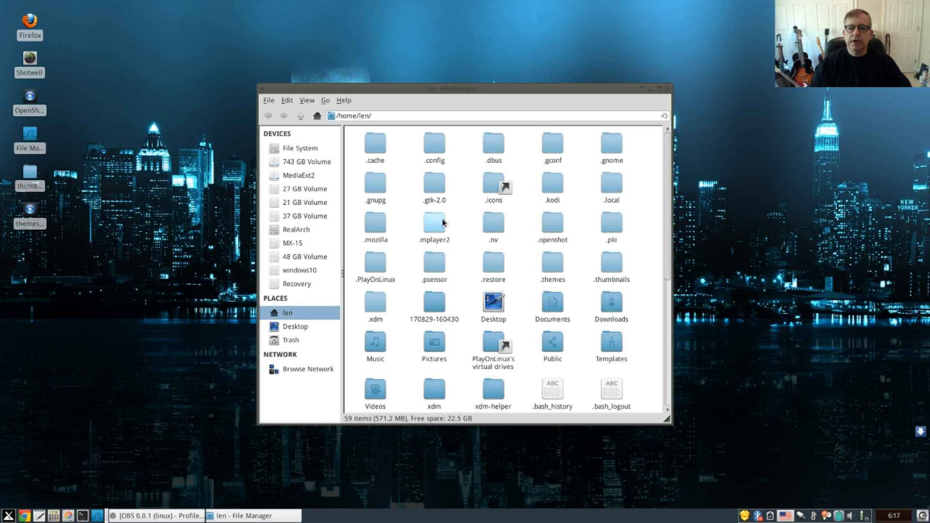
mouse_move(320, 309)
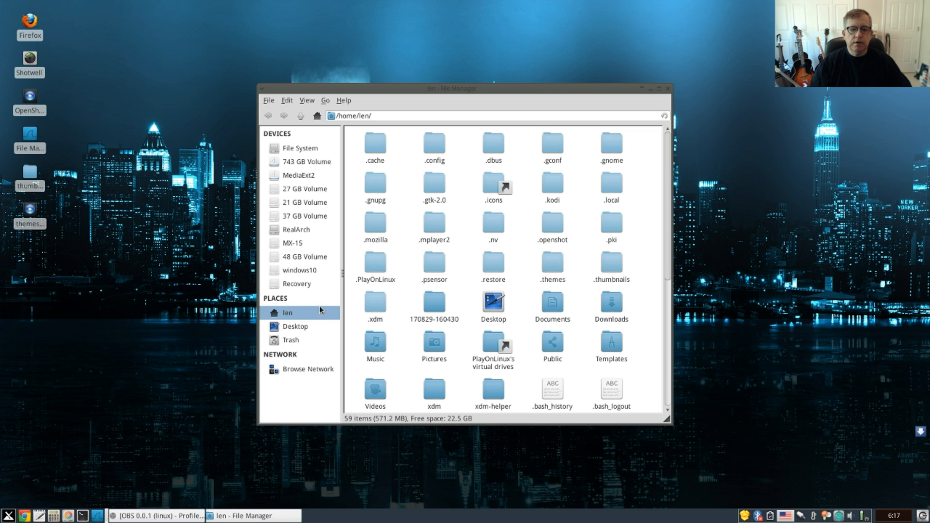
double_click(493, 184)
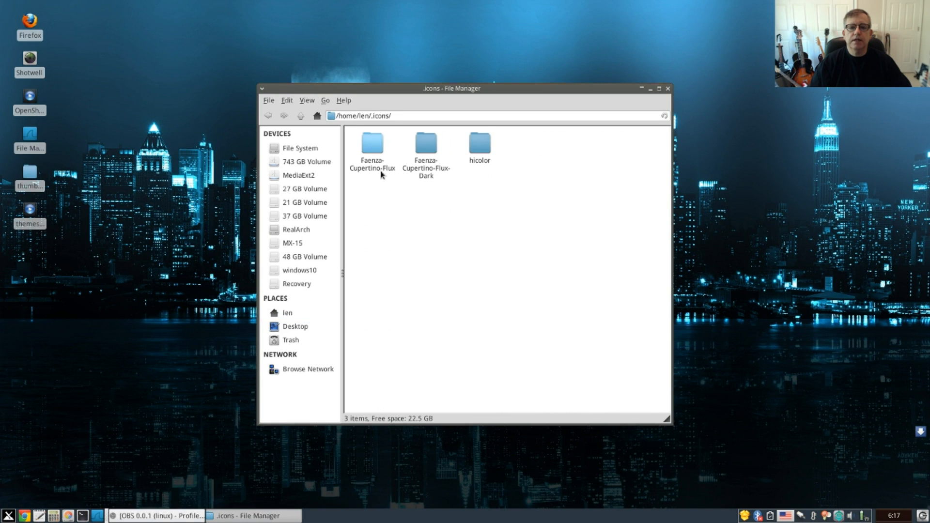
click(269, 116)
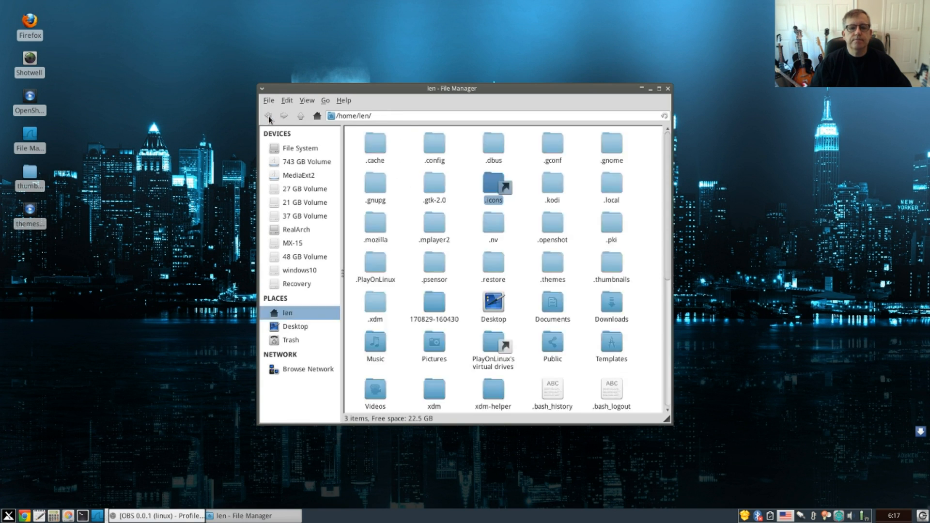
double_click(551, 264)
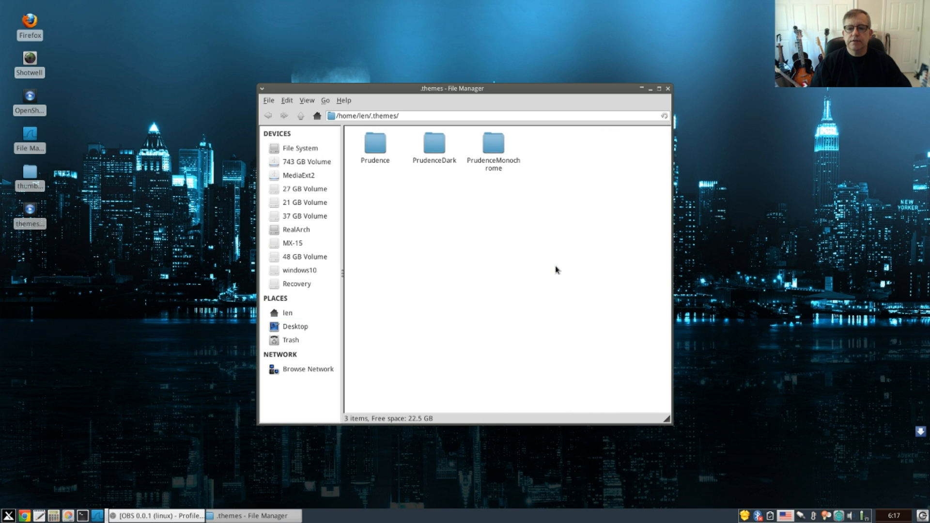
mouse_move(449, 194)
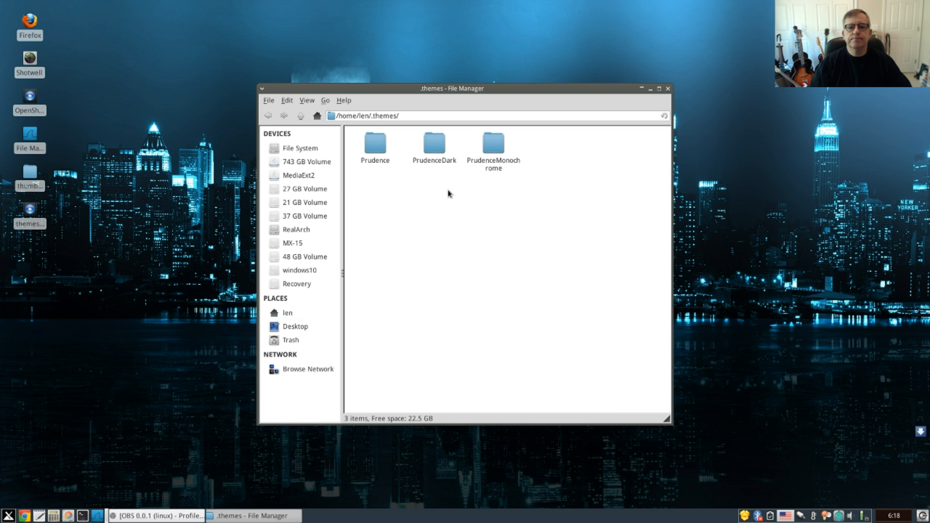
mouse_move(325, 145)
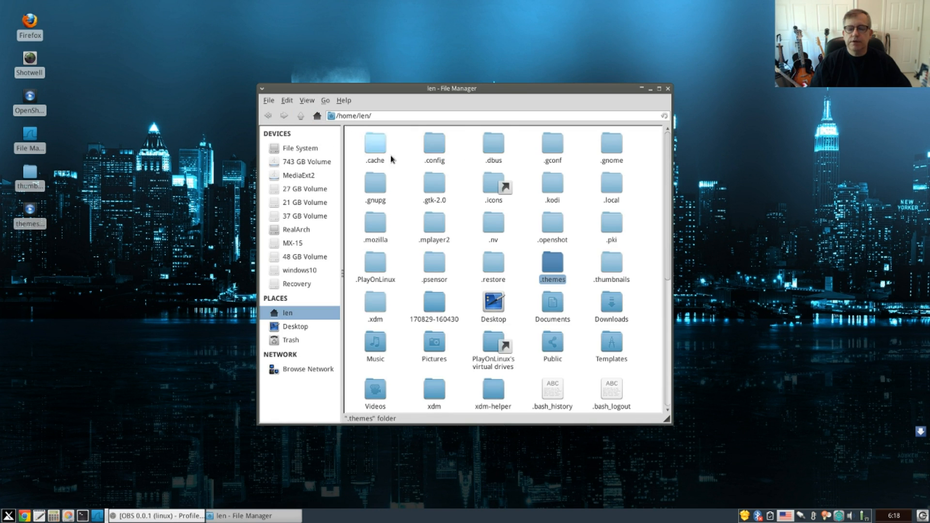
mouse_move(471, 266)
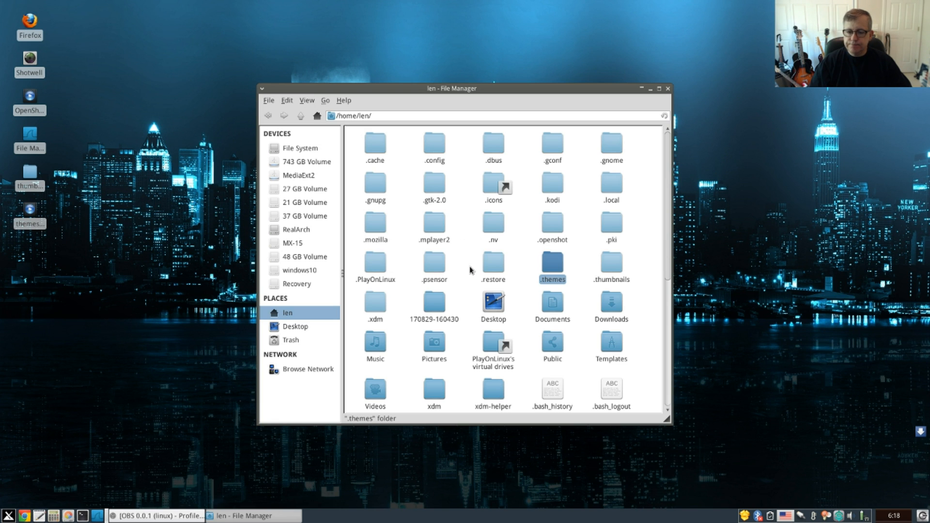
mouse_move(470, 267)
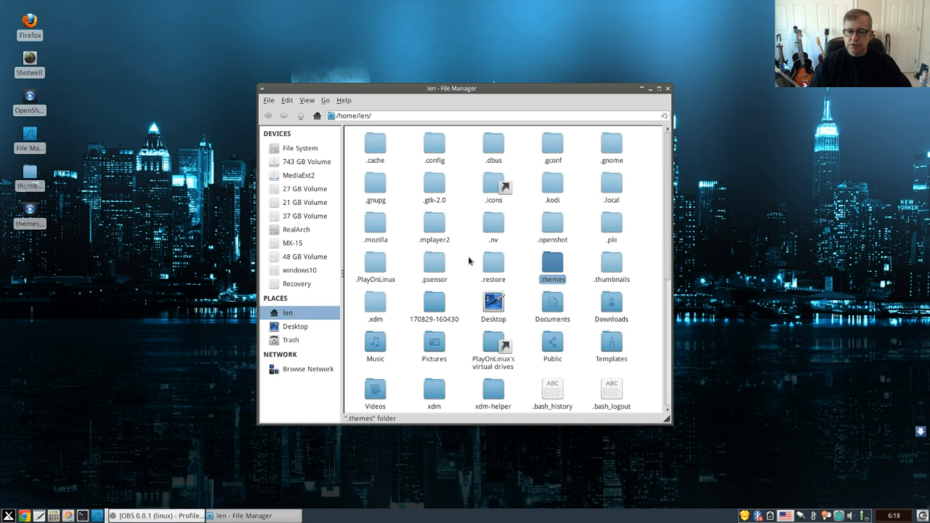
mouse_move(468, 262)
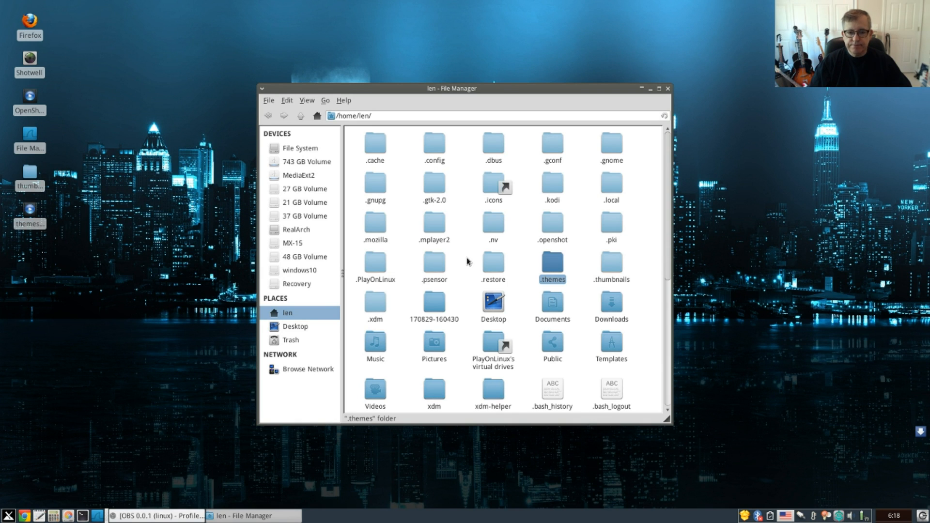
mouse_move(467, 236)
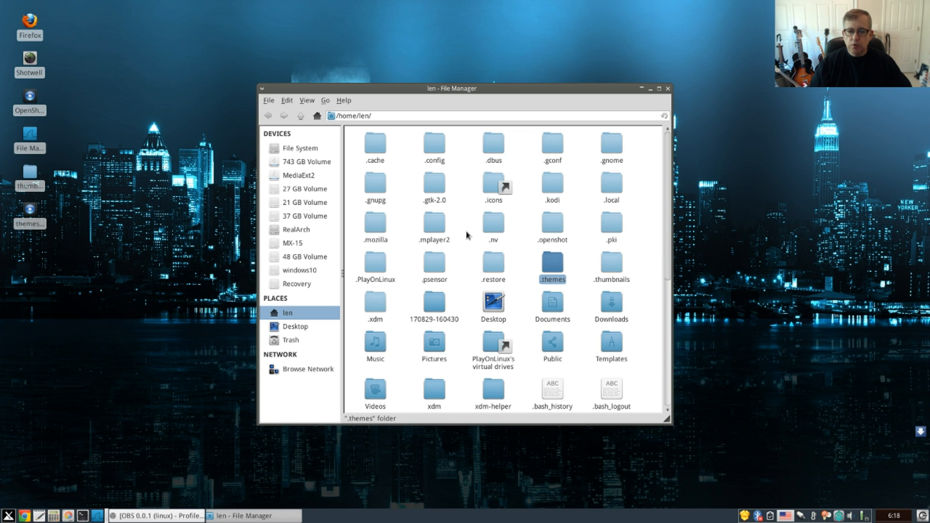
mouse_move(464, 219)
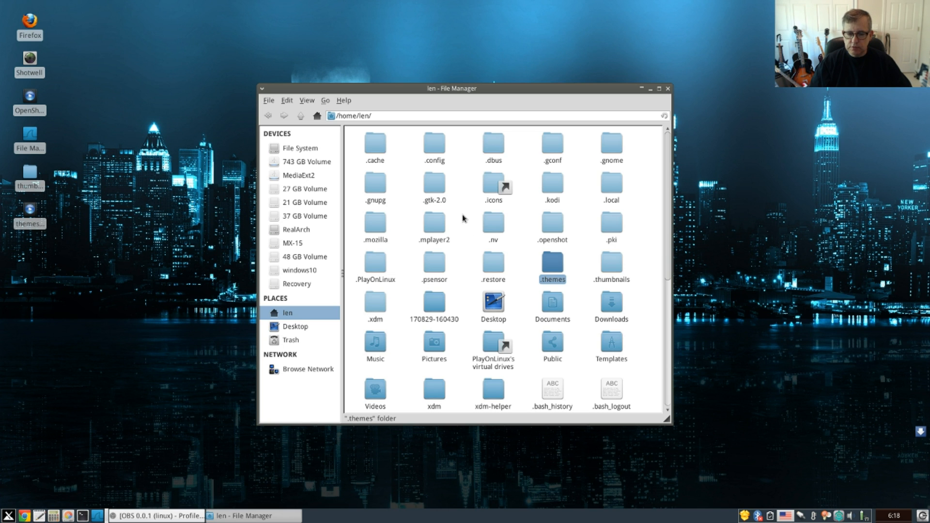
mouse_move(438, 246)
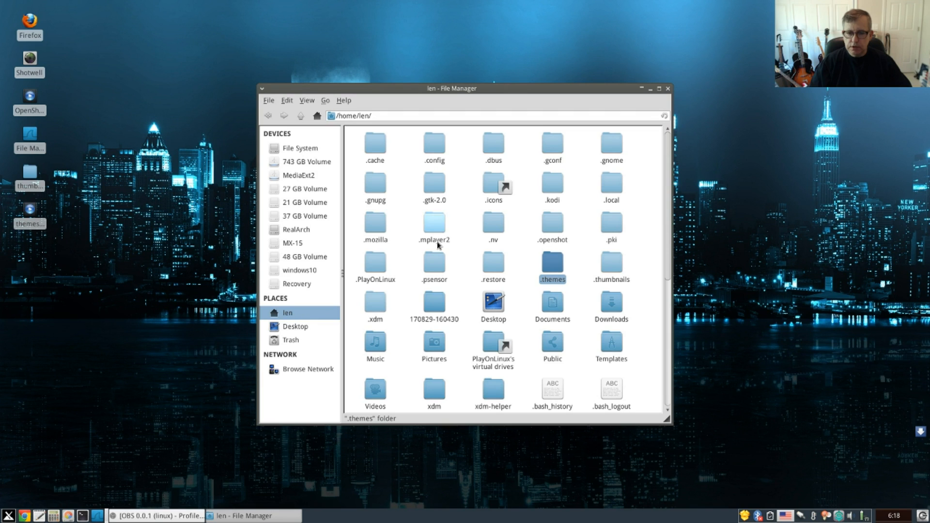
Browse from the file system root into /usr/share, then close the Thunar window
click(300, 148)
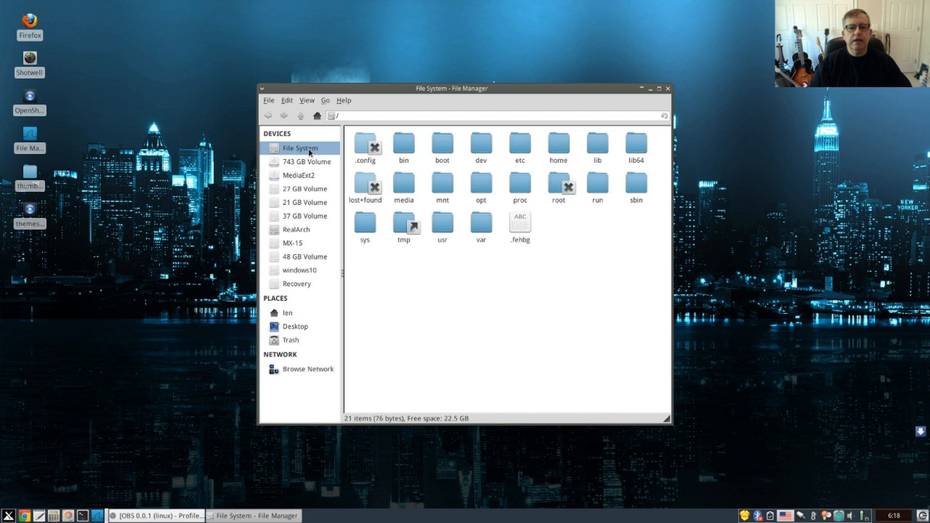
mouse_move(441, 224)
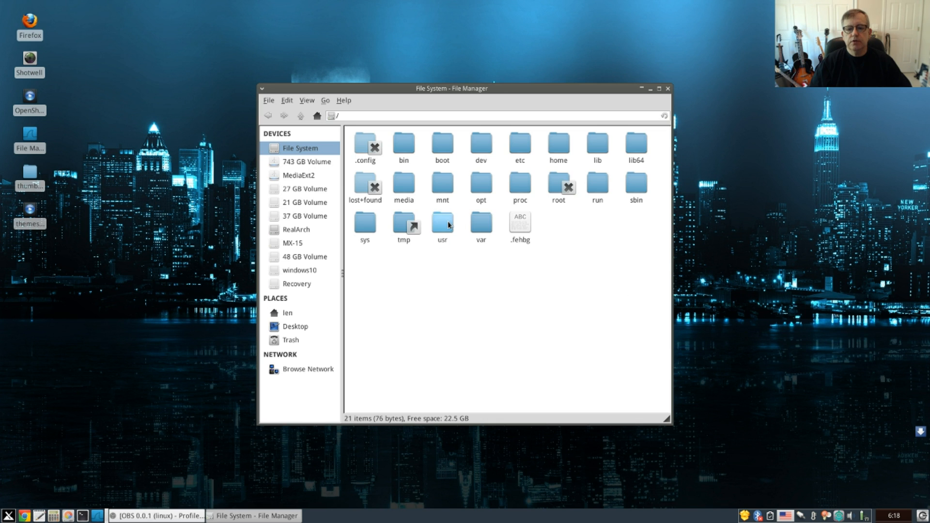
double_click(442, 224)
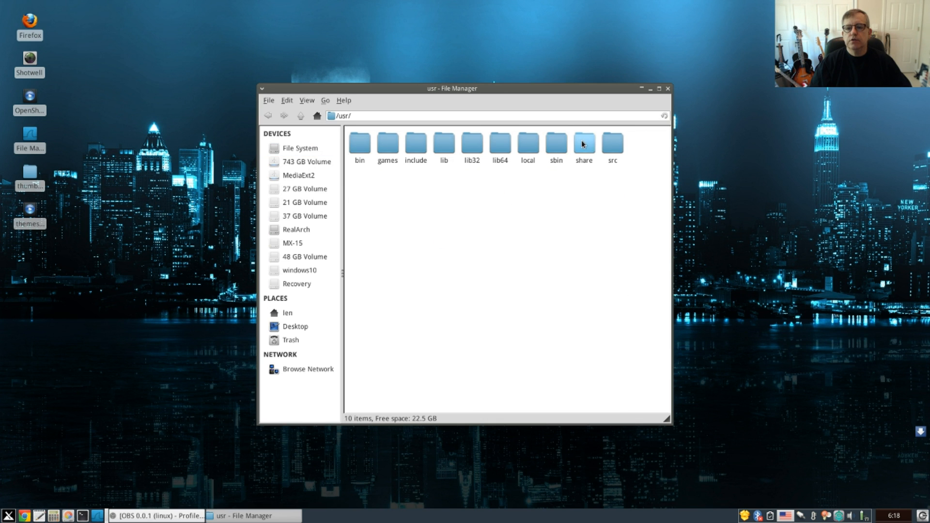
double_click(583, 143)
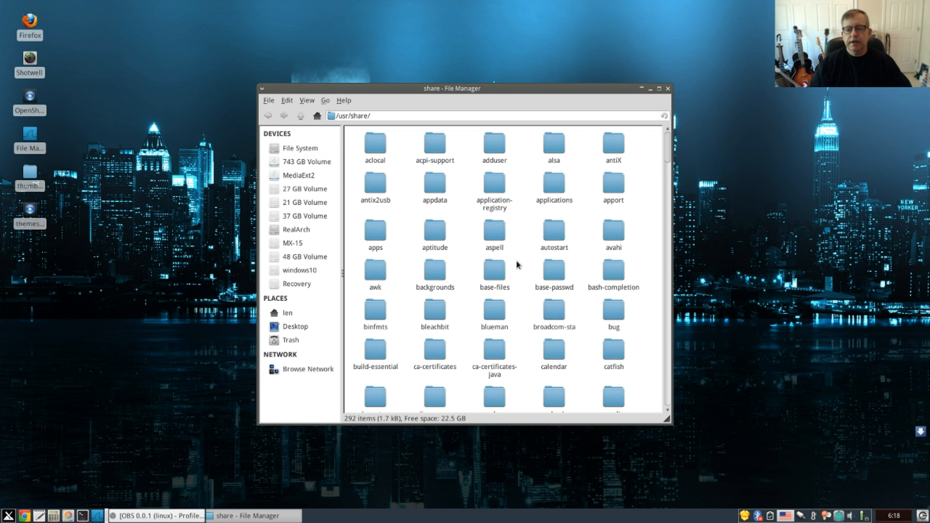
mouse_move(584, 367)
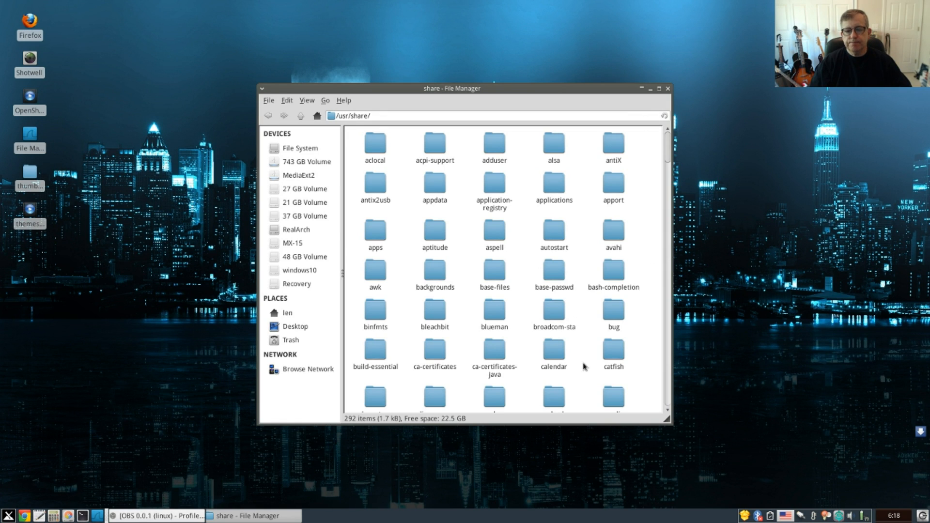
mouse_move(531, 358)
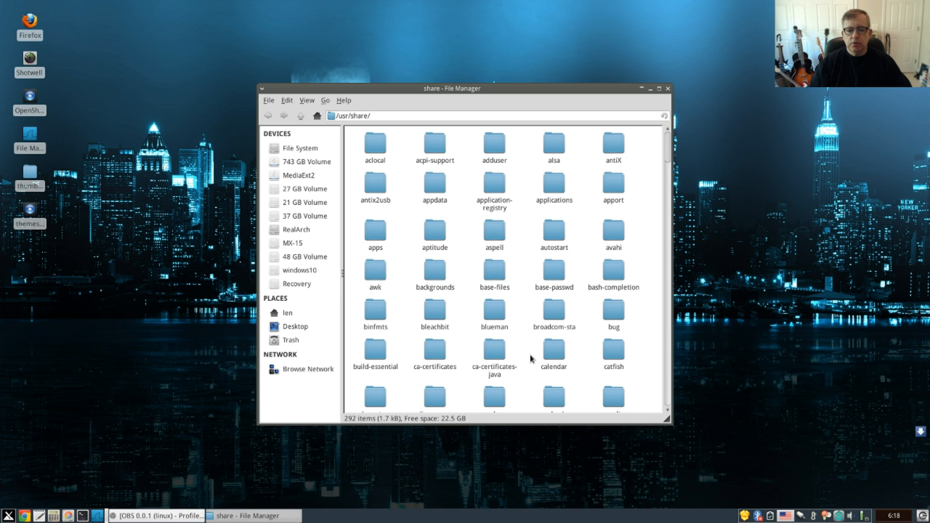
mouse_move(528, 354)
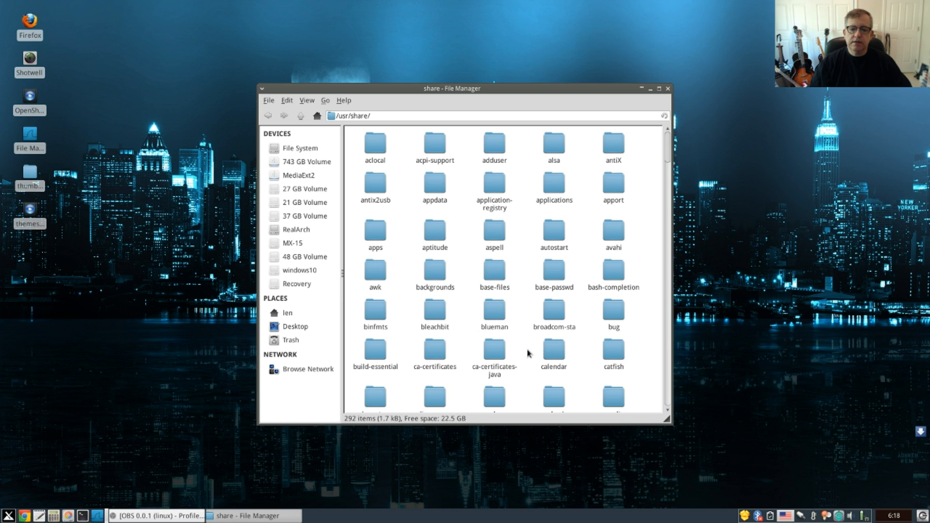
mouse_move(520, 333)
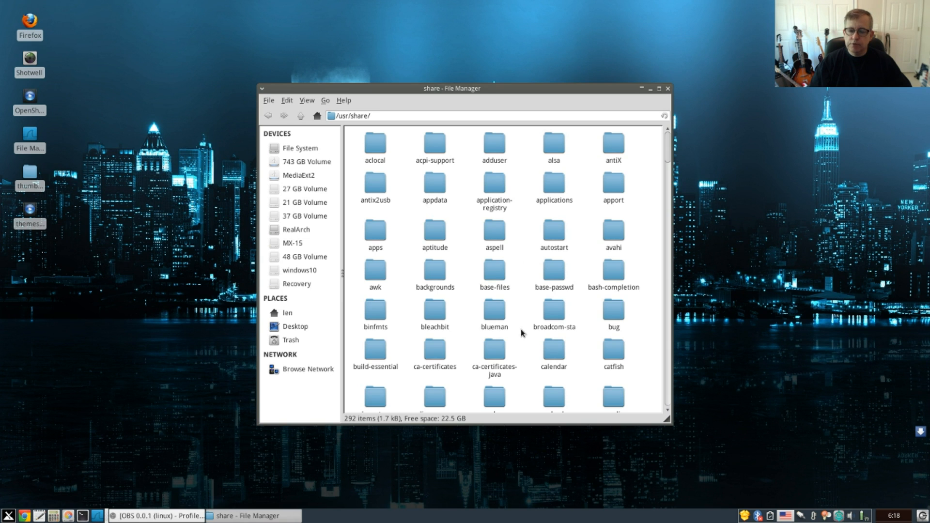
mouse_move(531, 256)
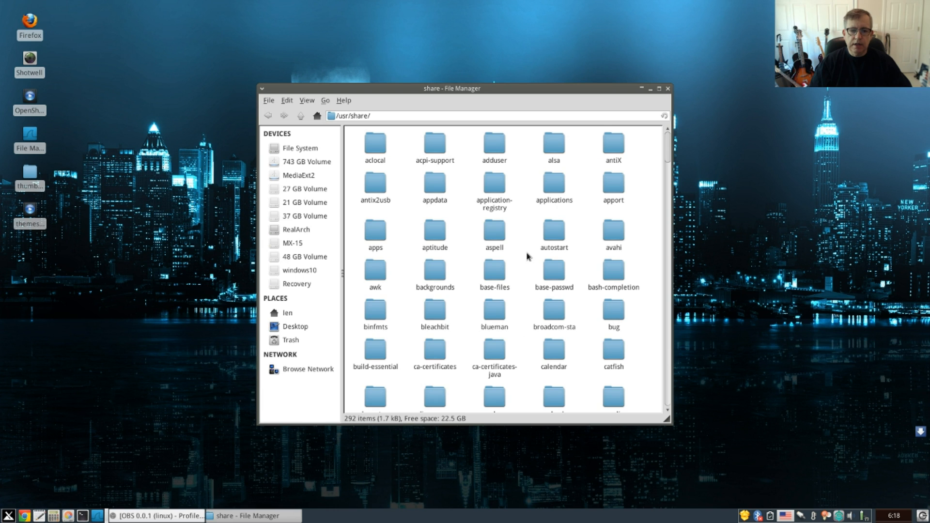
mouse_move(668, 132)
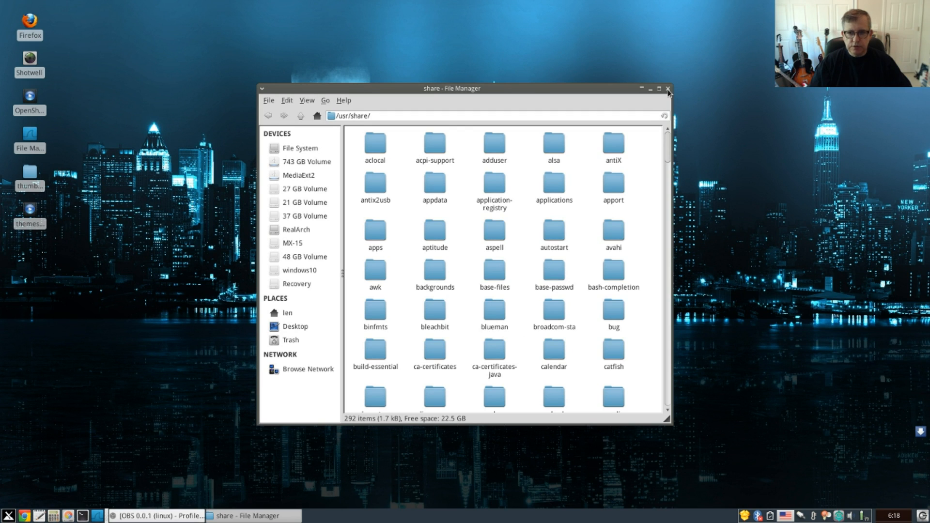
mouse_move(640, 113)
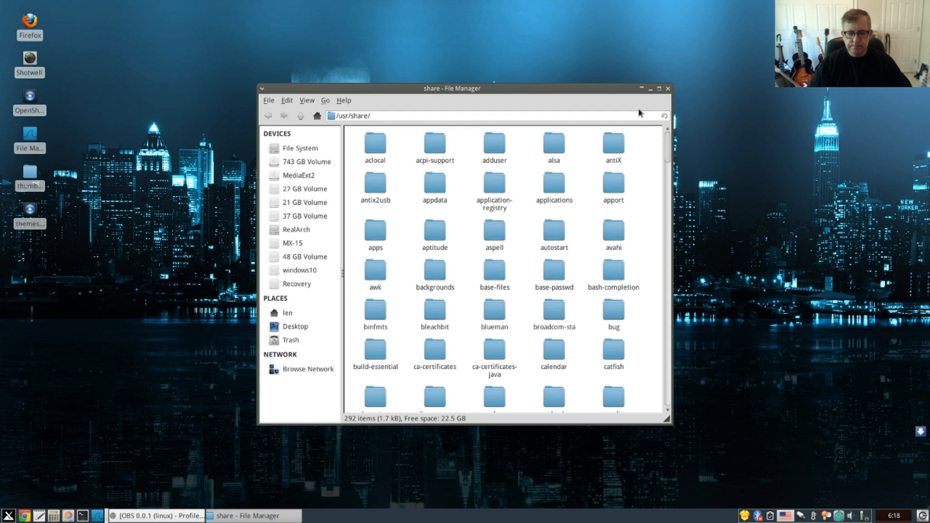
mouse_move(501, 268)
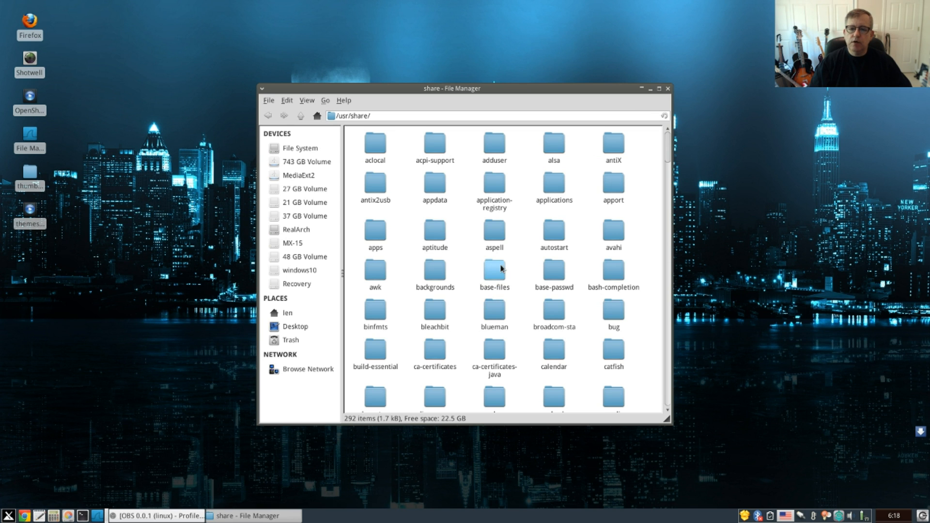
scroll(down, 3)
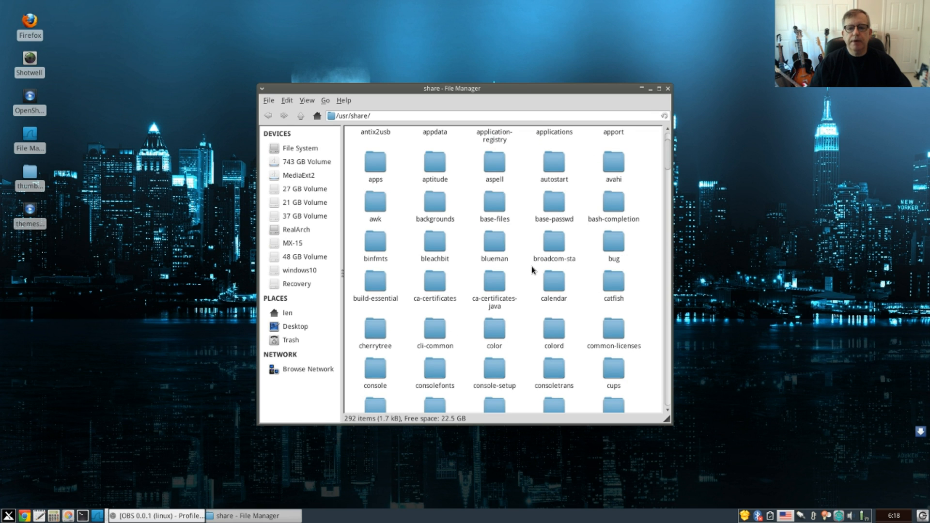
click(669, 88)
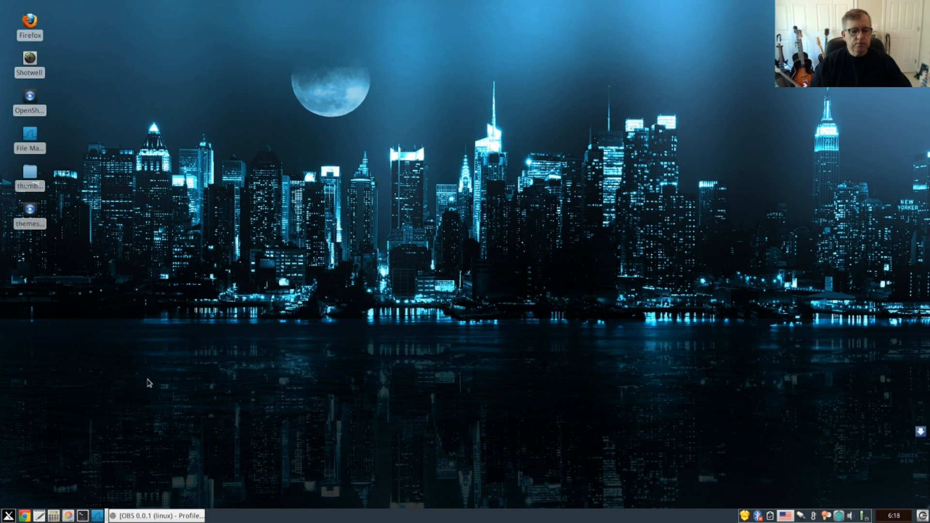
Reopen Appearance via the Whisker menu, apply the Arc-Dark style, and show the icon themes
click(8, 515)
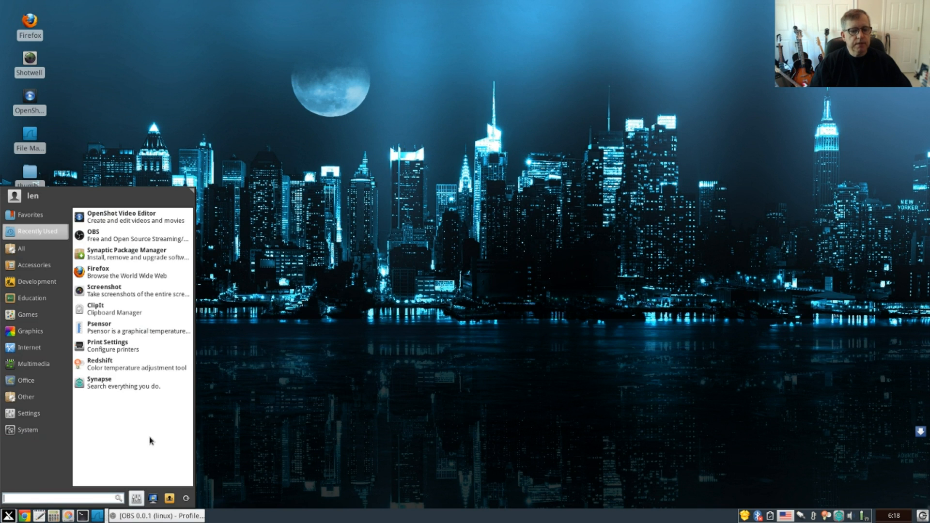
click(28, 414)
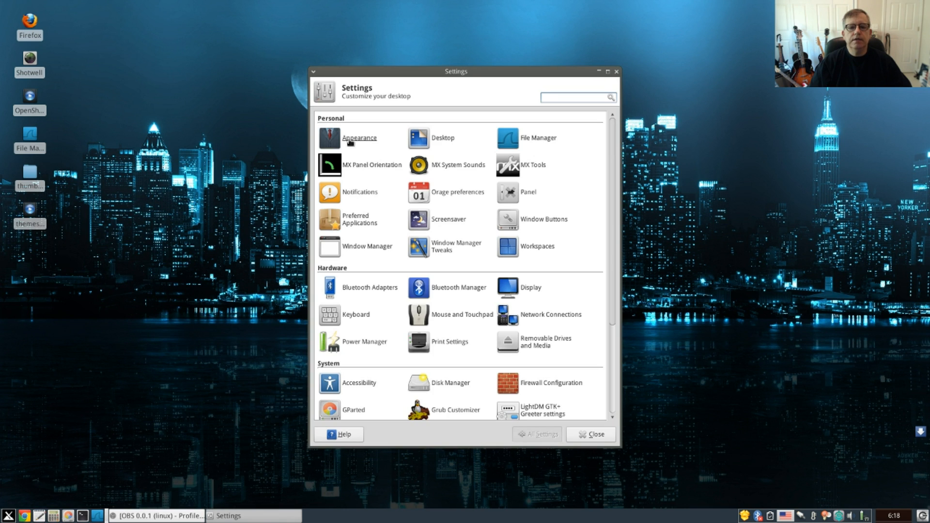
click(359, 137)
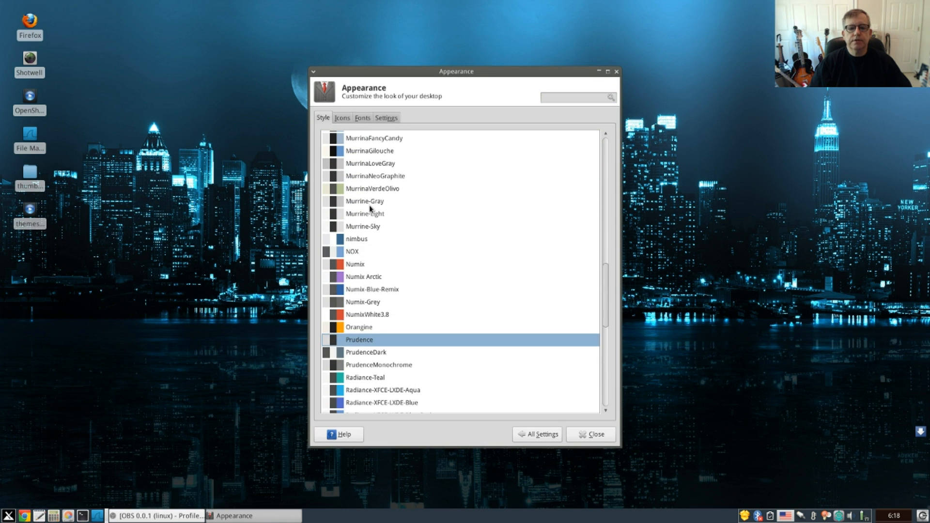
scroll(up, 3)
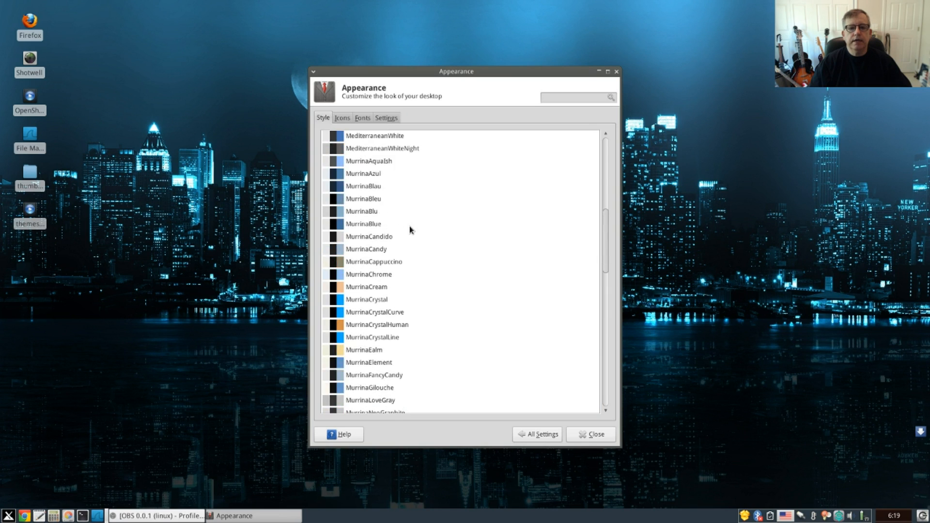
scroll(up, 3)
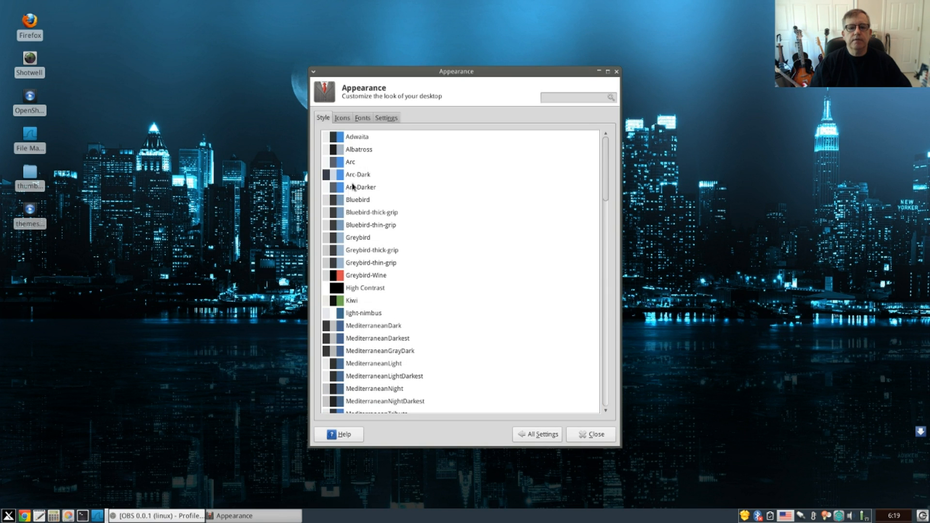
mouse_move(351, 170)
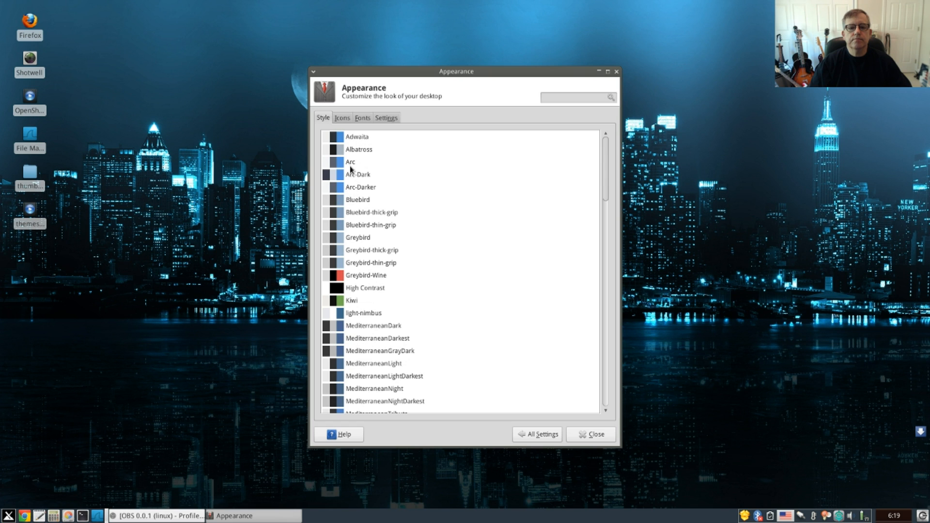
click(359, 177)
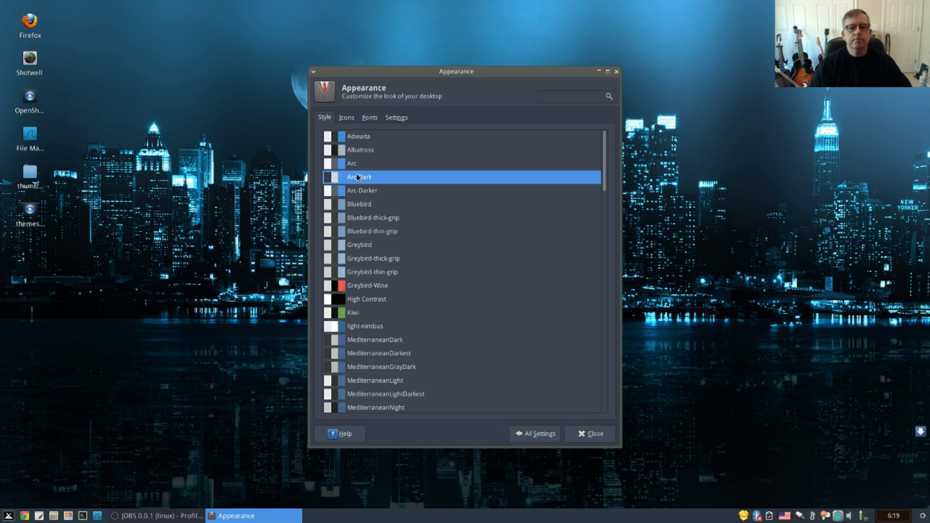
mouse_move(372, 180)
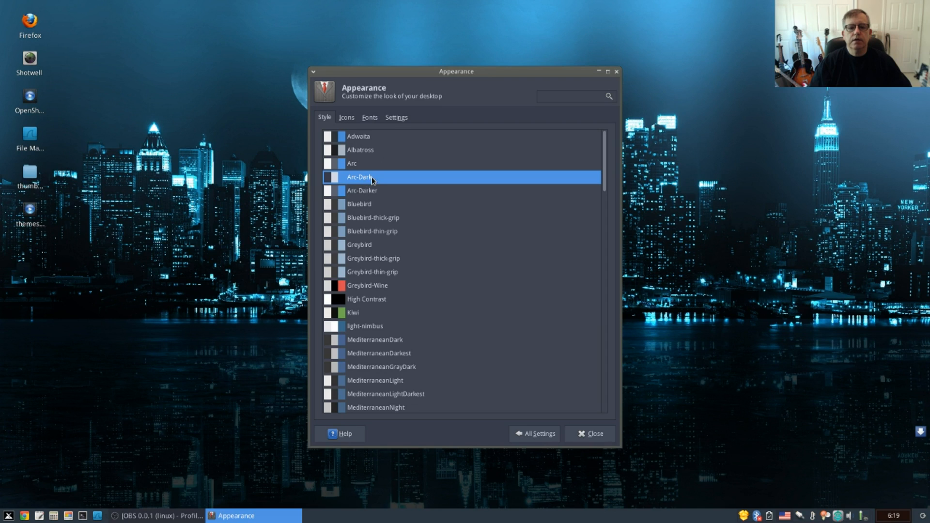
mouse_move(399, 195)
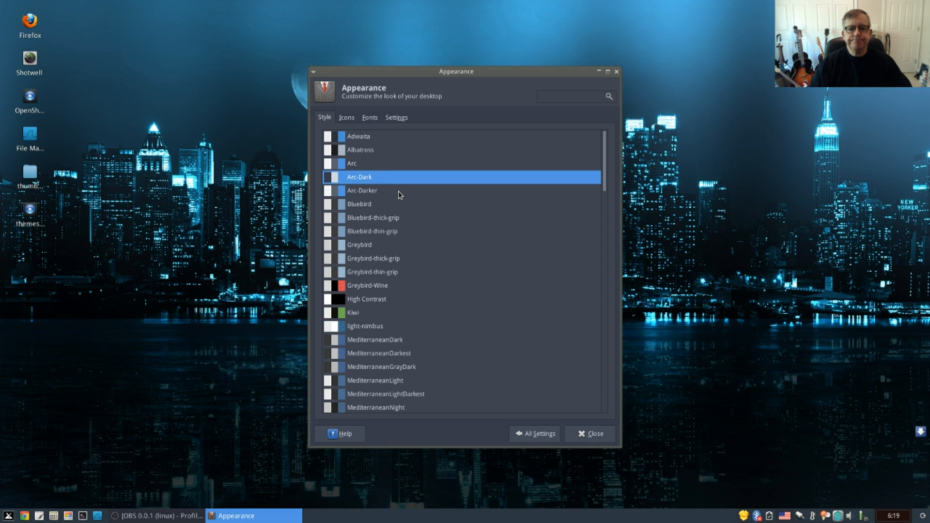
click(346, 117)
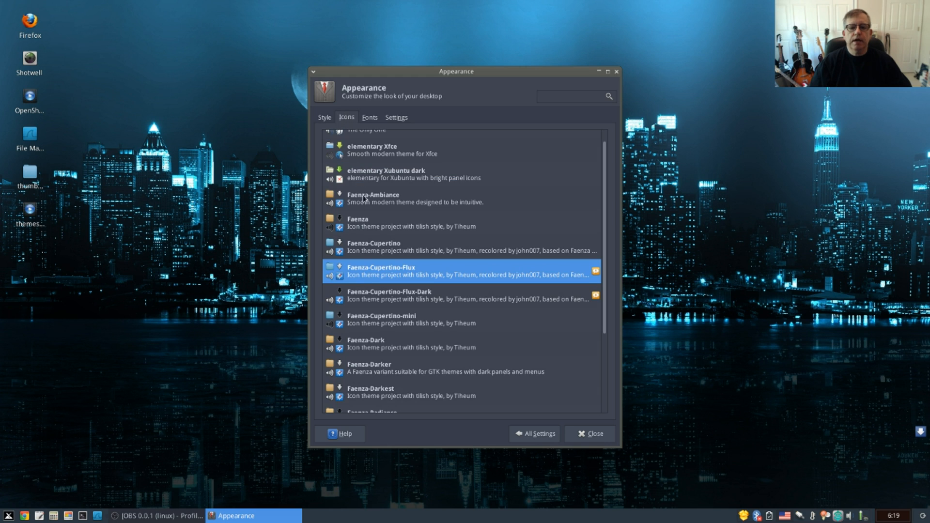
Leave Faenza-Cupertino-Flux selected in the icon list and close the Appearance dialog
scroll(up, 3)
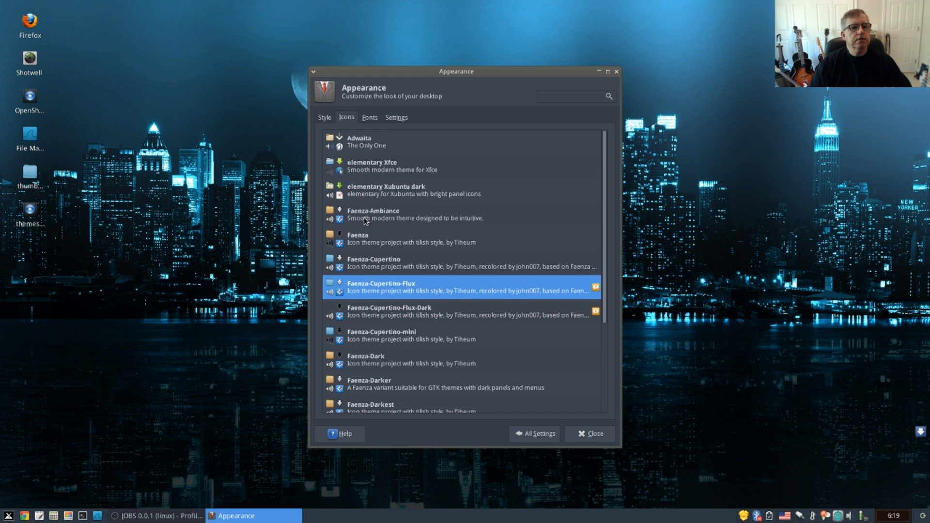
mouse_move(366, 297)
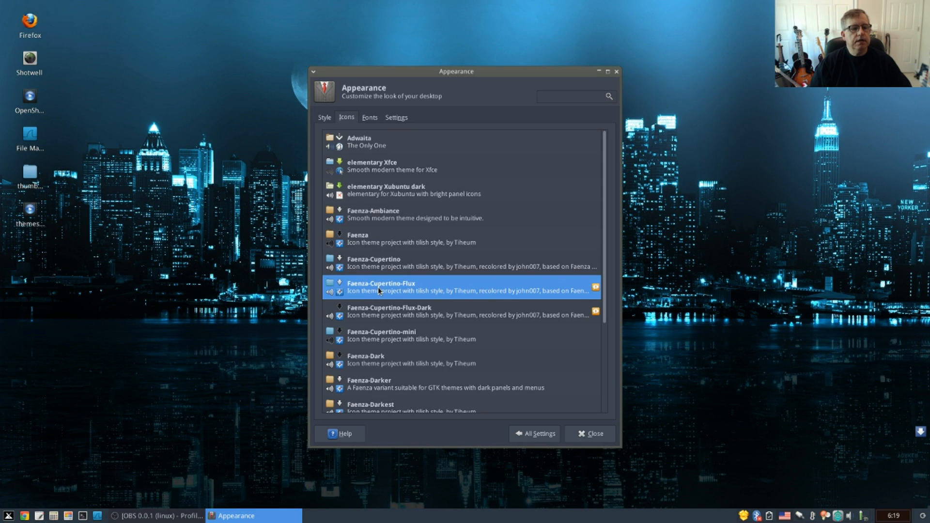
mouse_move(380, 291)
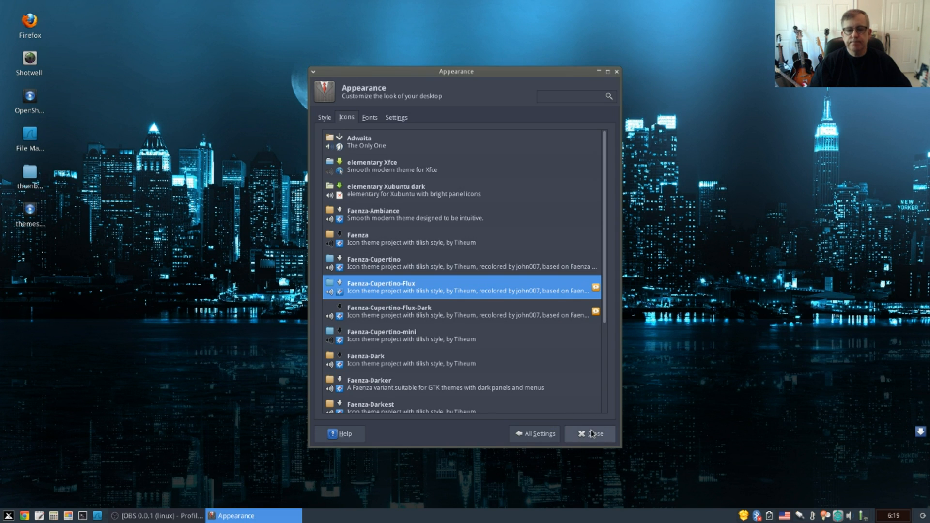
click(592, 434)
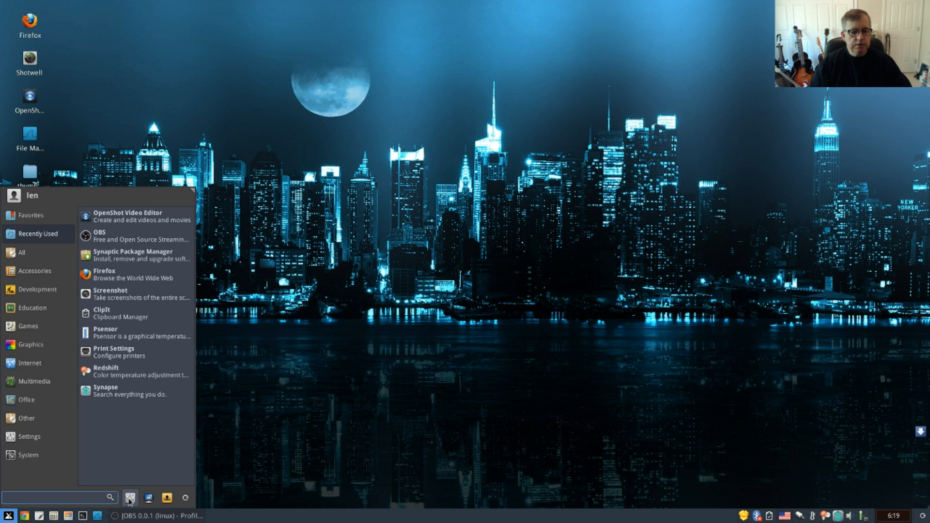
Change the window border theme from PrudenceDark to Arc-Dark and close Window Manager settings
click(29, 436)
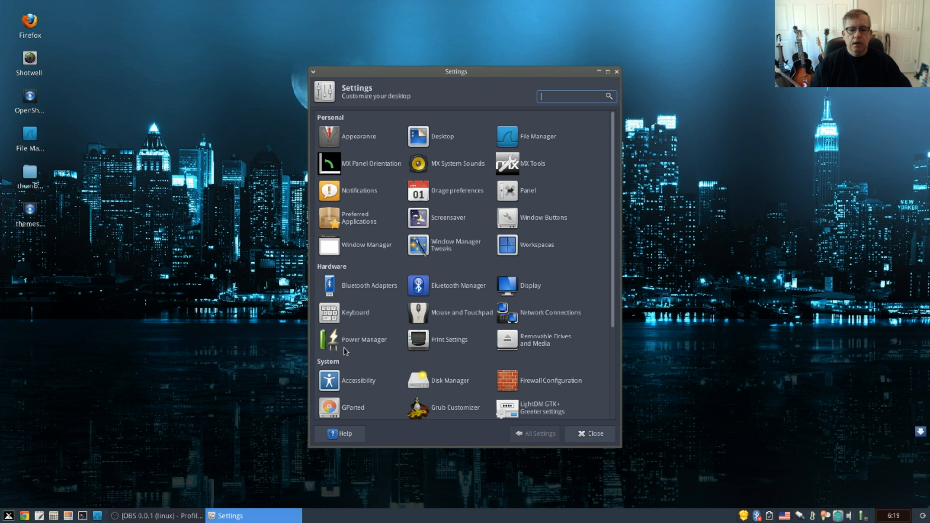
click(367, 244)
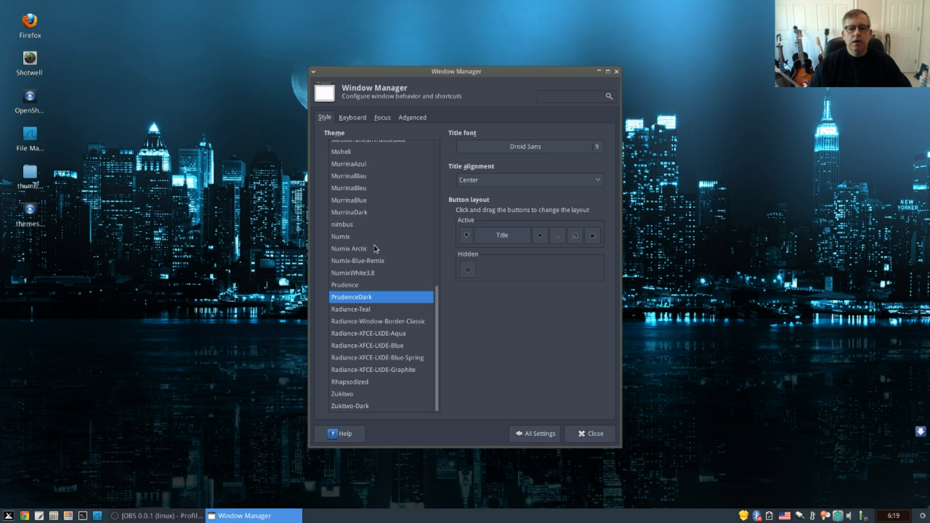
scroll(up, 3)
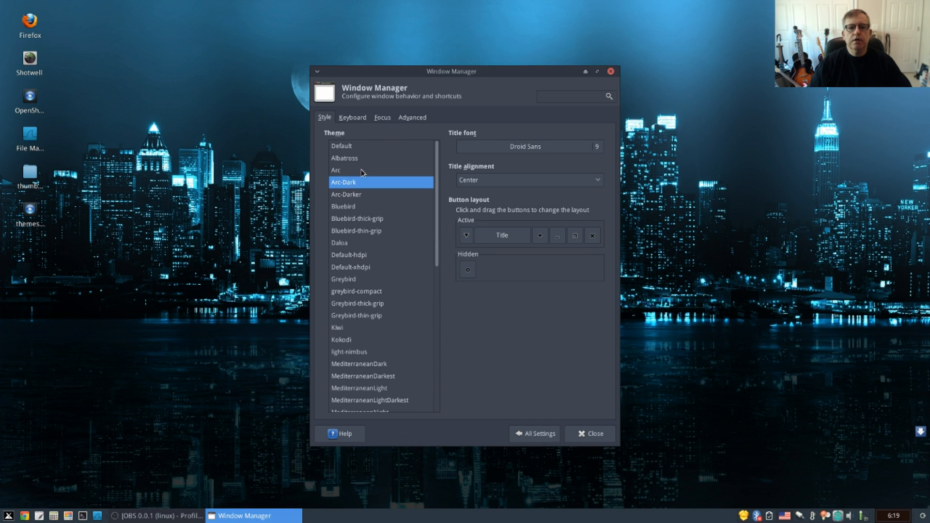
mouse_move(361, 195)
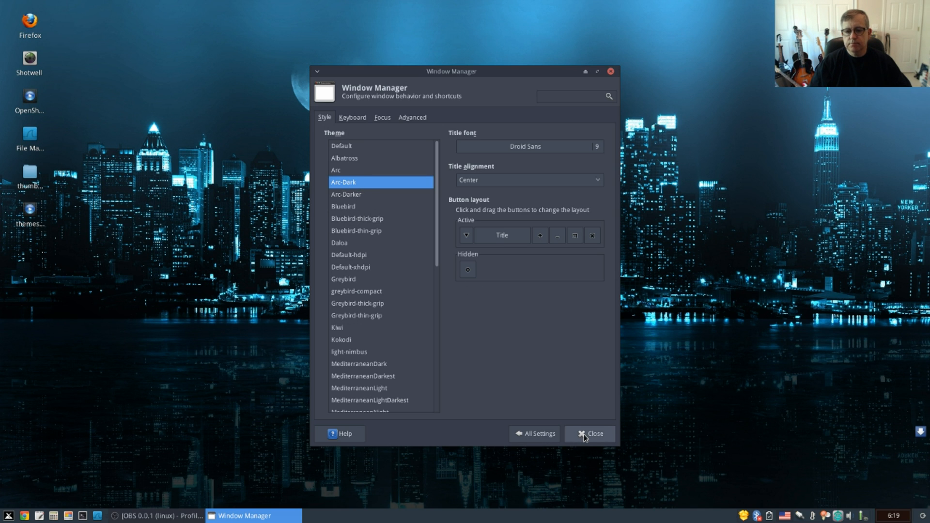
click(589, 434)
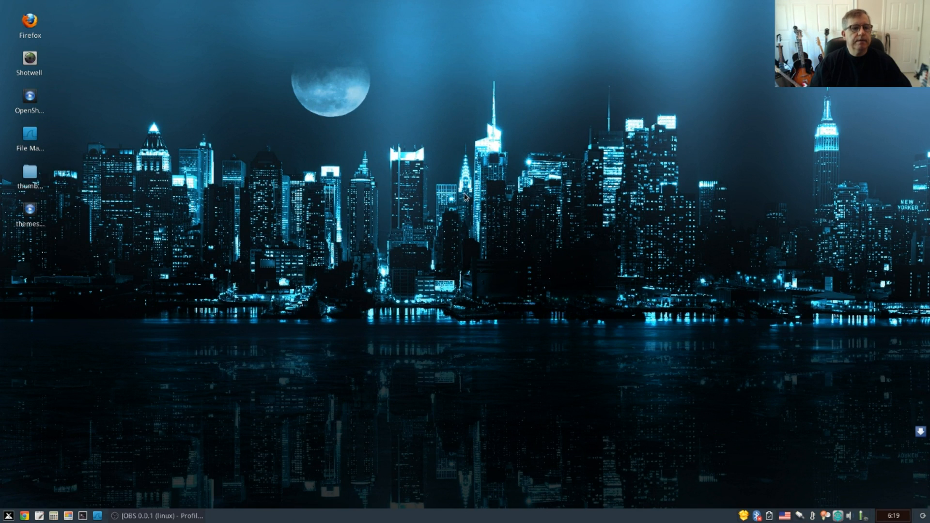
mouse_move(644, 351)
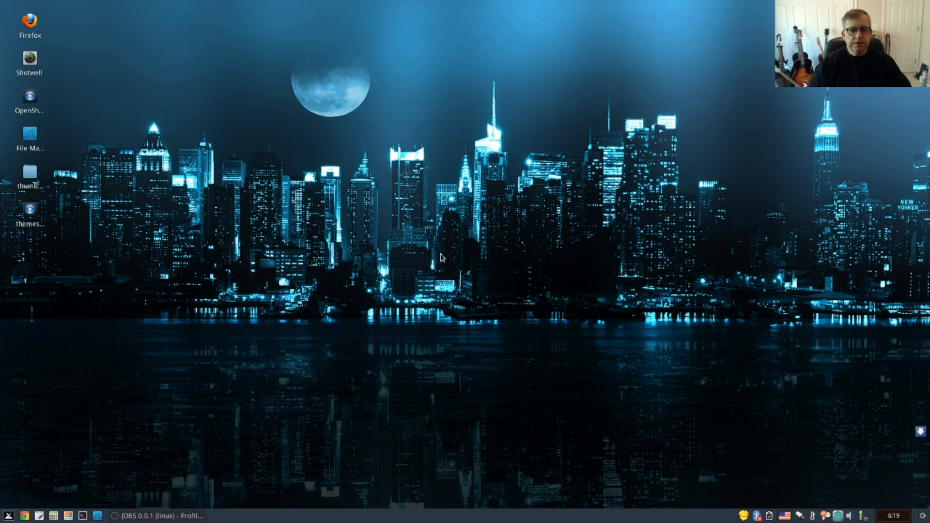
mouse_move(458, 336)
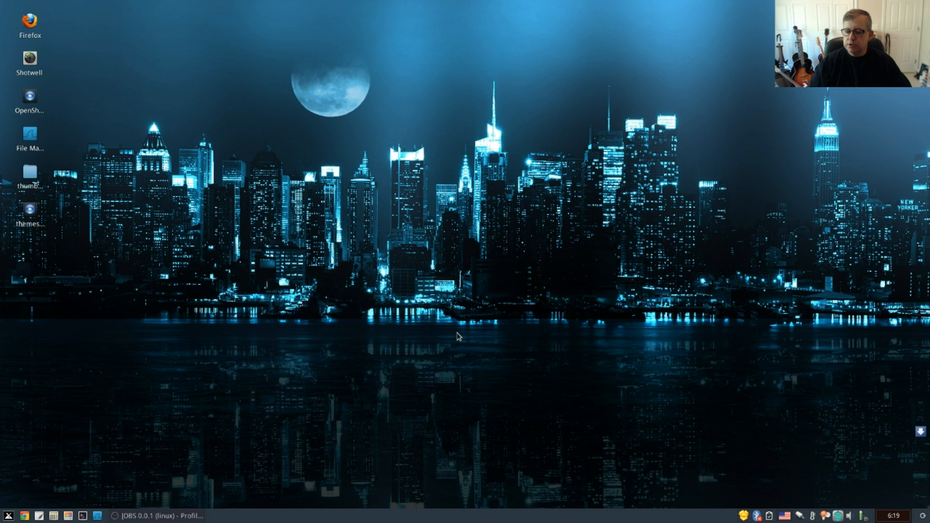
mouse_move(512, 315)
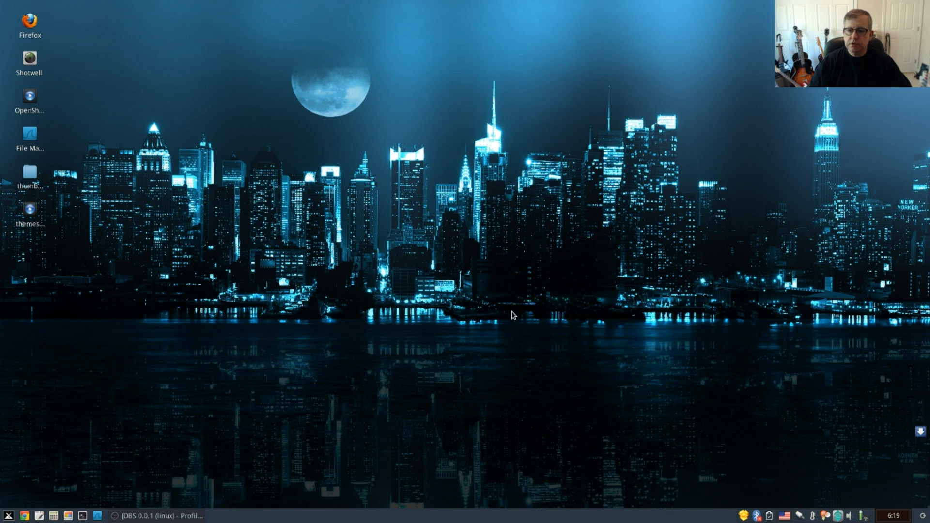
mouse_move(462, 295)
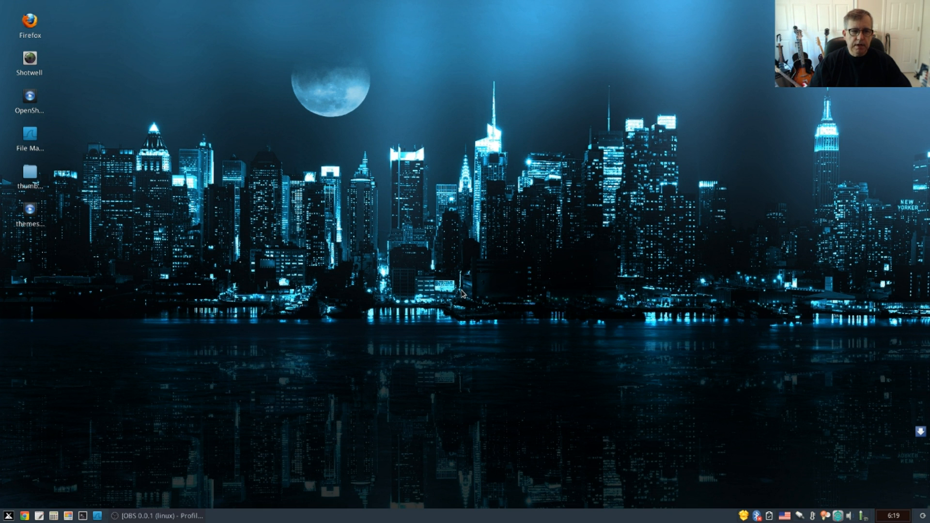
mouse_move(463, 296)
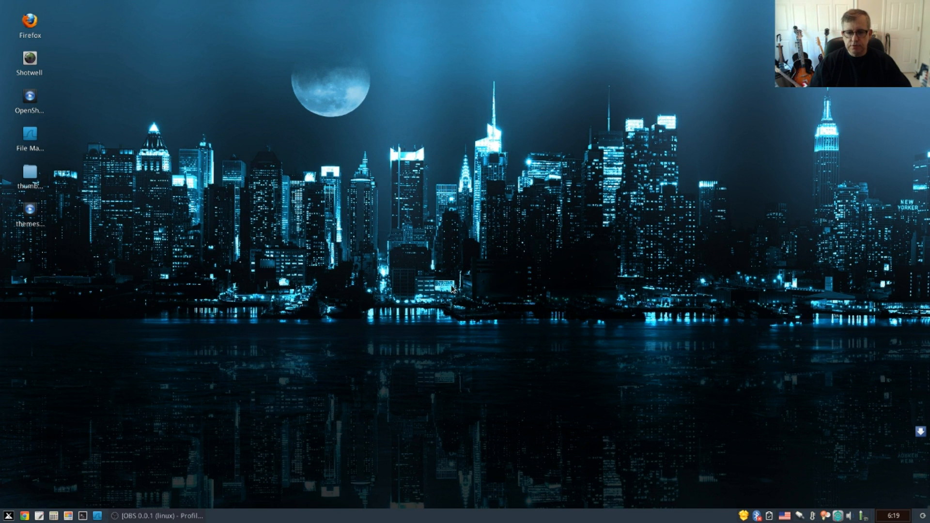